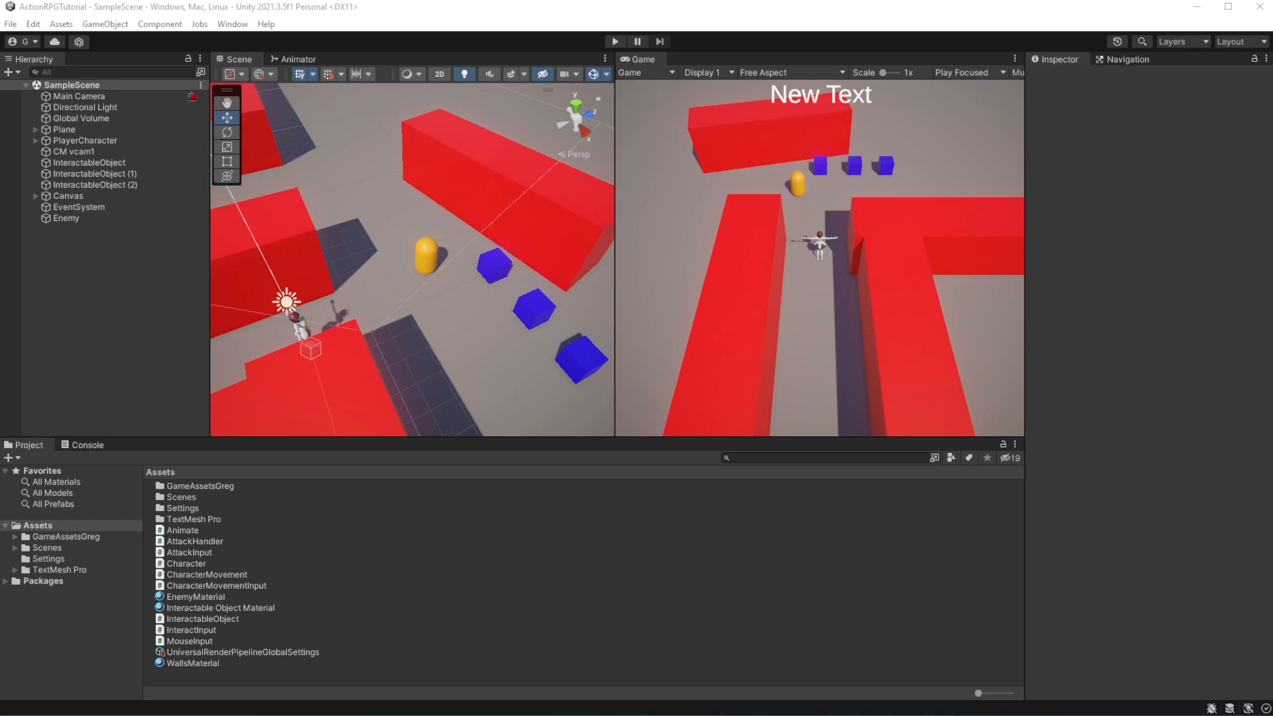
- Rename Canvas to GameplayInfoCanvas and Text (TMP) to SelectedTargetName in the Hierarchy
left_click(68, 196)
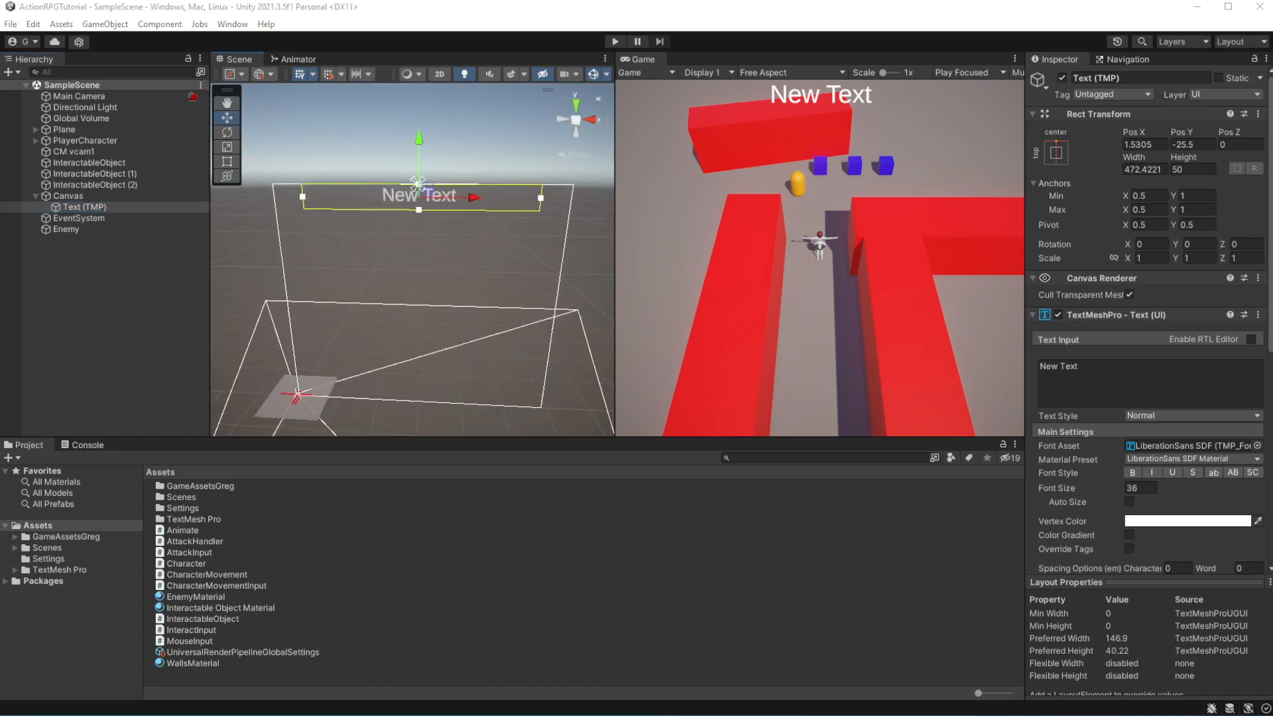
left_click(68, 195)
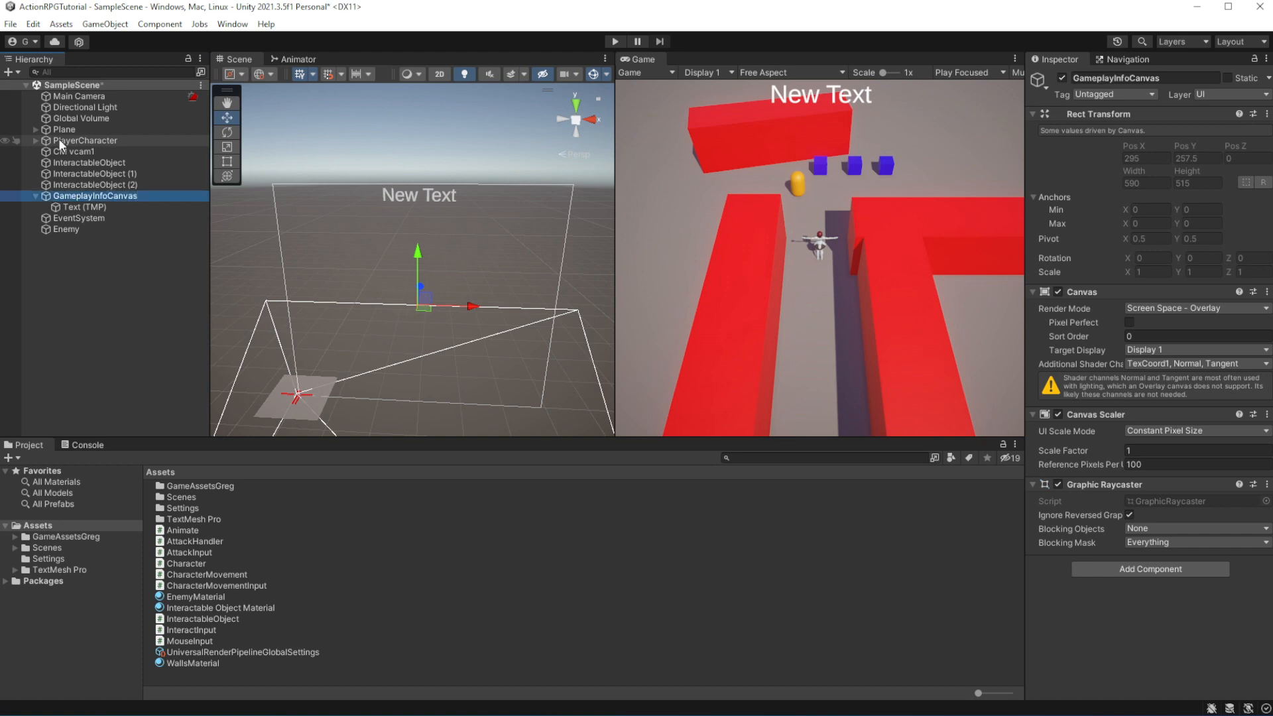
left_click(84, 207)
type("SelectedTargetName")
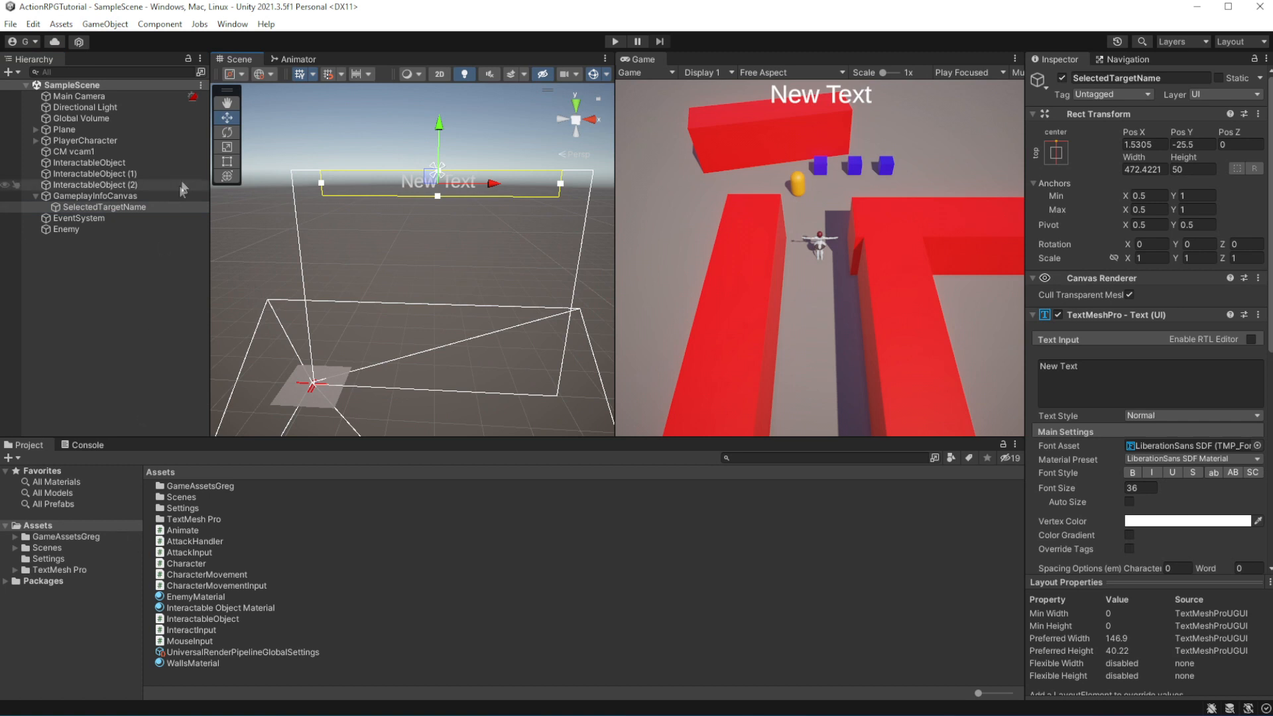
mouse_move(105, 24)
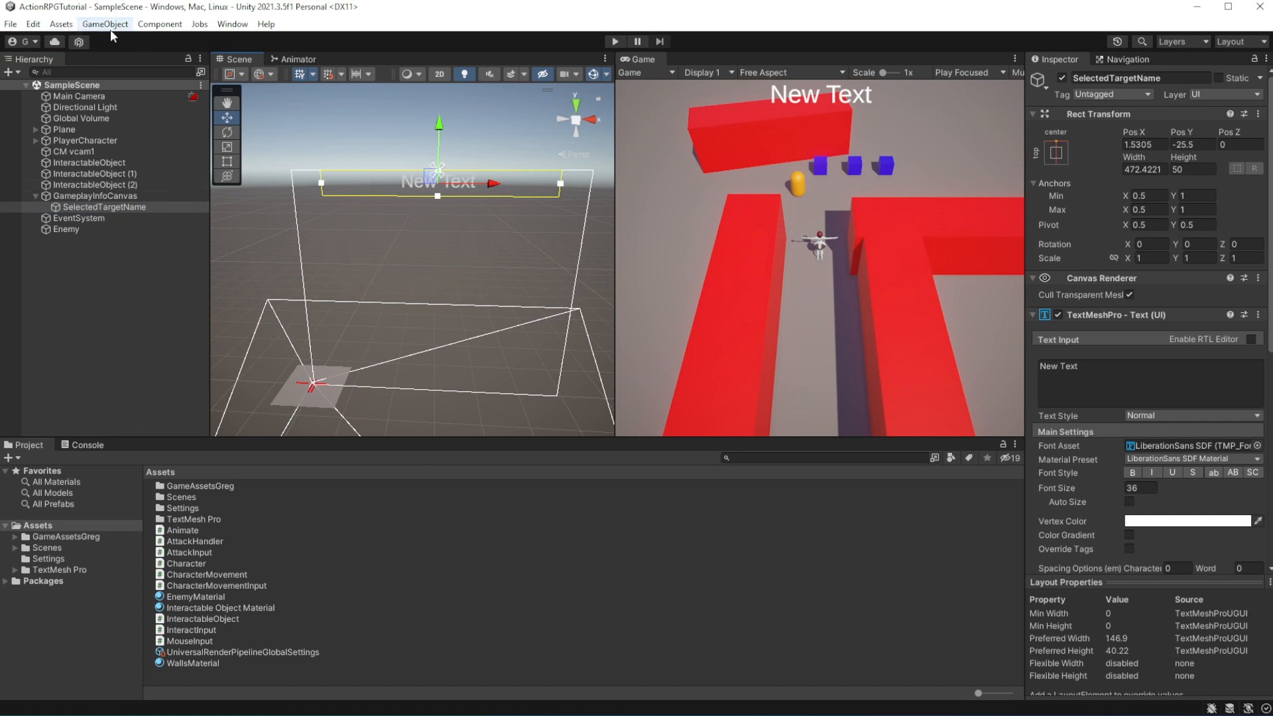
- Add a UI Image to the canvas and select it
left_click(105, 24)
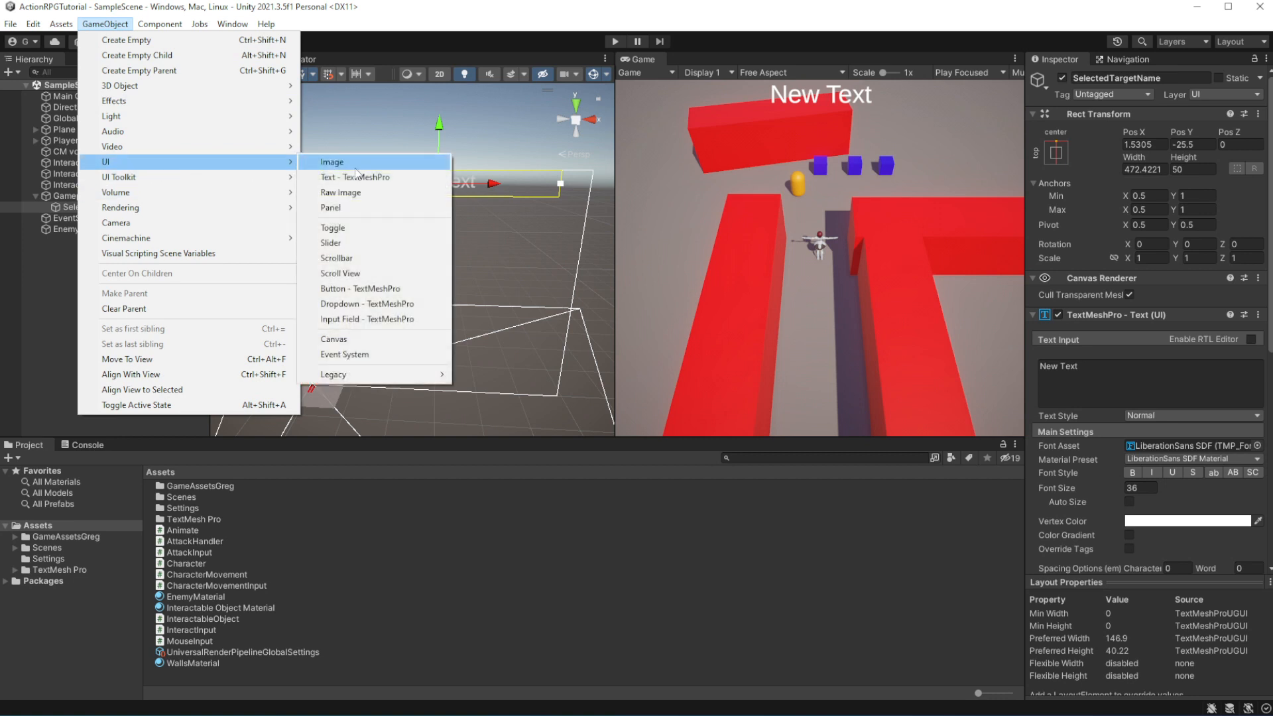
left_click(331, 162)
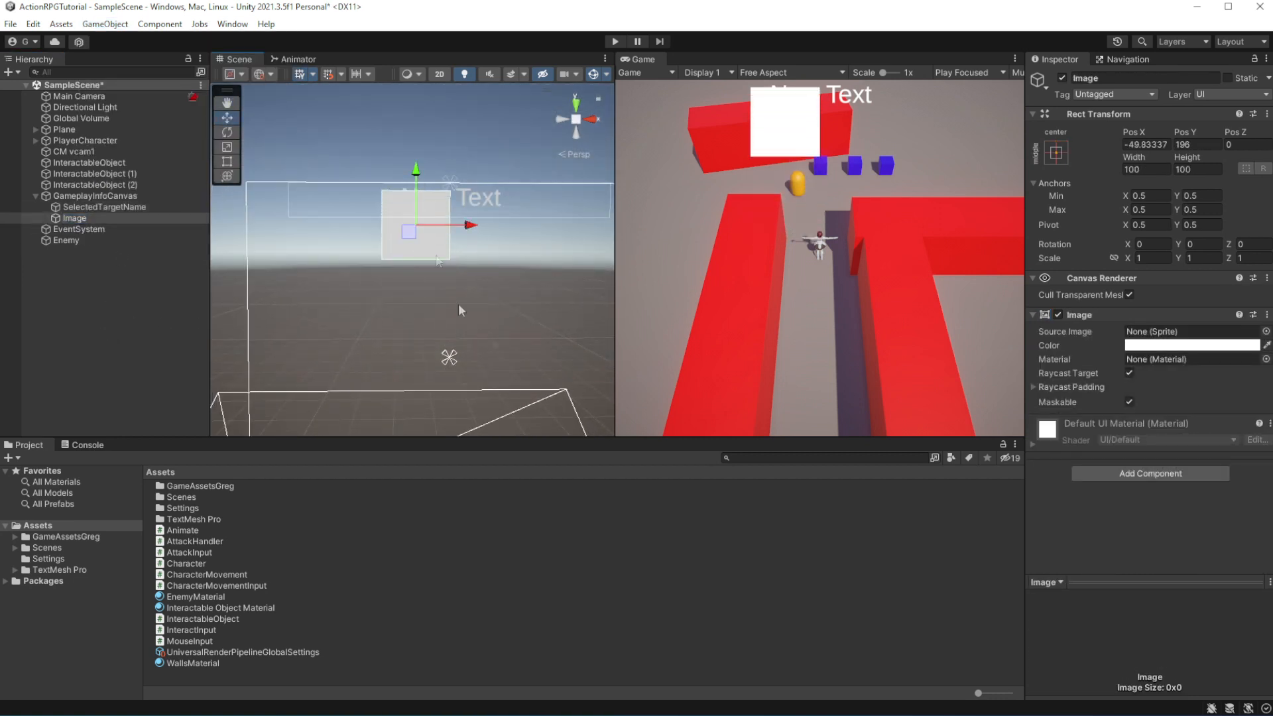
left_click(134, 337)
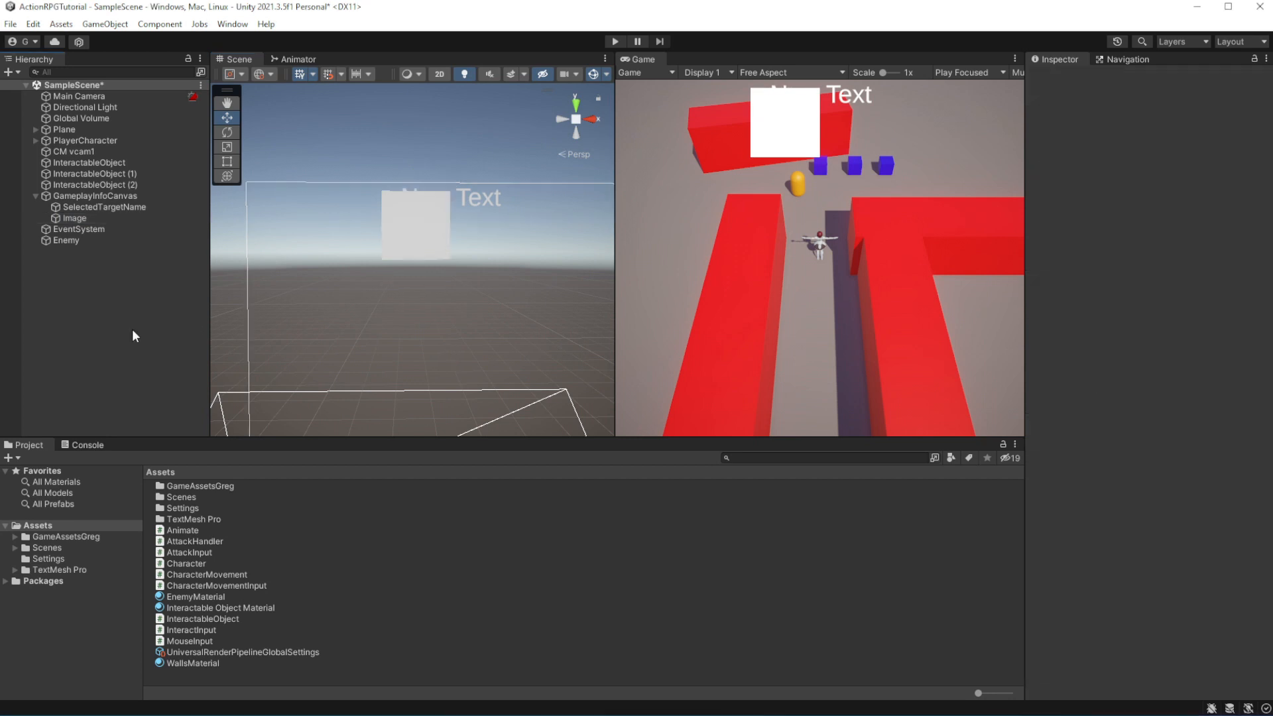
left_click(74, 218)
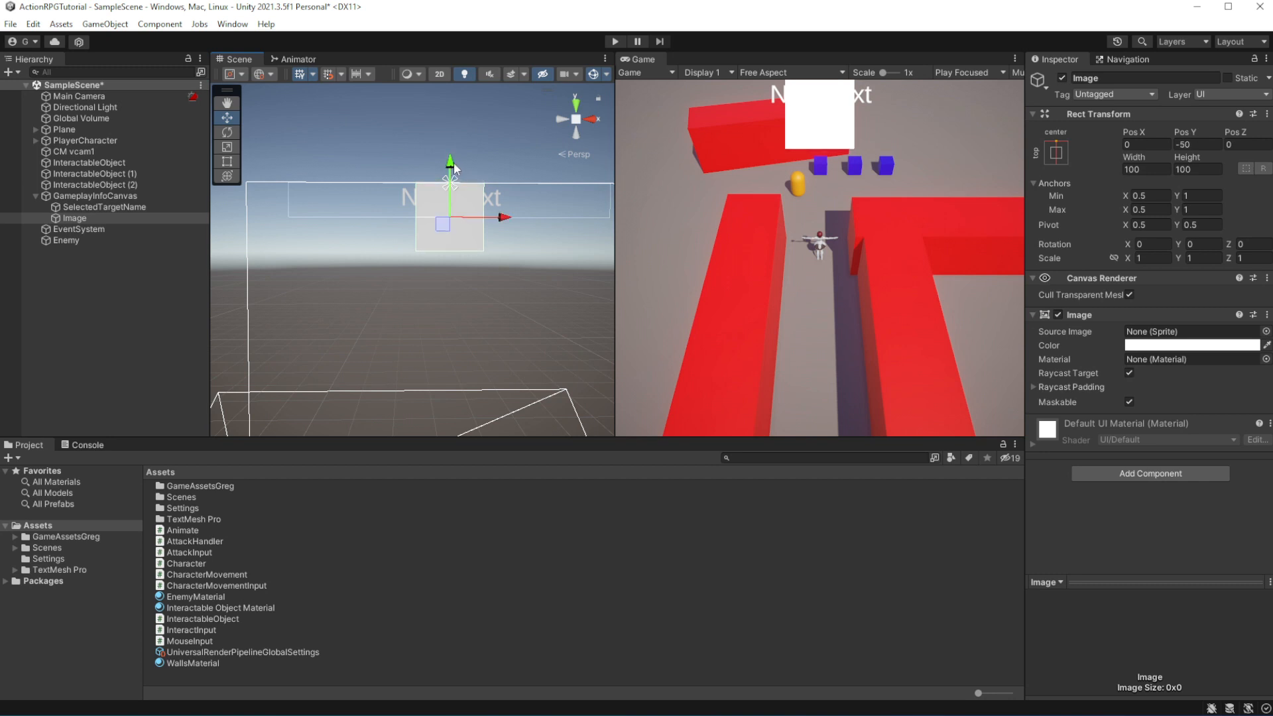
- Size the image to 300×30 at the top centre, placed above SelectedTargetName
triple_click(1190, 170)
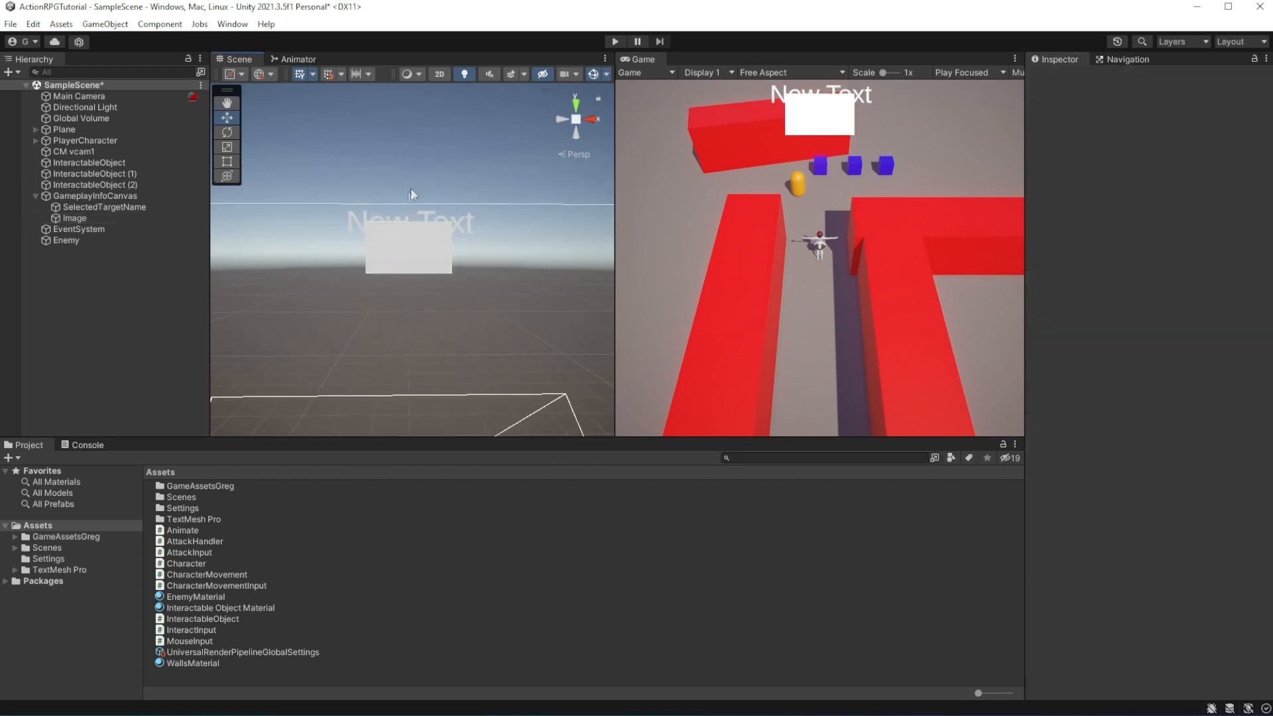
left_click(73, 217)
type("-25")
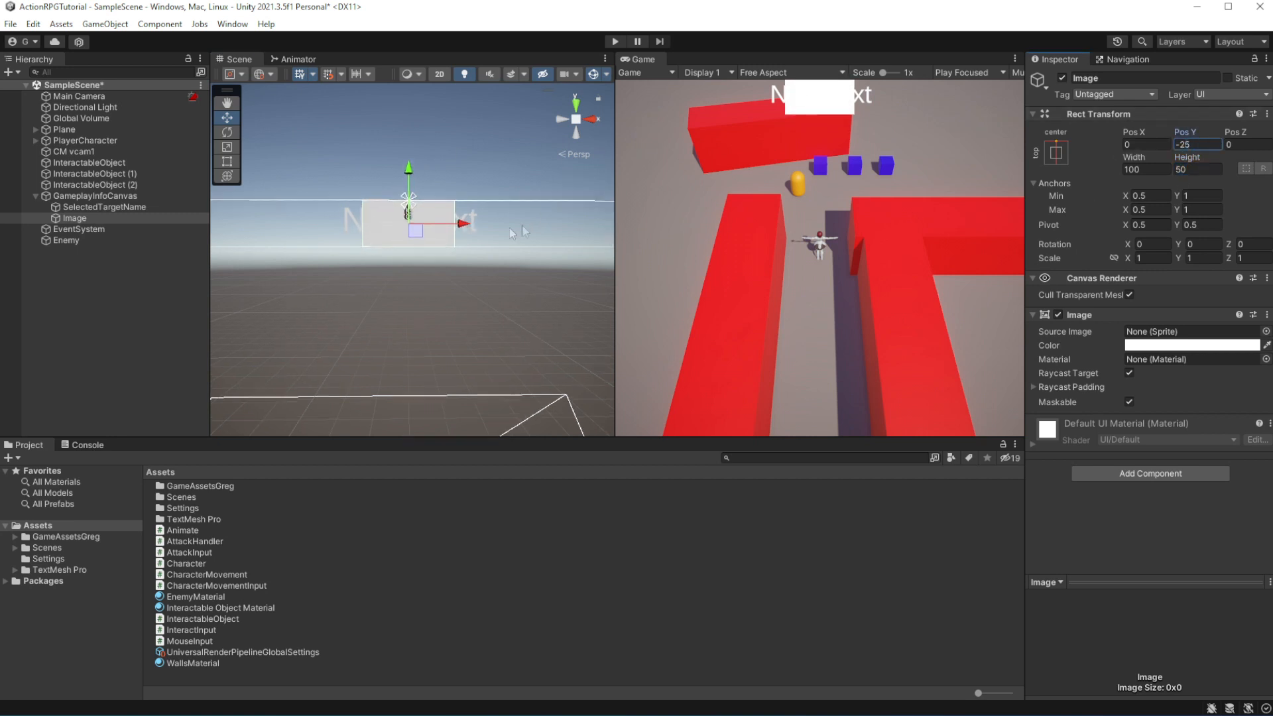
left_click(74, 206)
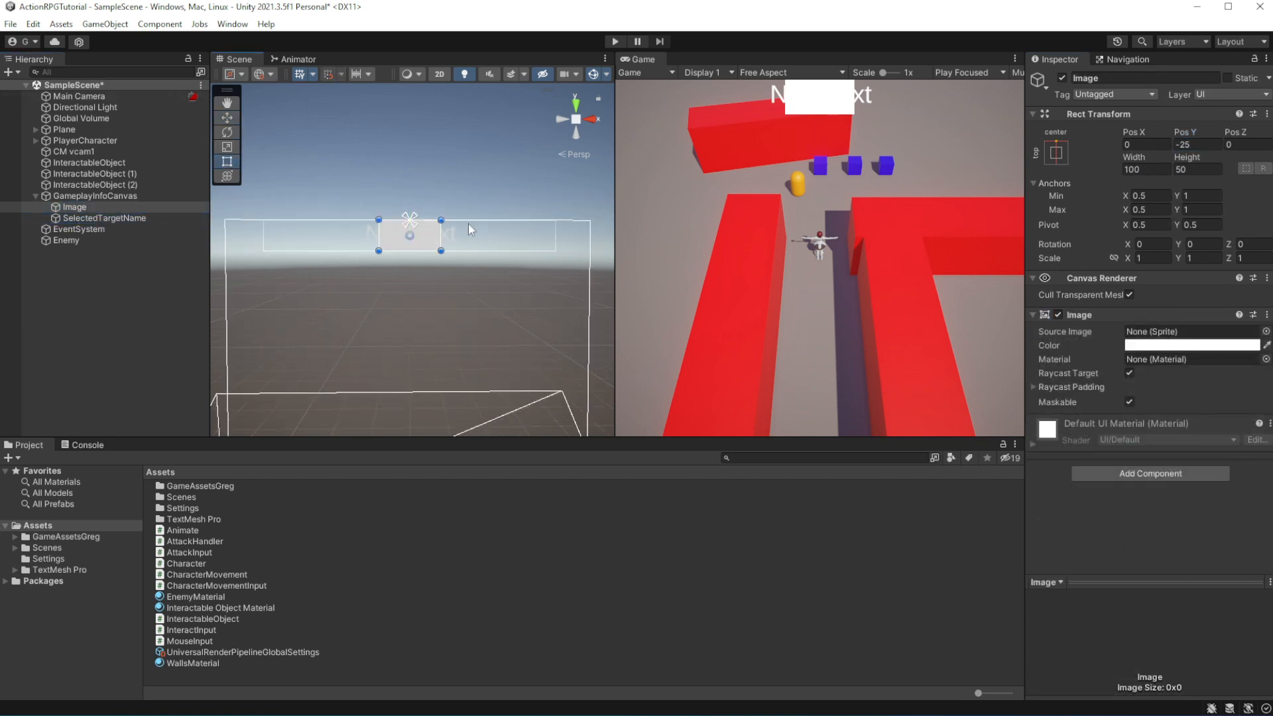
left_click_drag(379, 229, 315, 229)
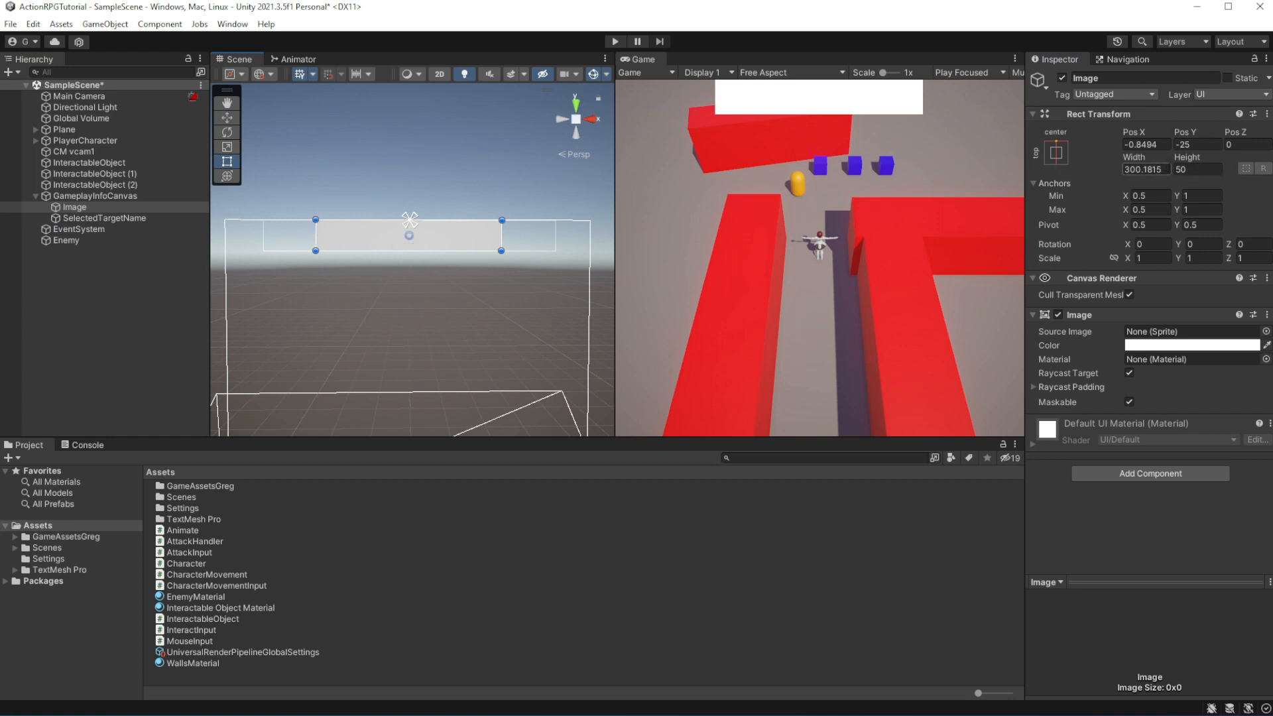
triple_click(1145, 157)
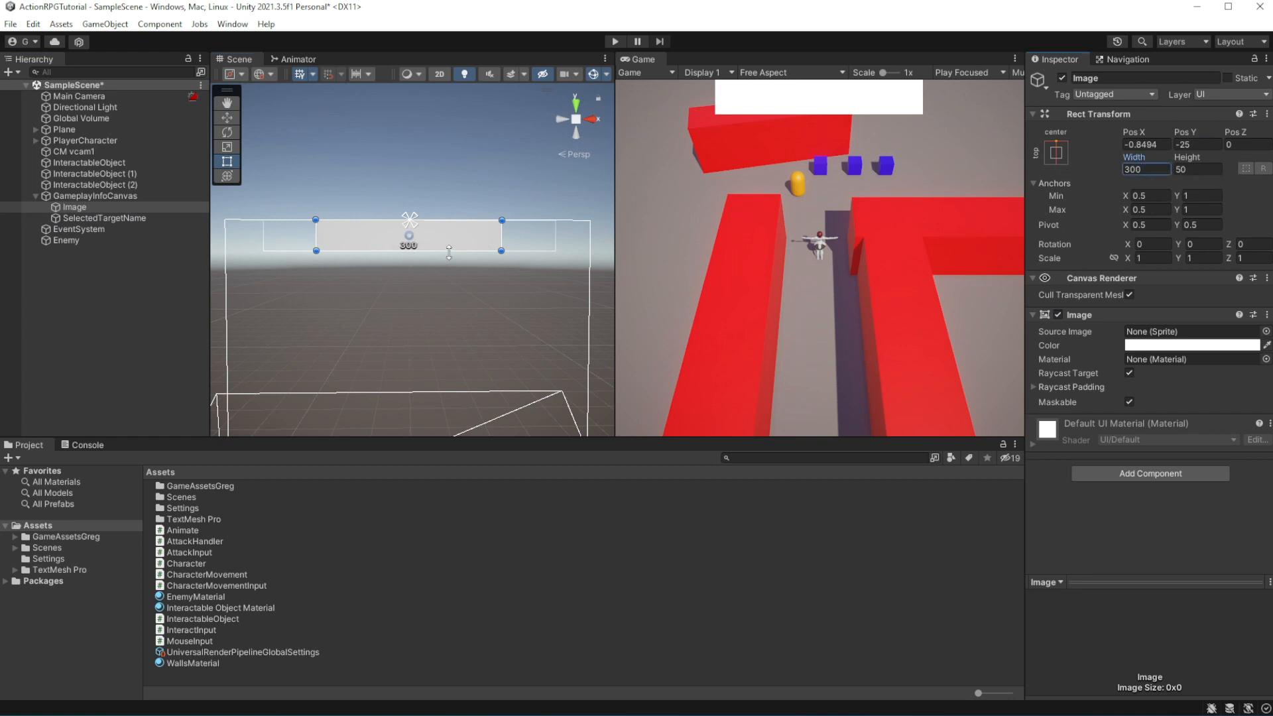
left_click_drag(449, 252, 449, 242)
type("30")
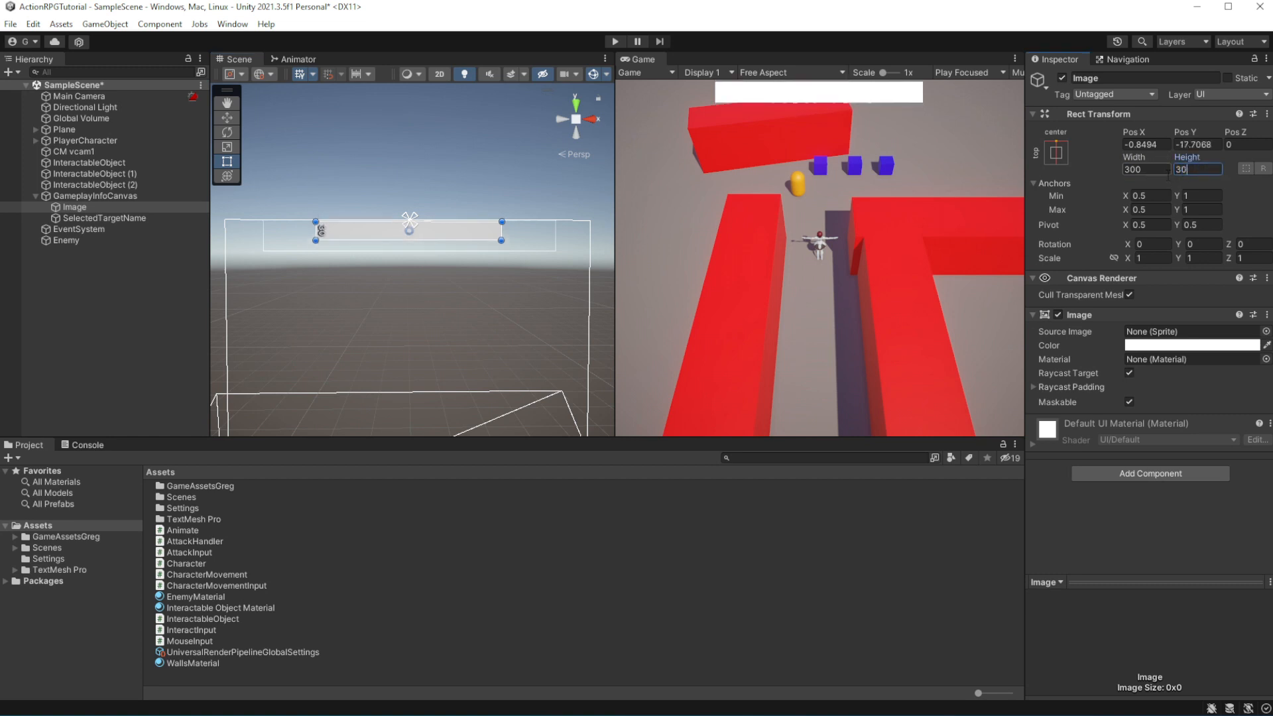
left_click_drag(410, 230, 410, 221)
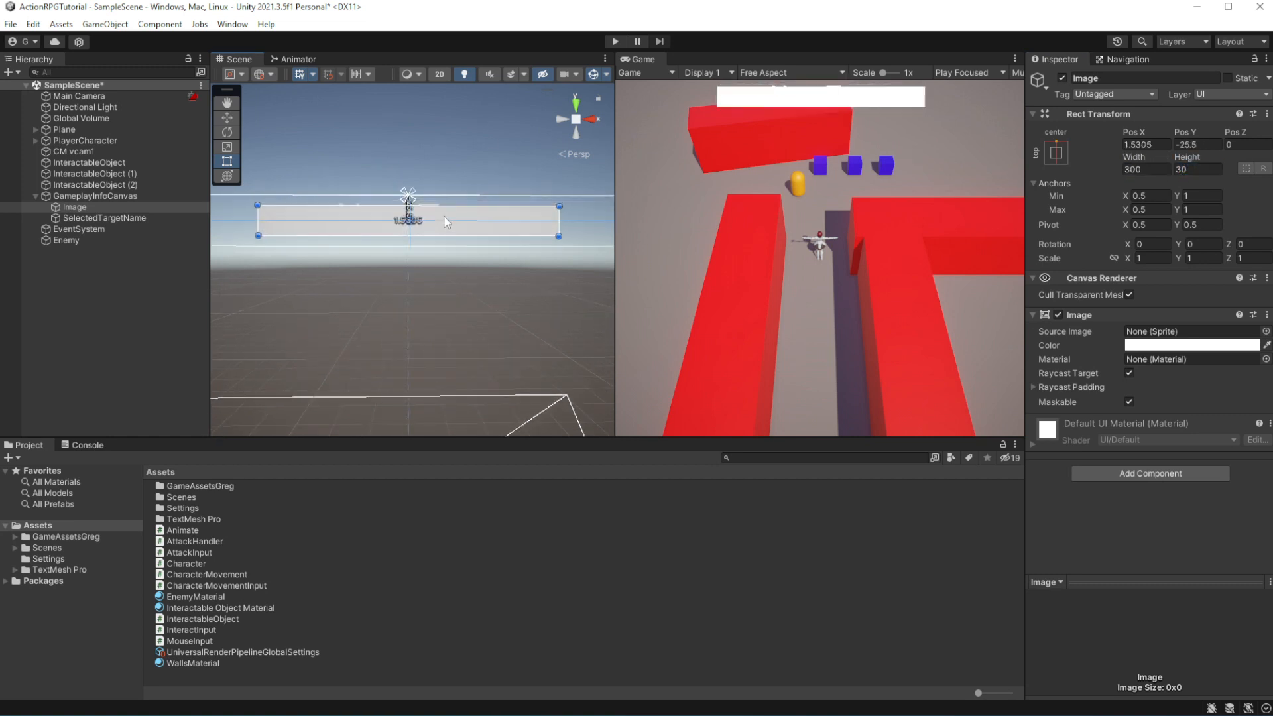
left_click_drag(408, 221, 409, 211)
type("HPBase")
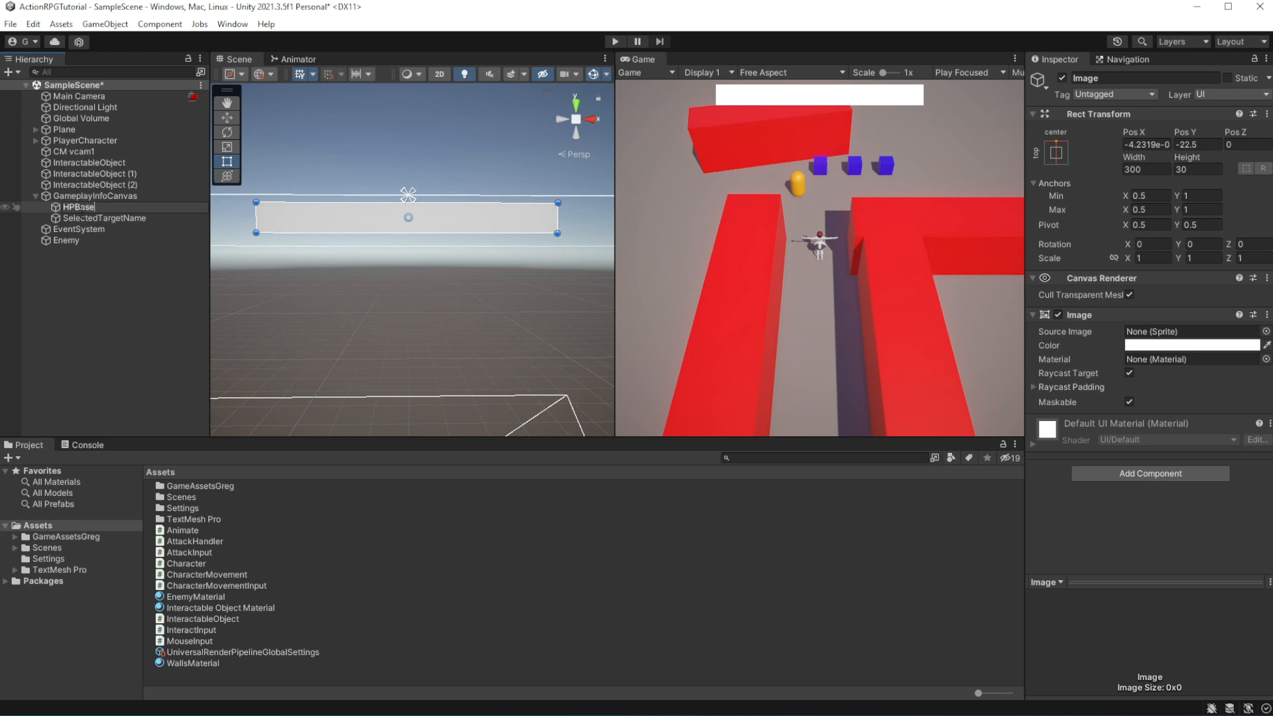
- Create an HPBar child under HPBase, 290 wide by 28 high and coloured red
left_click(94, 195)
type("HPBar")
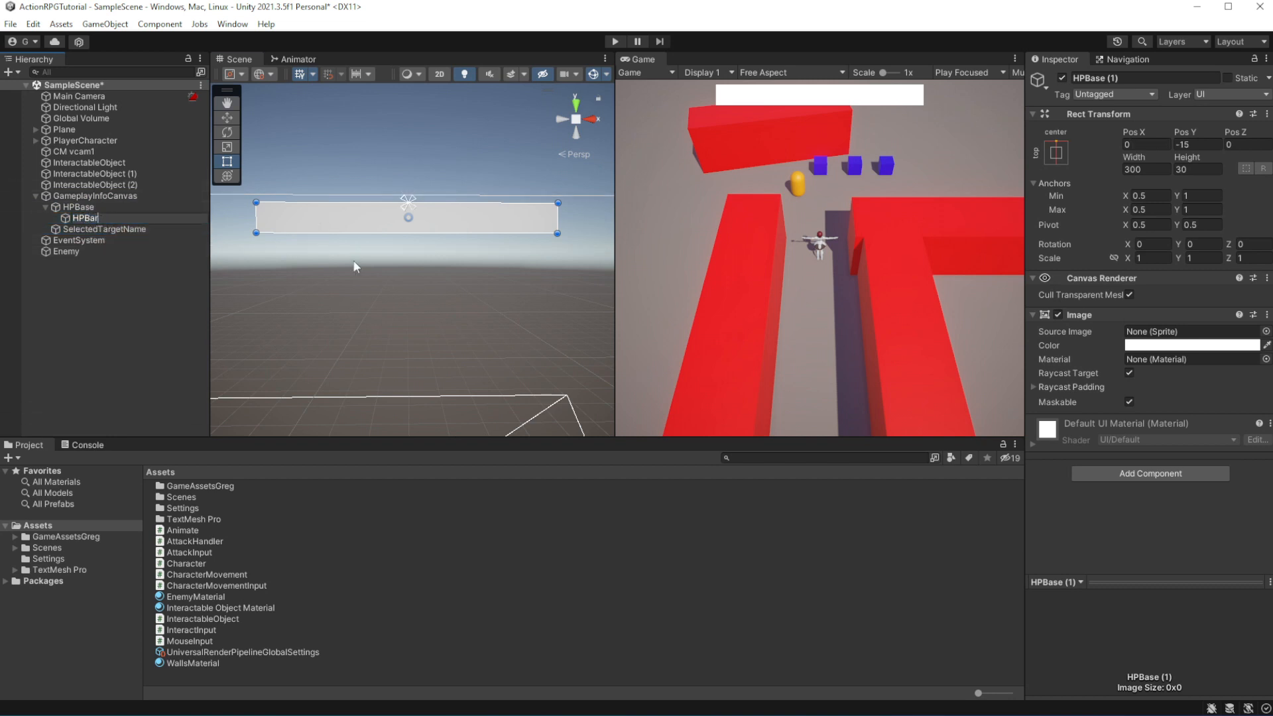
left_click(86, 218)
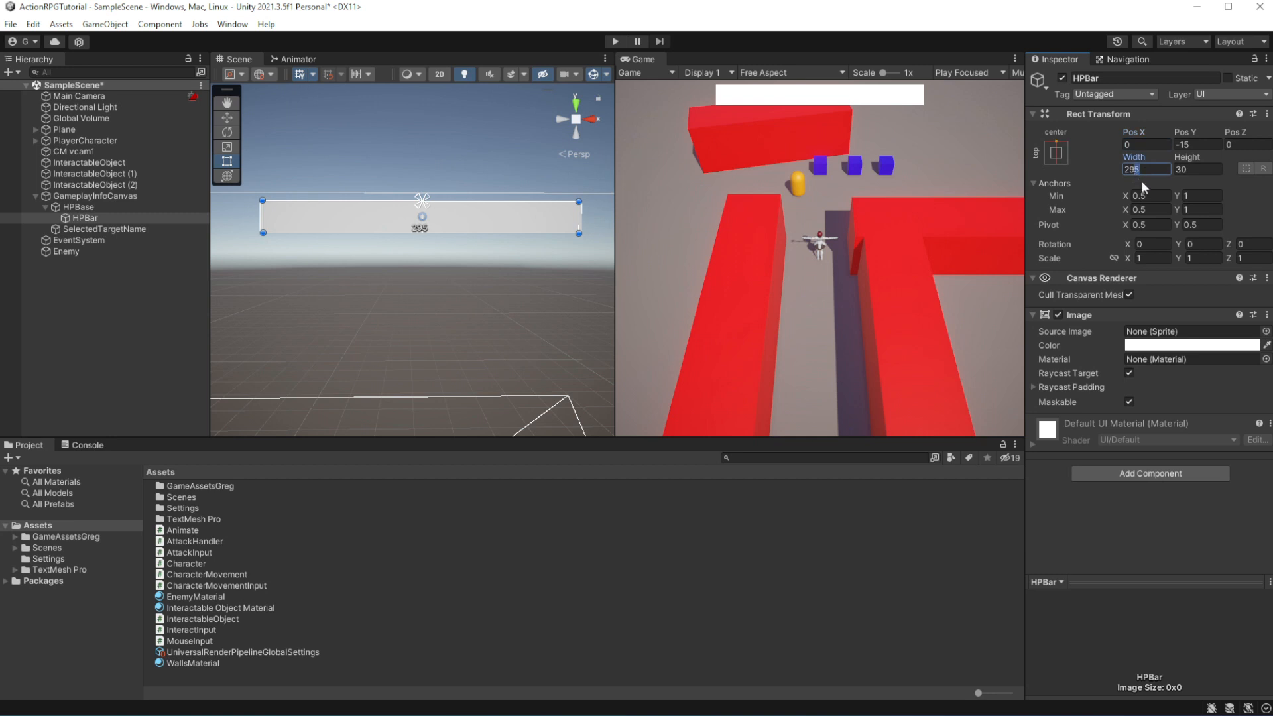
type("290")
left_click(1198, 169)
type("28")
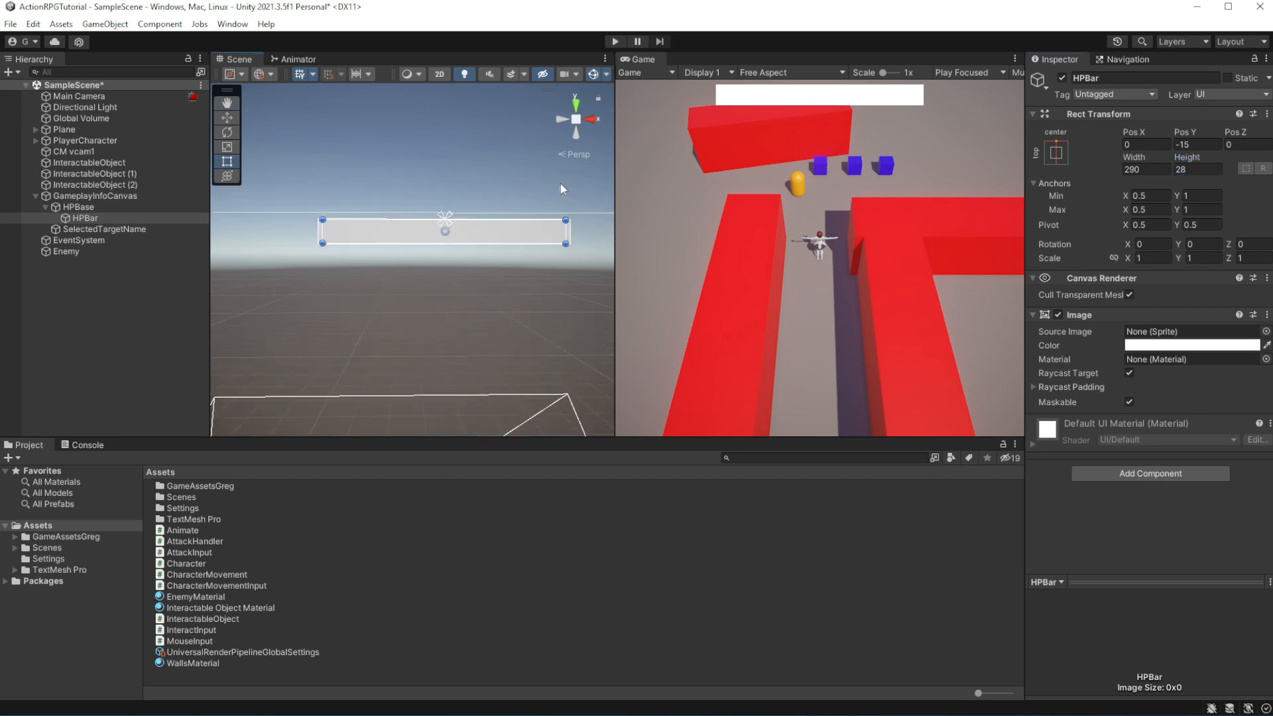
left_click(104, 229)
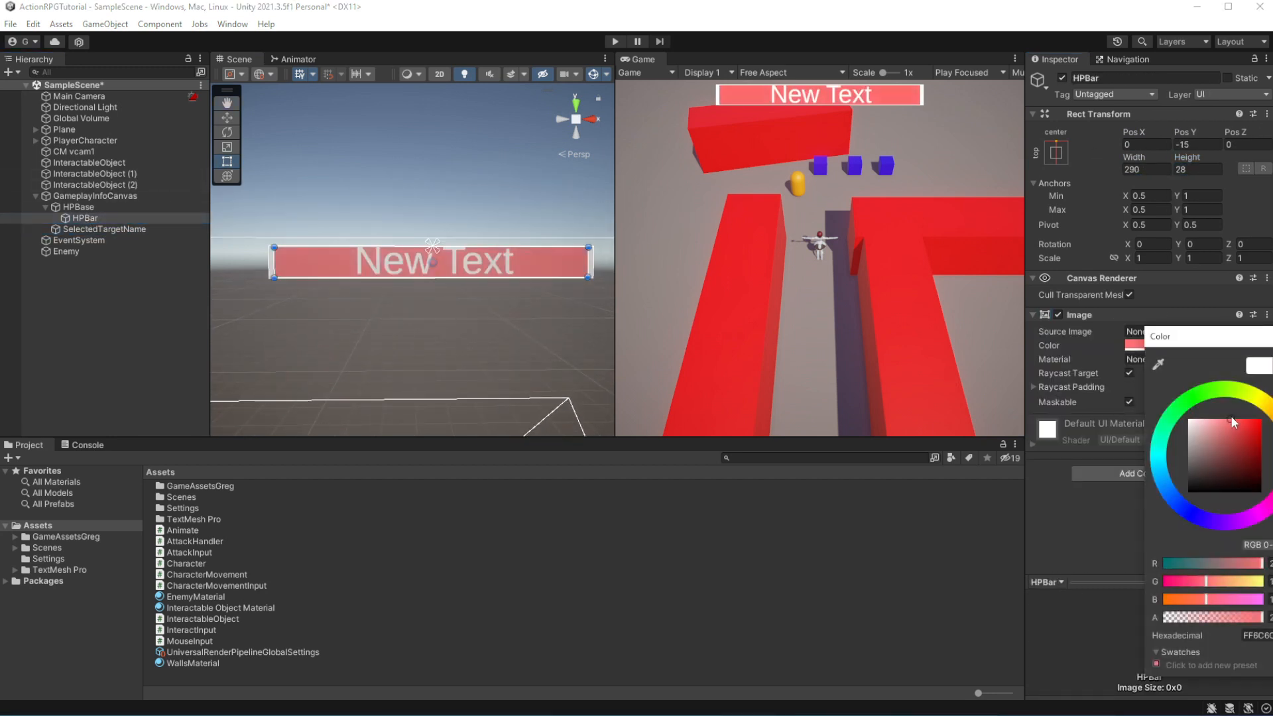
left_click(1261, 416)
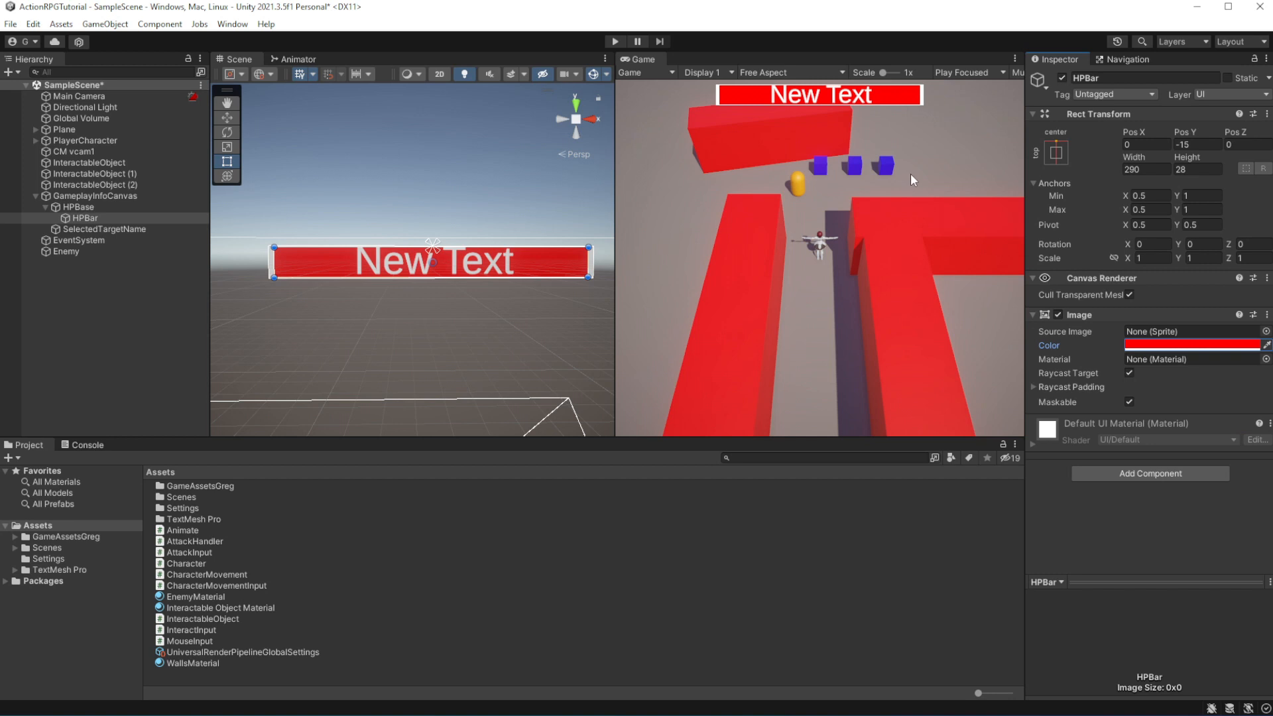
mouse_move(920, 184)
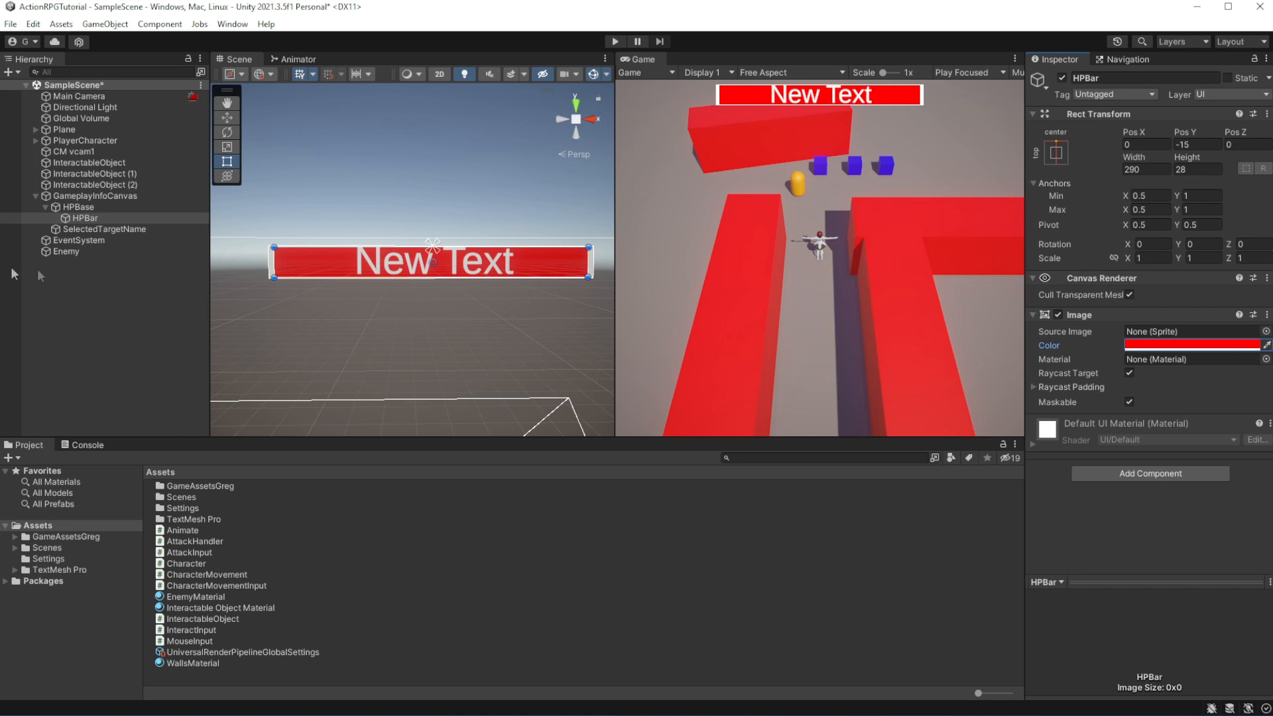
left_click(105, 229)
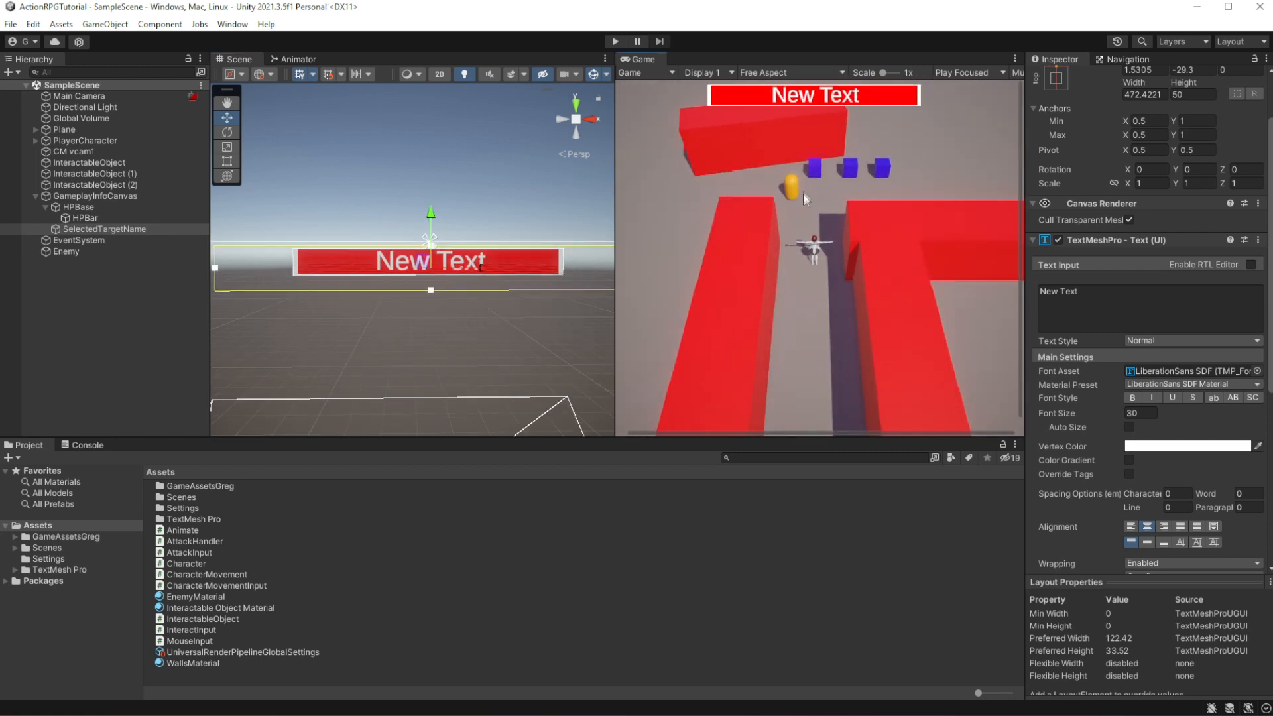
- Make SelectedTargetName black at font size 30 and import the WhitePixel texture
left_click(1187, 446)
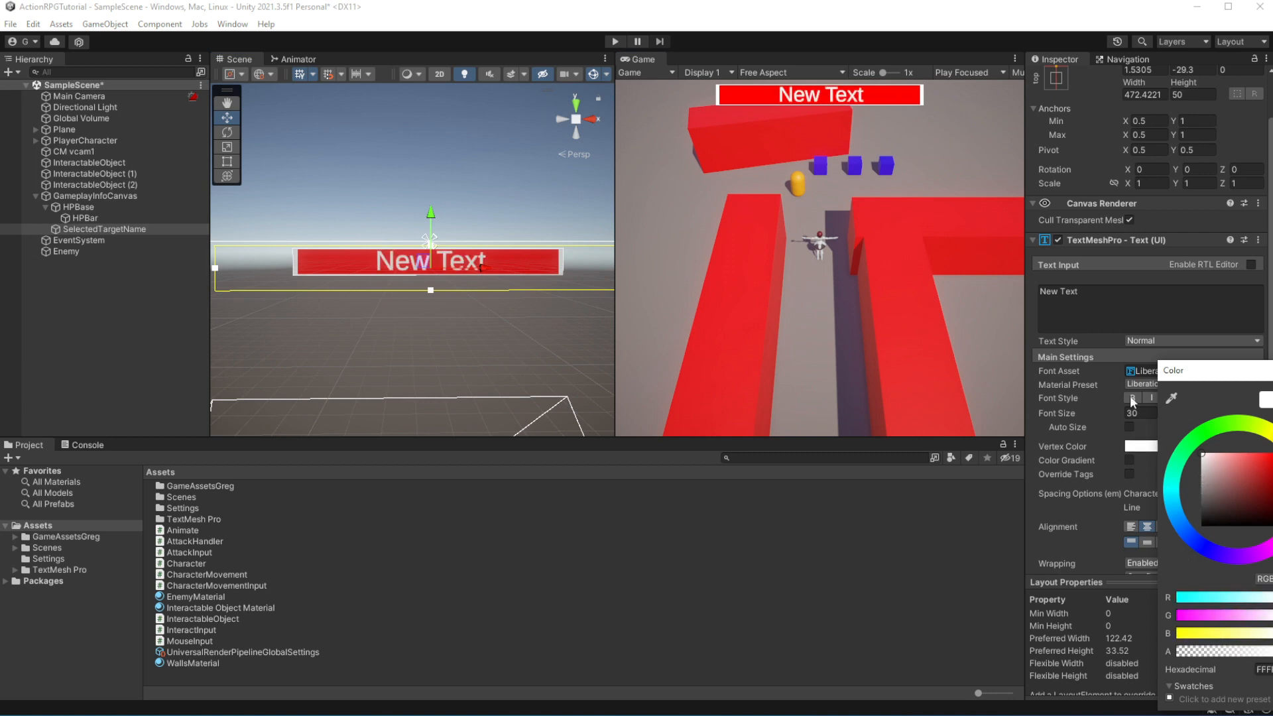
left_click(1202, 525)
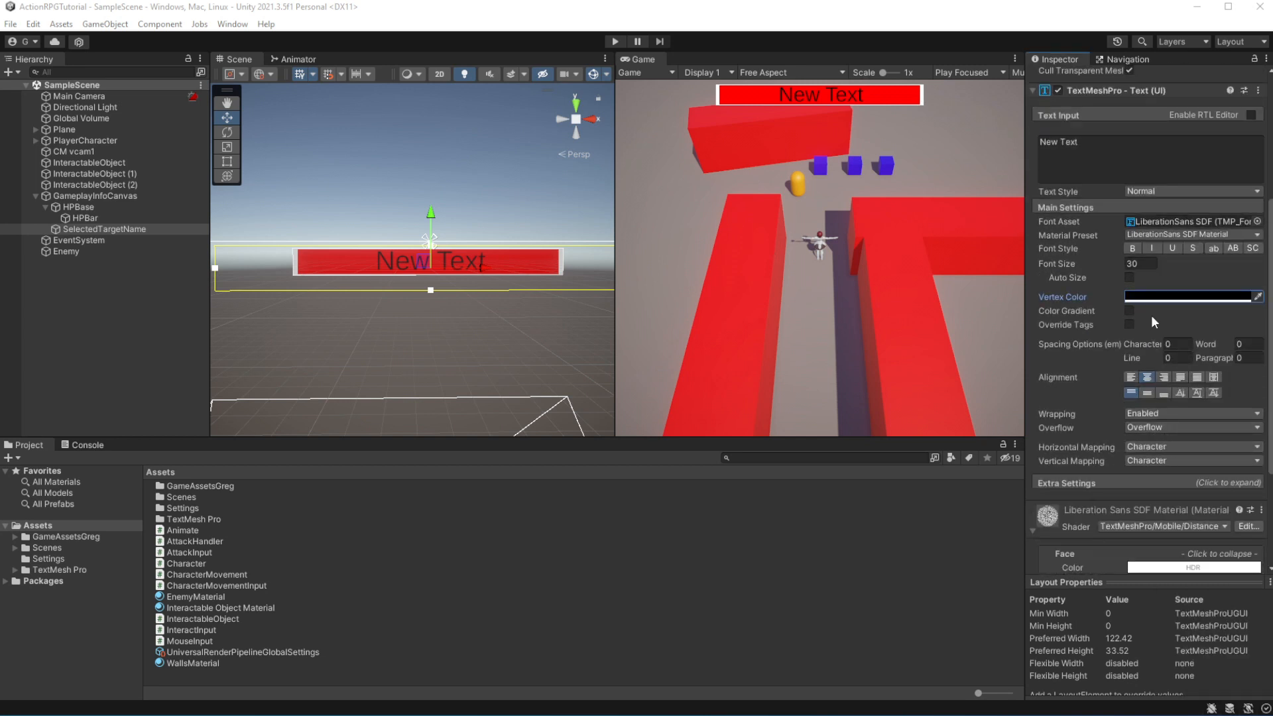
left_click(1130, 249)
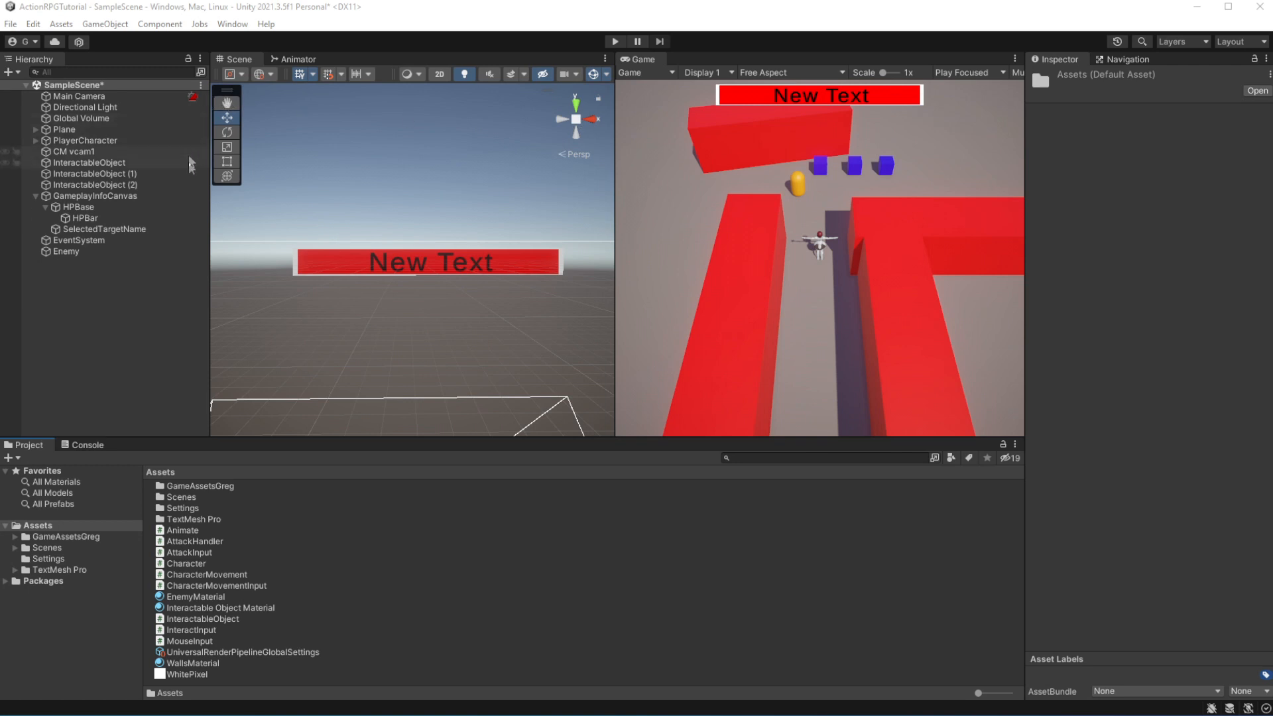
- Set WhitePixel to Sprite (2D and UI) with Point (no filter) filtering, applying both
left_click(85, 217)
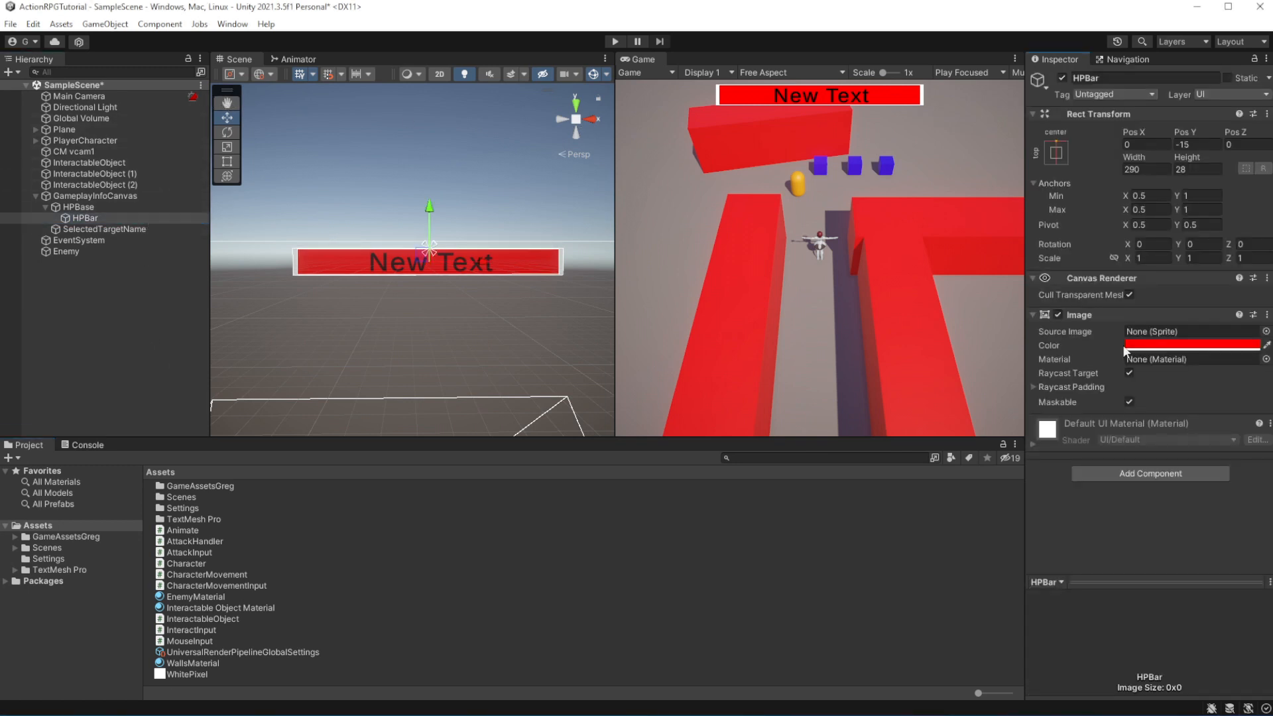
left_click(186, 674)
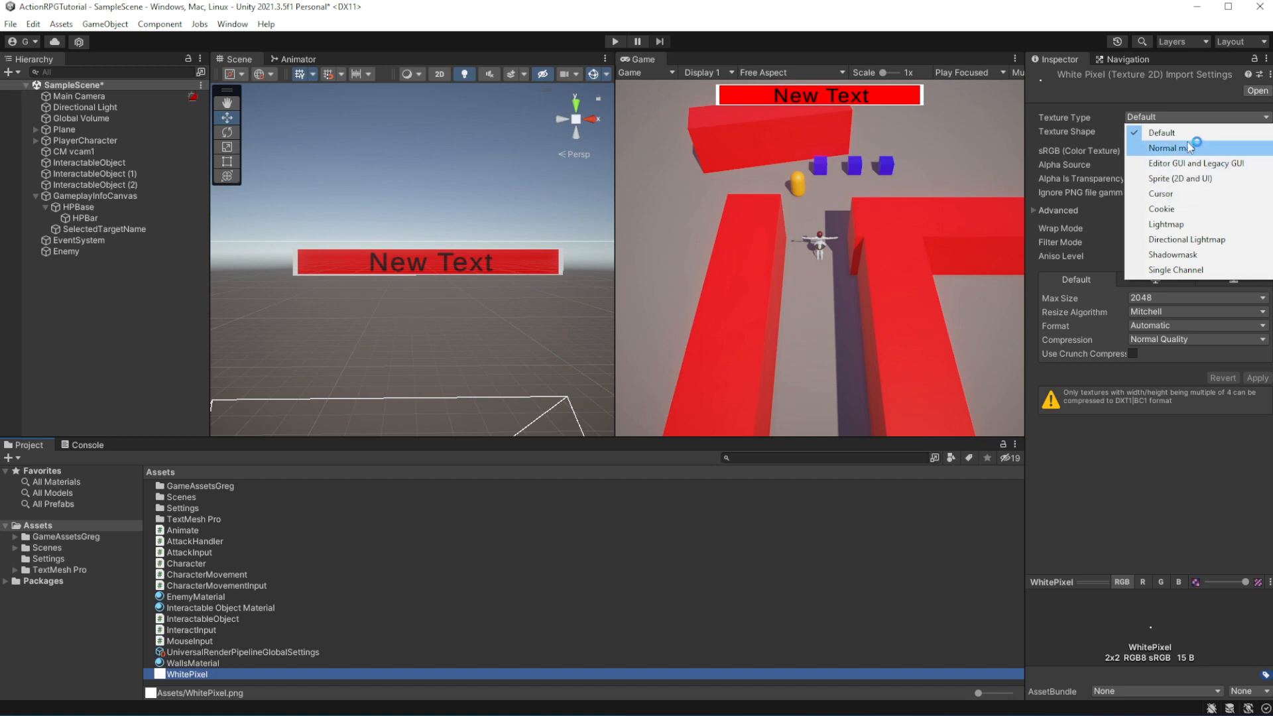
left_click(1194, 162)
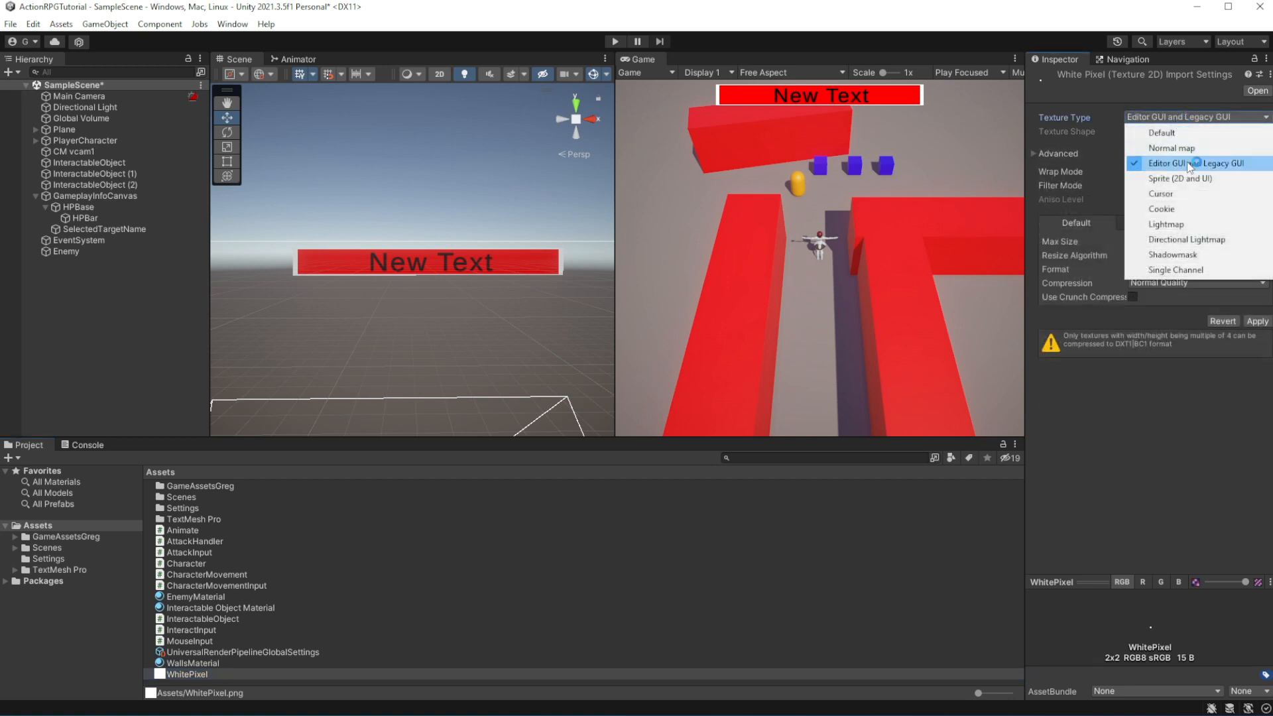
left_click(1179, 178)
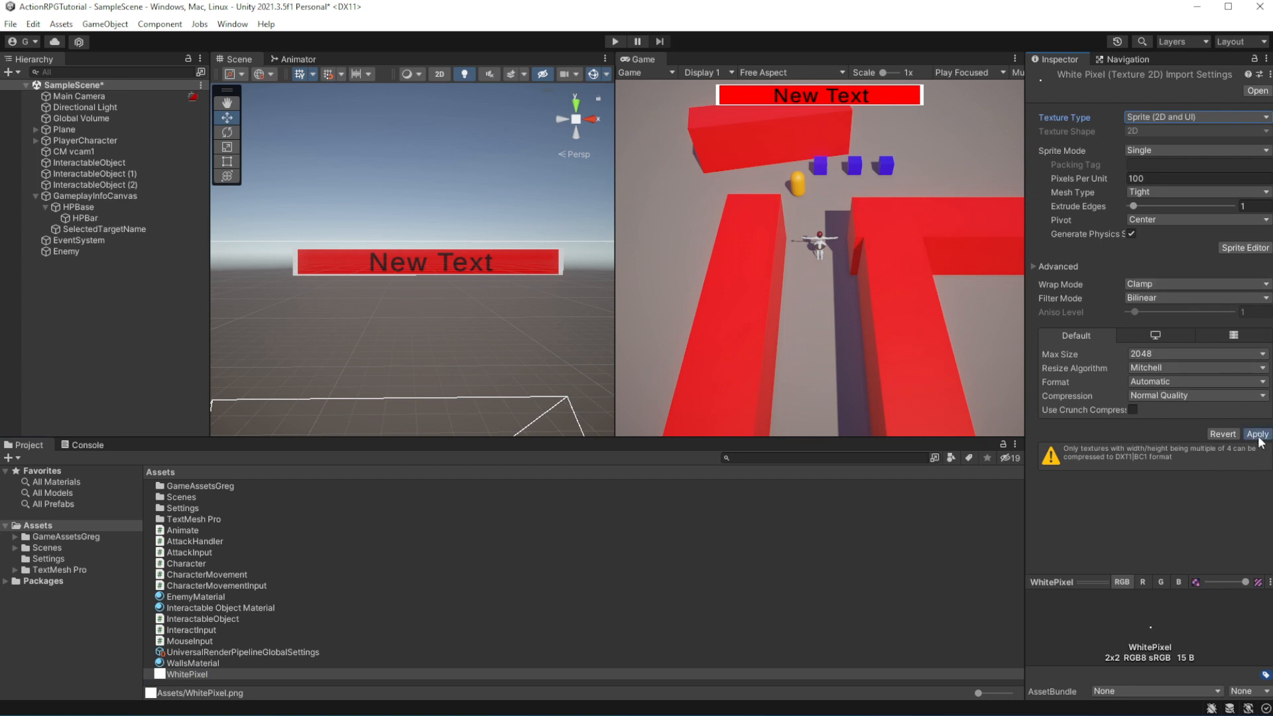
left_click(1258, 435)
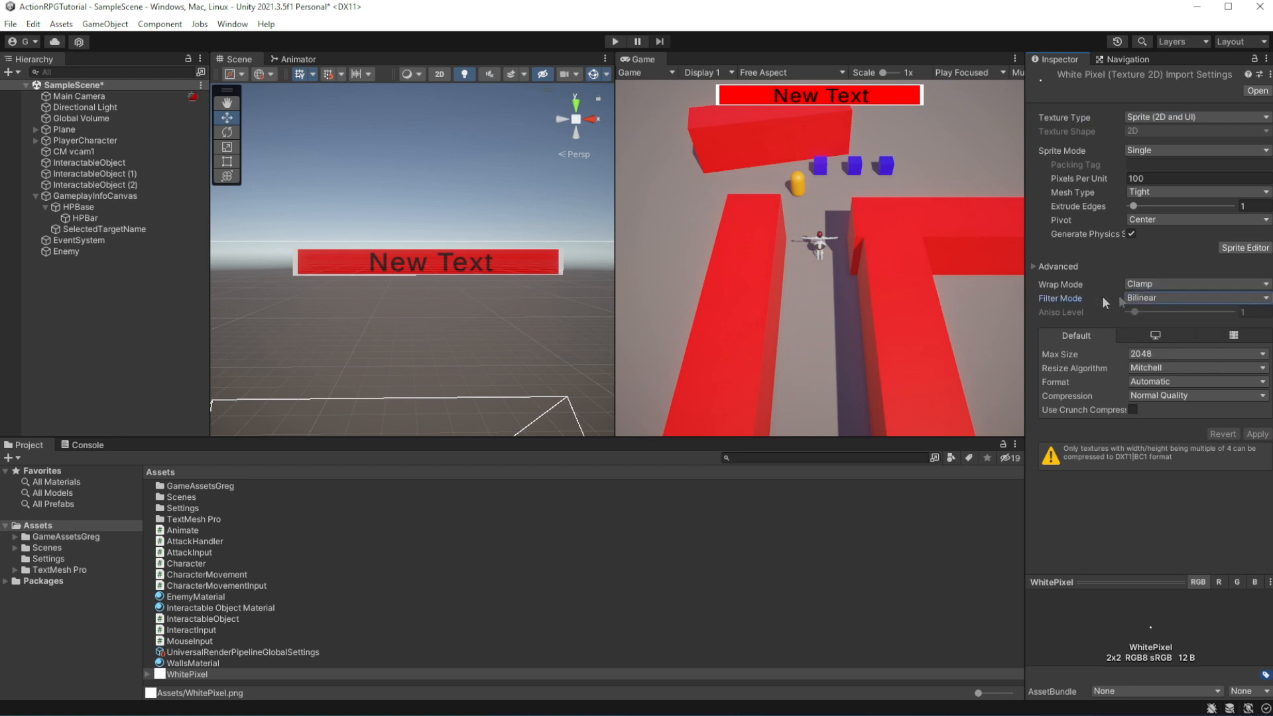
left_click(1194, 298)
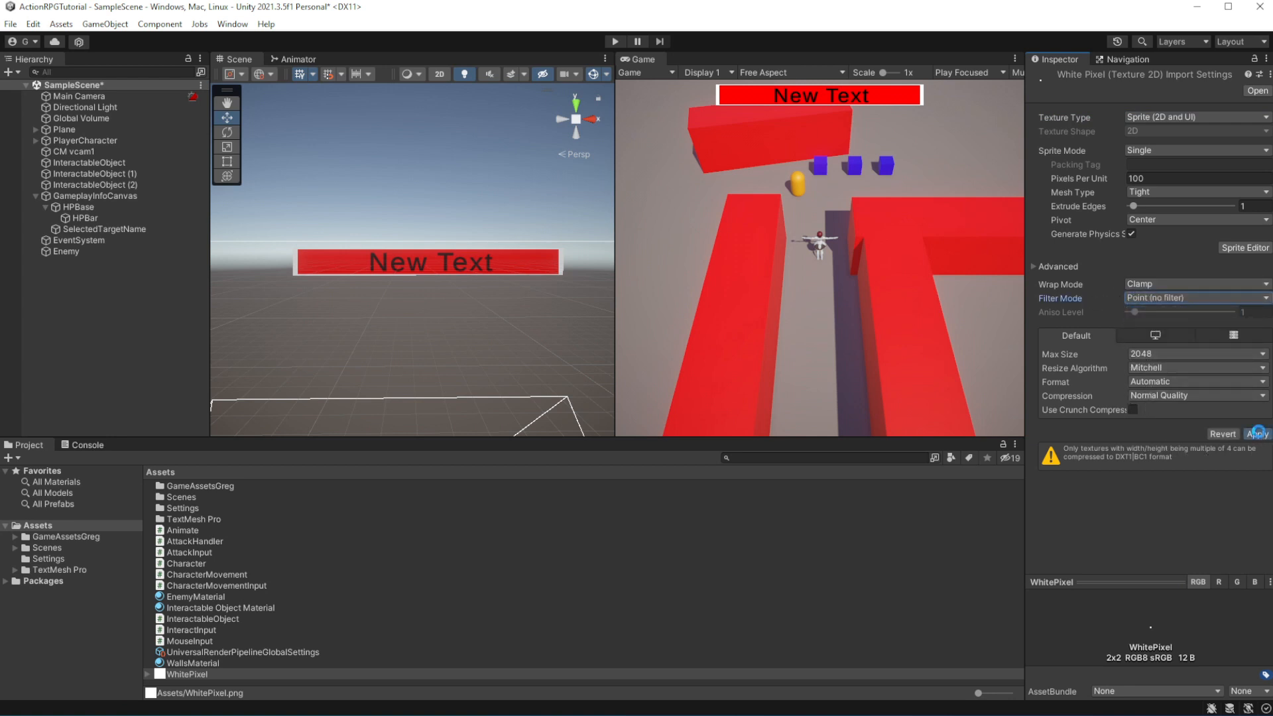
left_click(1257, 434)
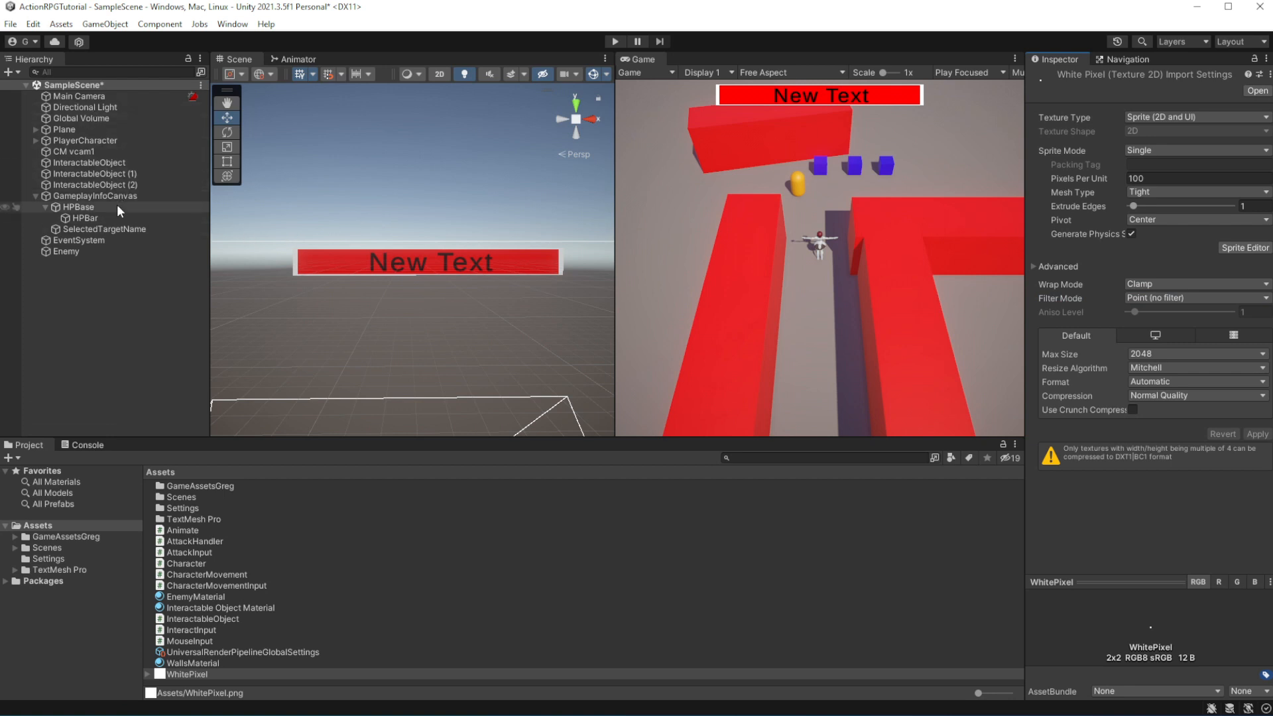
- Give HPBar the WhitePixel source image, Filled type and Horizontal fill method
left_click(84, 217)
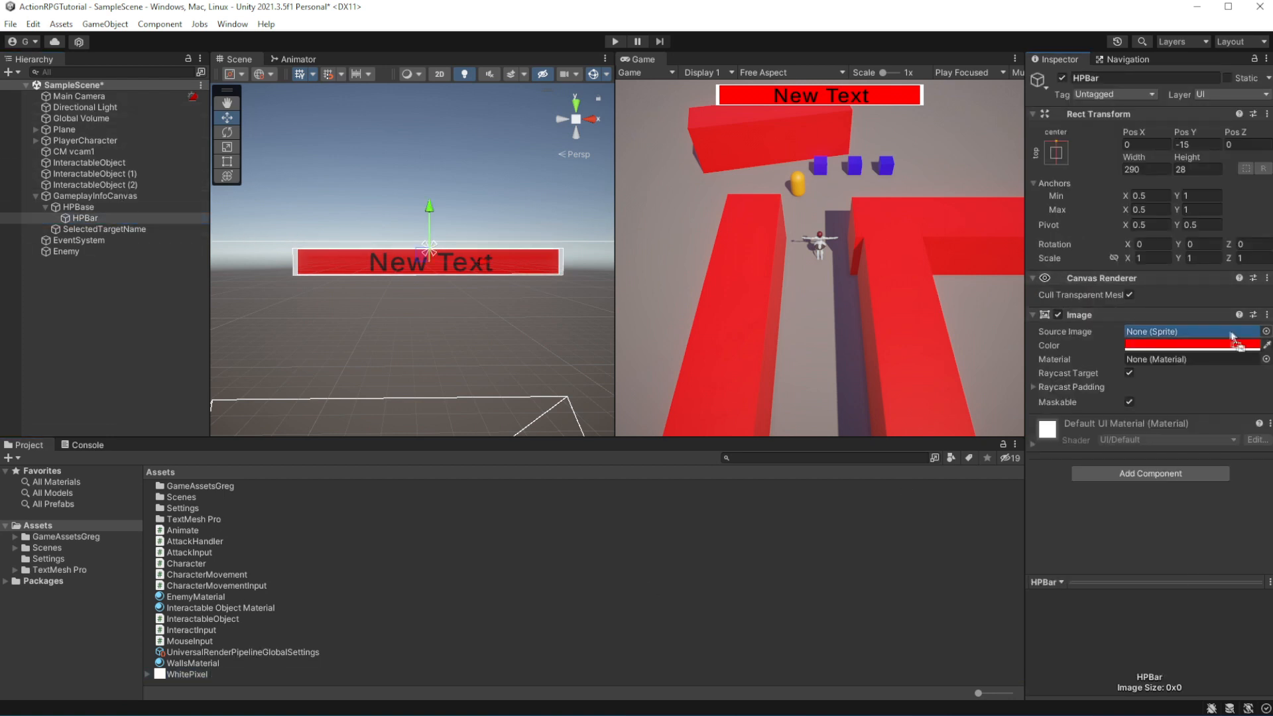
left_click(1190, 331)
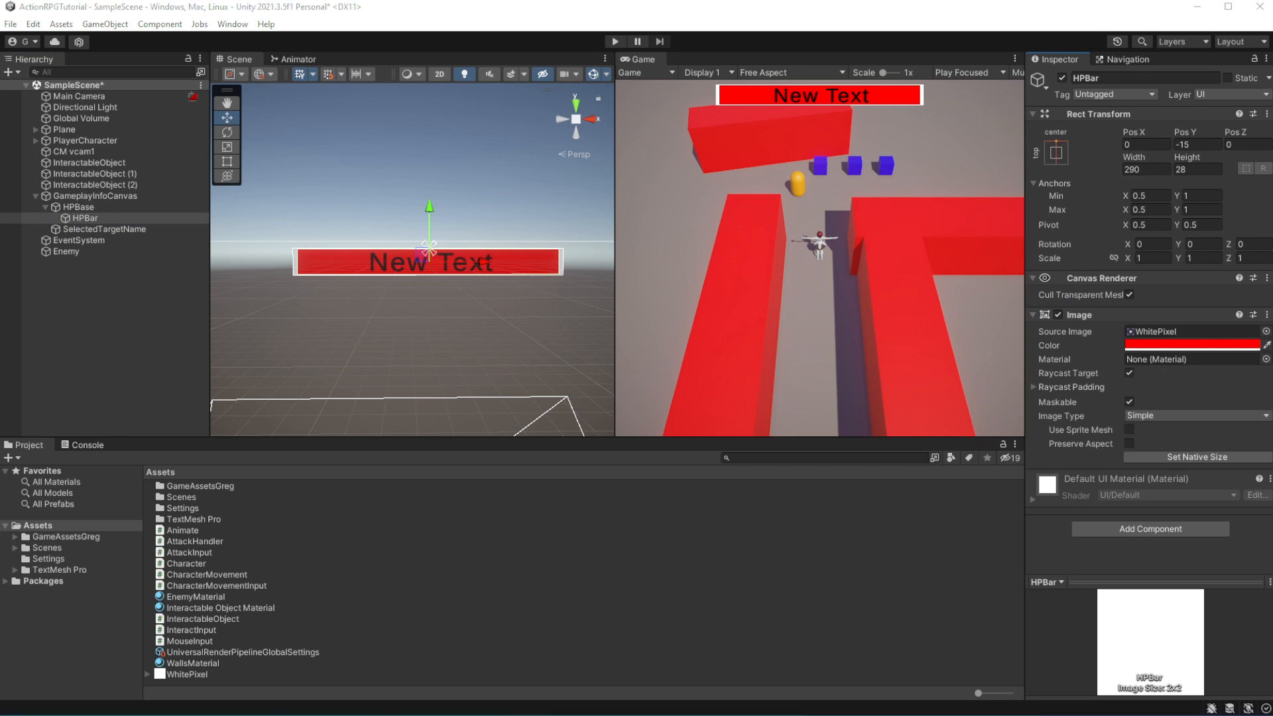
left_click(1193, 416)
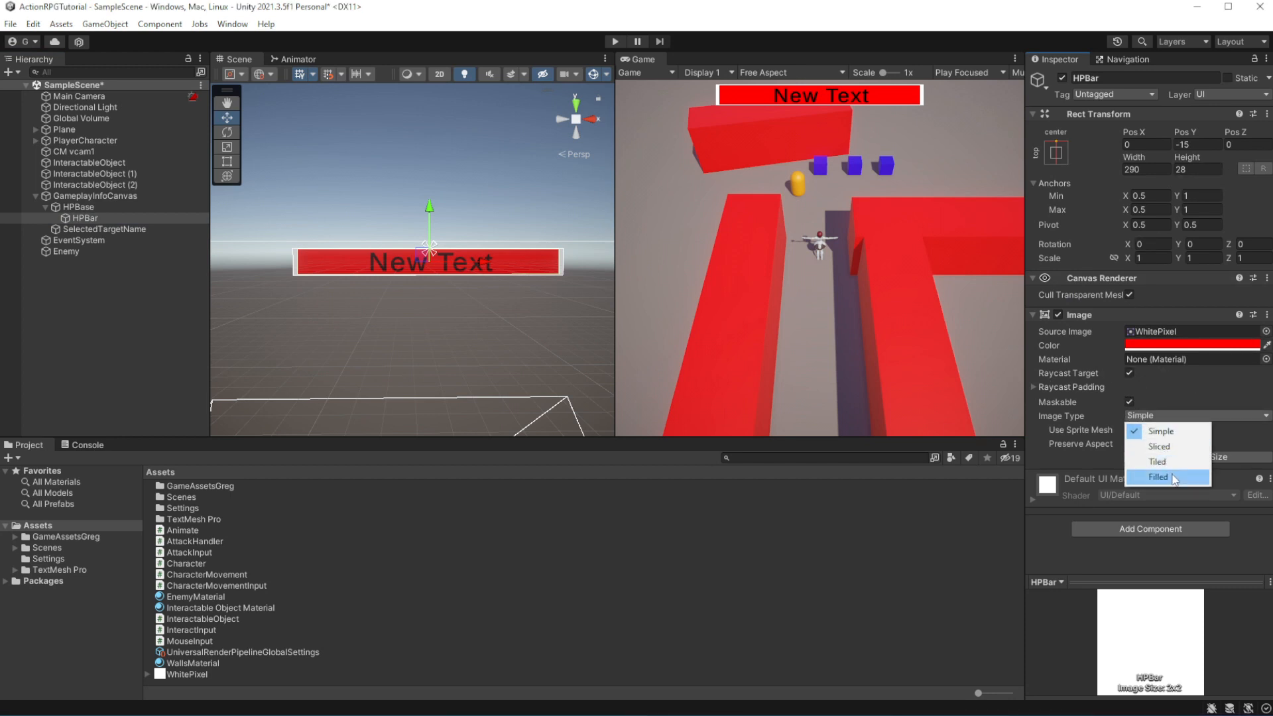
left_click(1158, 477)
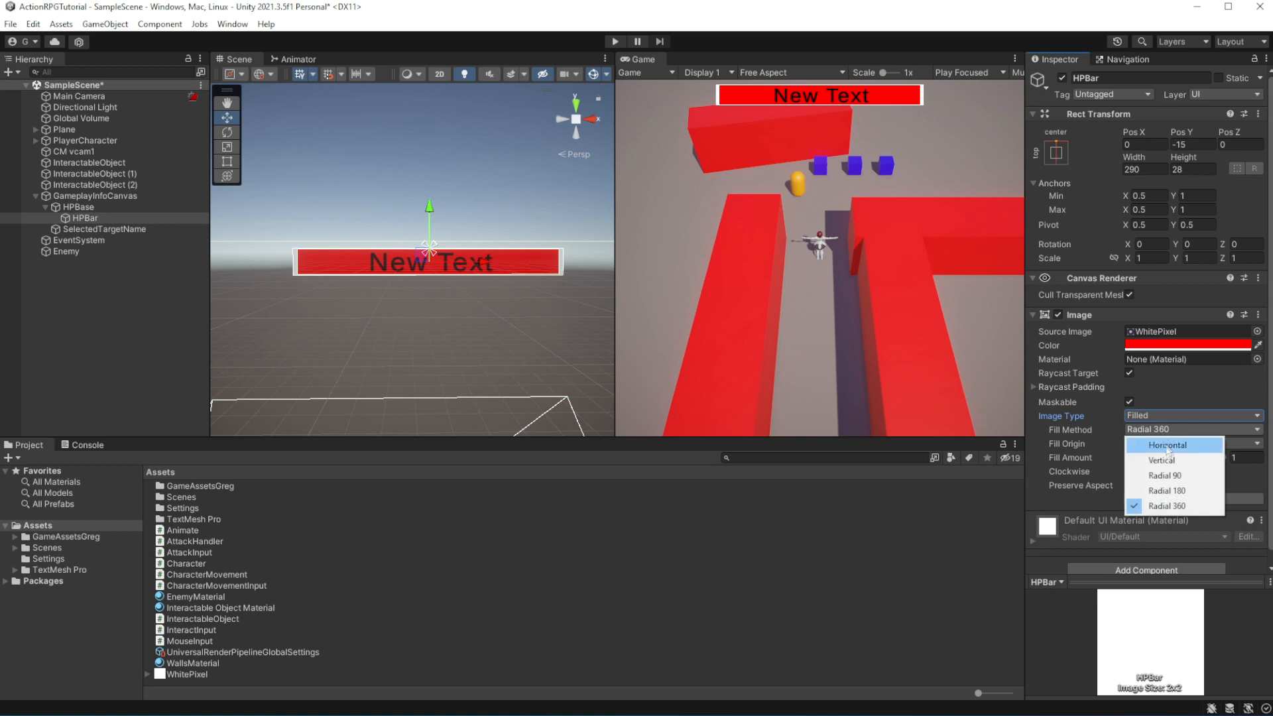
left_click(1168, 444)
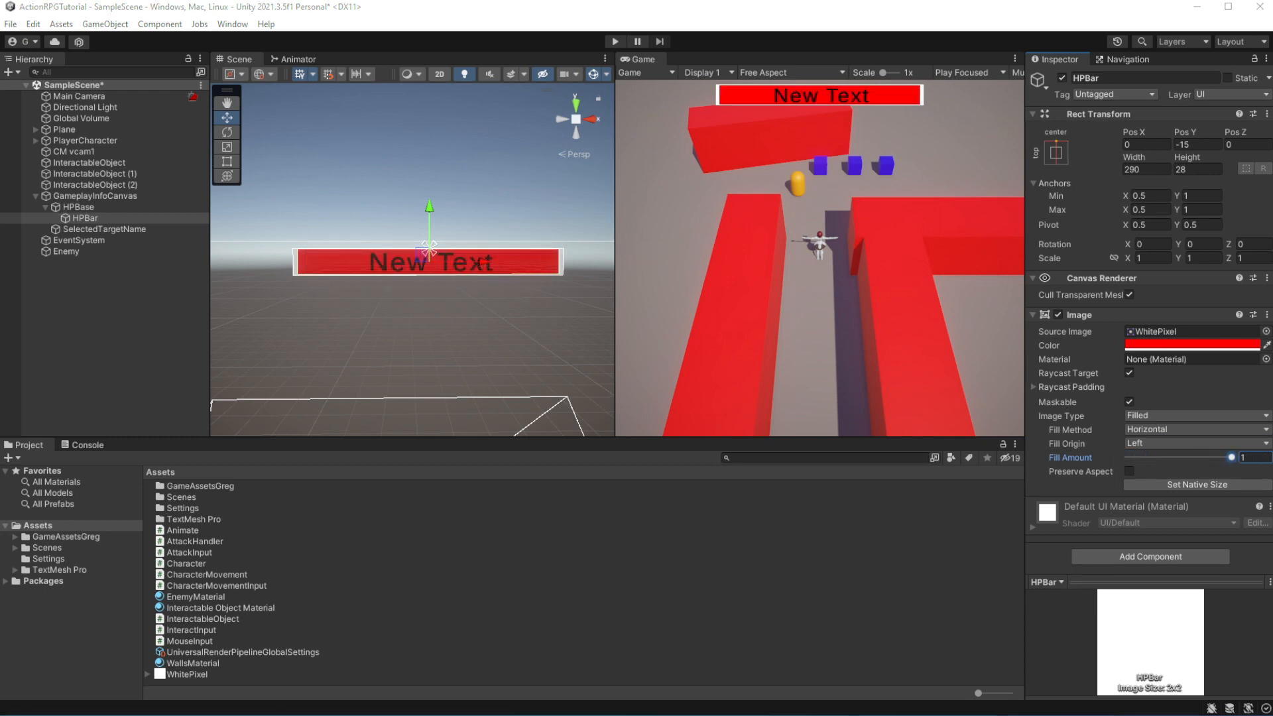
left_click(82, 207)
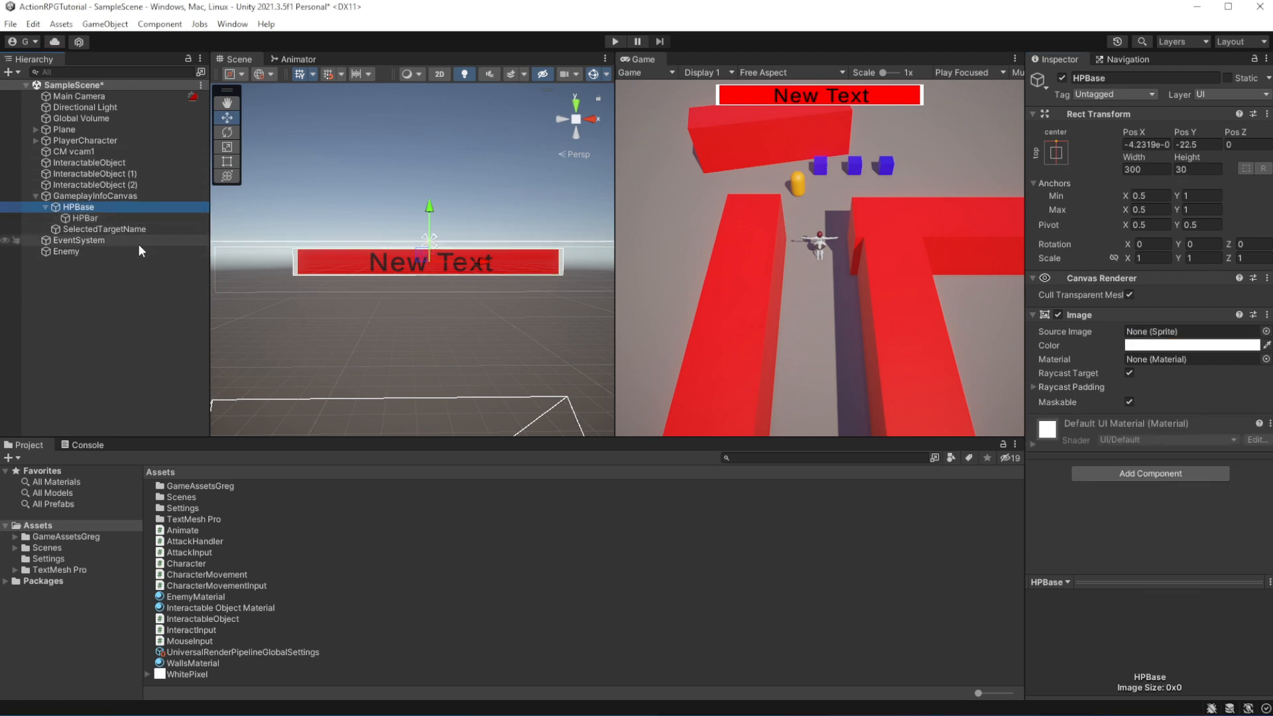
mouse_move(875, 311)
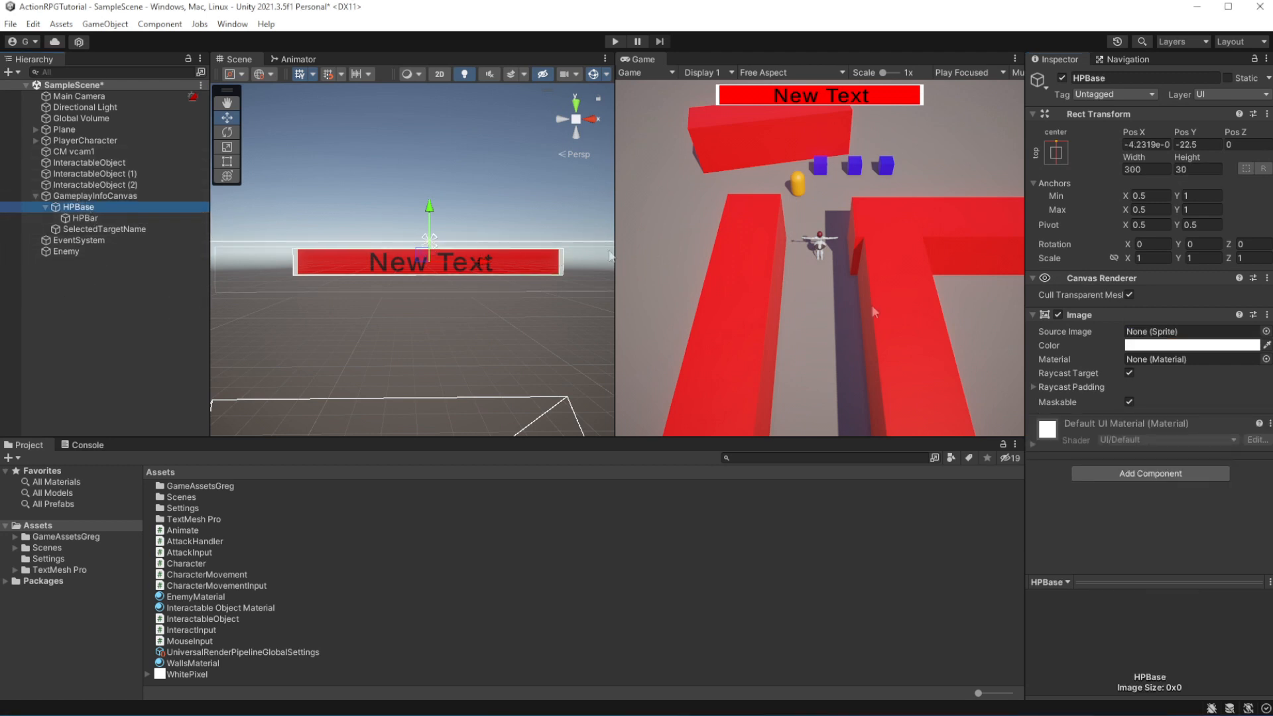
- Create and attach a new UIPoolBar script to HPBase through Add Component
double_click(1143, 77)
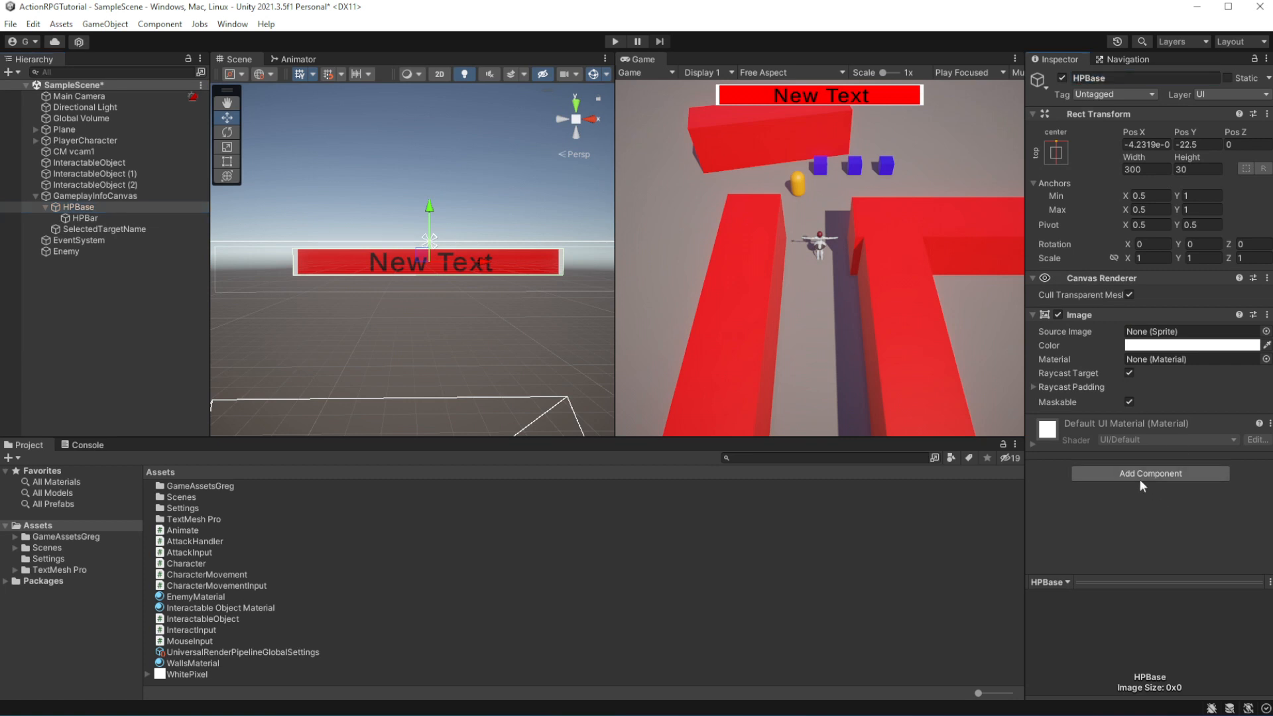
left_click(1149, 474)
type("UIPool")
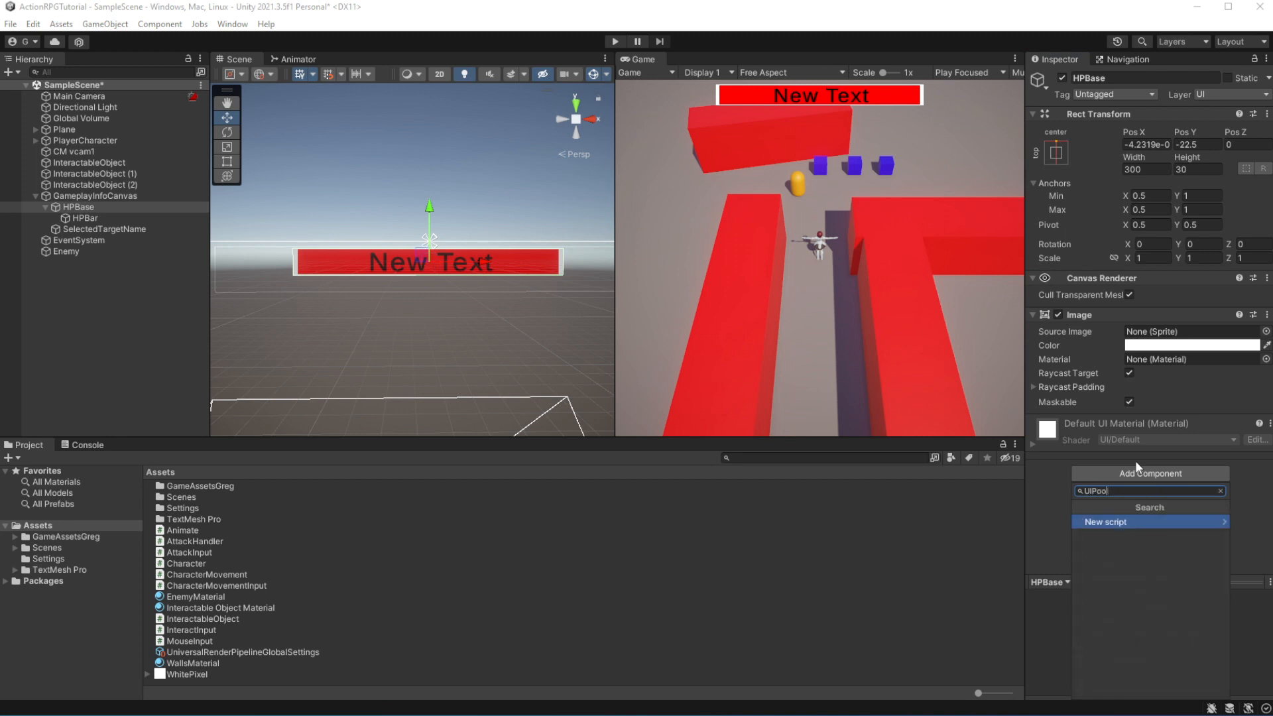
left_click(1147, 521)
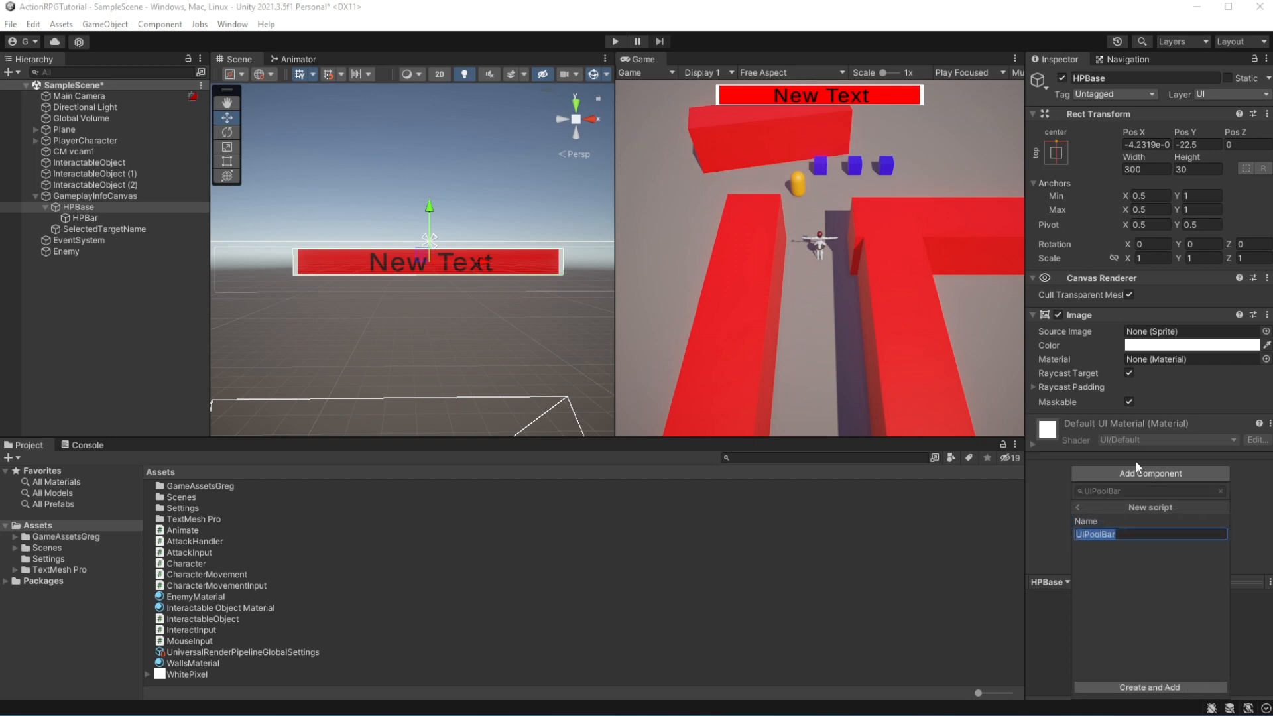
left_click(1150, 687)
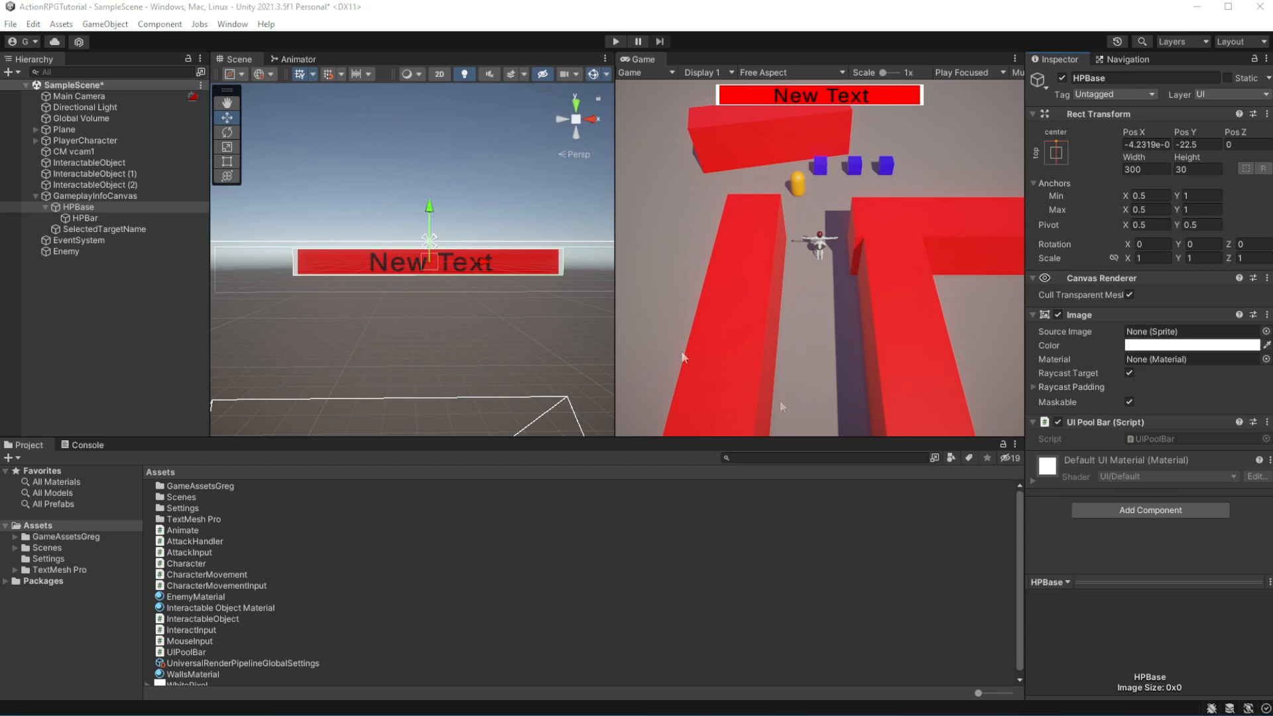
- Declare an Image bar field in UIPoolBar.cs, importing UnityEngine.UI
double_click(187, 654)
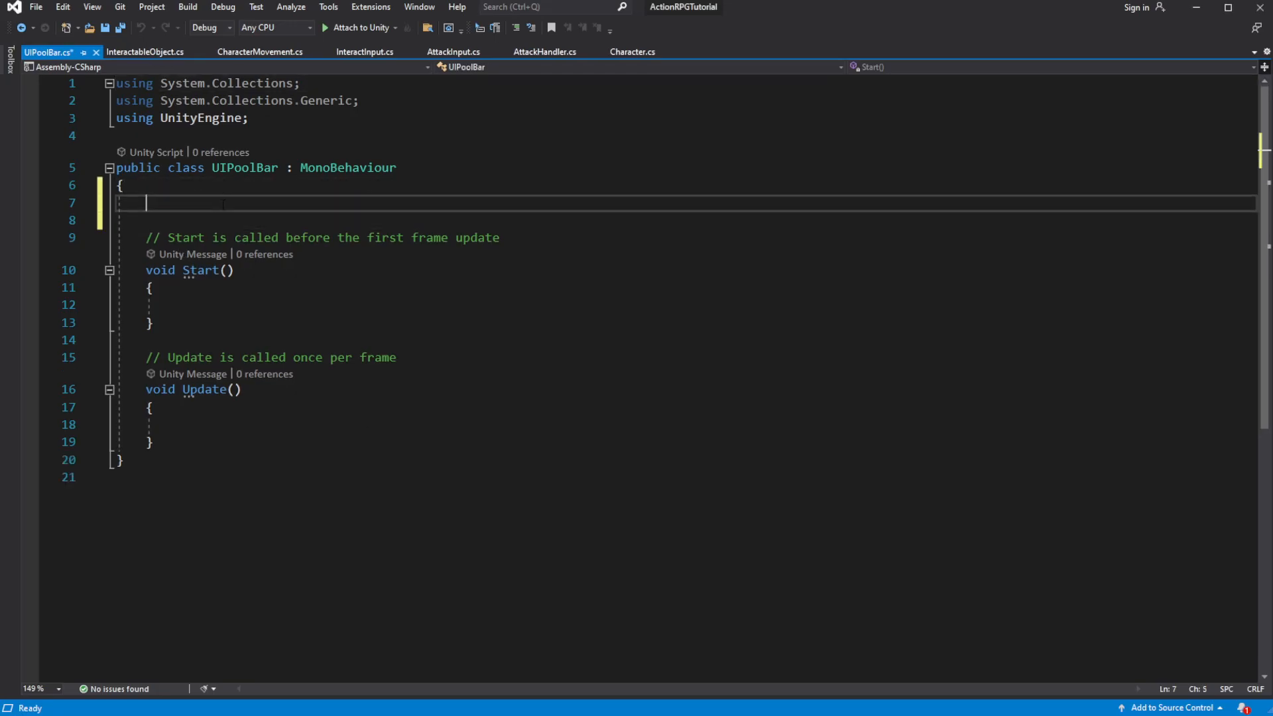
type("Image")
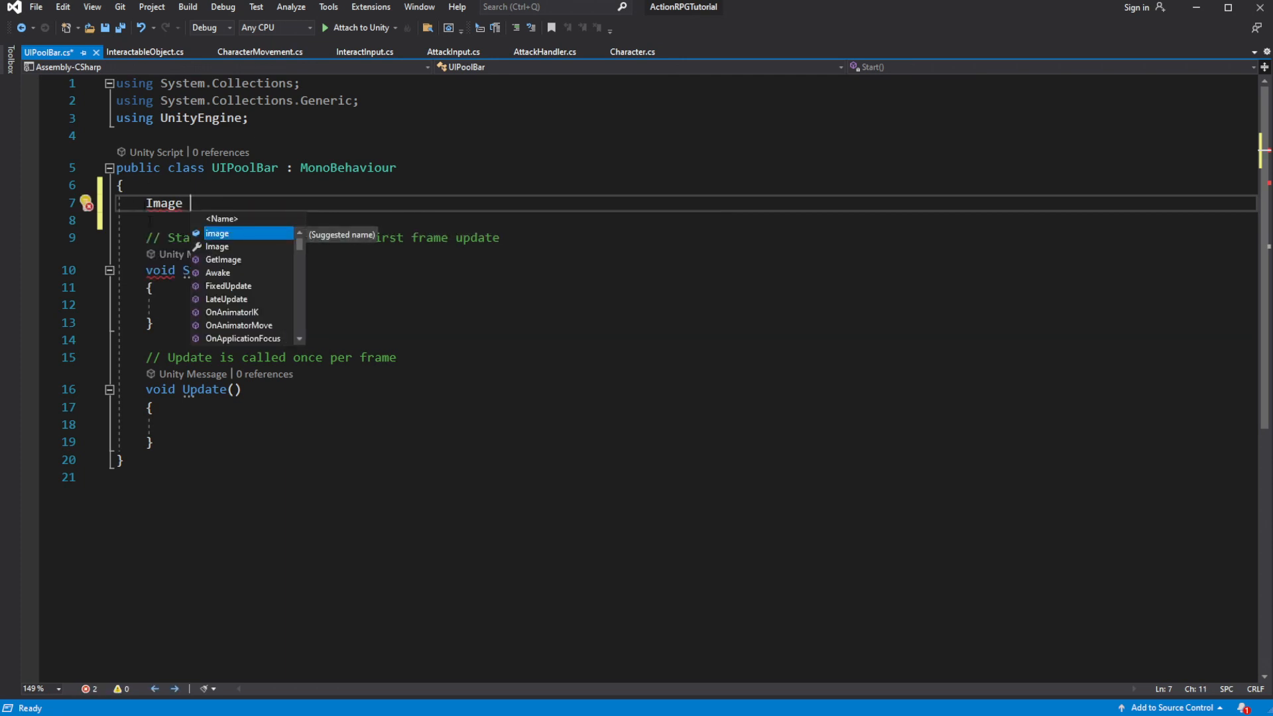
type("bar;")
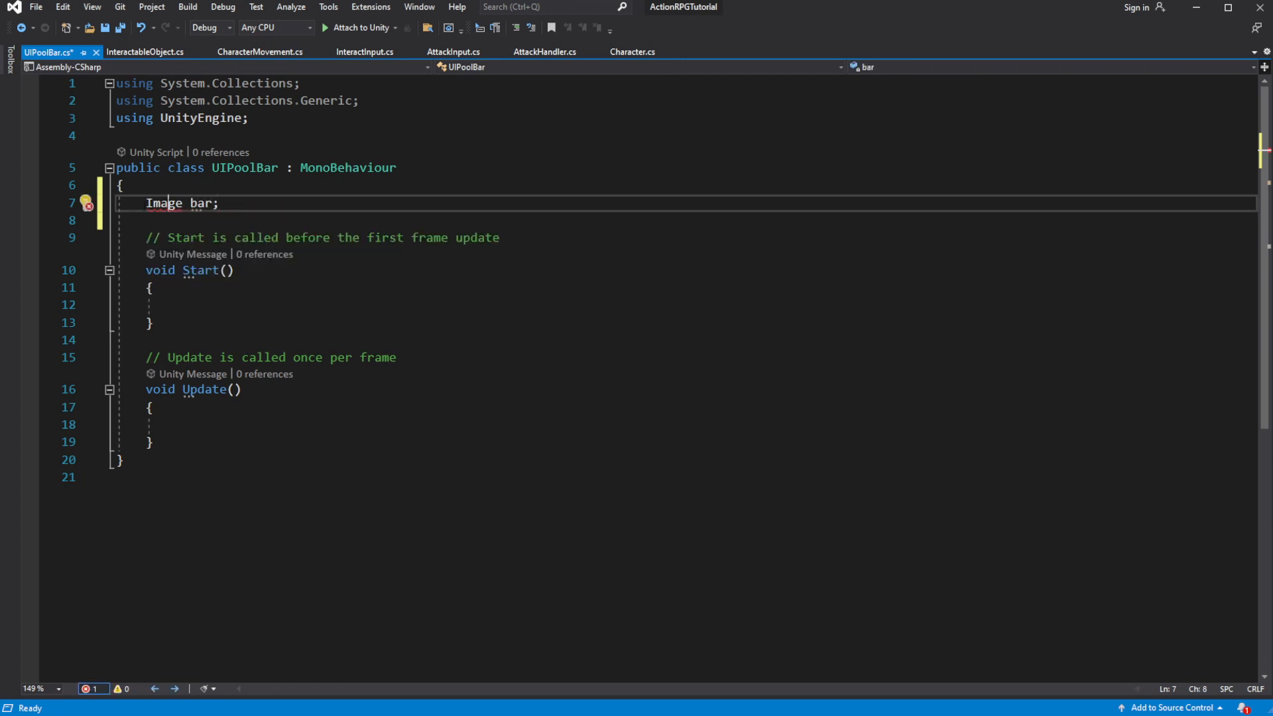
left_click(87, 203)
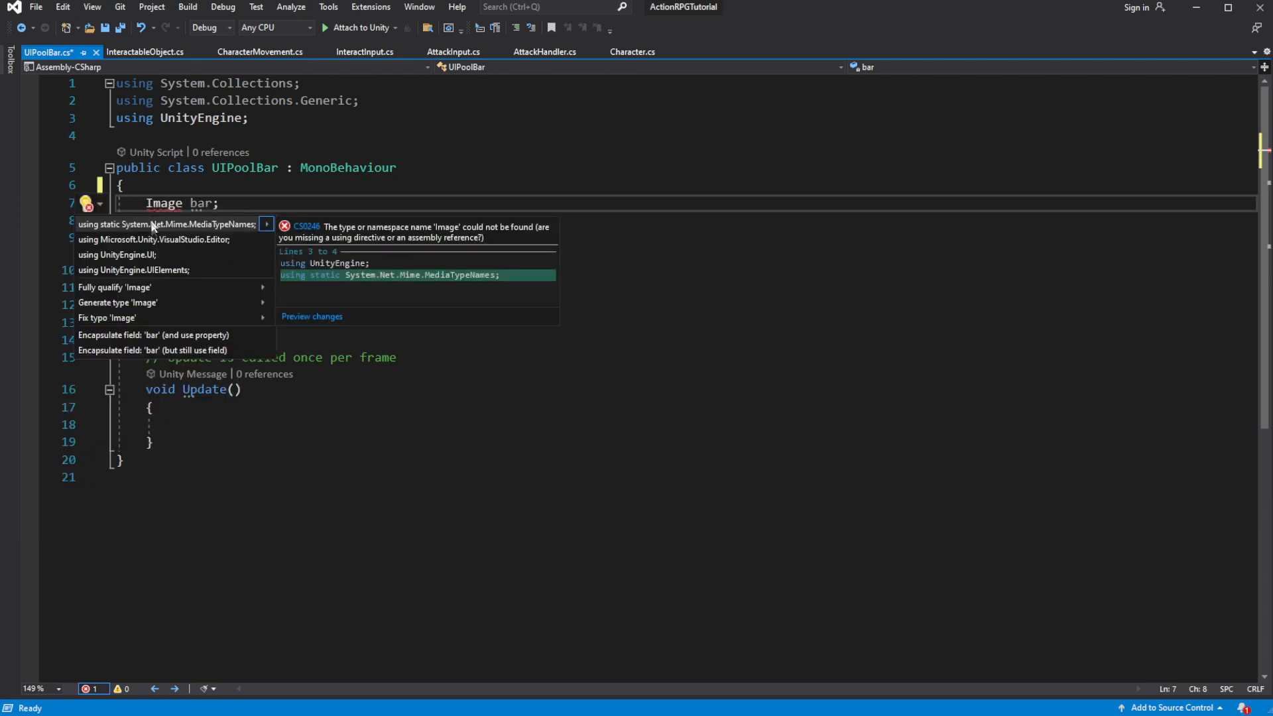
left_click(118, 270)
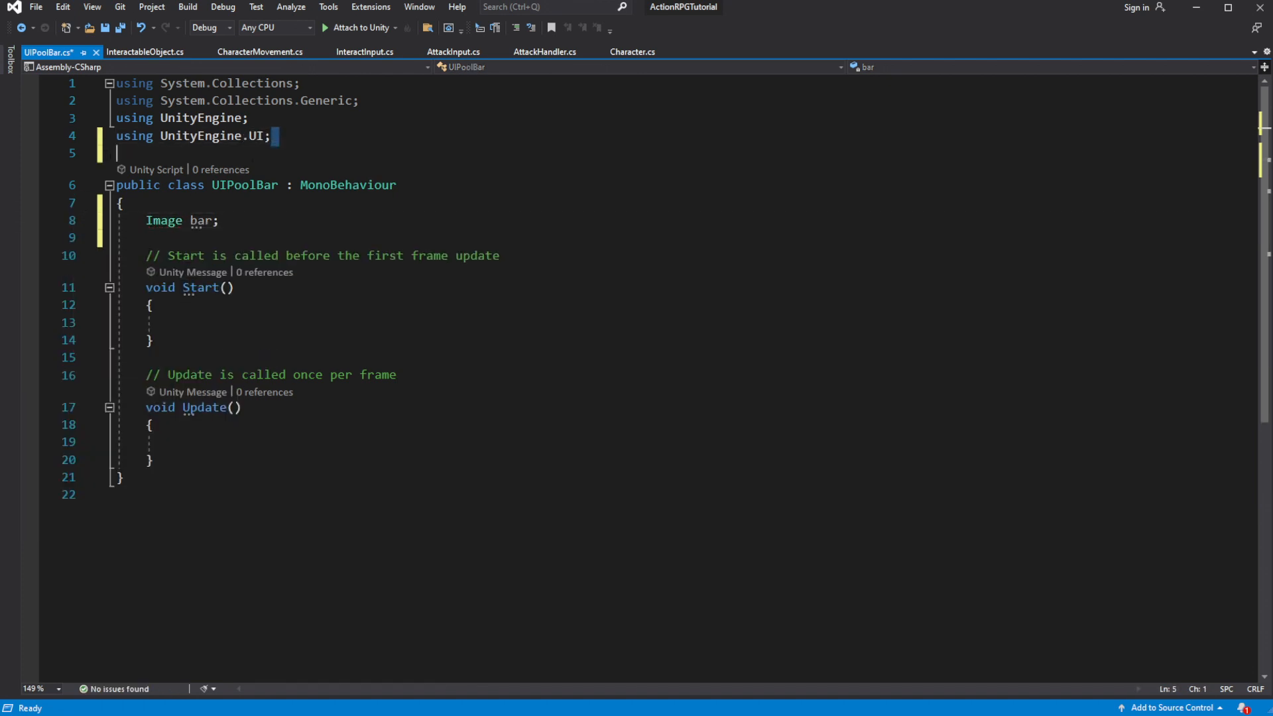
- Delete the default Start and Update methods from UIPoolBar
left_click(175, 323)
type("b")
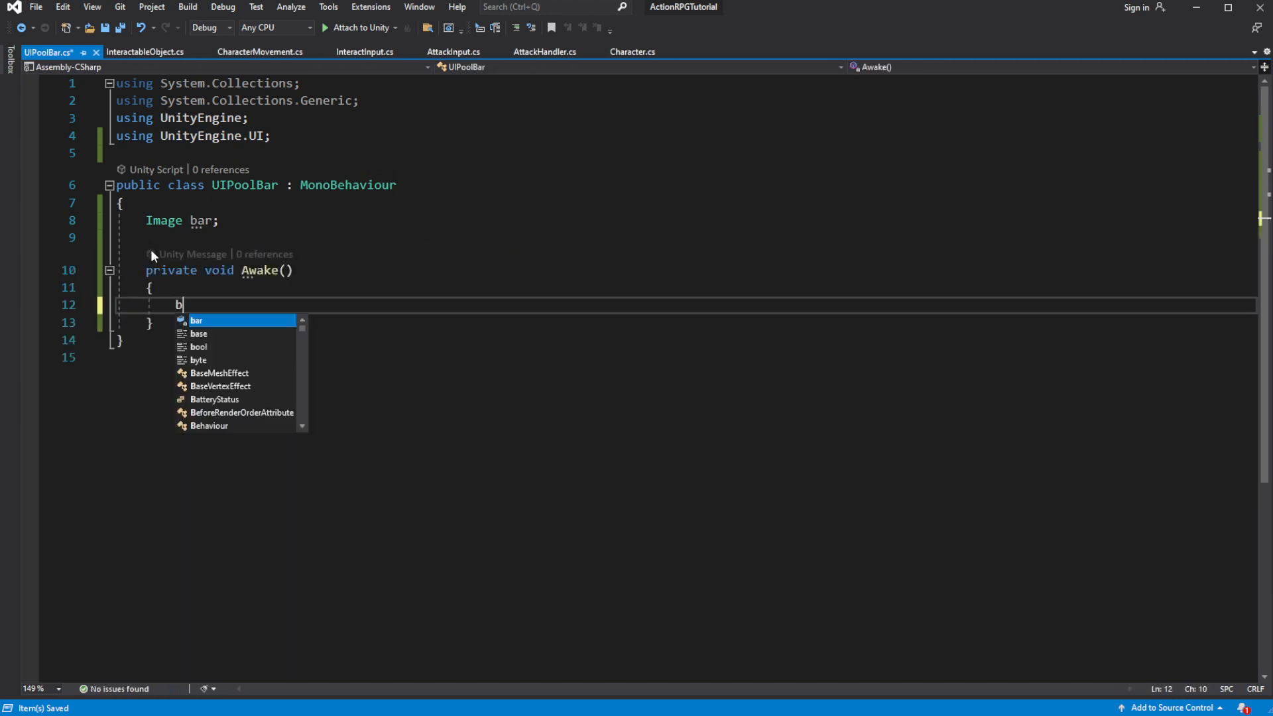
type("ar =")
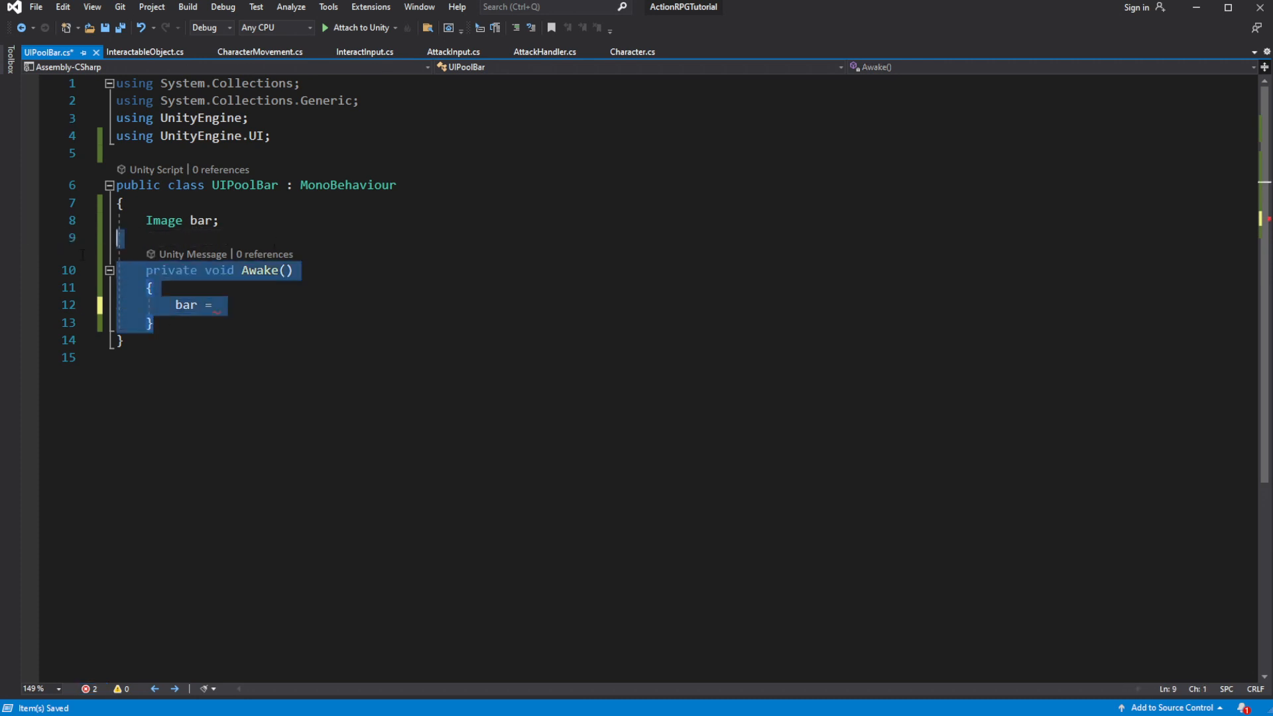
key("Delete")
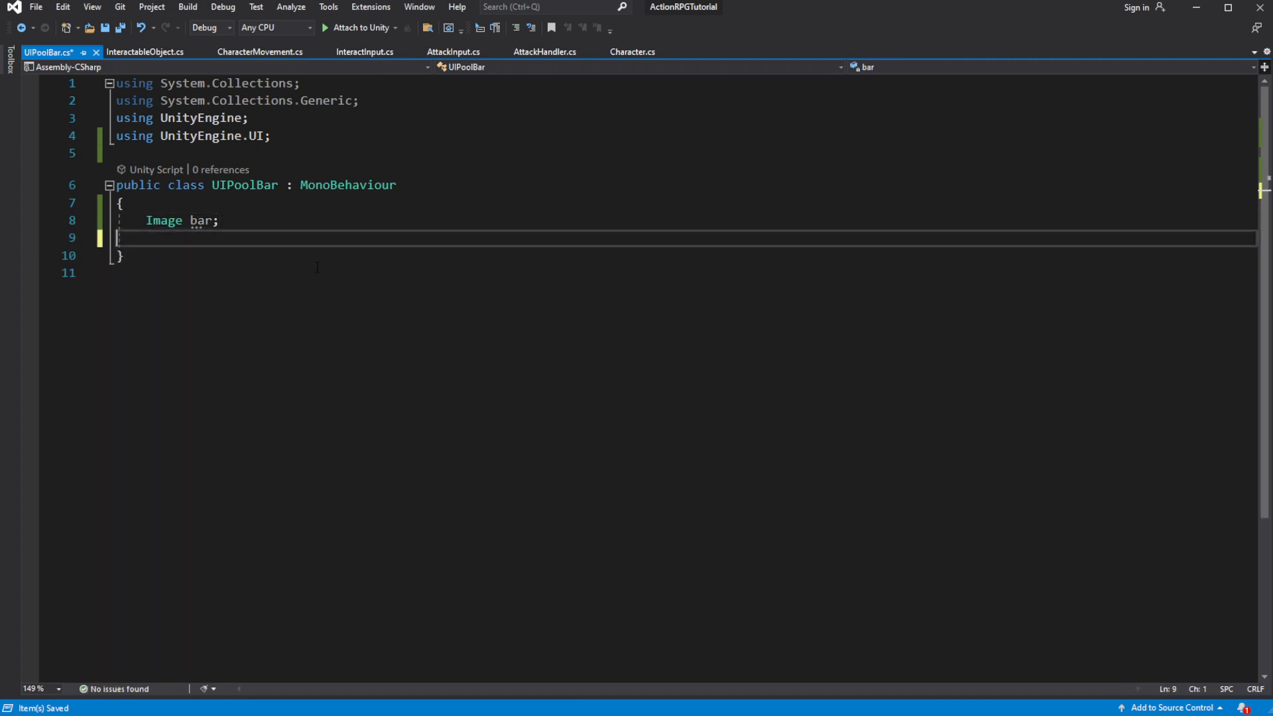
type("void")
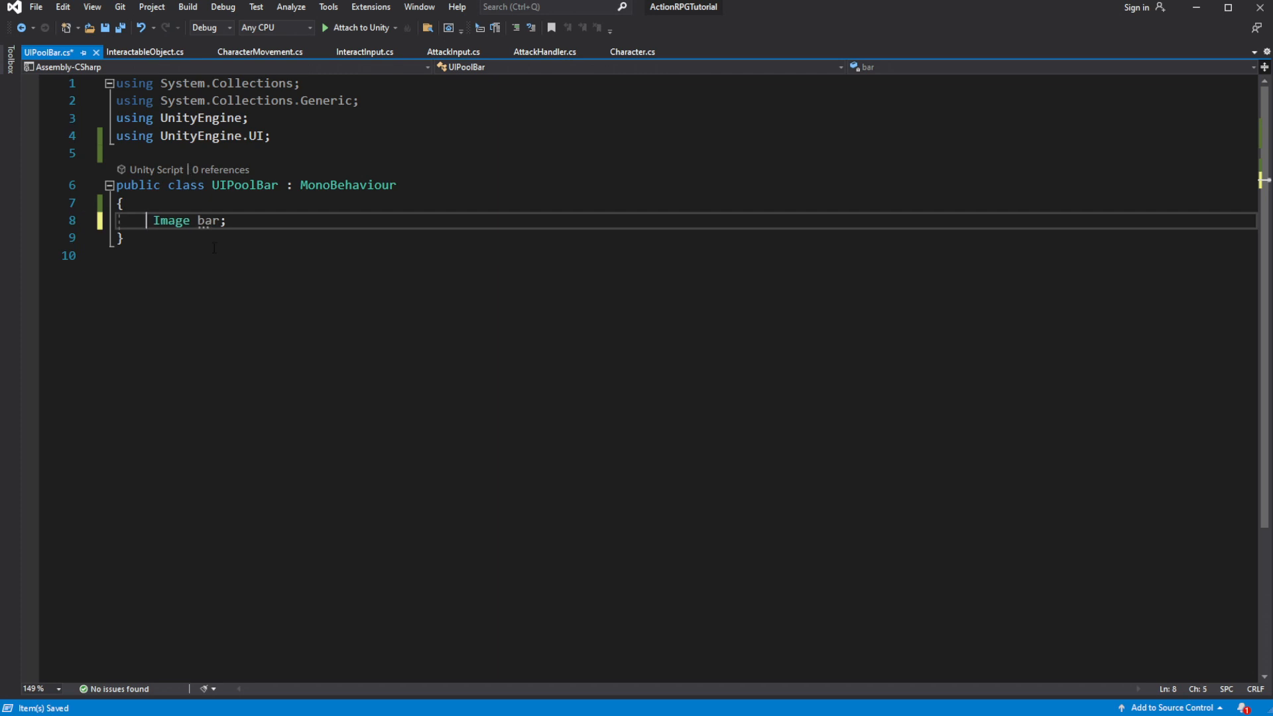
- Mark the bar field [SerializeField] and save UIPoolBar.cs
type("[SerializeField]")
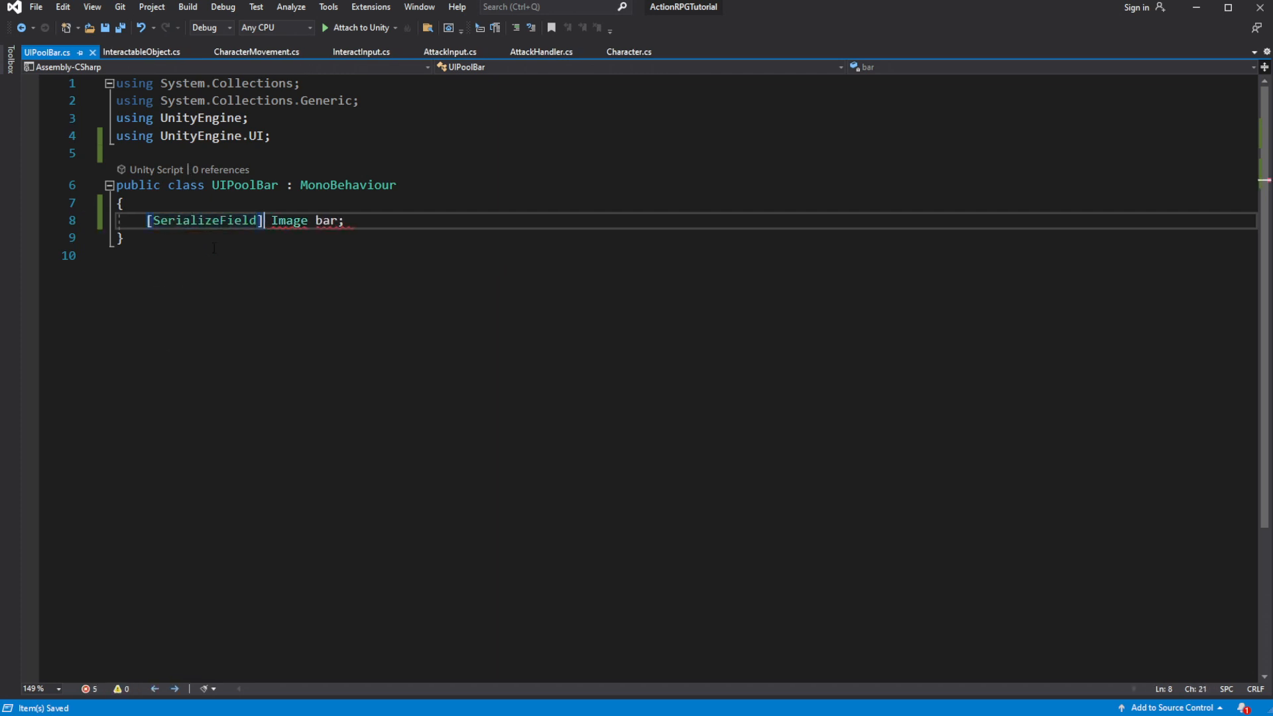
mouse_move(1197, 11)
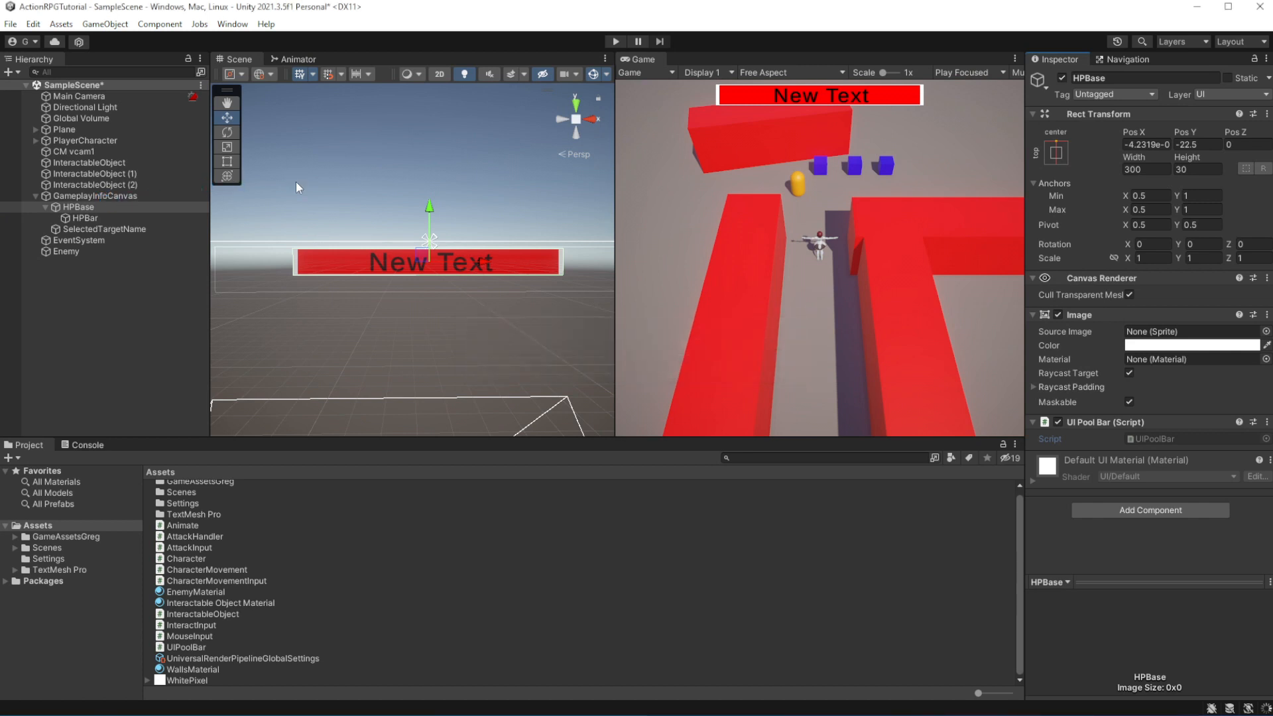
left_click(83, 217)
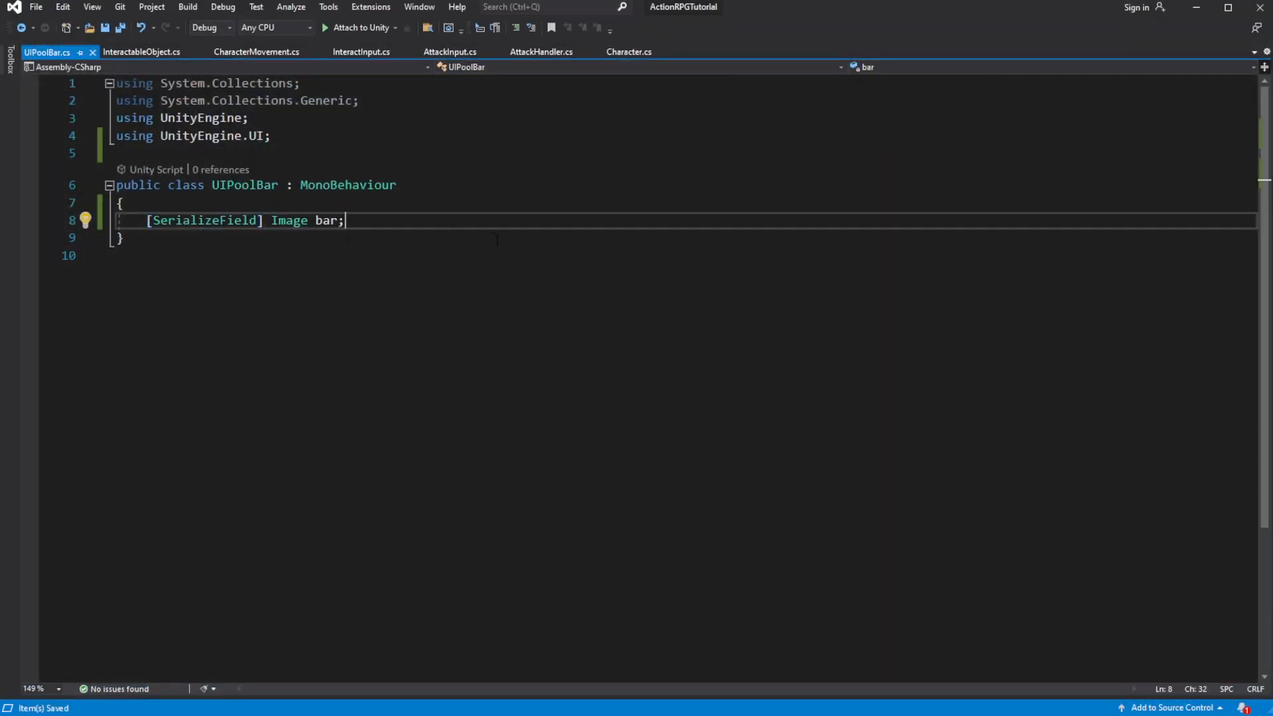
- Declare a ValuePool targetPool field below the bar field
key("enter")
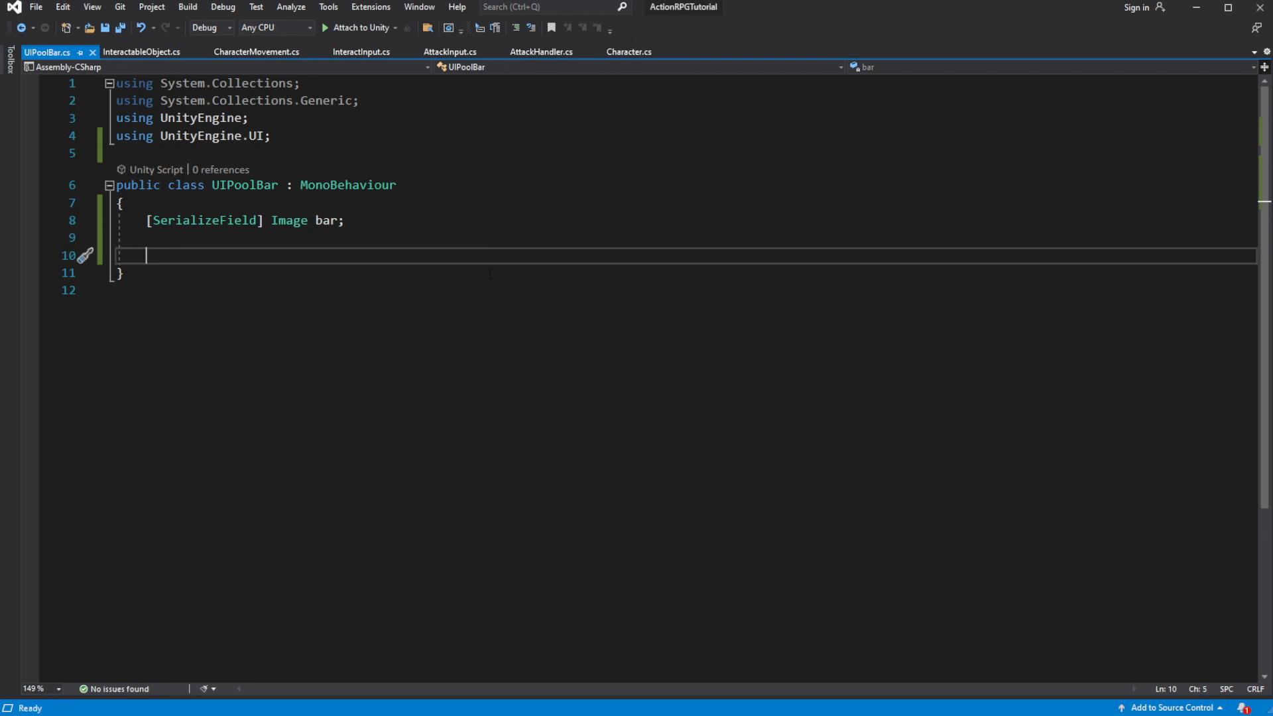
type("Po")
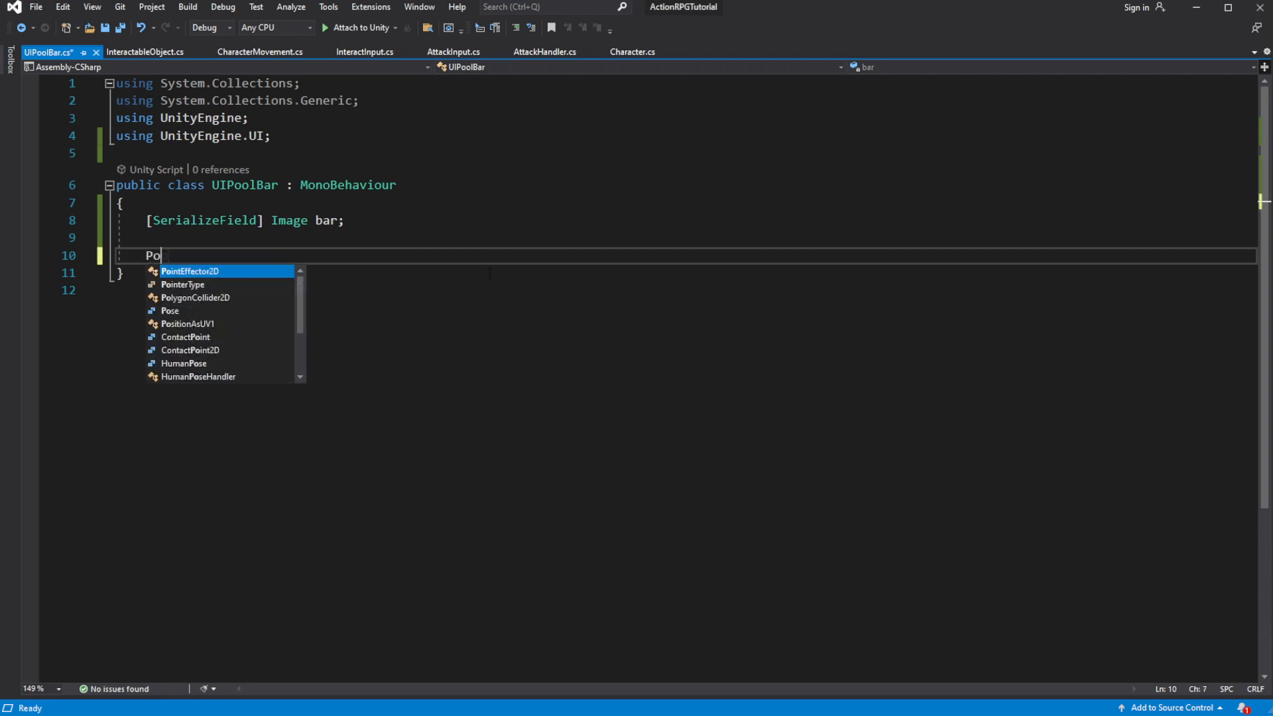
type("ValuePool")
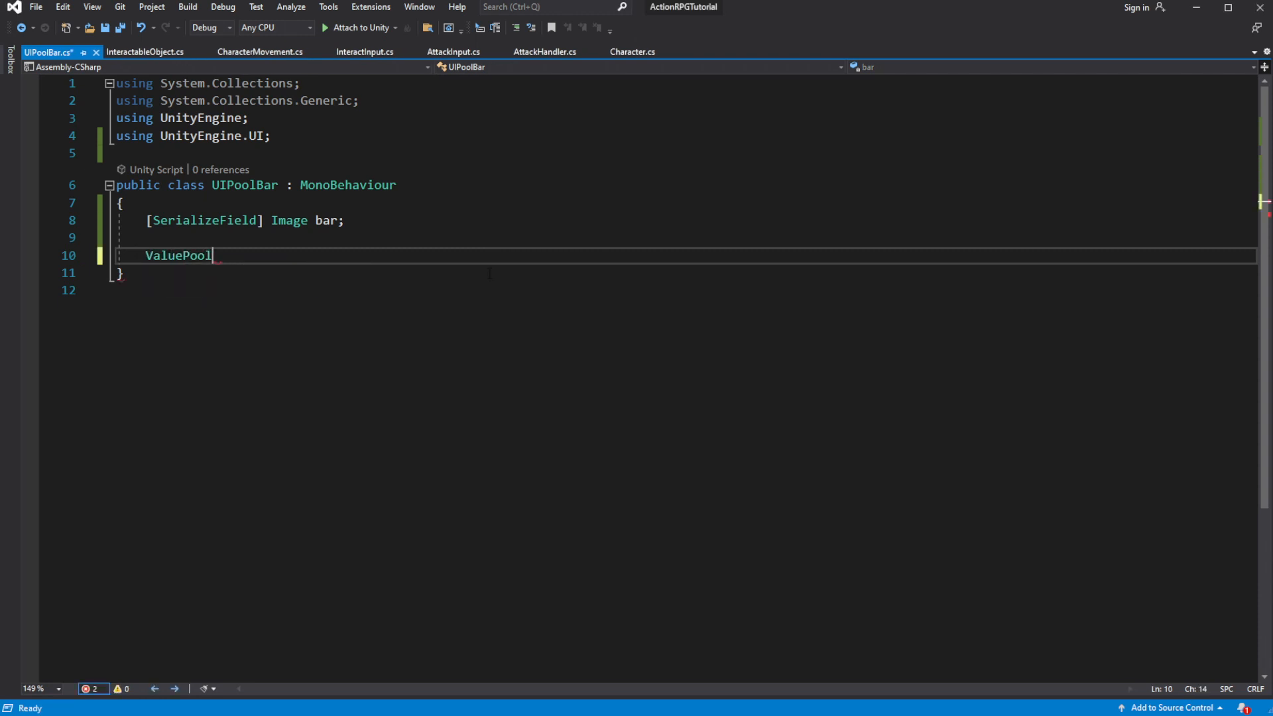
type("targetPool;")
type("private void Update(")
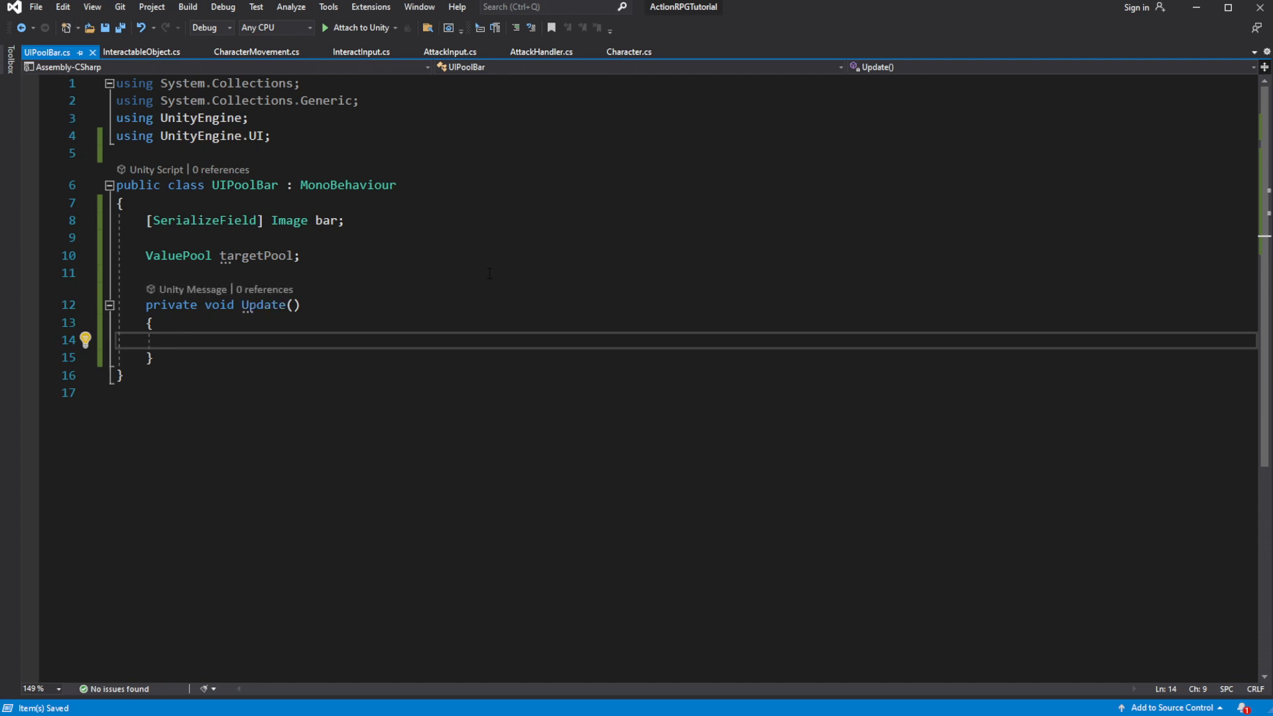
- In Update, set bar.fillAmount to Mathf.InverseLerp(0f, targetPool.maxValue.value, targetPool.currentValue)
type("bar.fillAmount =")
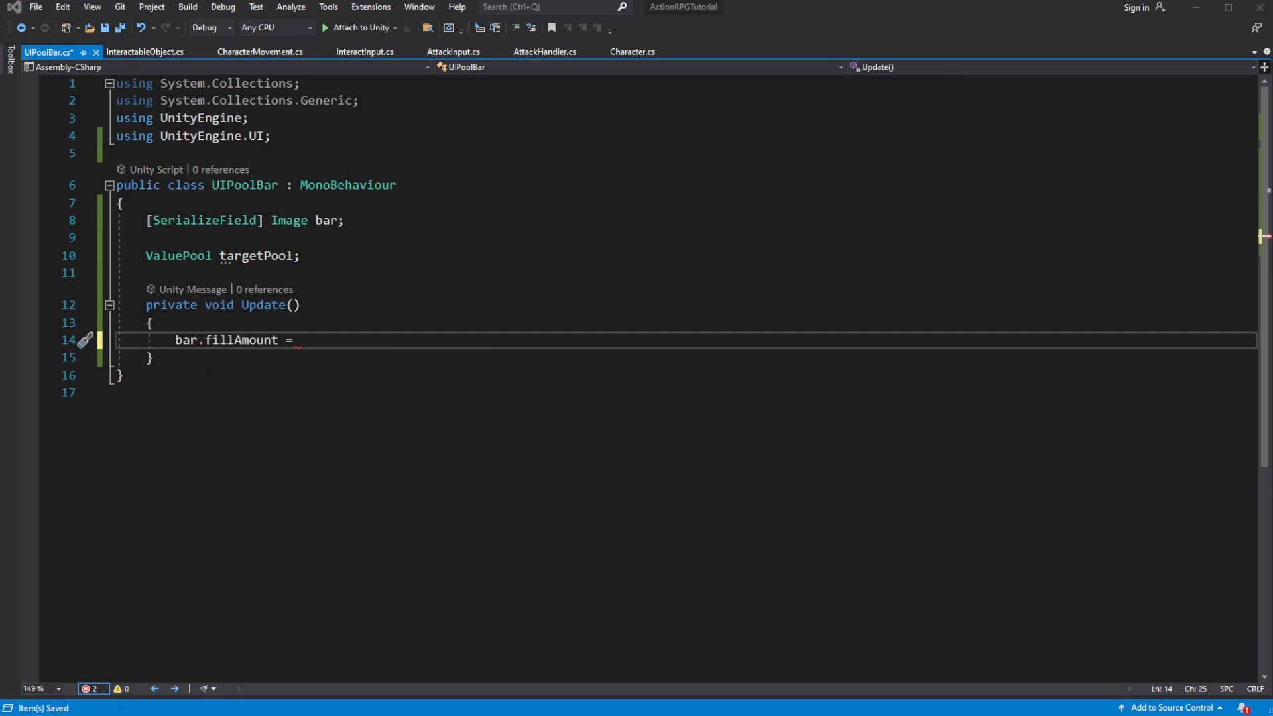
type("Mathf")
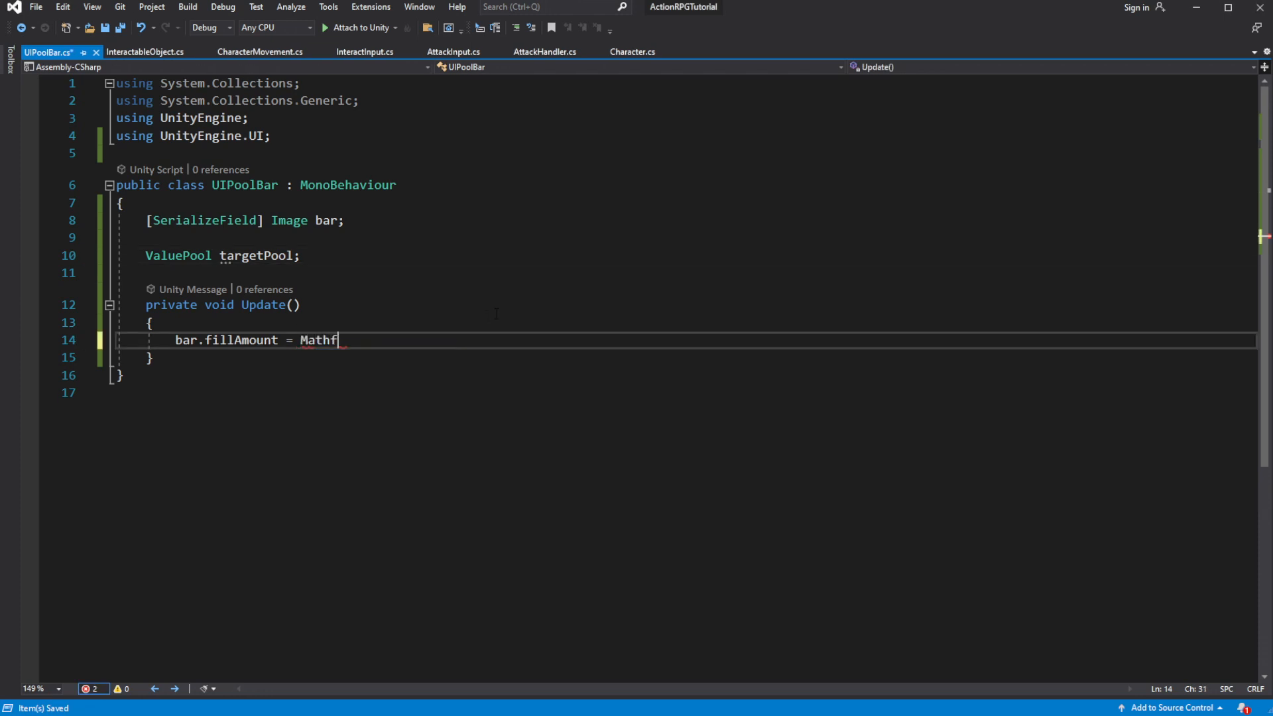
type(".InverseLerp(")
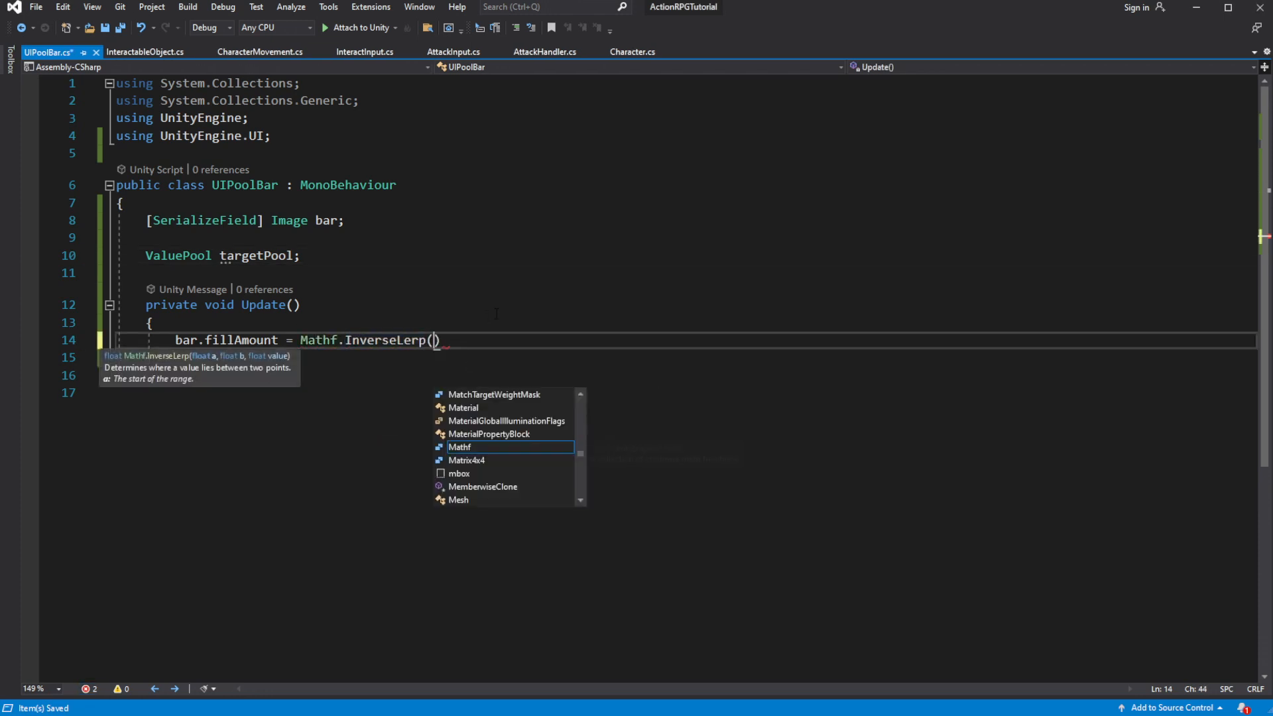
type("0f,")
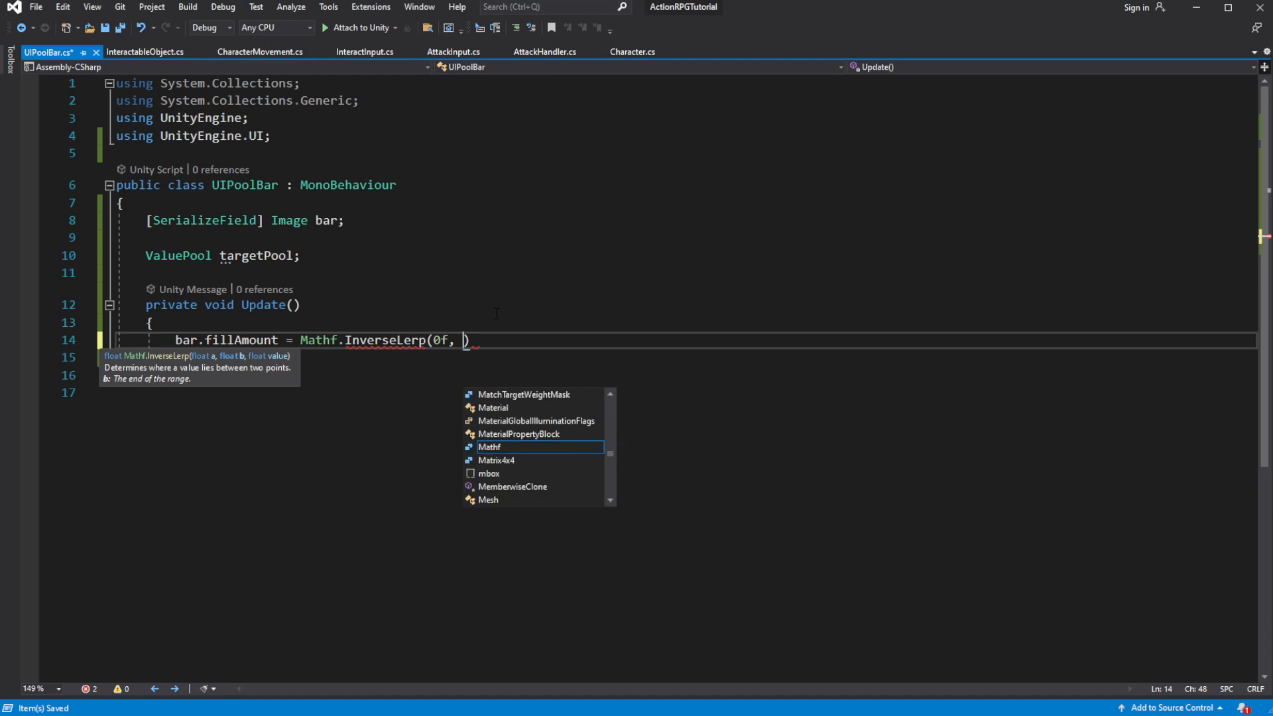
type("targetPool.")
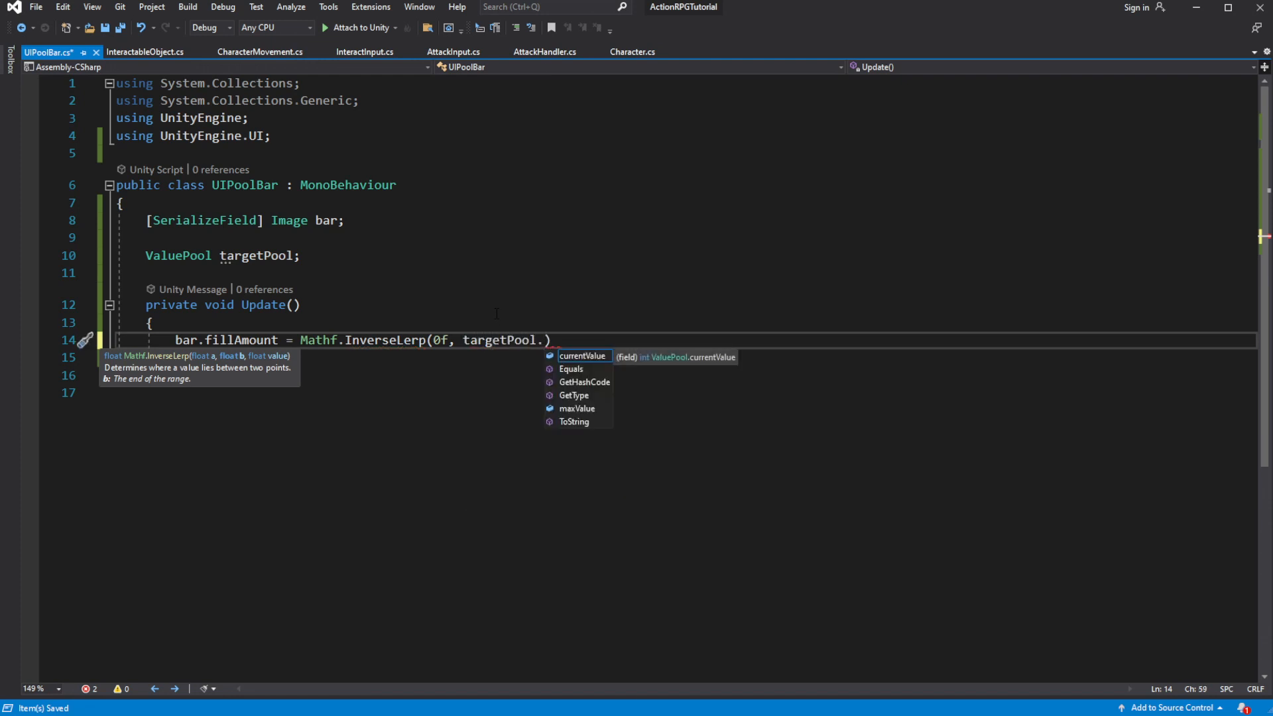
type("maxValue,")
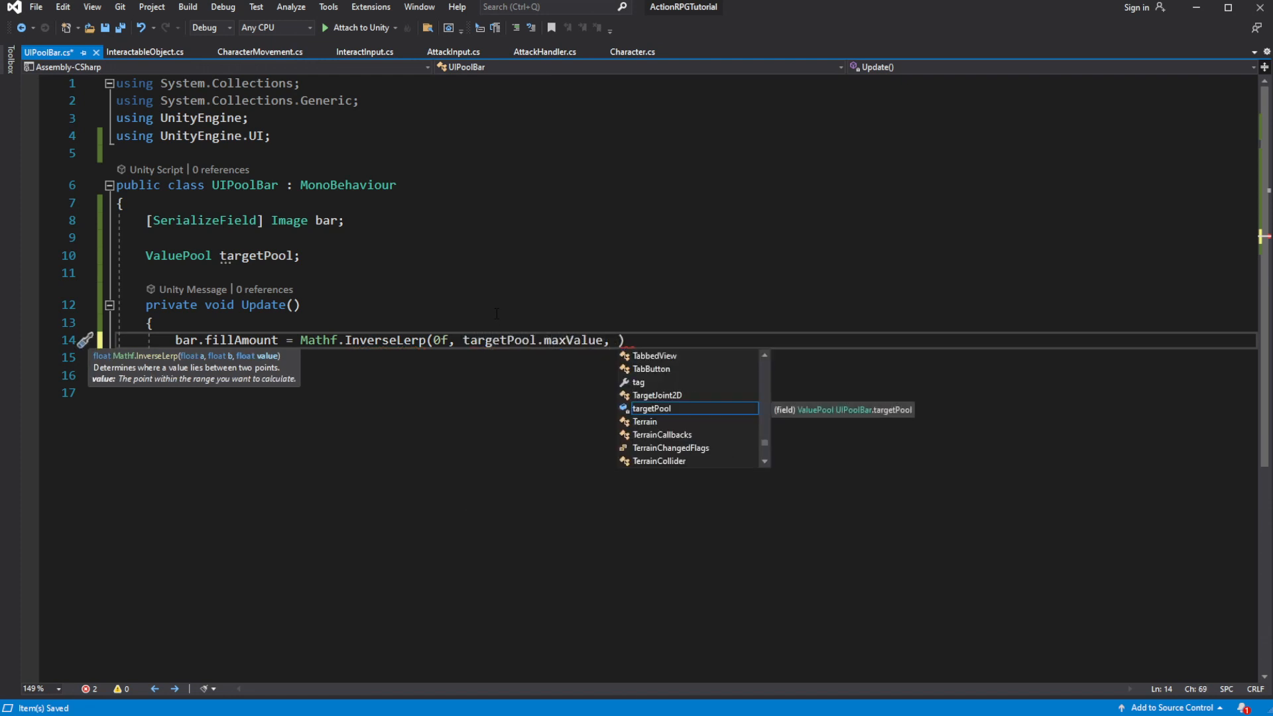
type("targetPool.currentValue")
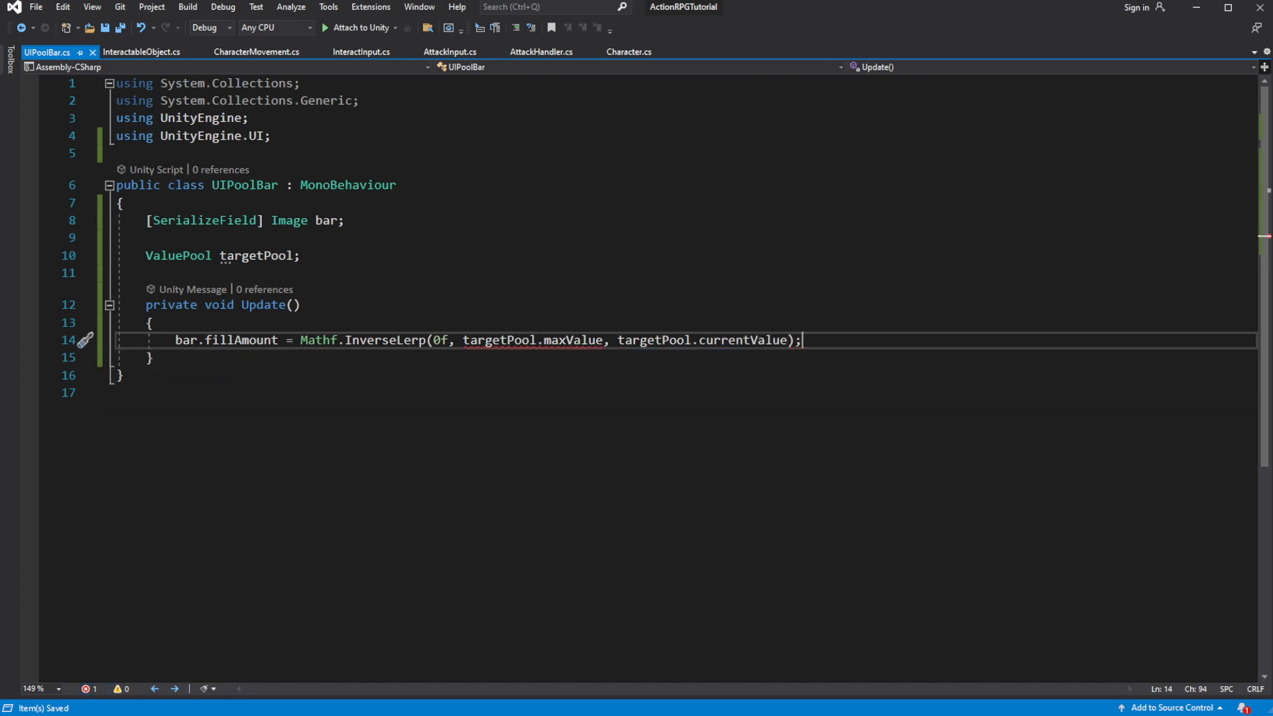
left_click(605, 340)
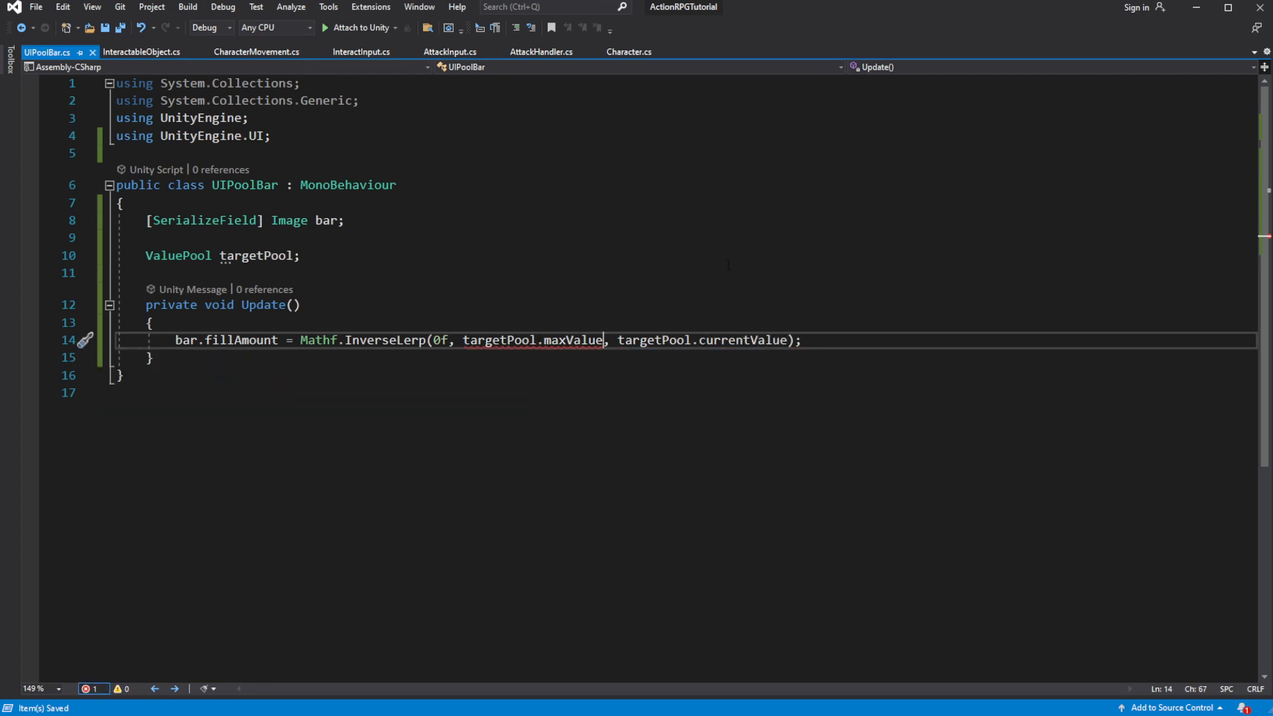
type(".value")
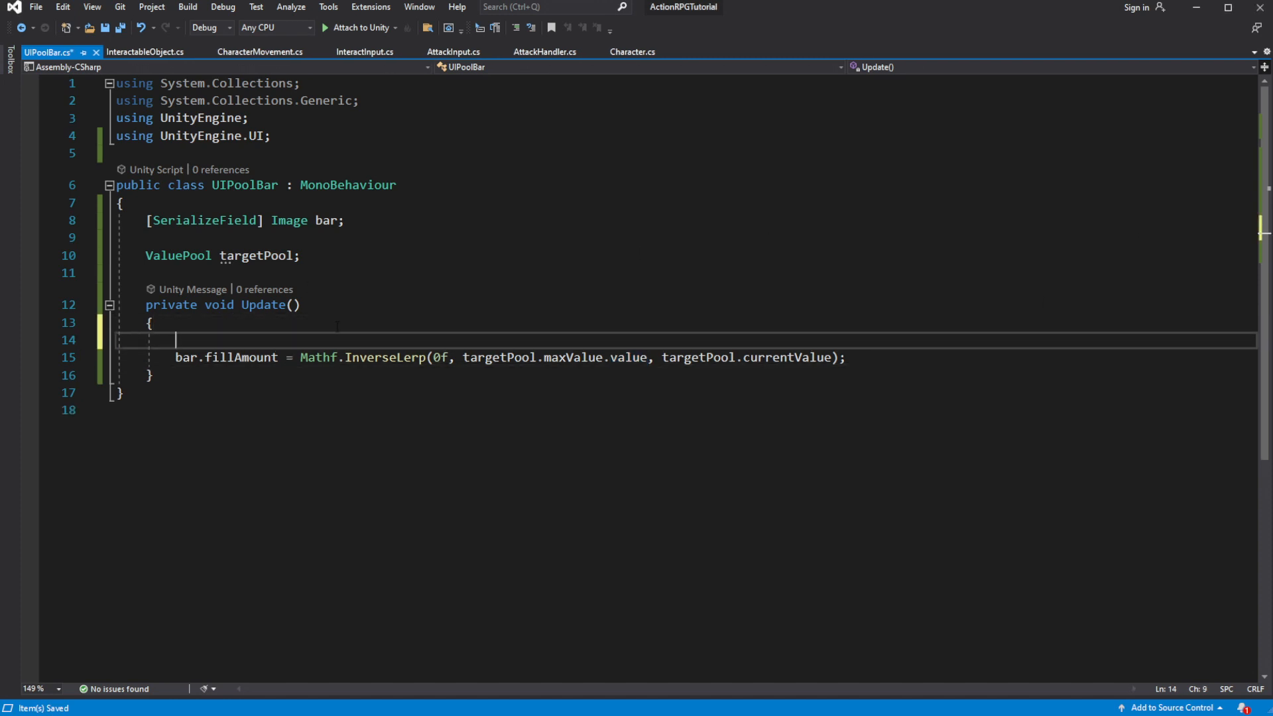
- Return early from Update when targetPool is null
type("if(t")
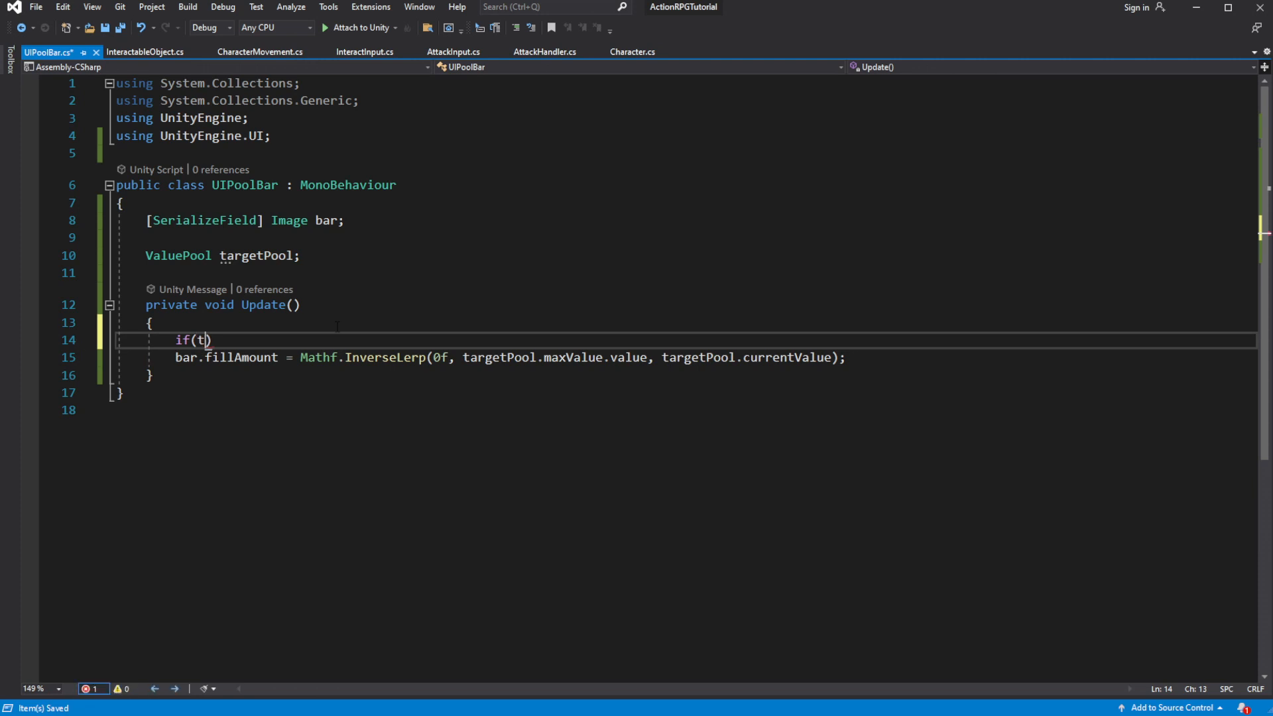
type("argetPool == null")
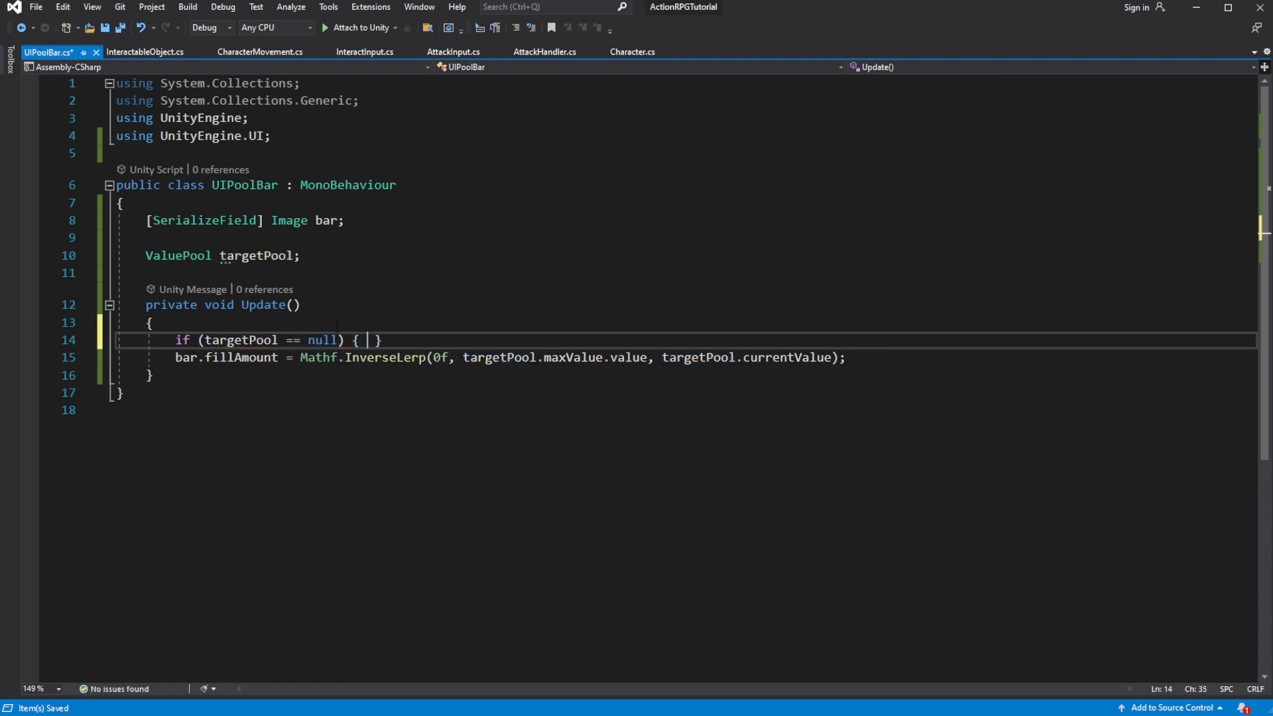
type("return;")
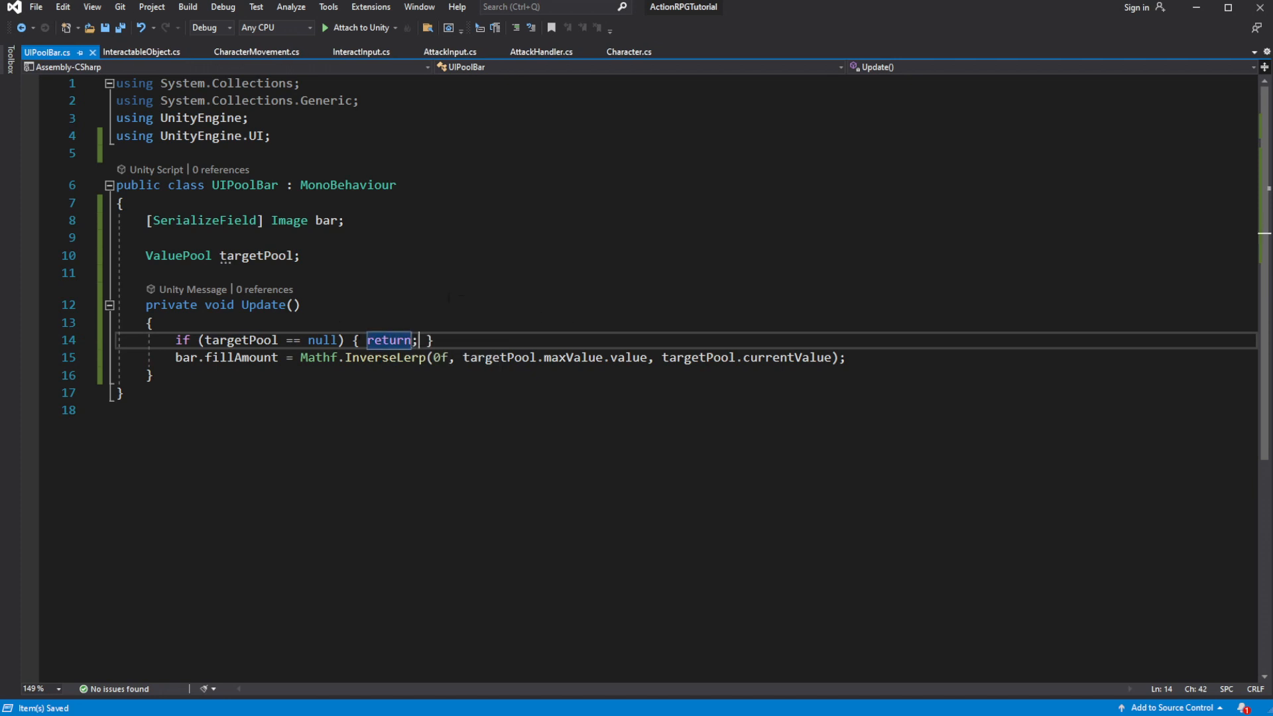
- Add a public Show(ValuePool targetPool) method that assigns this.targetPool
left_click(148, 272)
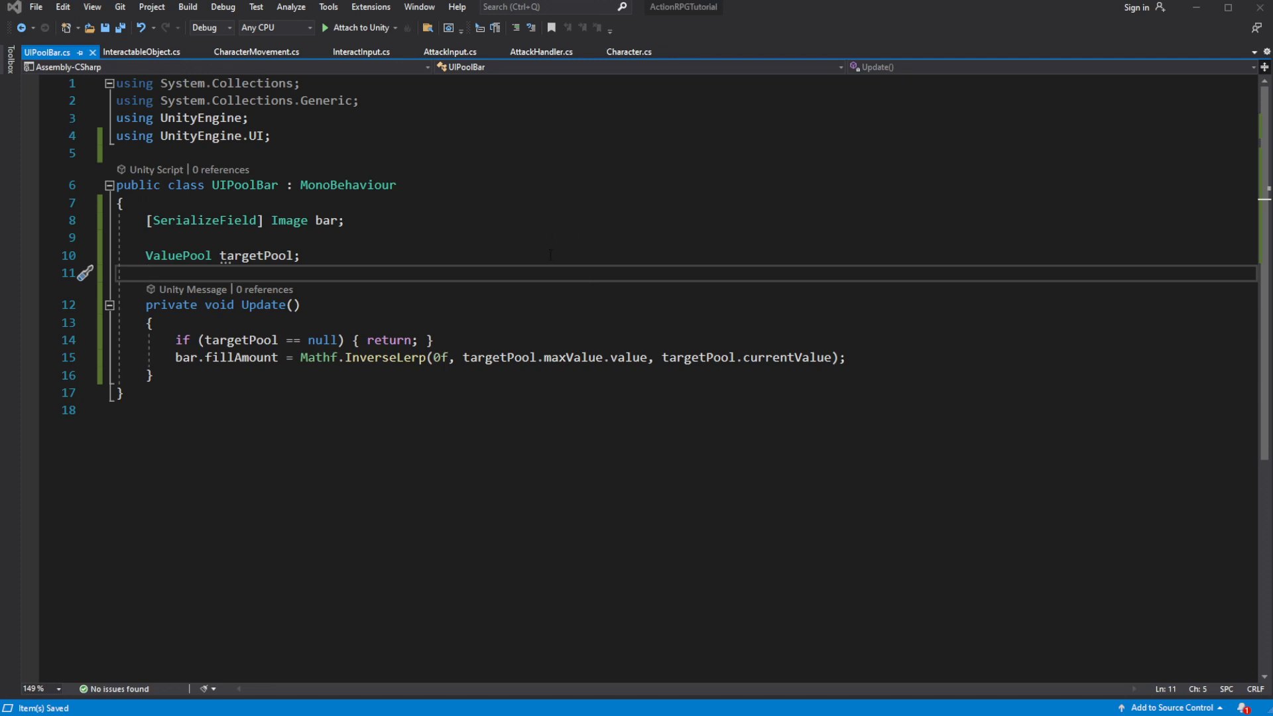
key("enter")
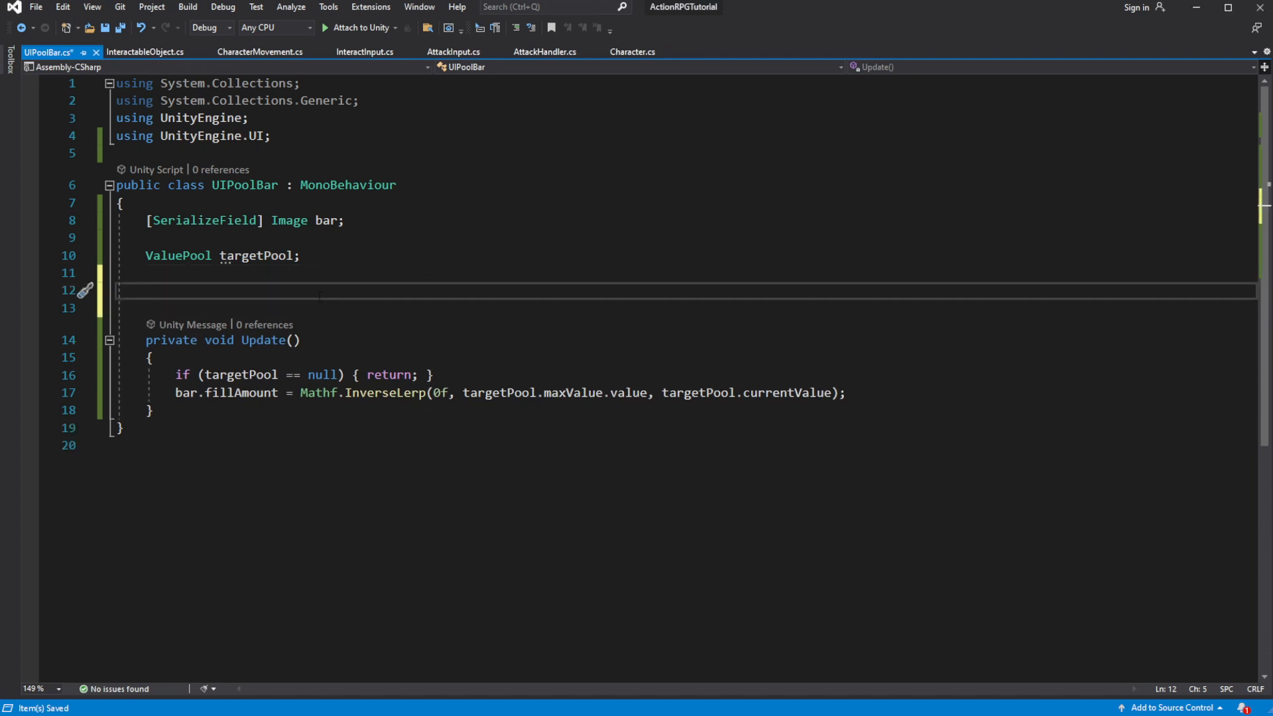
type("public void S")
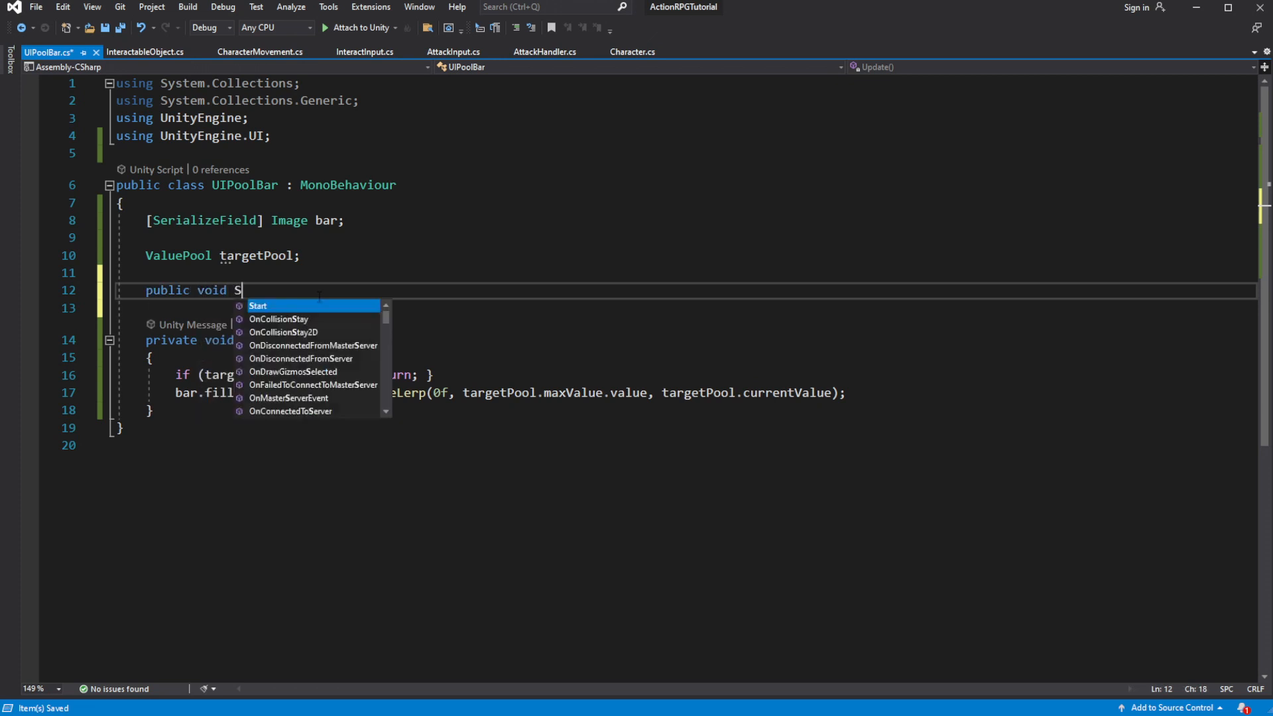
type("how(ValuePool")
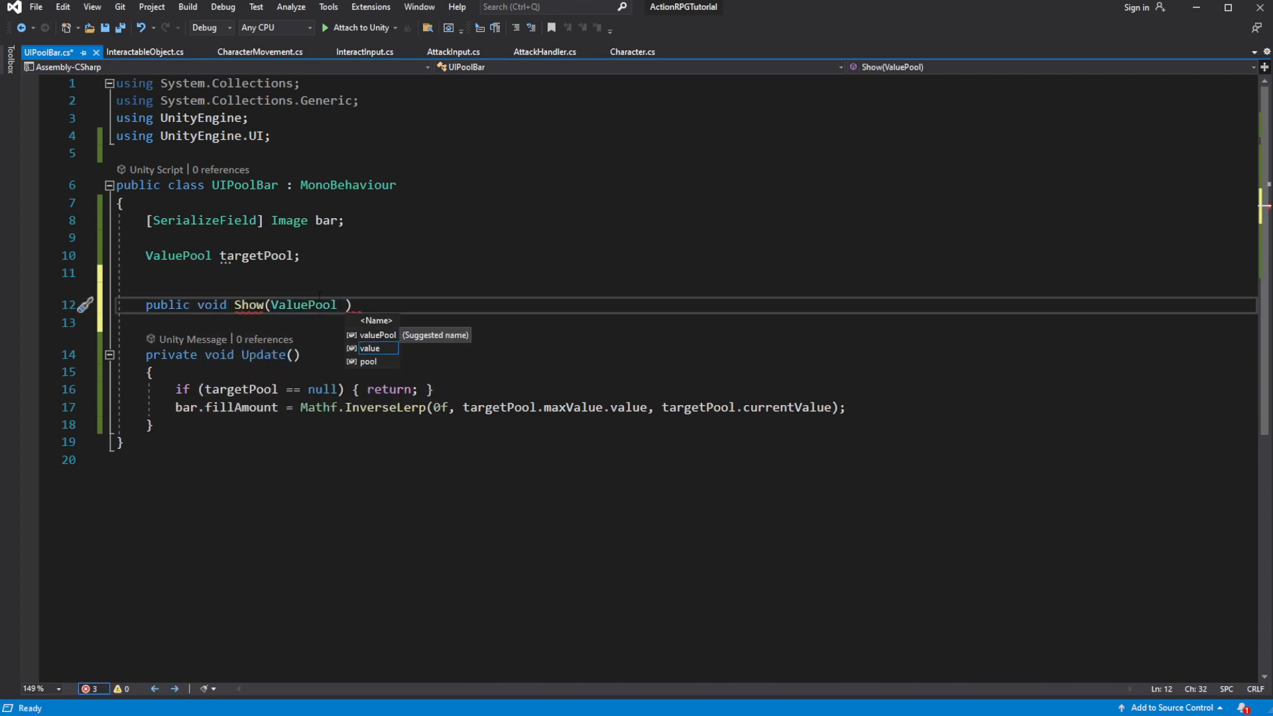
type("targetPool")
left_click(679, 322)
type("{")
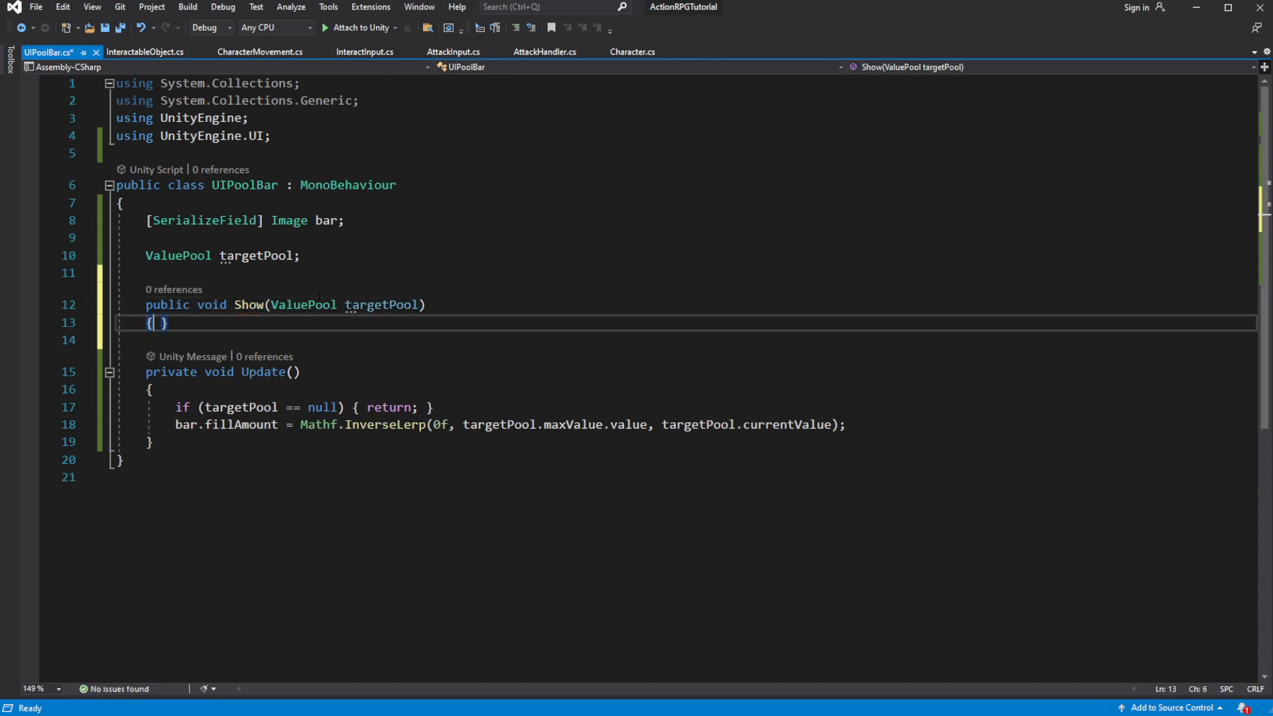
type("this.targetPool = targetPool;")
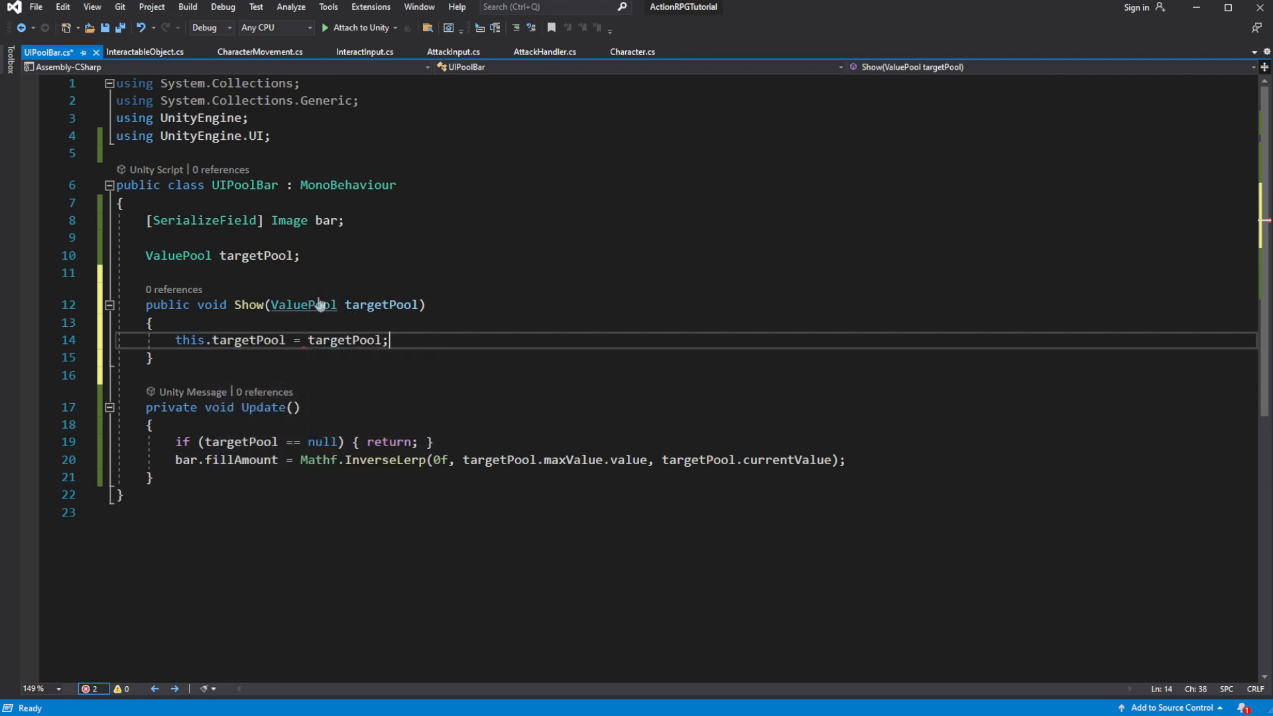
- Add a public Clear method that sets this.targetPool to null
type("public void Clear(")
type("{")
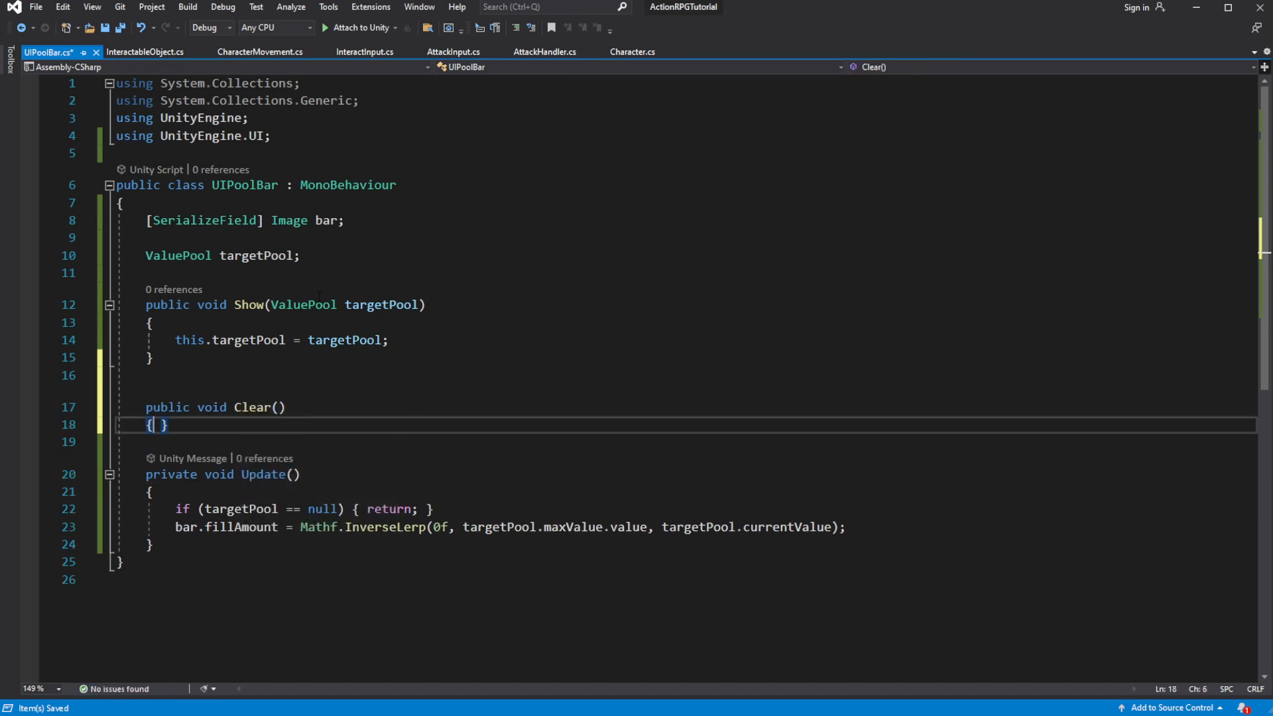
type("targ")
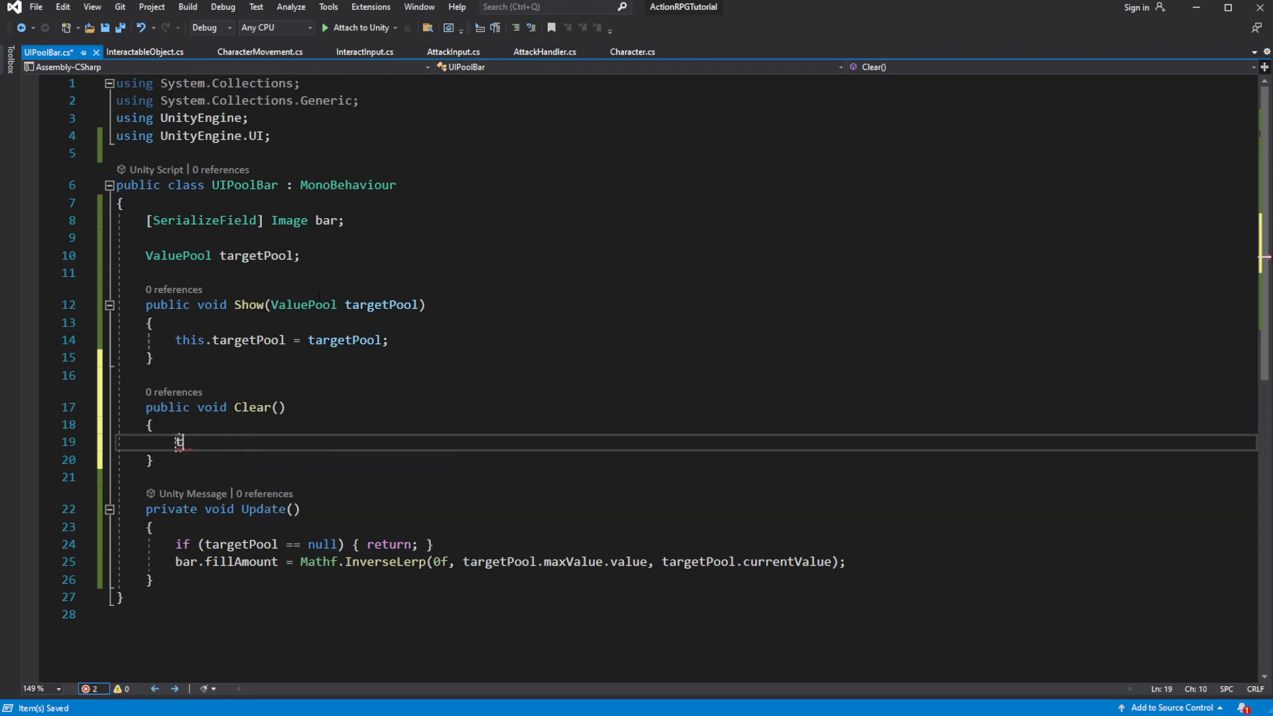
type("this.targetPool")
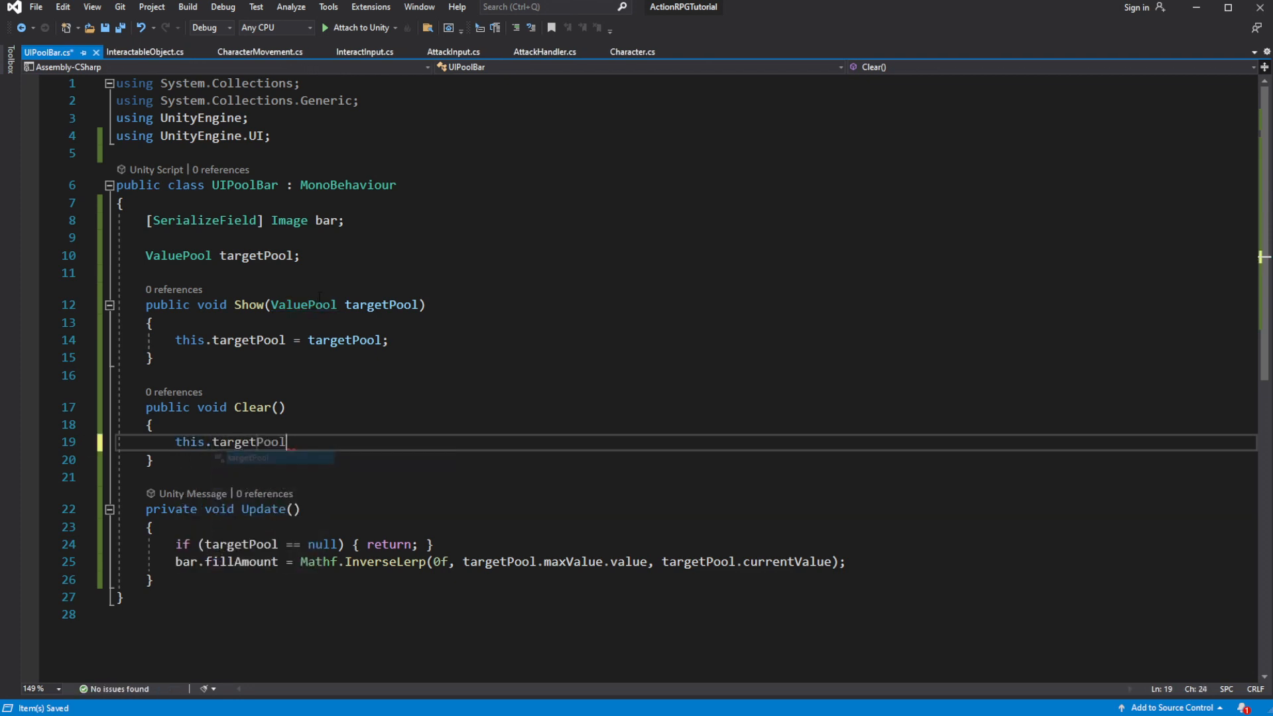
type("= null;")
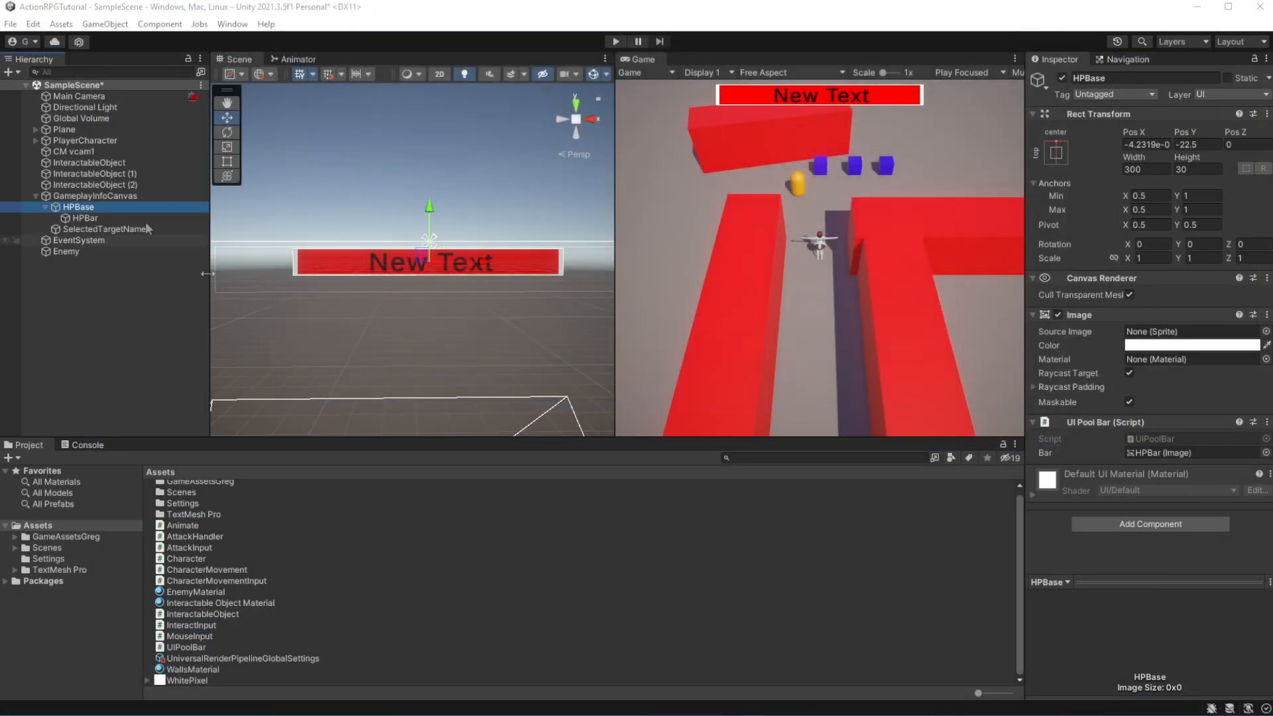
mouse_move(101, 112)
type("In")
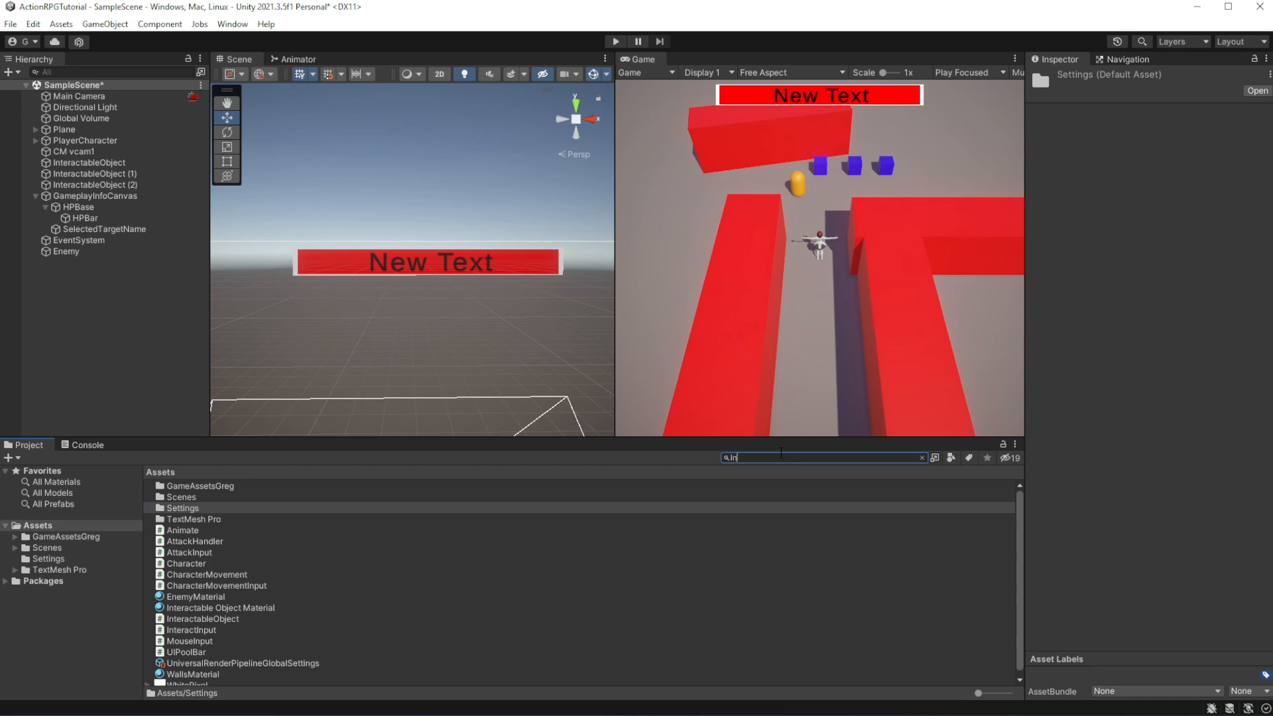
left_click(191, 508)
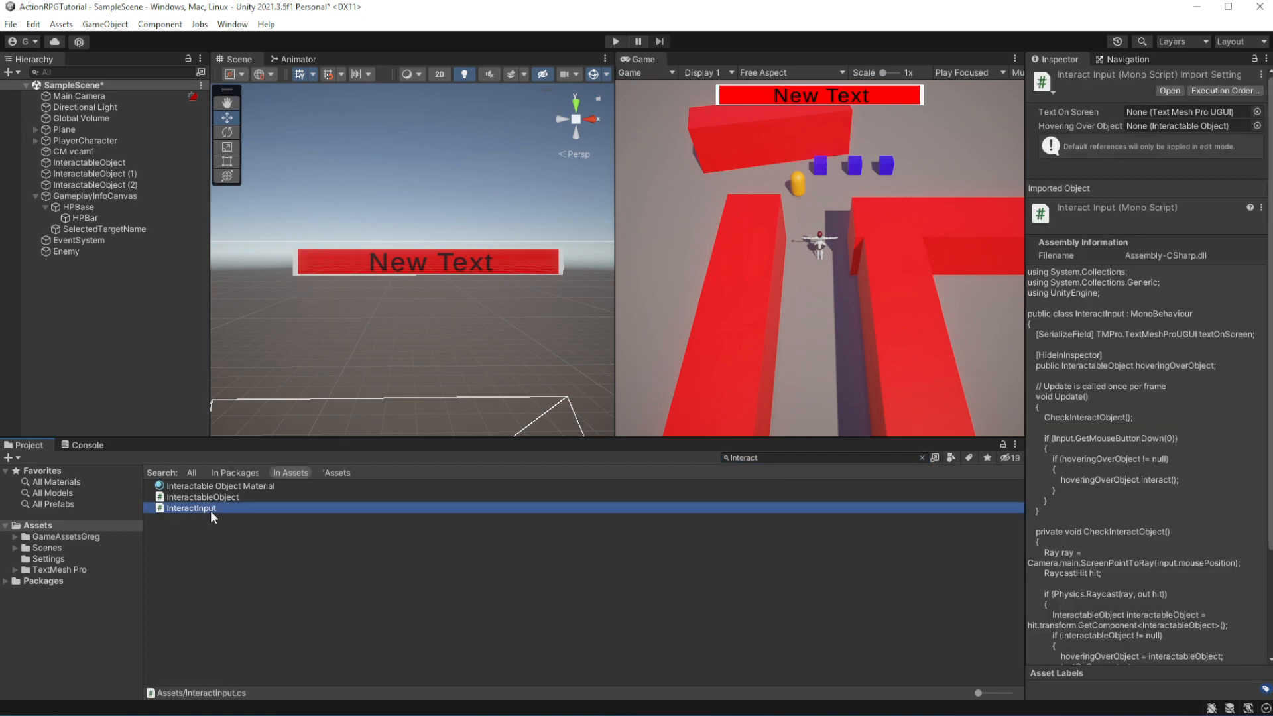
double_click(190, 507)
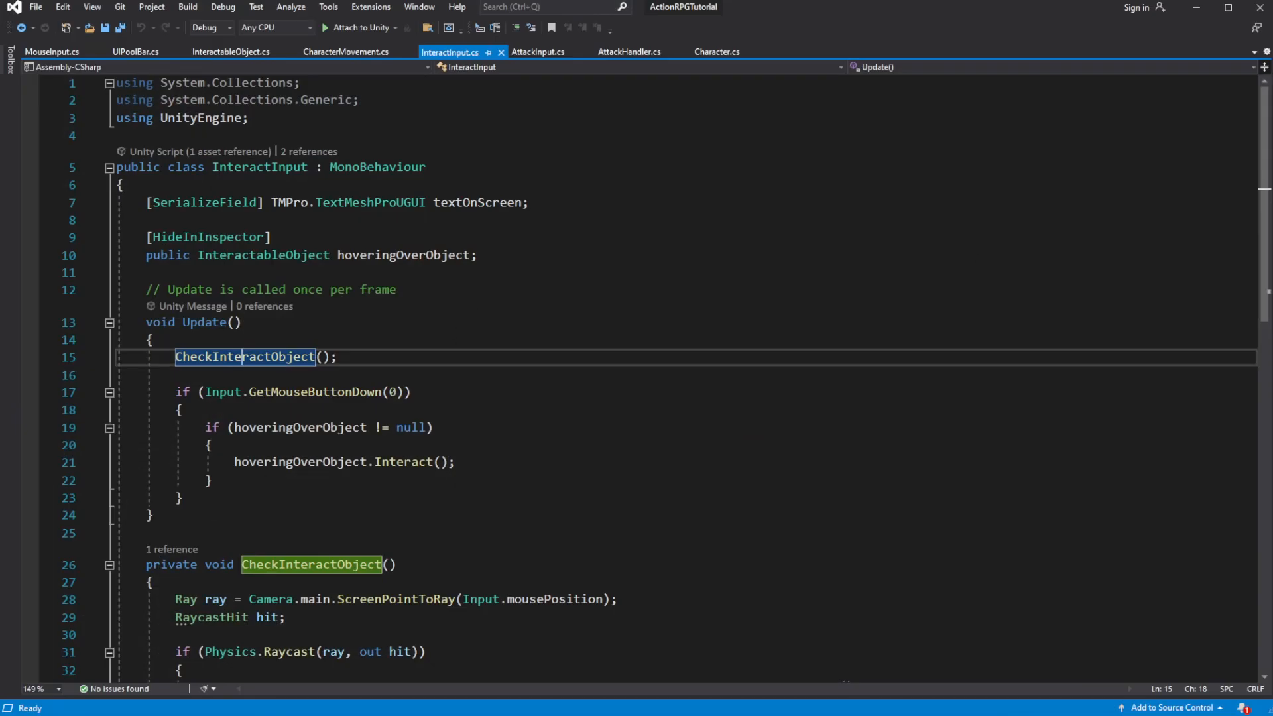
scroll("down", 3)
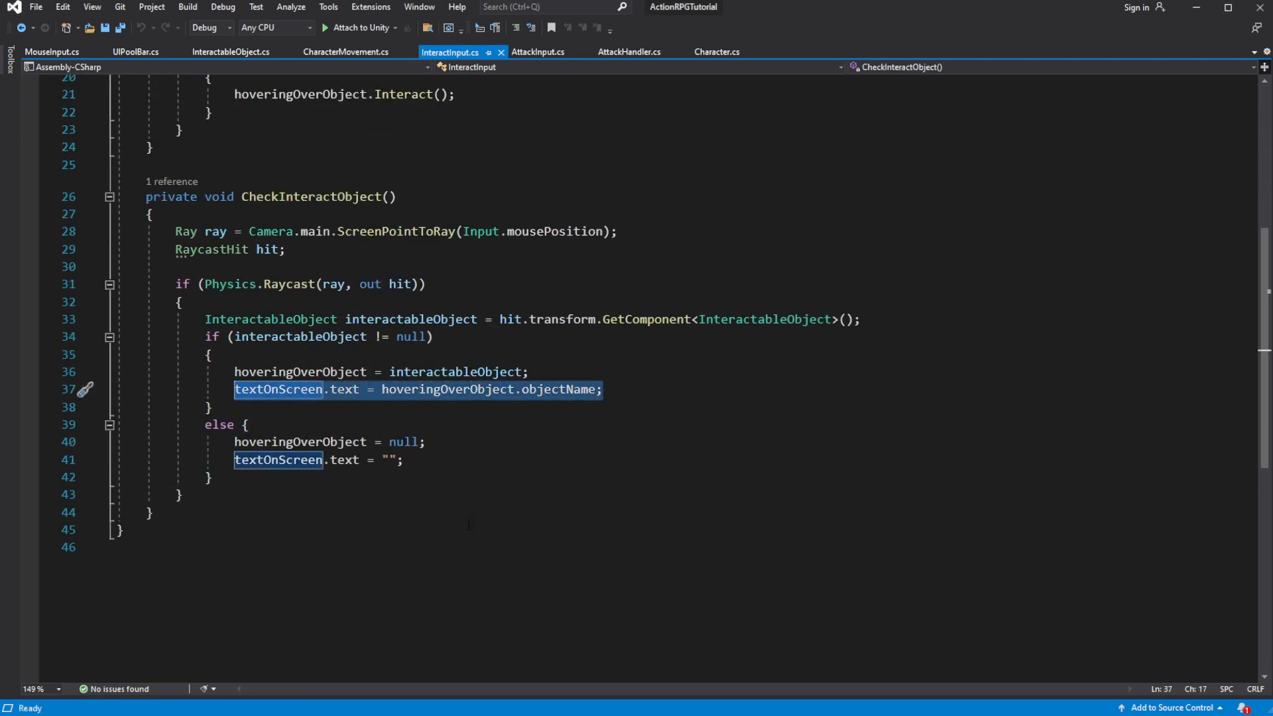
mouse_move(270, 319)
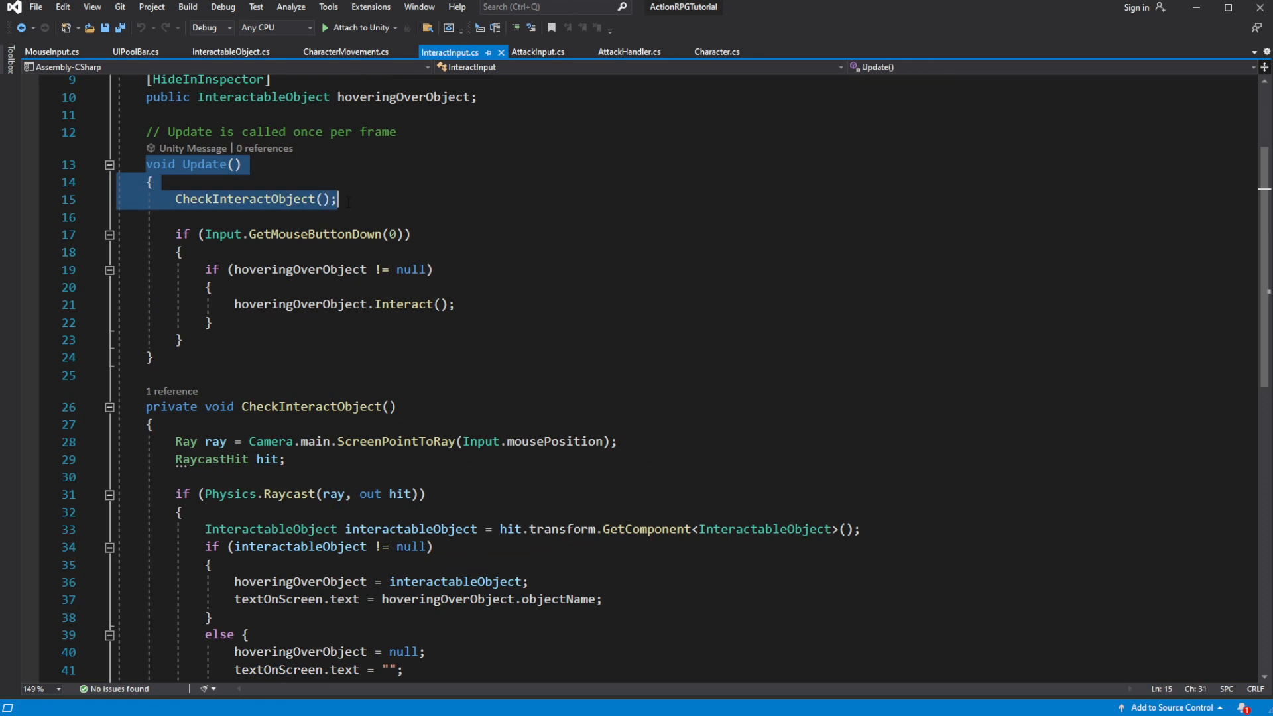
scroll("down", 3)
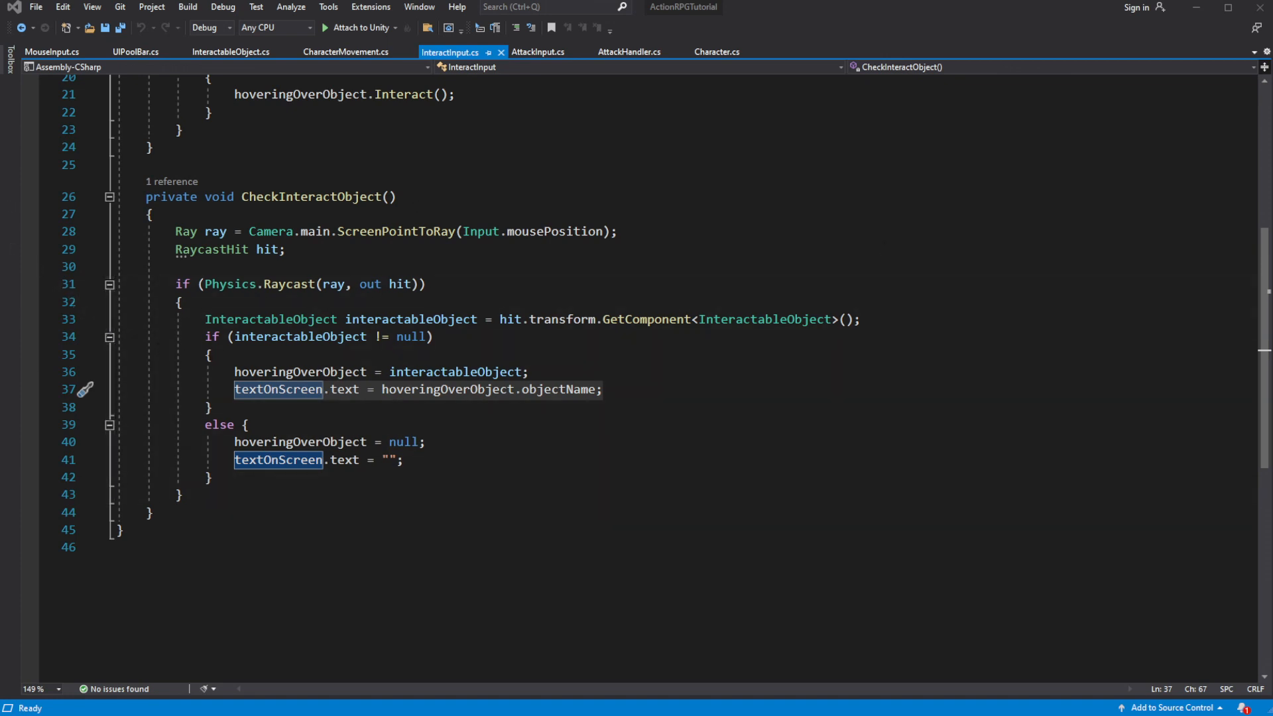
left_click(151, 512)
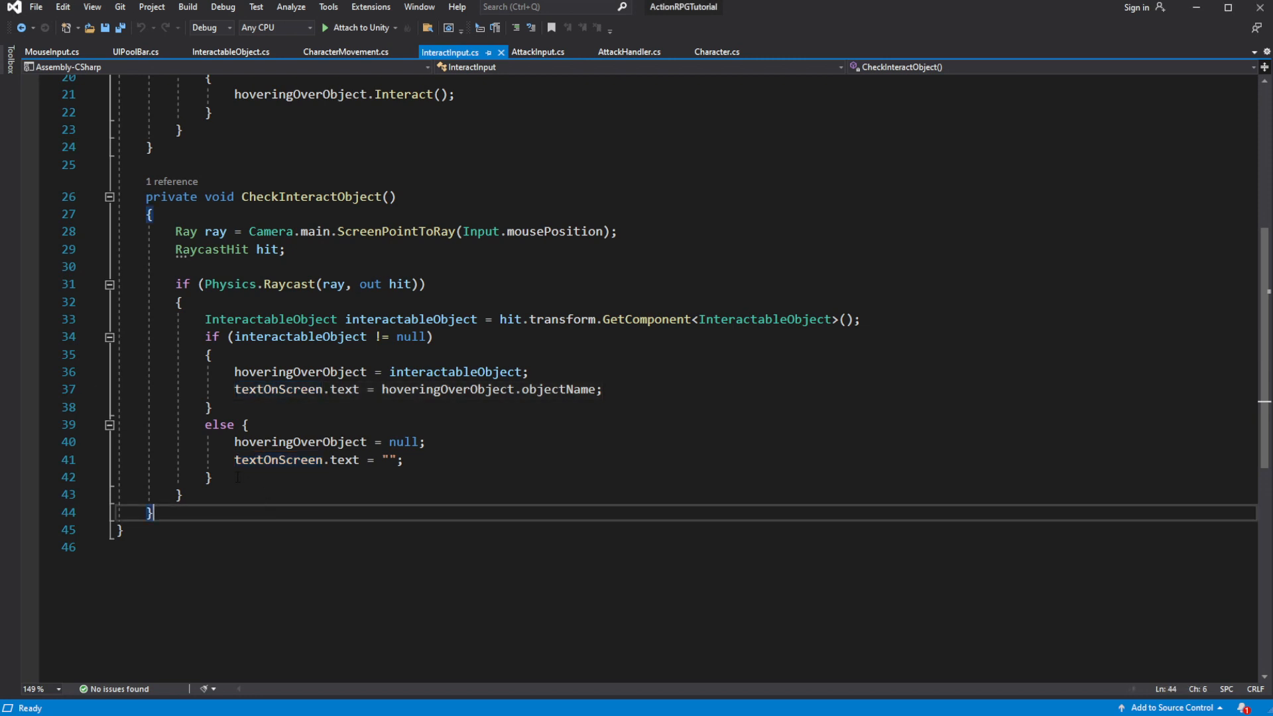
left_click(211, 355)
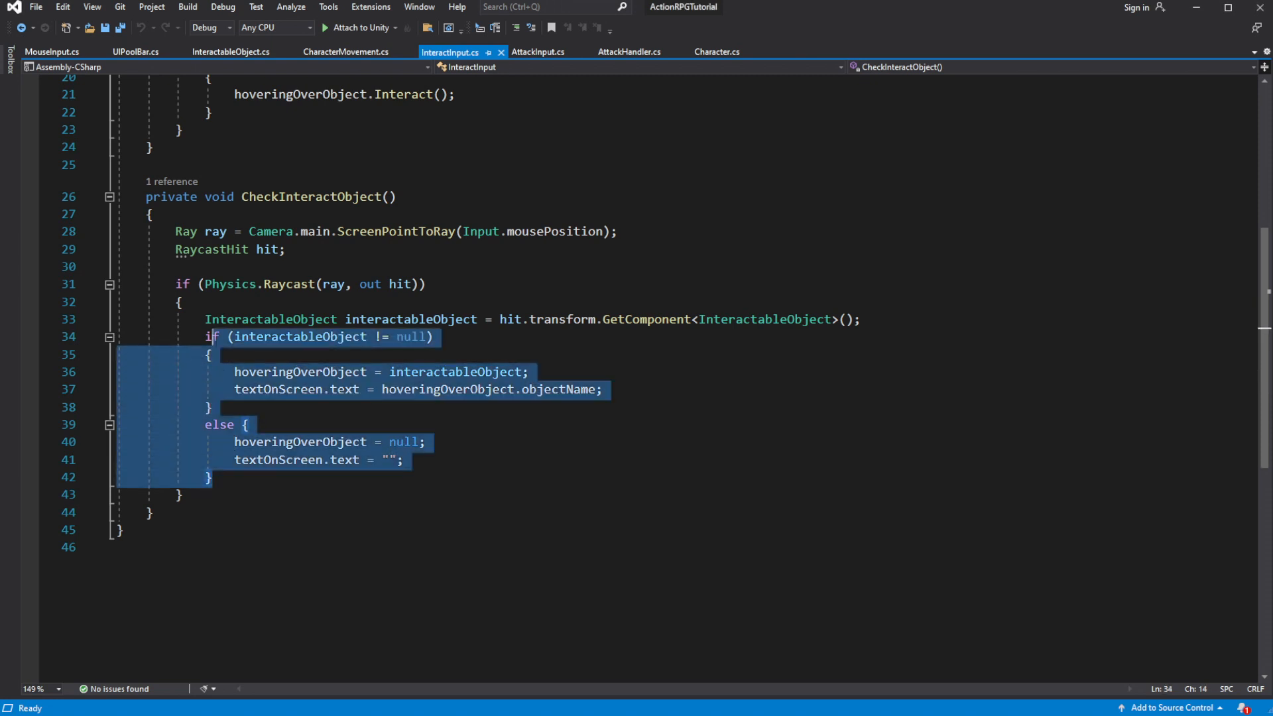
right_click(270, 319)
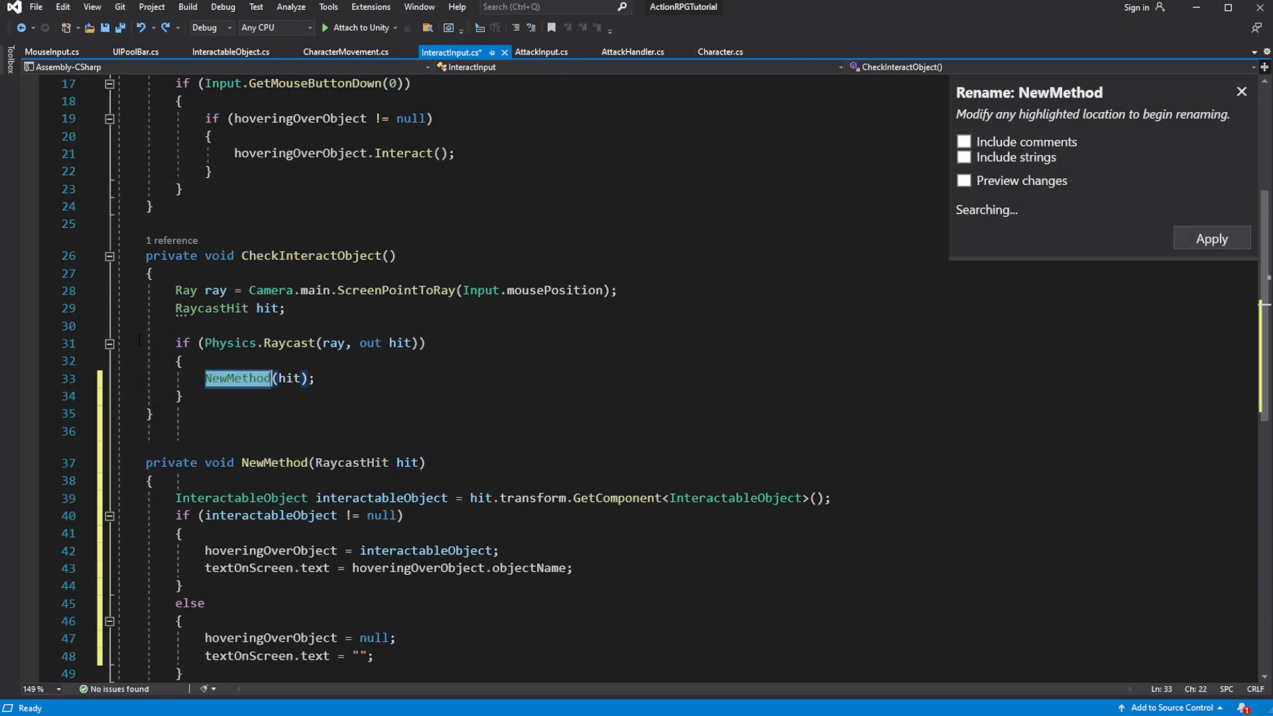
- Rename the extracted method to UpdateInteractableObject and apply the rename
type("Update(hit);")
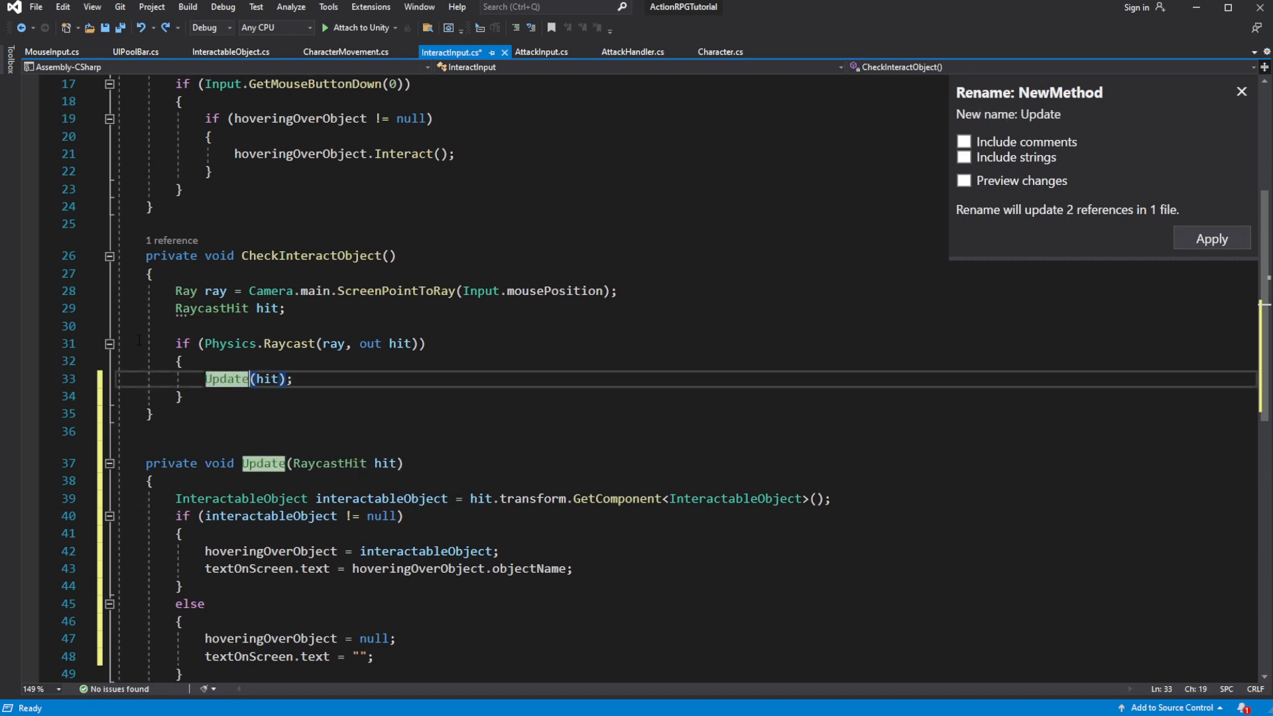
type("Inte")
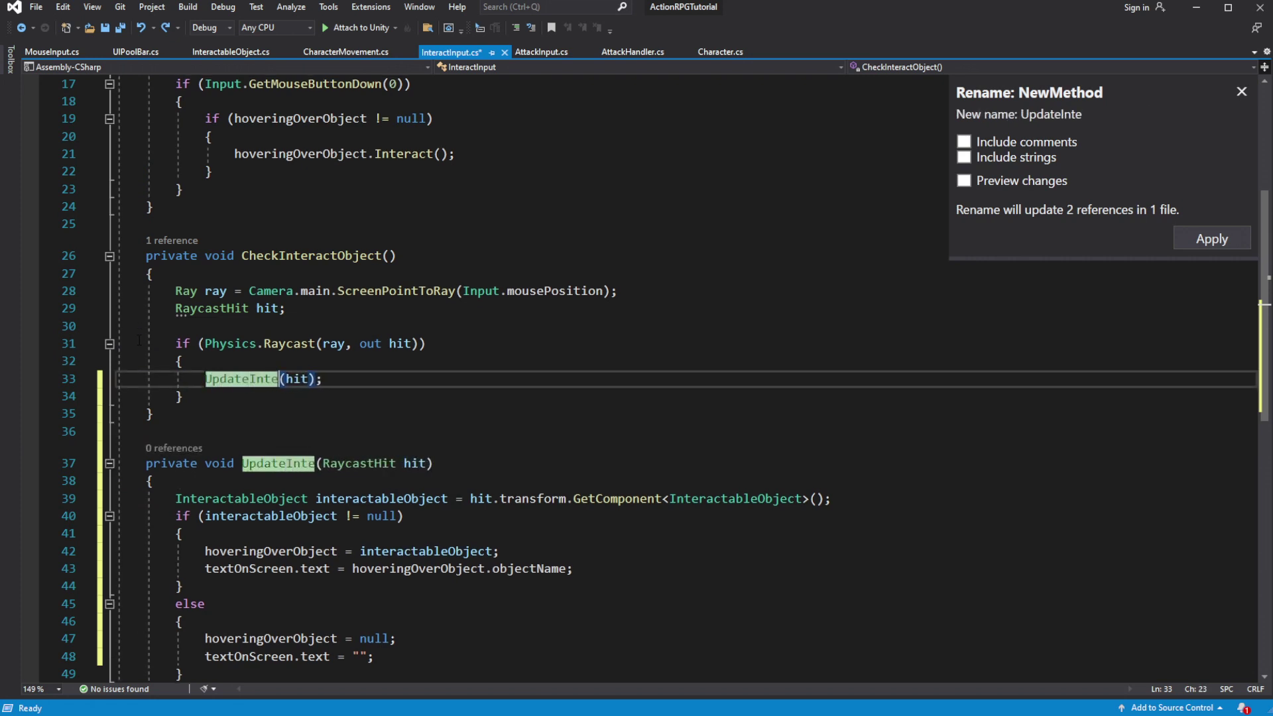
type("ractableObject")
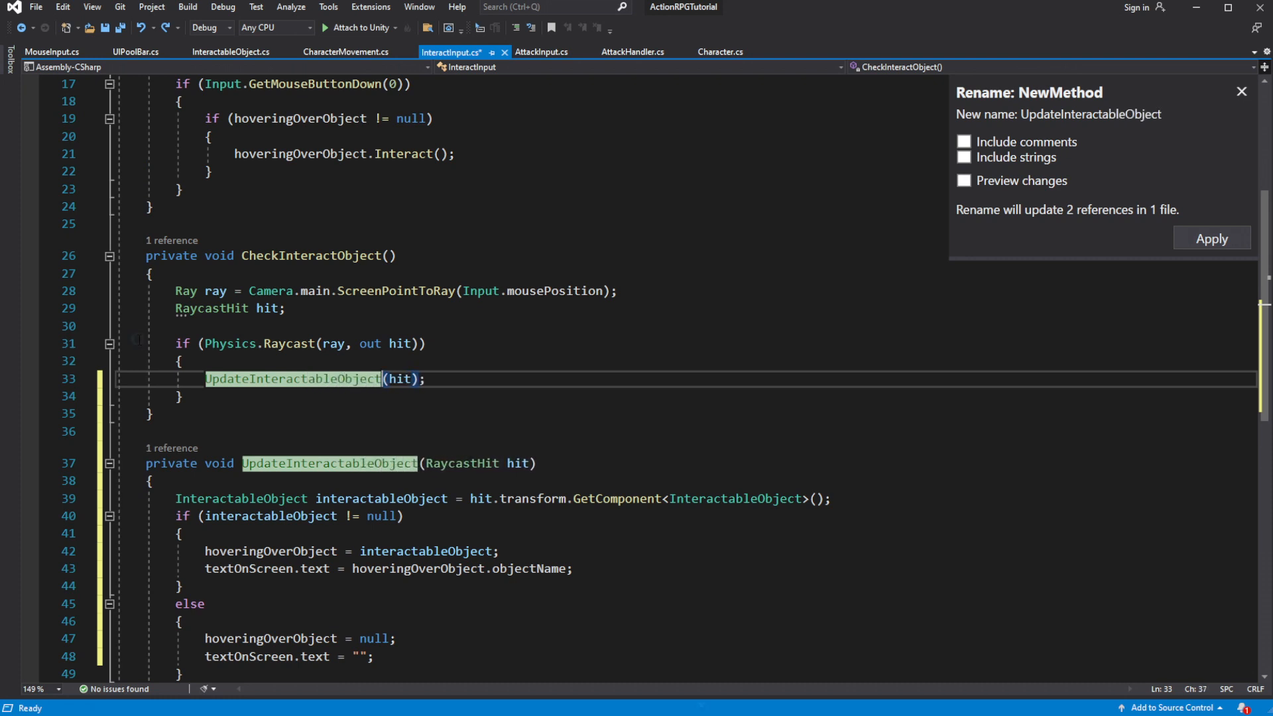
left_click(1211, 238)
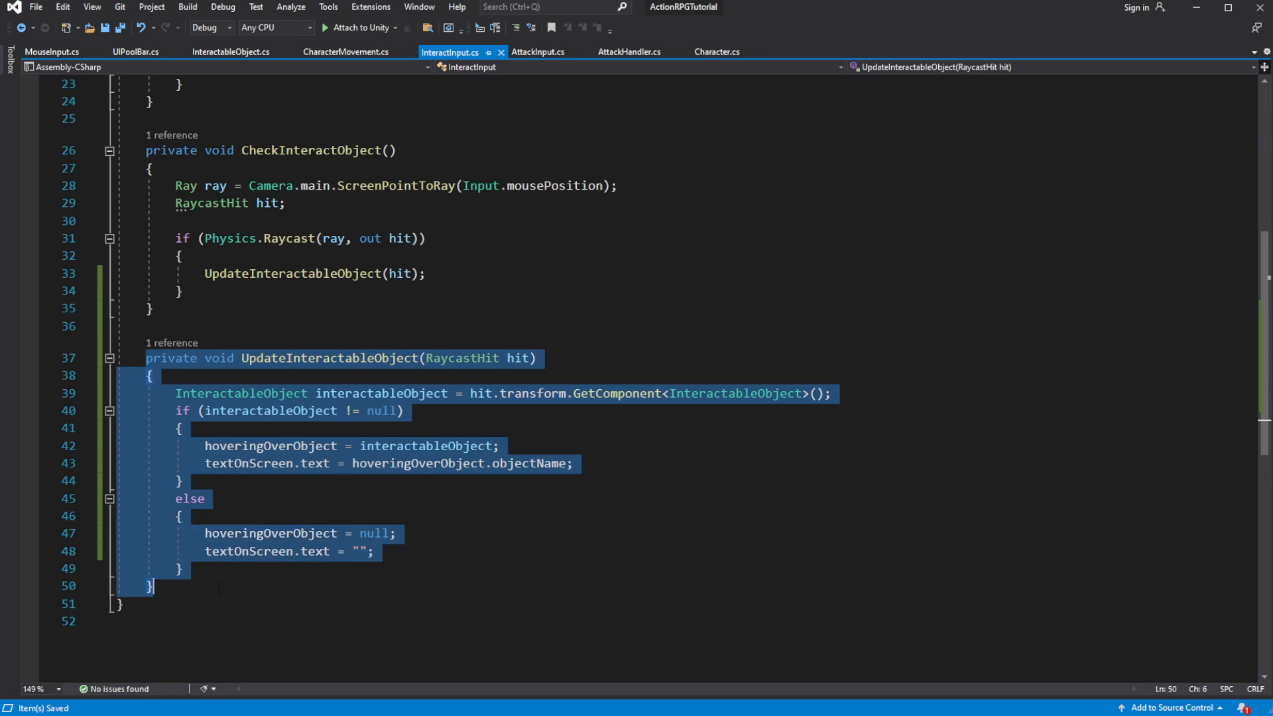
scroll("up", 3)
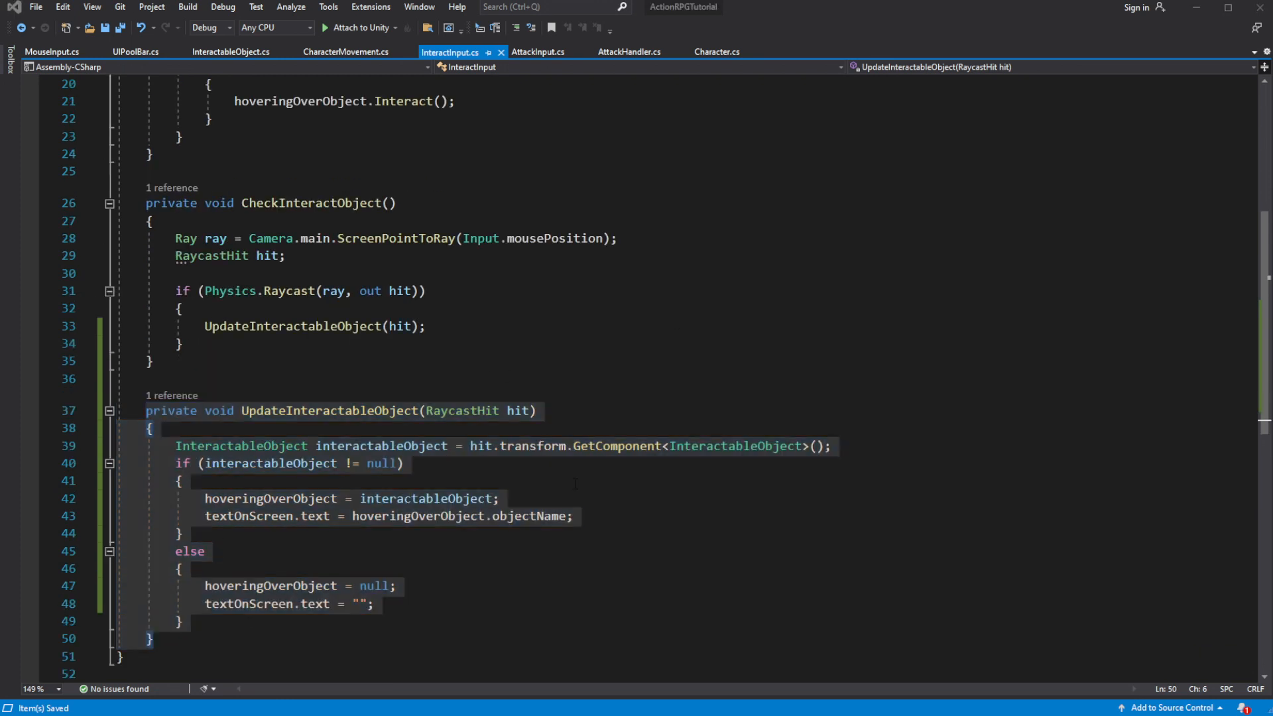
- Declare a GameObject field named currentHoverOverObject in InteractInput
left_click(180, 308)
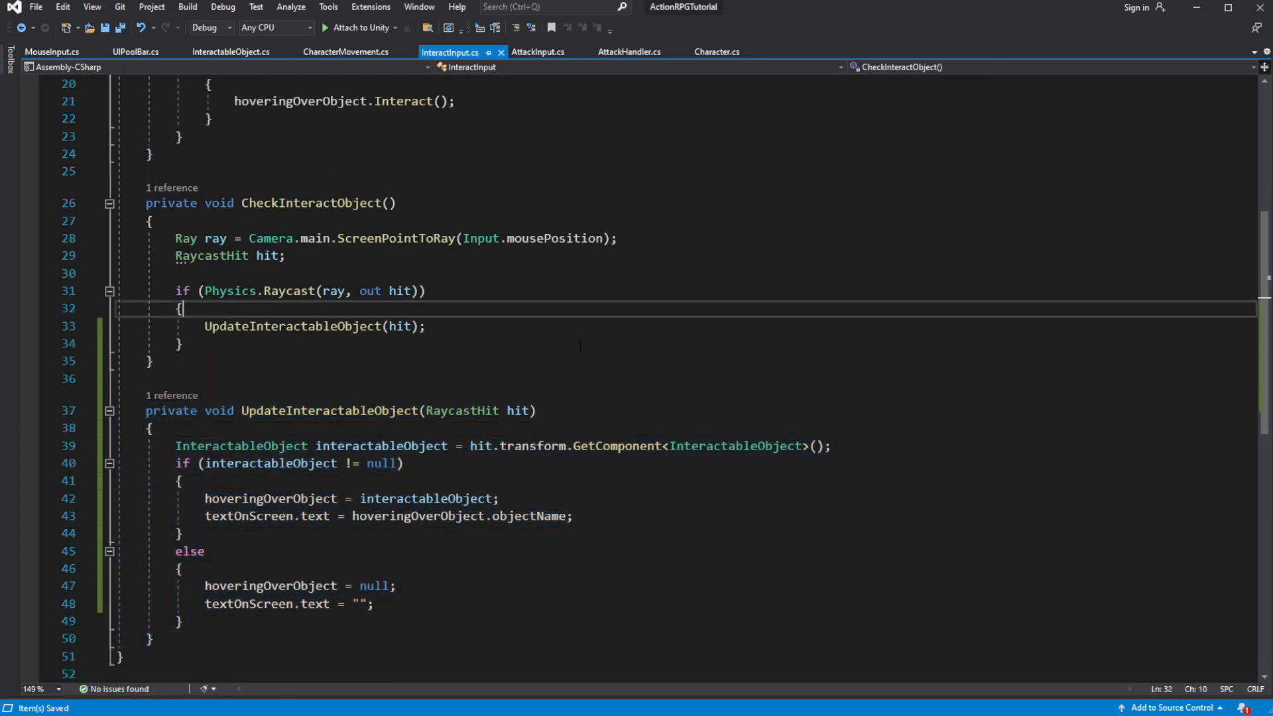
scroll("up", 3)
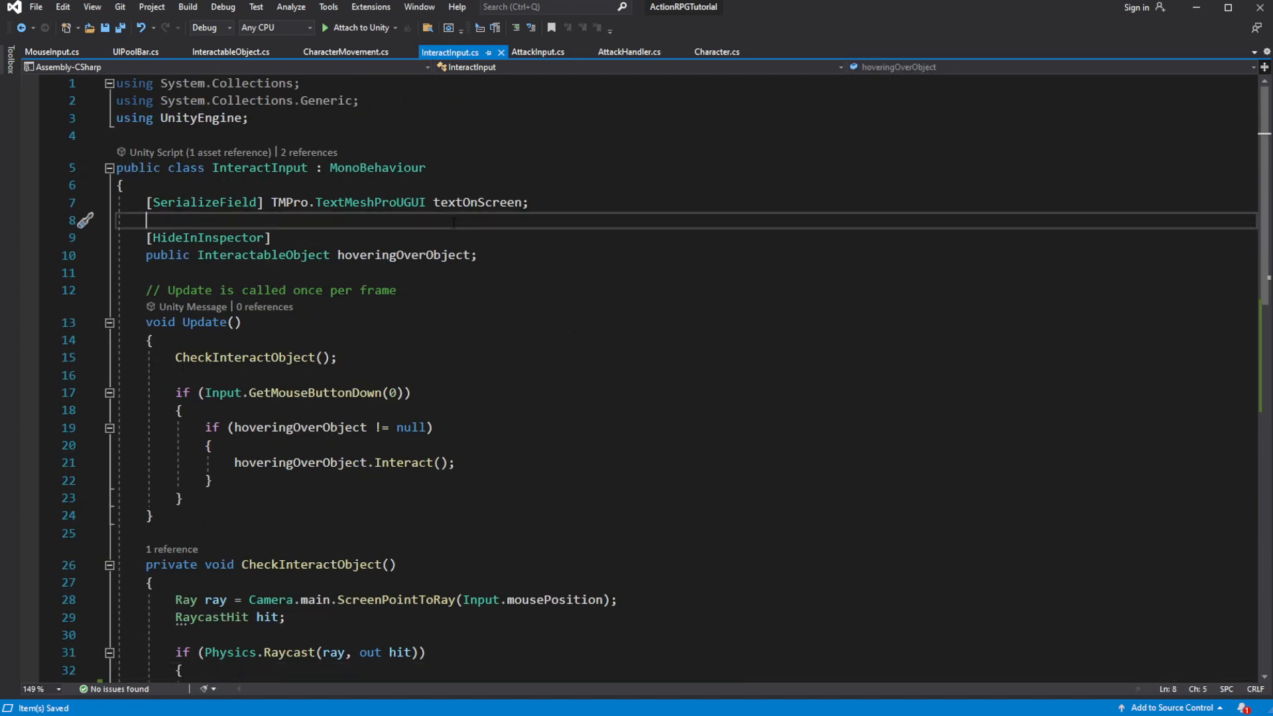
type("publ")
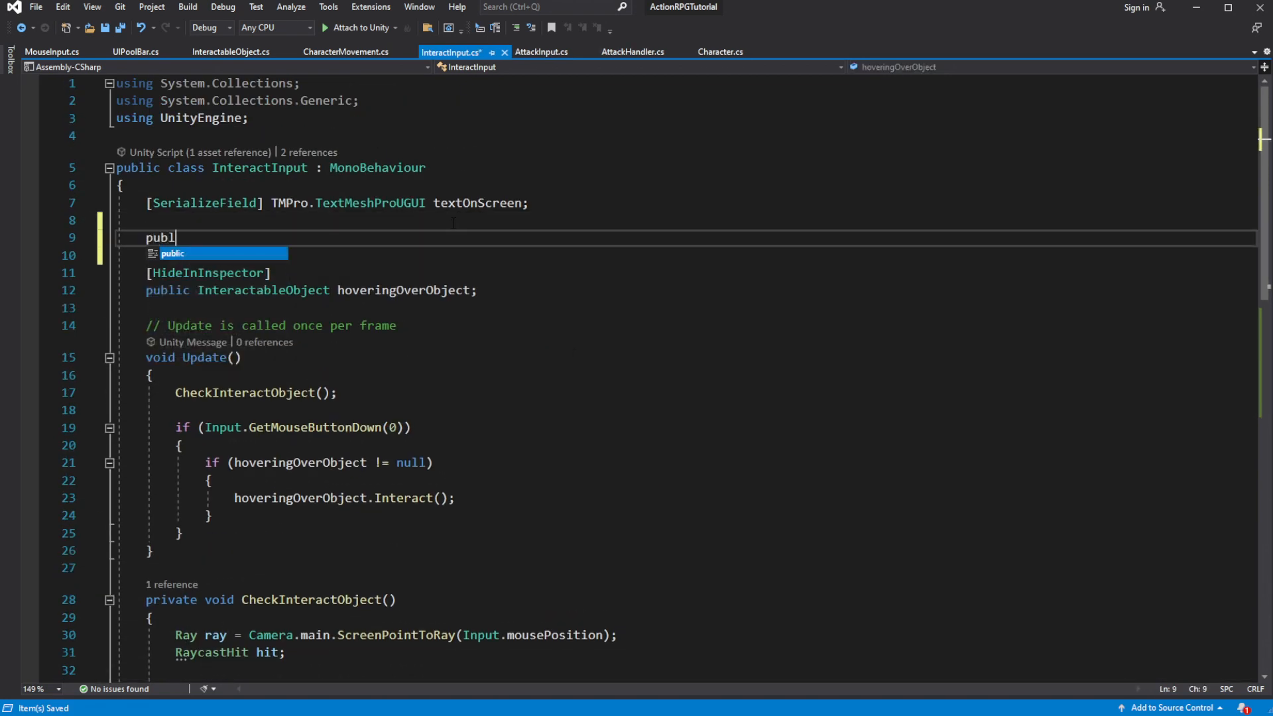
type("GameObject")
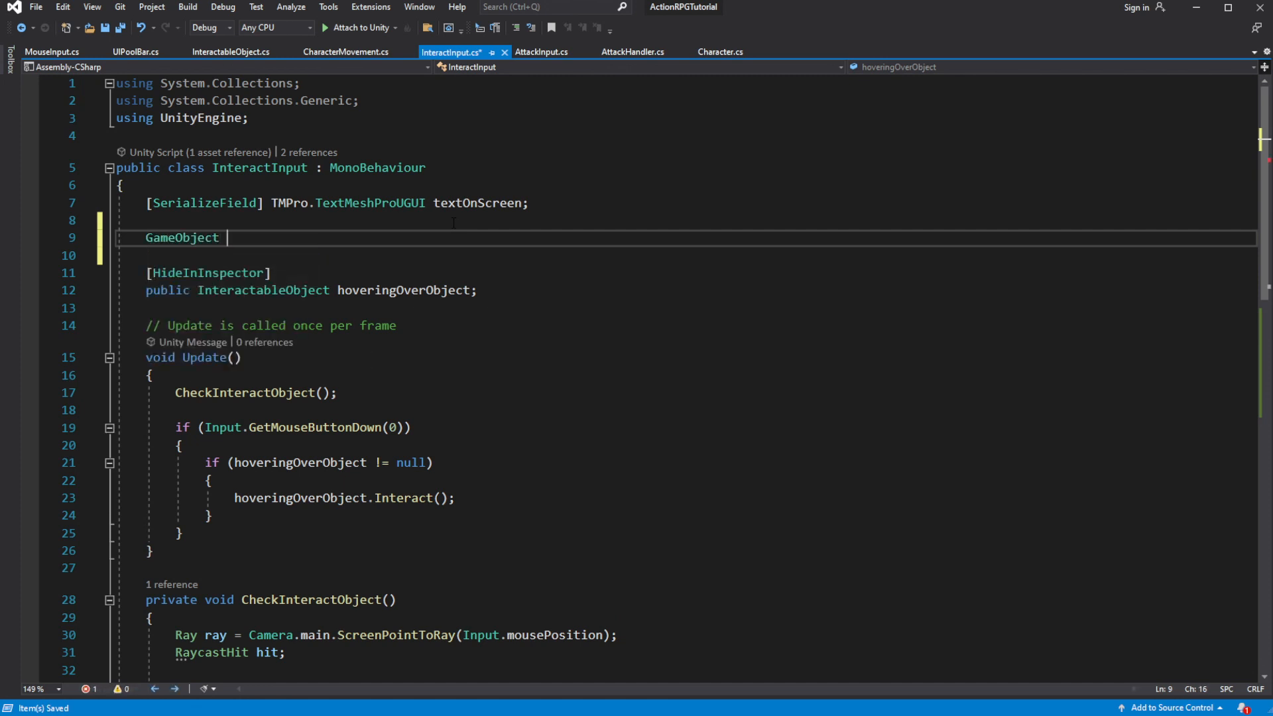
type("currentHover")
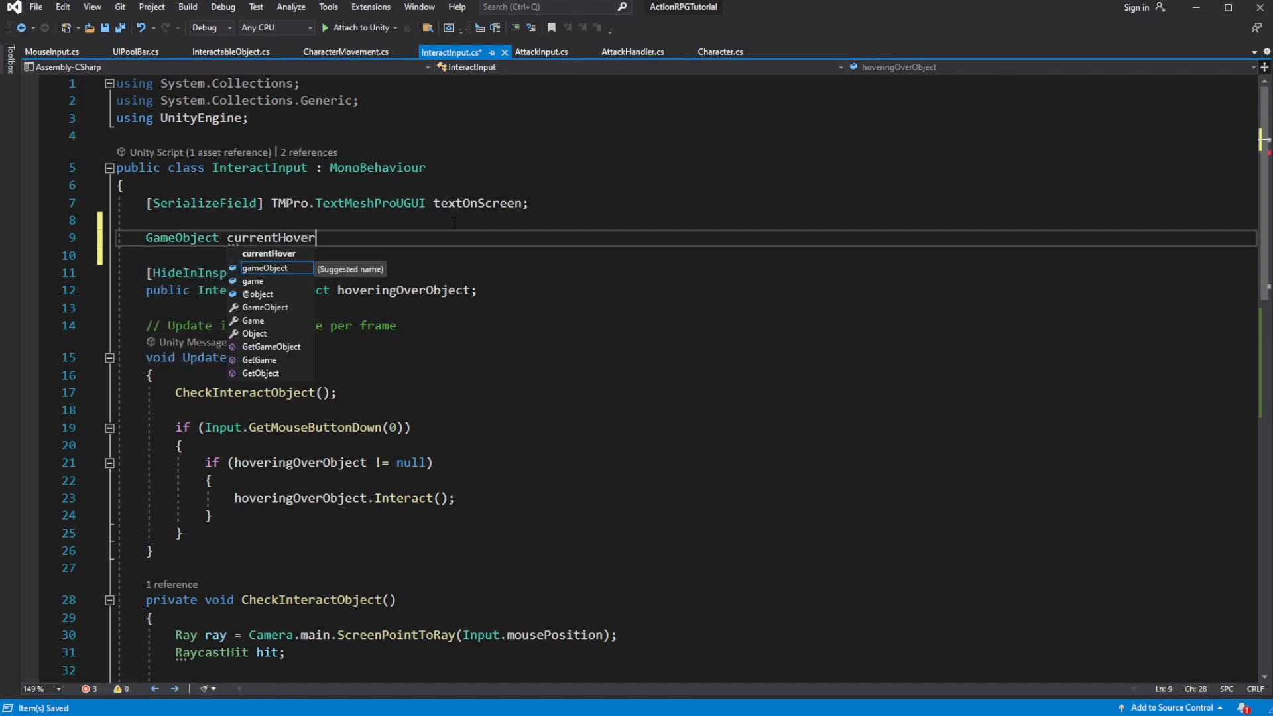
type("OverObjec")
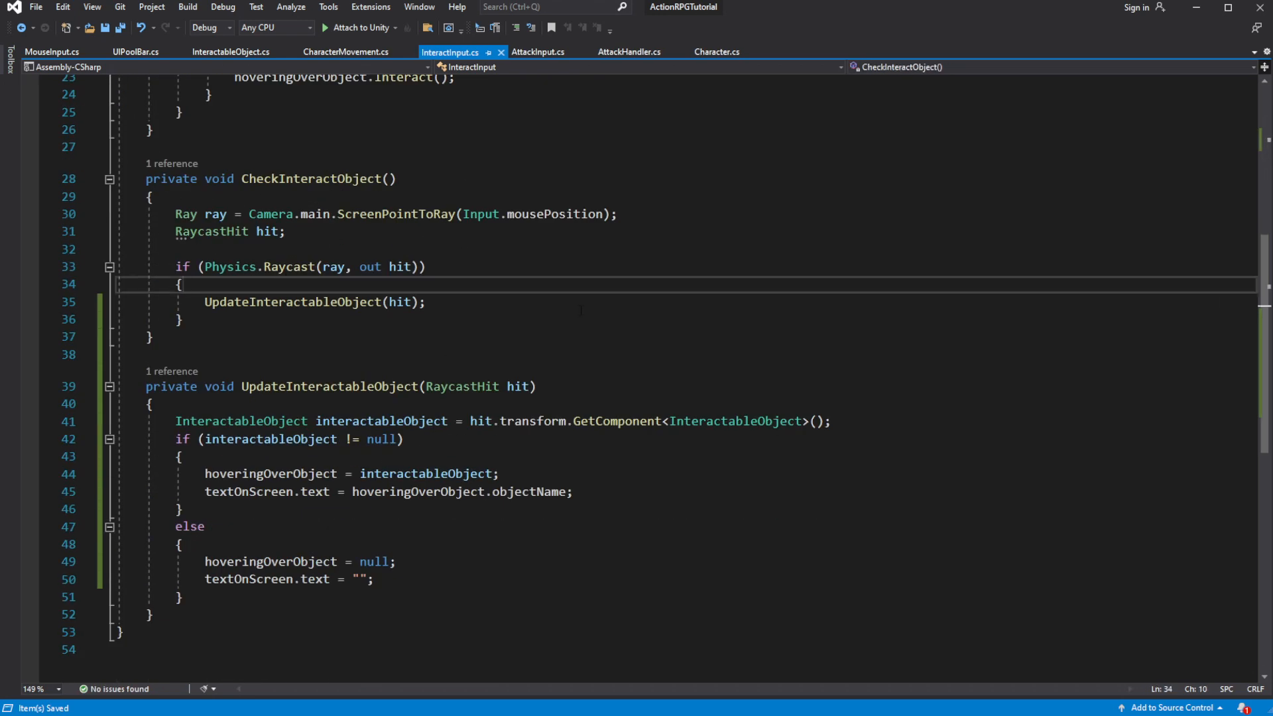
- Call UpdateInteractableObject(hit) only when the hit object differs from currentHoverOverObject, storing it
key("enter")
type("if(currentHoverOverObject ")
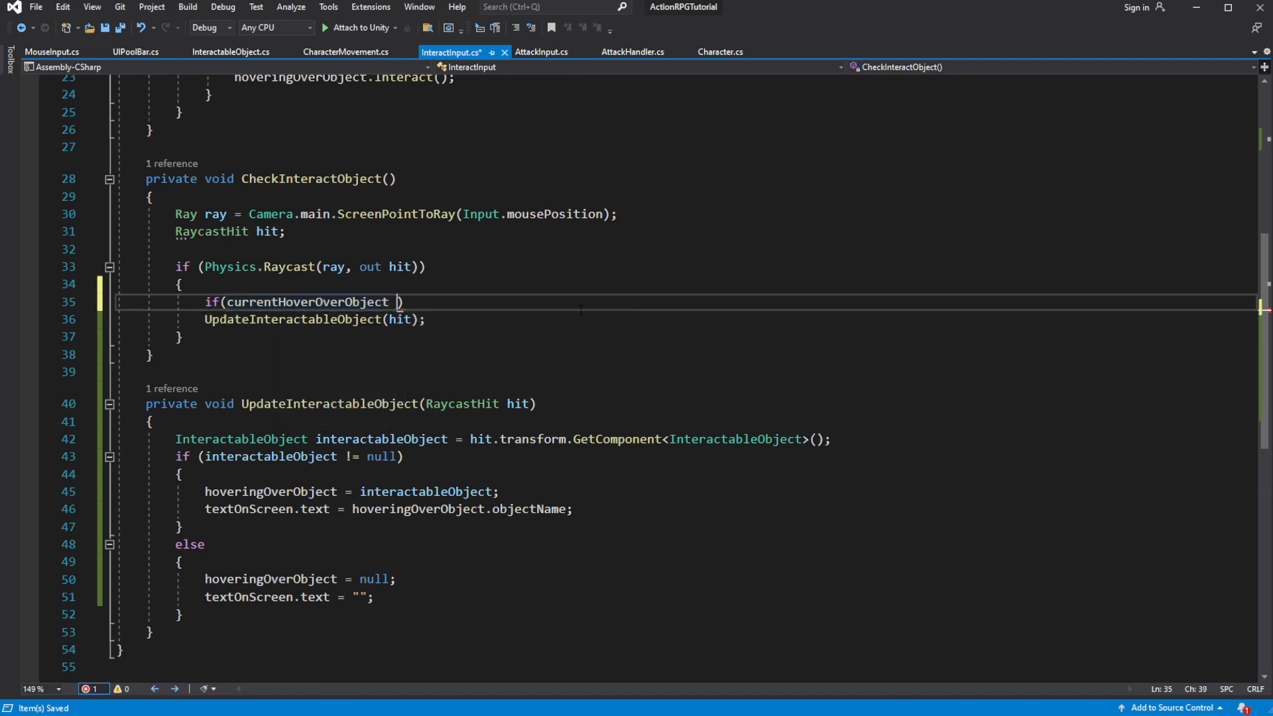
type("!= hit.transform.gameObject")
type("{")
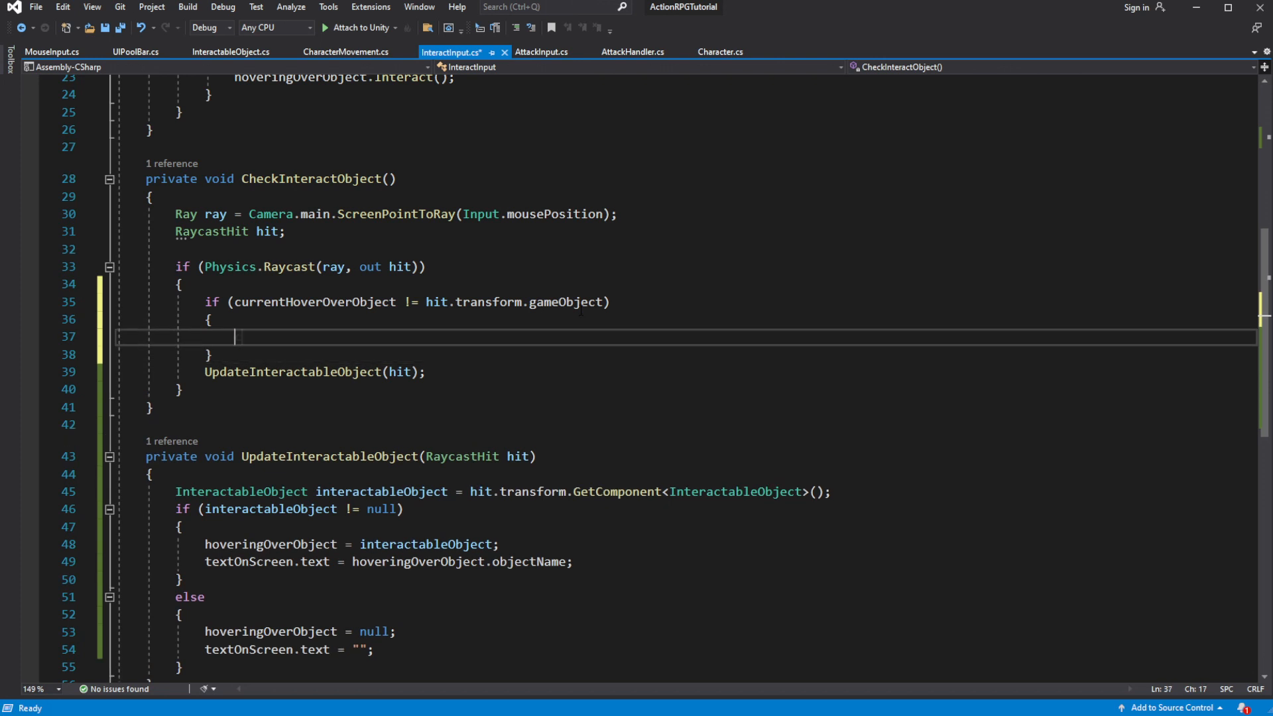
type("currentHoverOverObject")
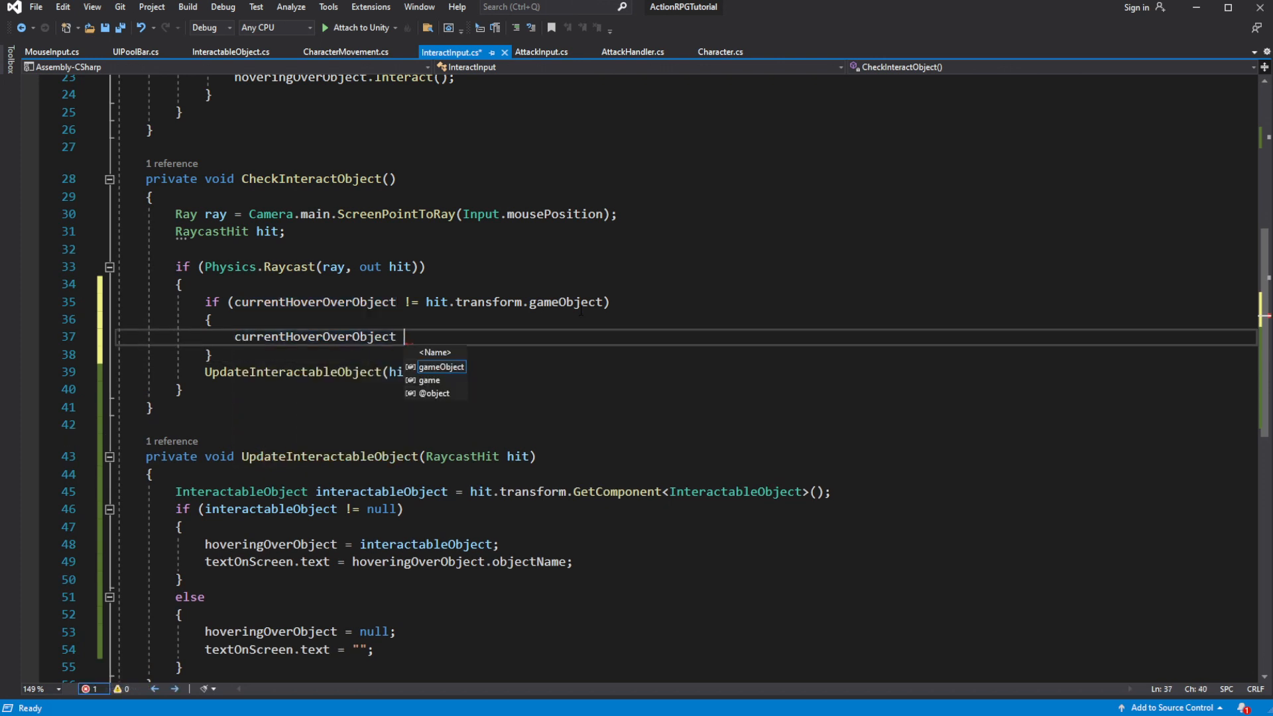
type("= hiot")
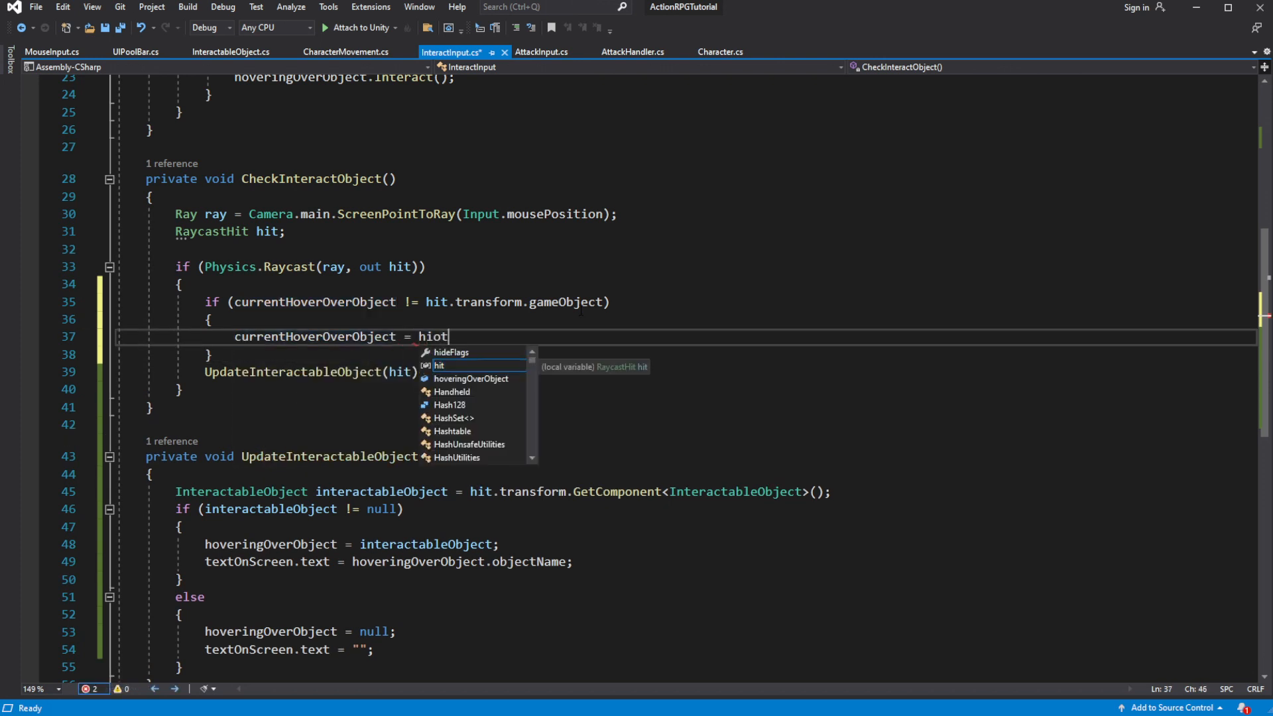
type("hit.transform.gameObject;")
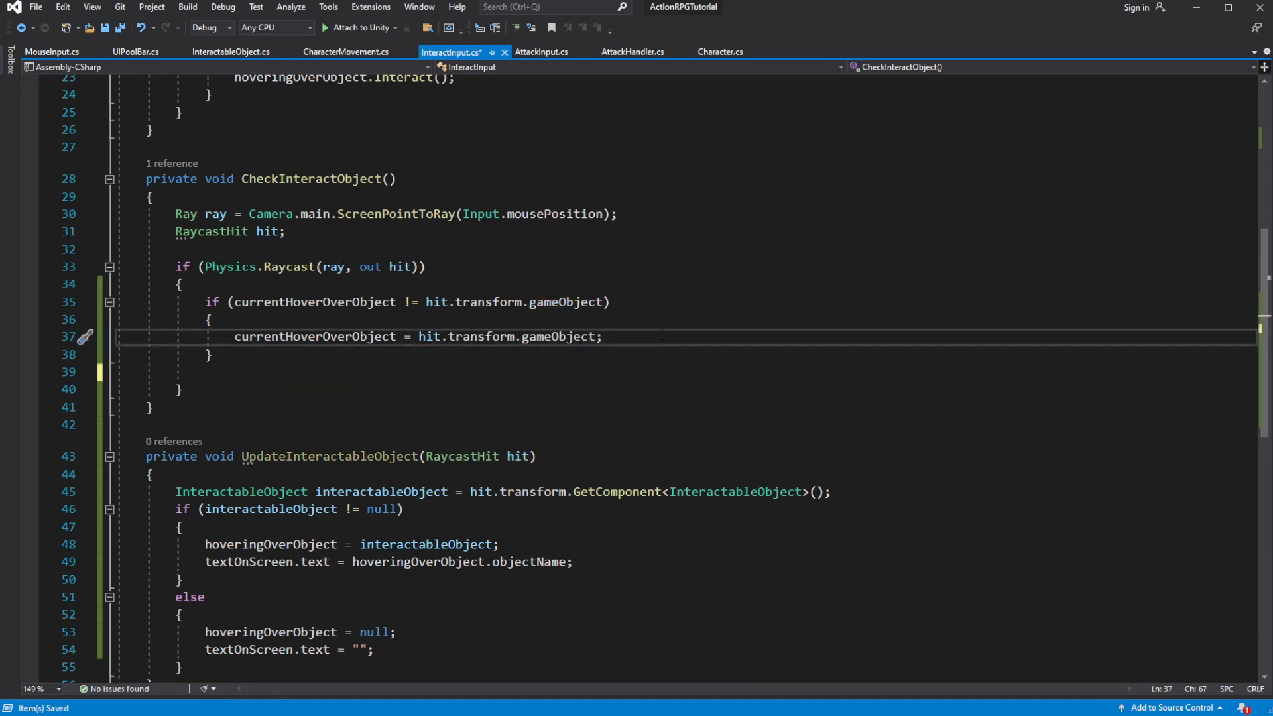
type("UpdateInteractableObject(hit);")
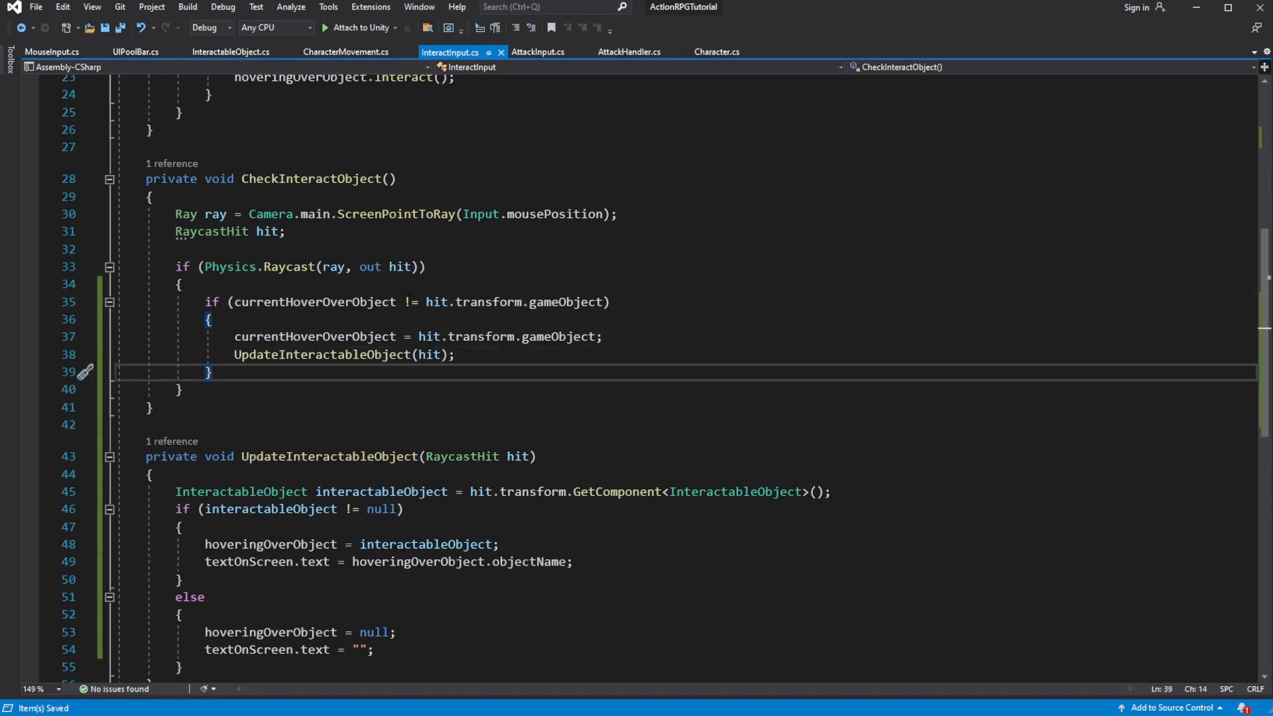
mouse_move(315, 336)
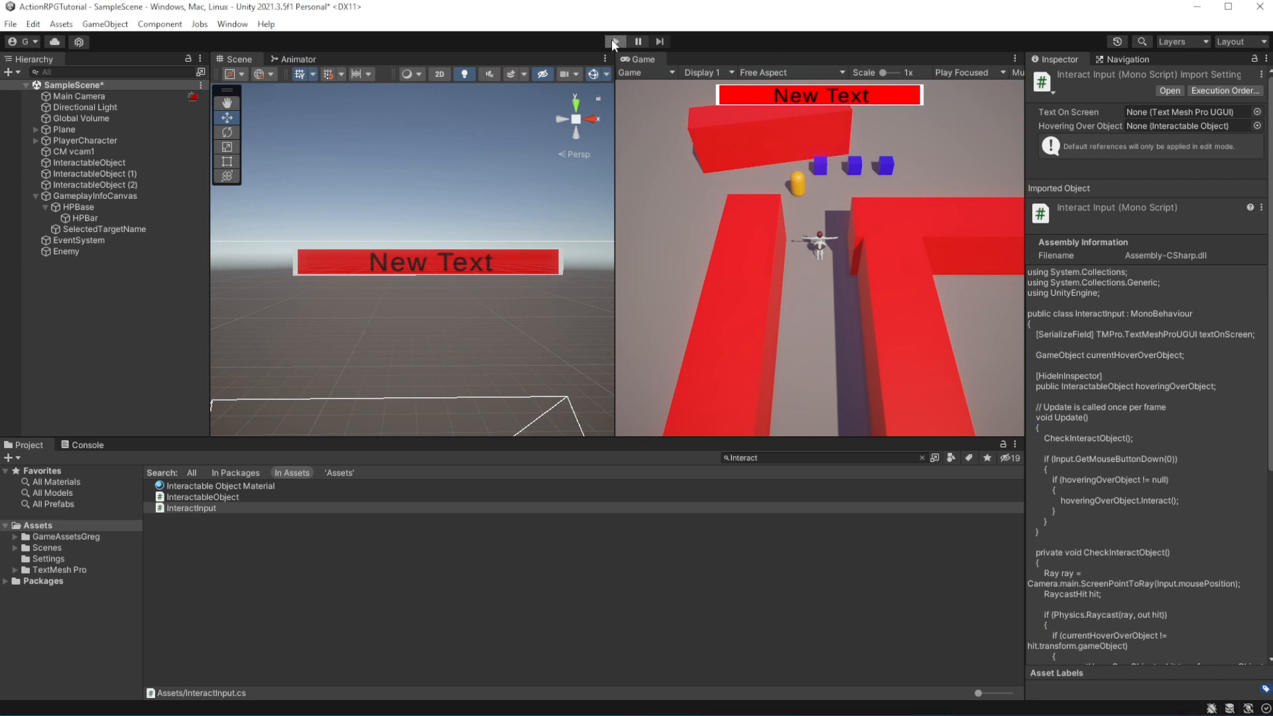
- Play-test the scene, hovering a cube to see its name label, then stop
left_click(615, 41)
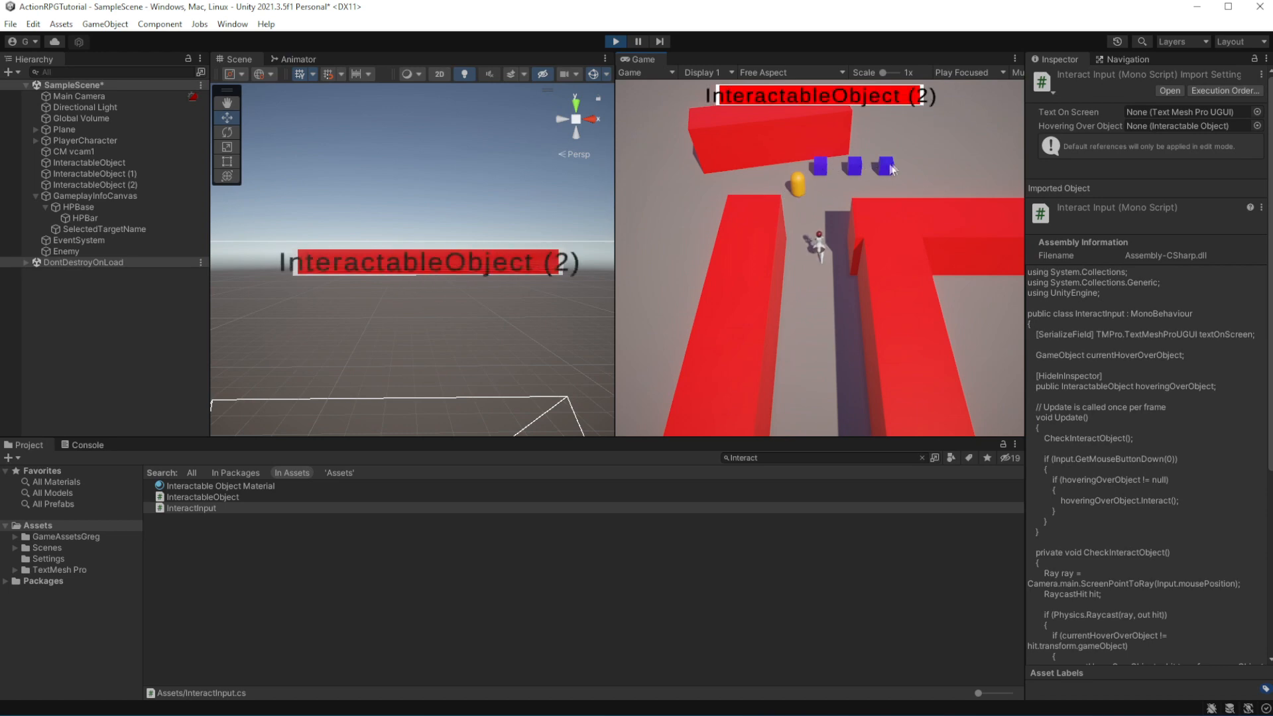
left_click(614, 41)
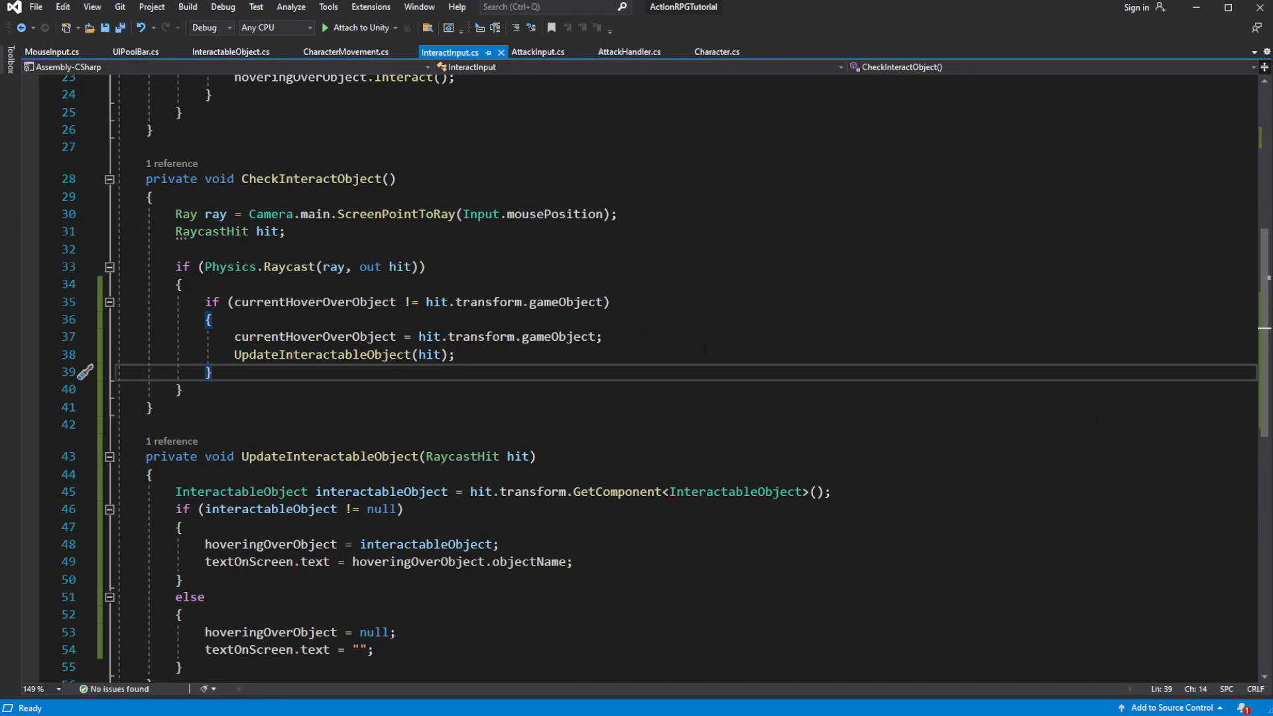
- Declare a Character field named hoveringOverCharacter beside hoveringOverObject
scroll("up", 3)
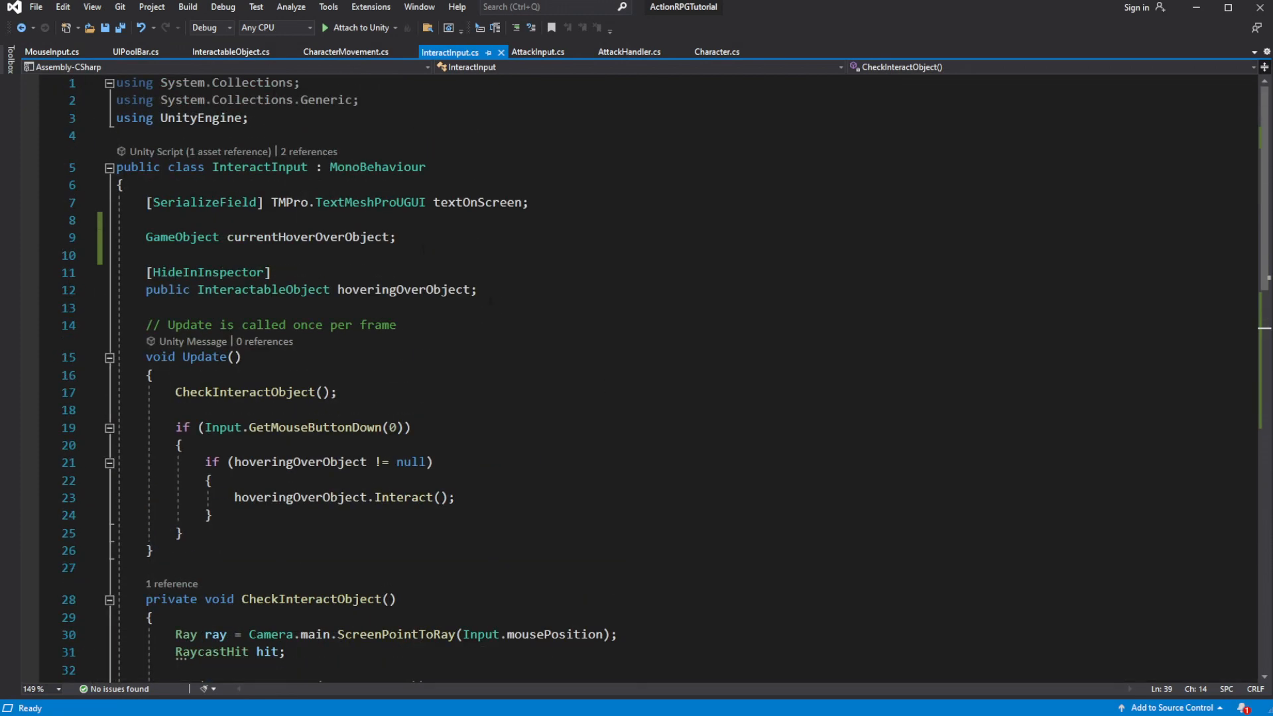
left_click(325, 290)
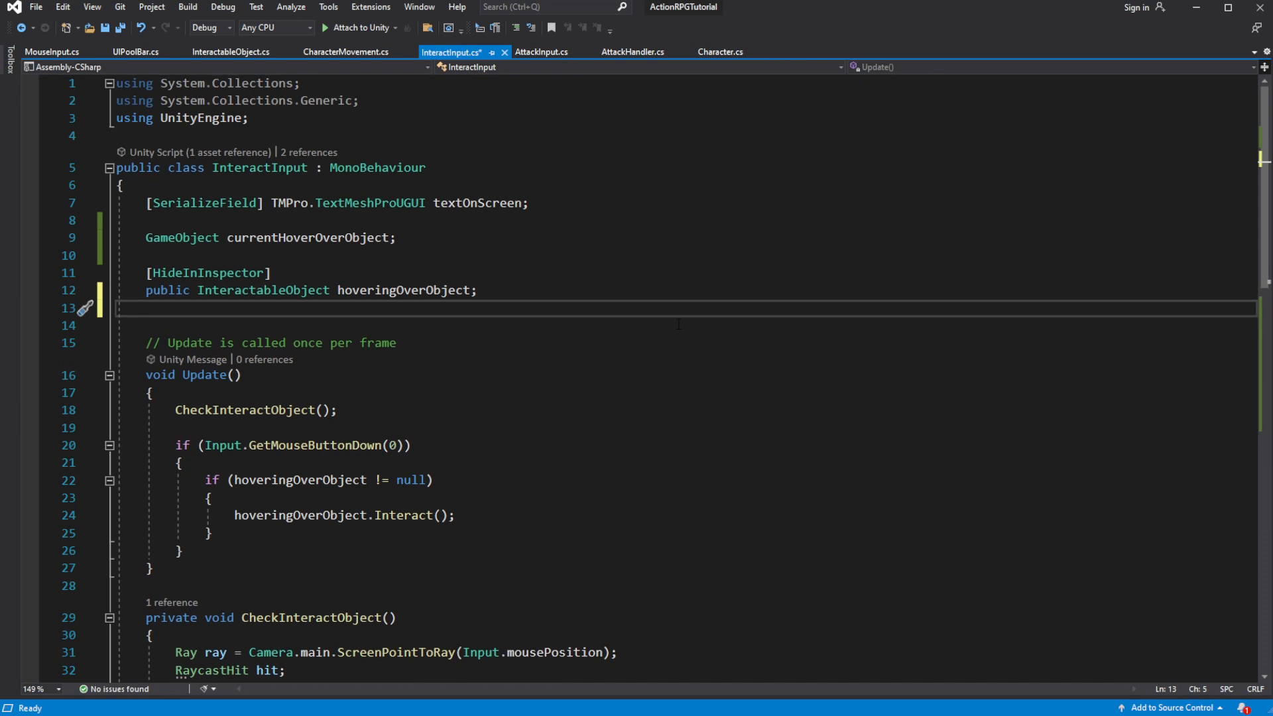
type("Character")
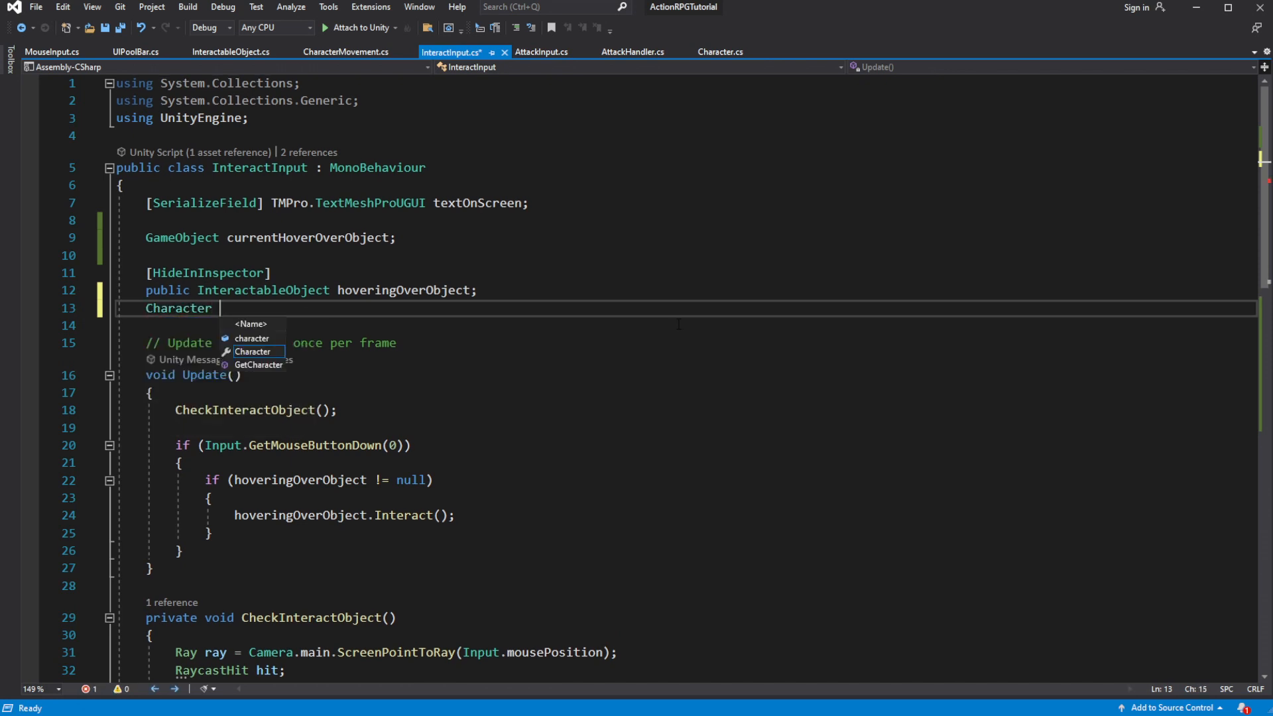
type("h")
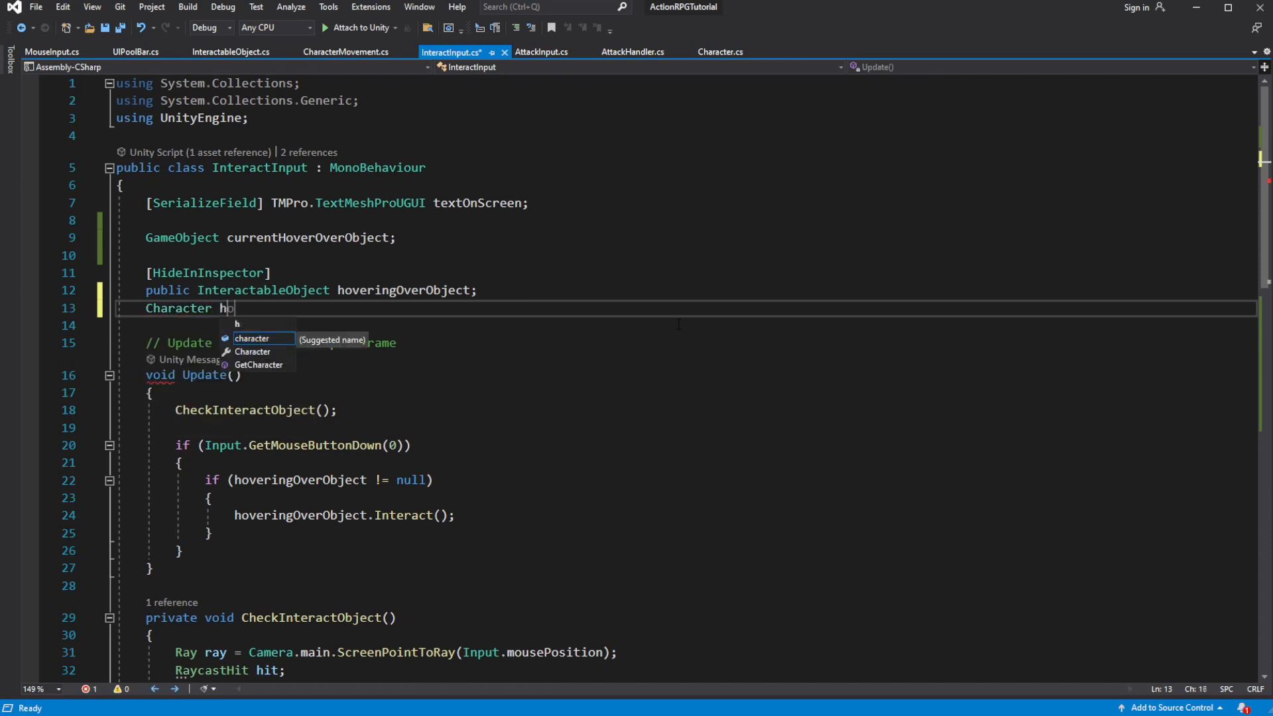
type("overingOverCharacter;")
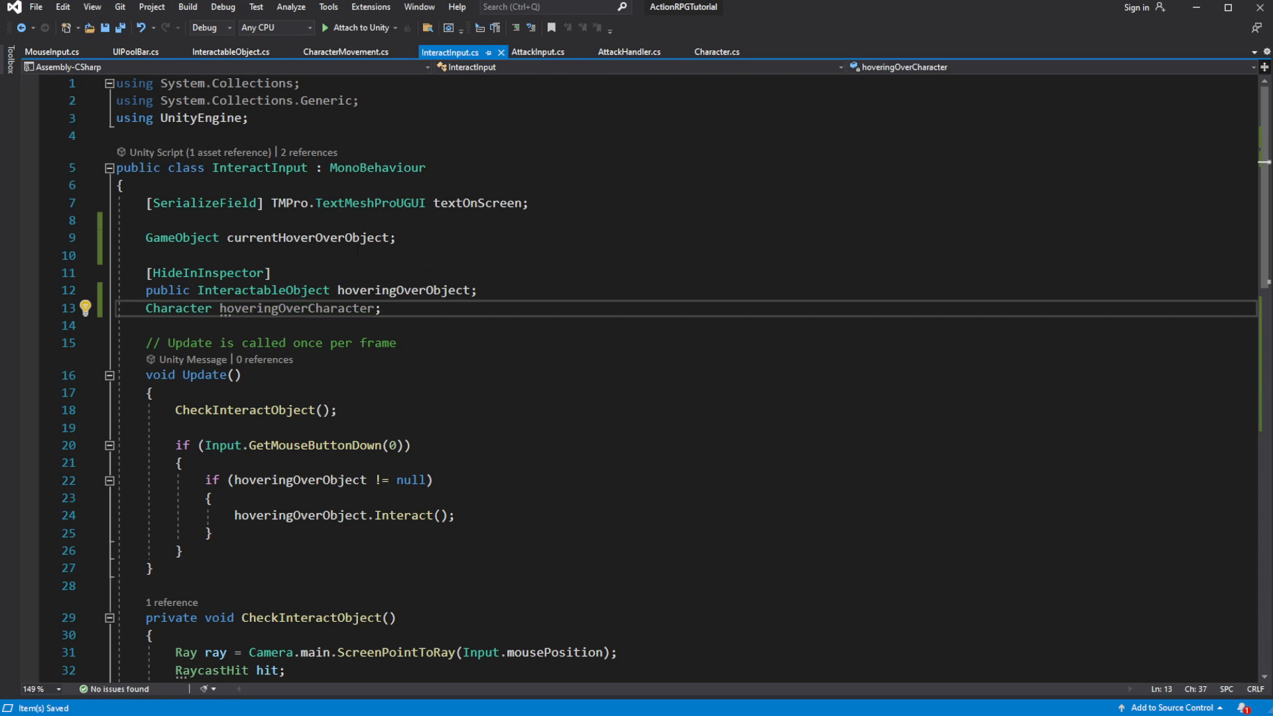
- Set hoveringOverCharacter to null when nothing is hovered
scroll("down", 3)
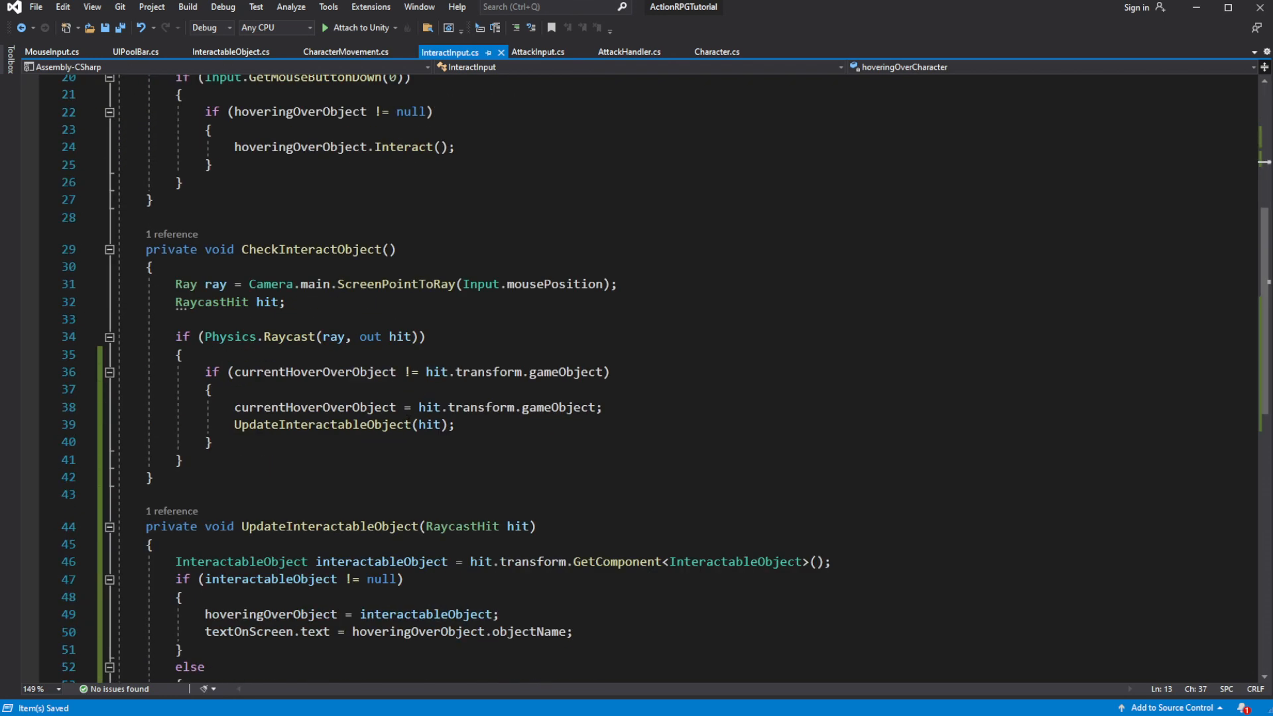
scroll("down", 3)
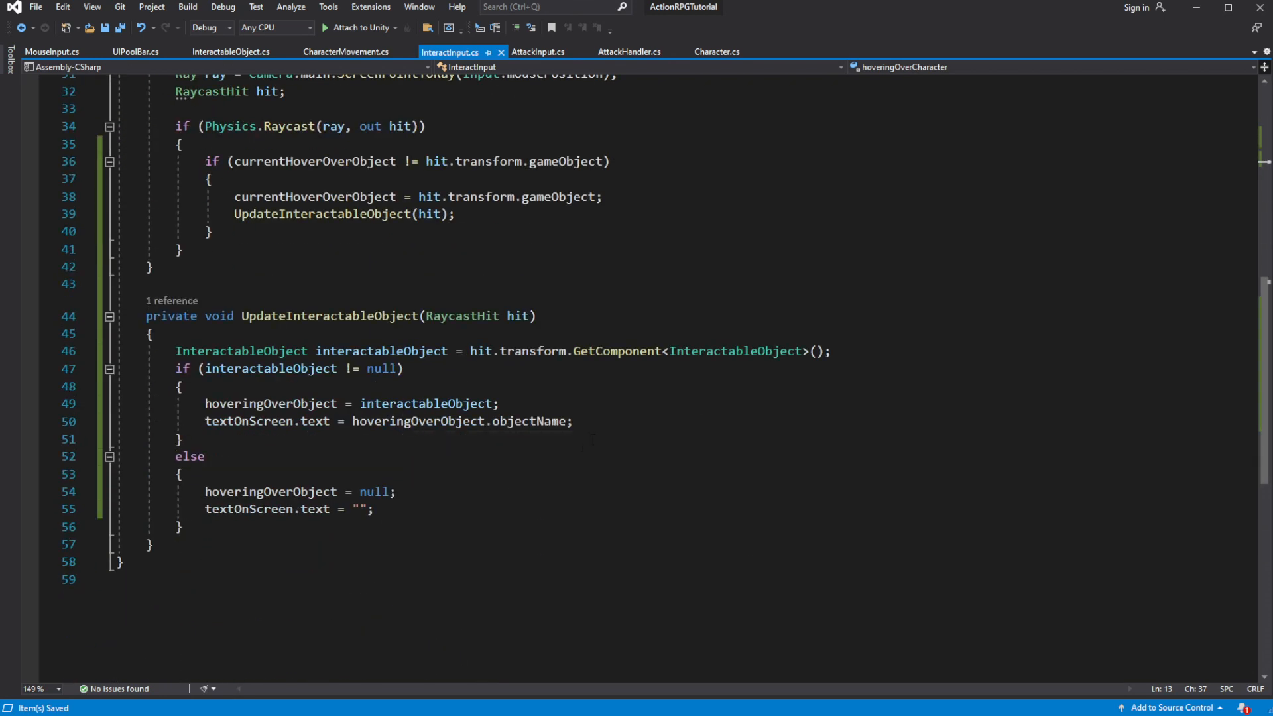
scroll("down", 3)
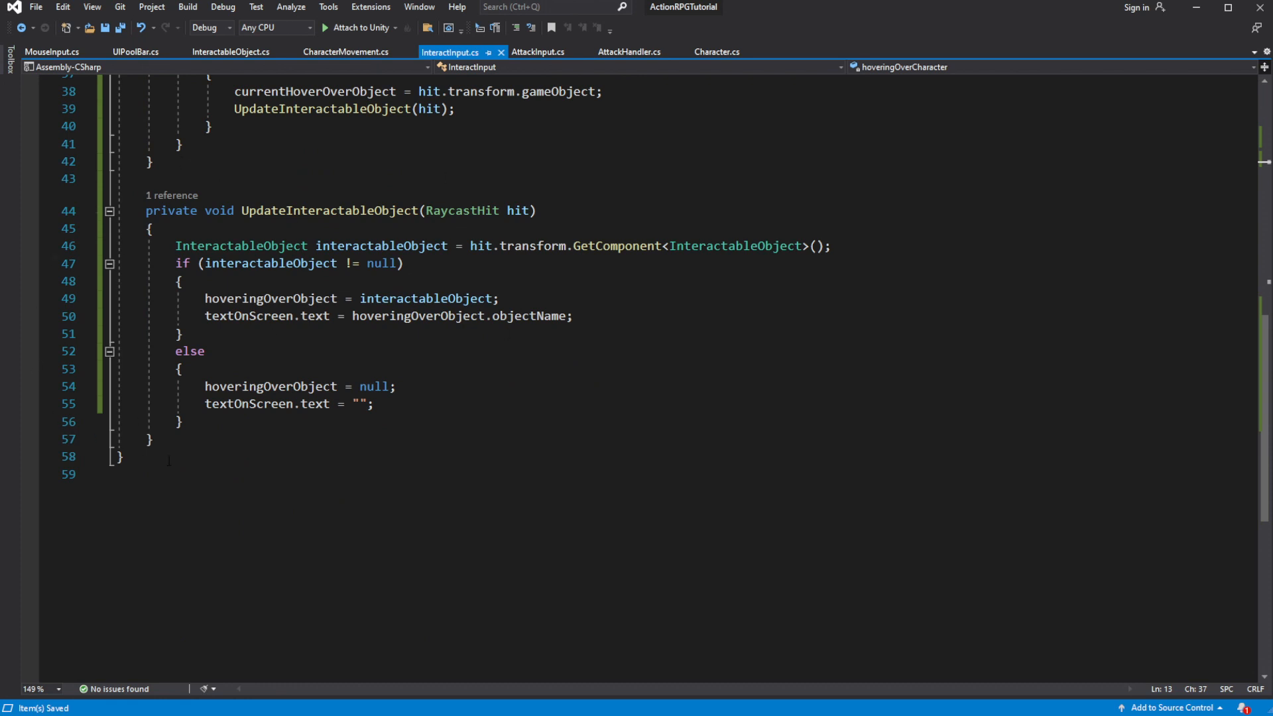
type("hoveringOverCharacter")
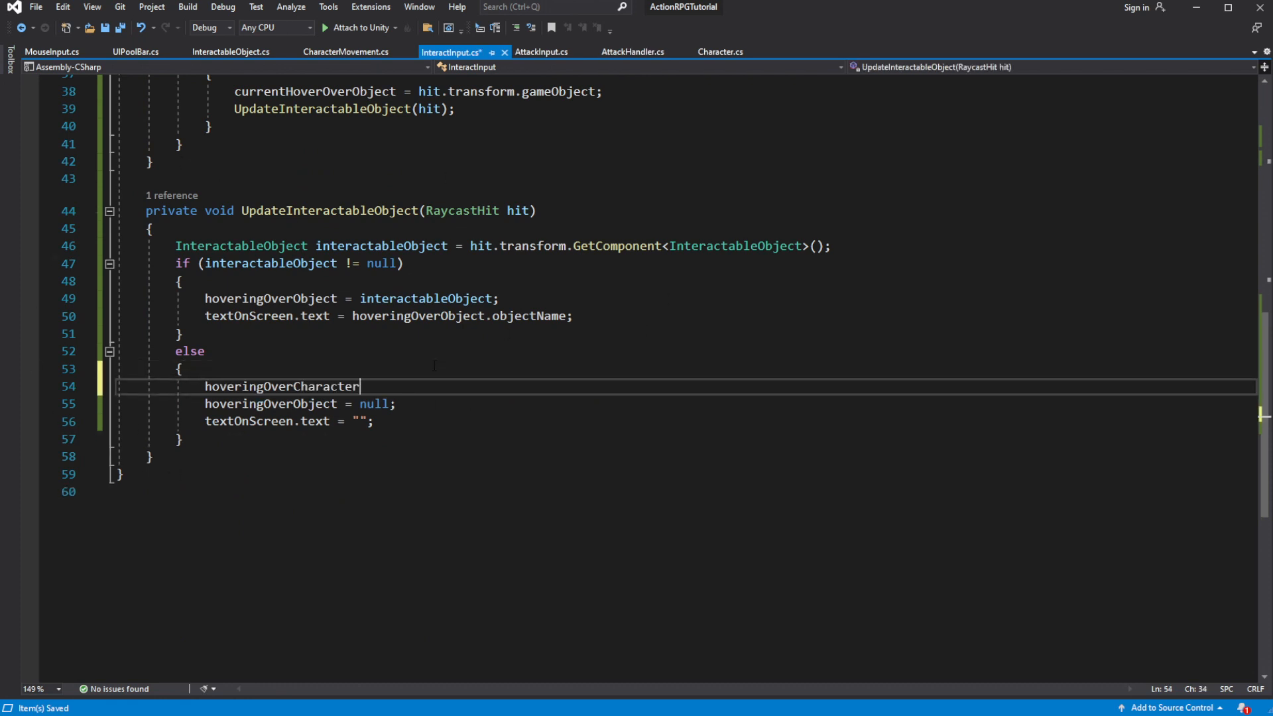
type("= null;")
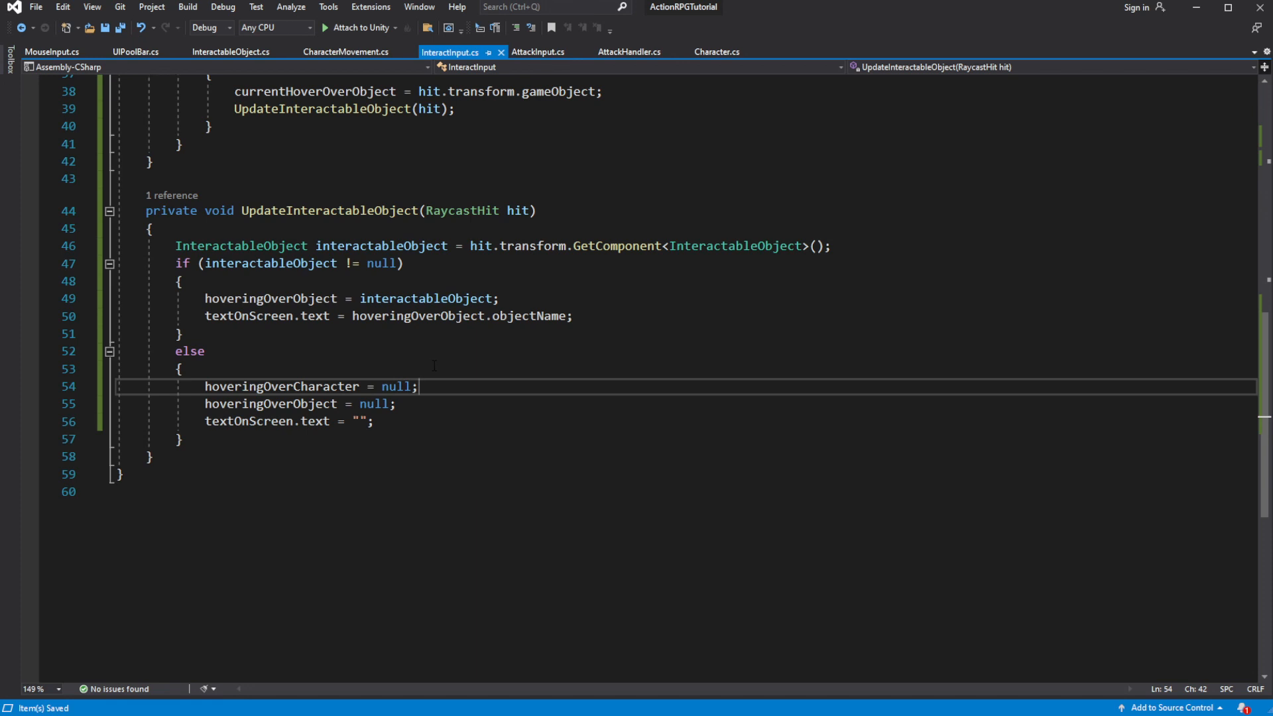
- Assign hoveringOverCharacter from interactableObject's GetComponent<Character>() and call UpdateHPBar()
type("hoveringOverCharacter")
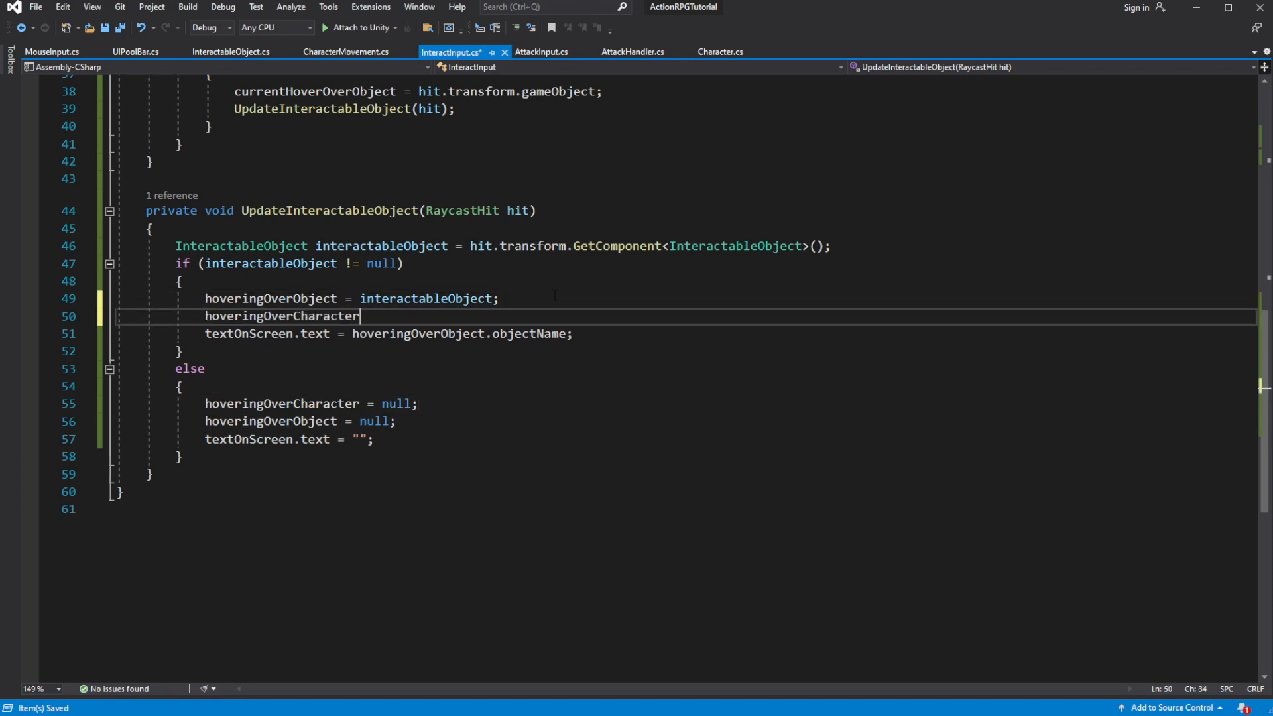
type("=")
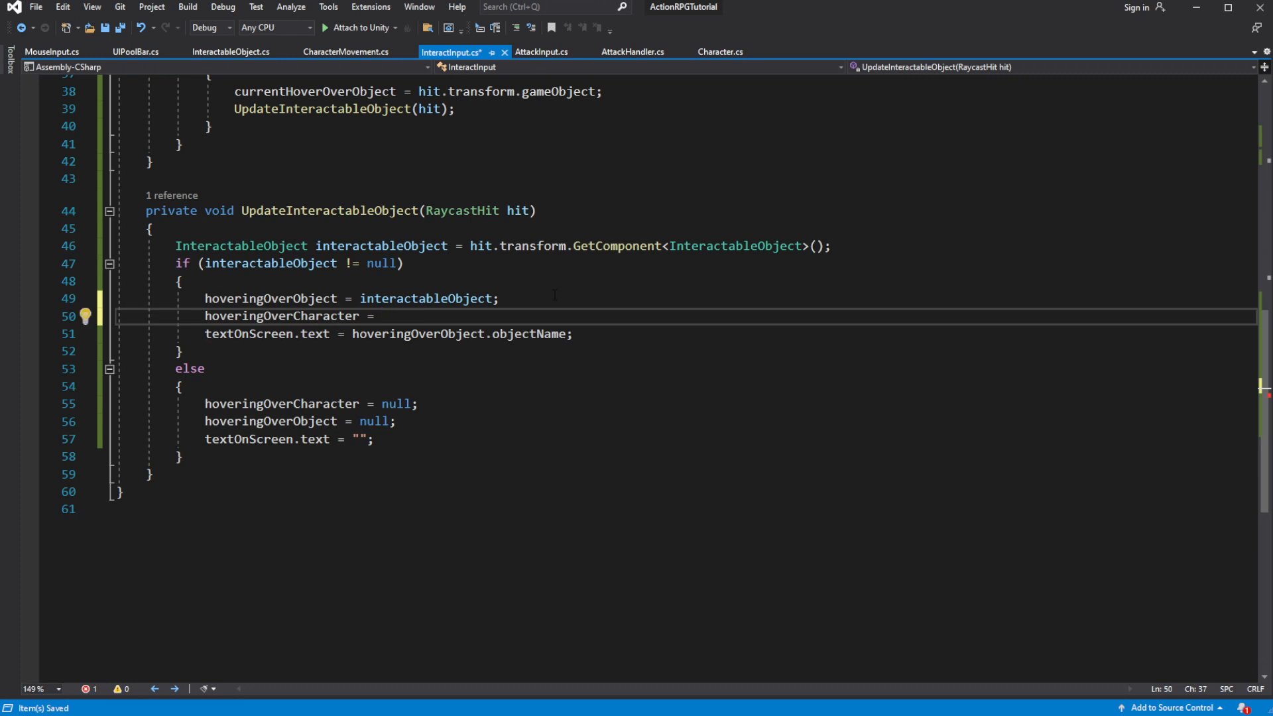
type("interactableObject")
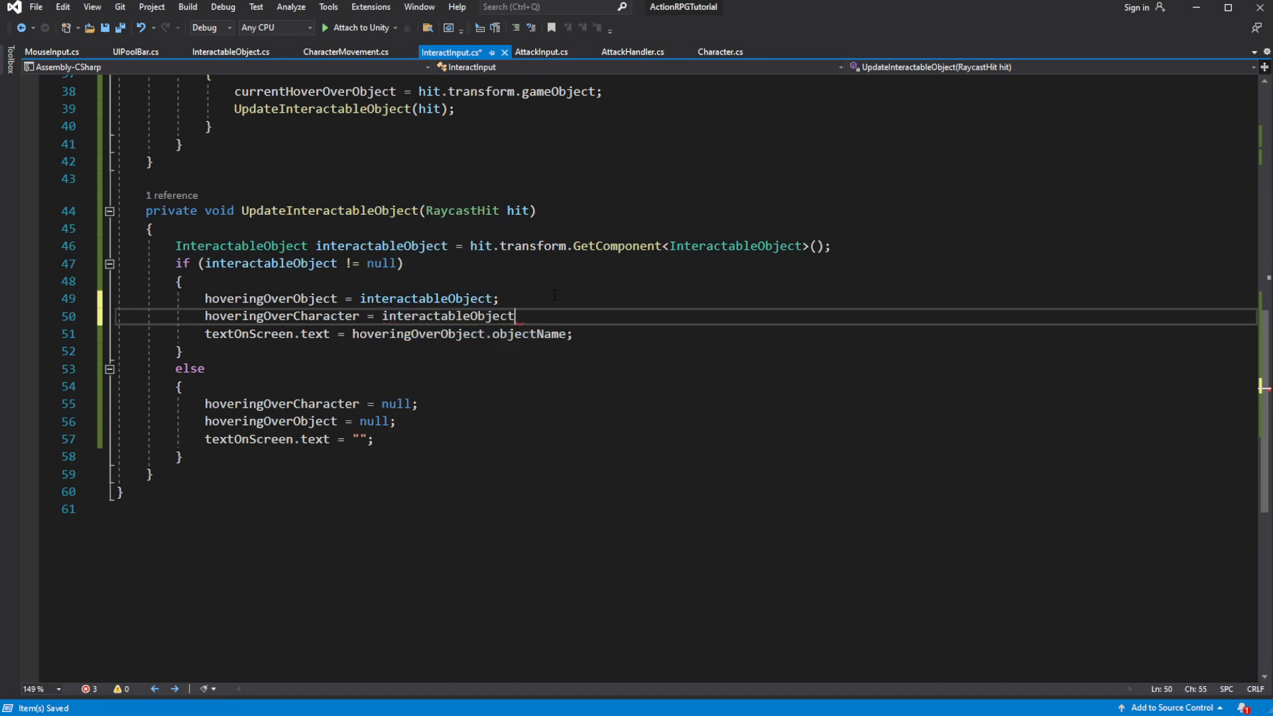
type(".GetComponent")
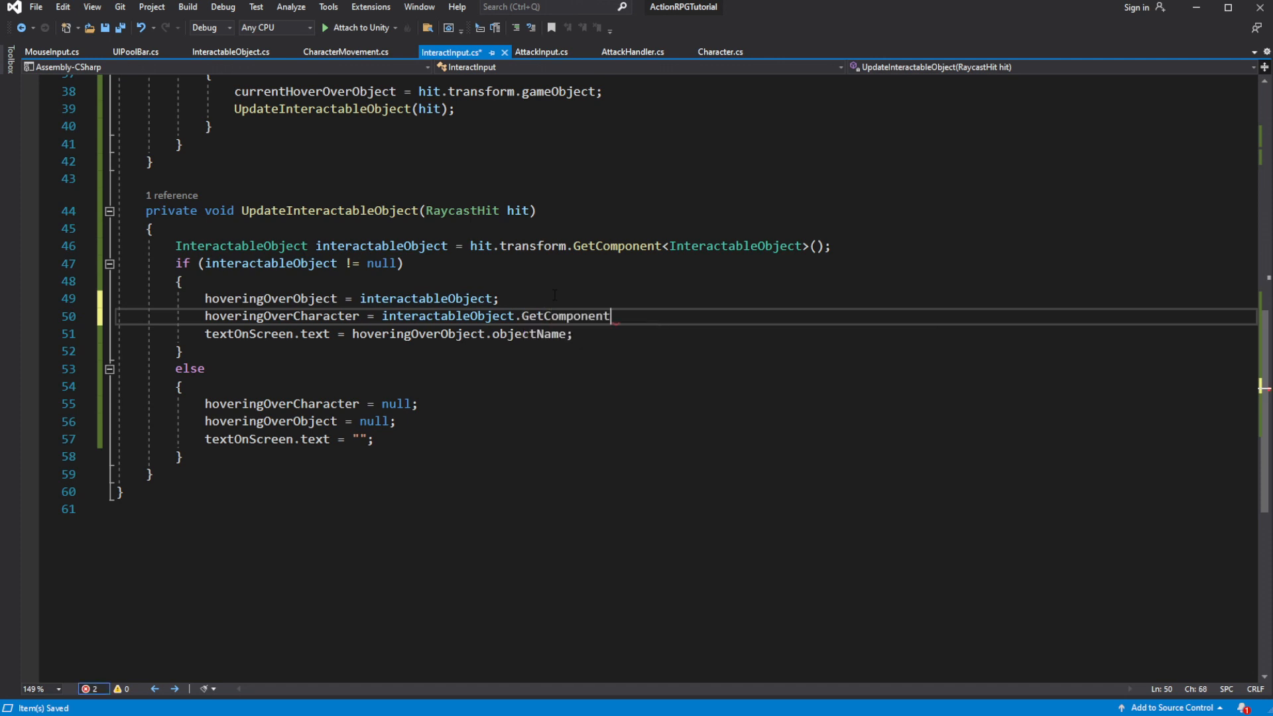
type("<>")
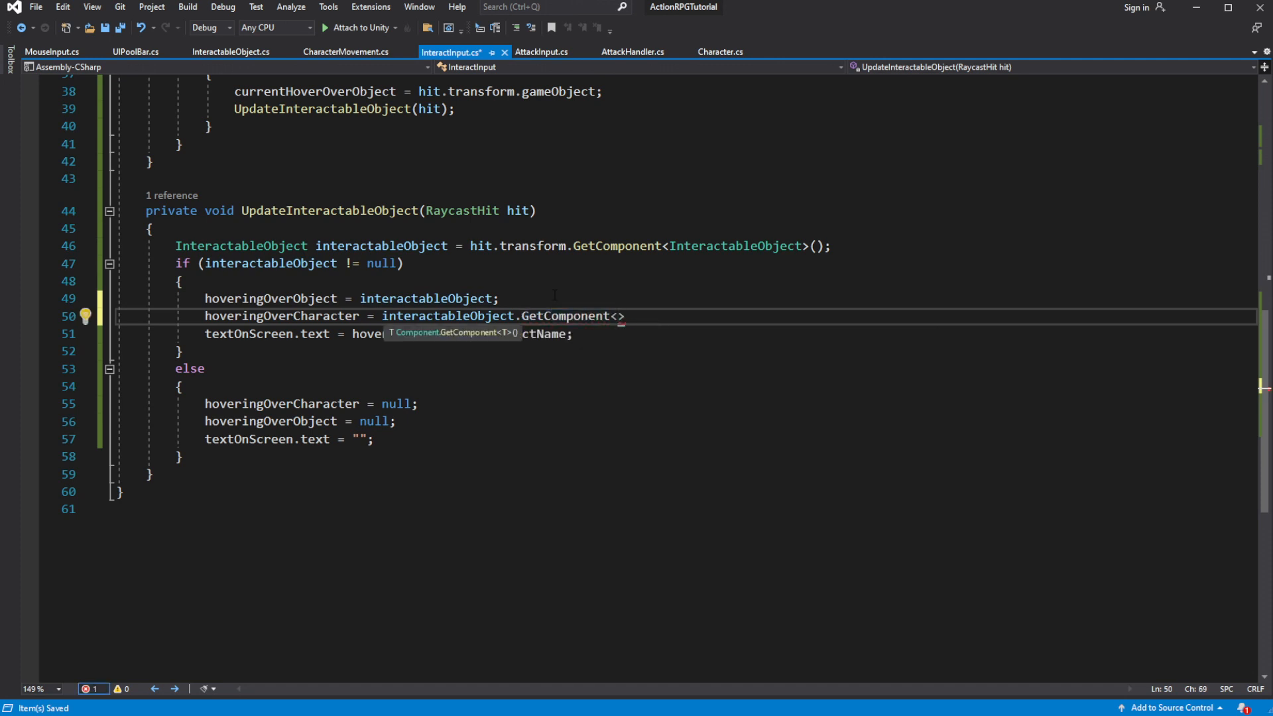
type("Character")
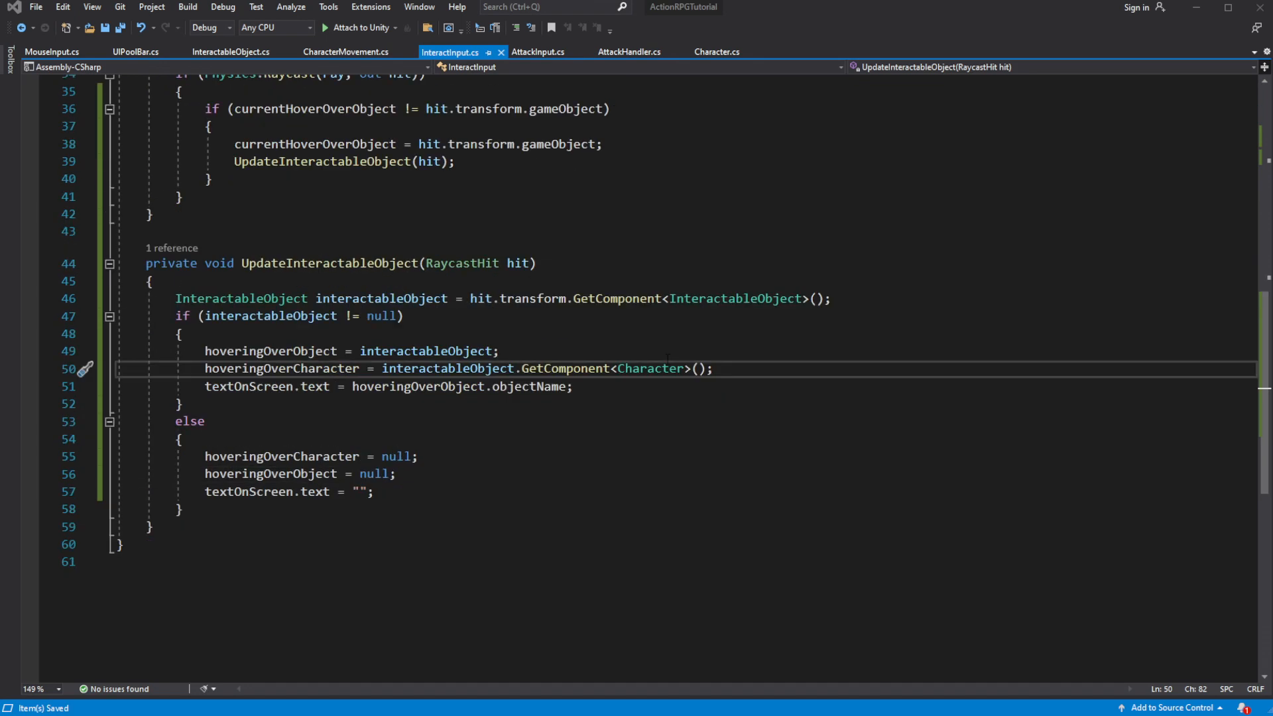
type("UpdateHPBar();")
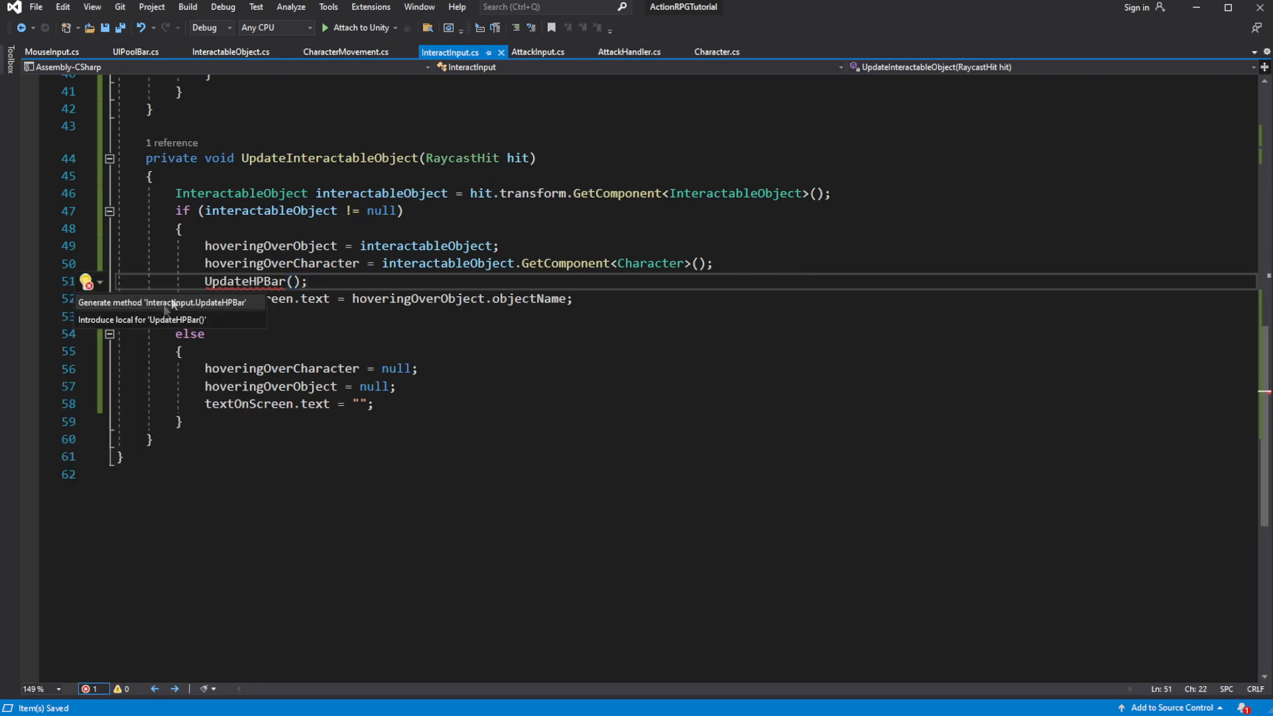
- Generate UpdateHPBar, replacing its exception with an if (hoveringOverCharacter != null) check
left_click(163, 302)
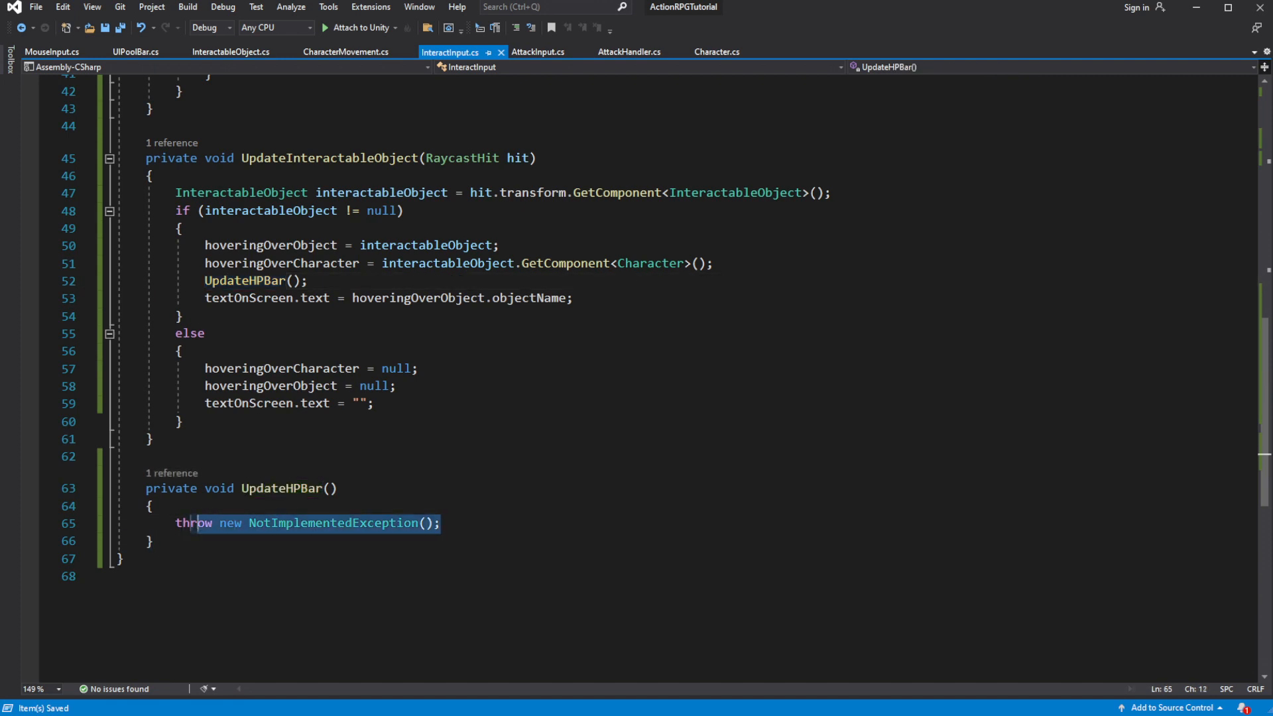
key("Delete")
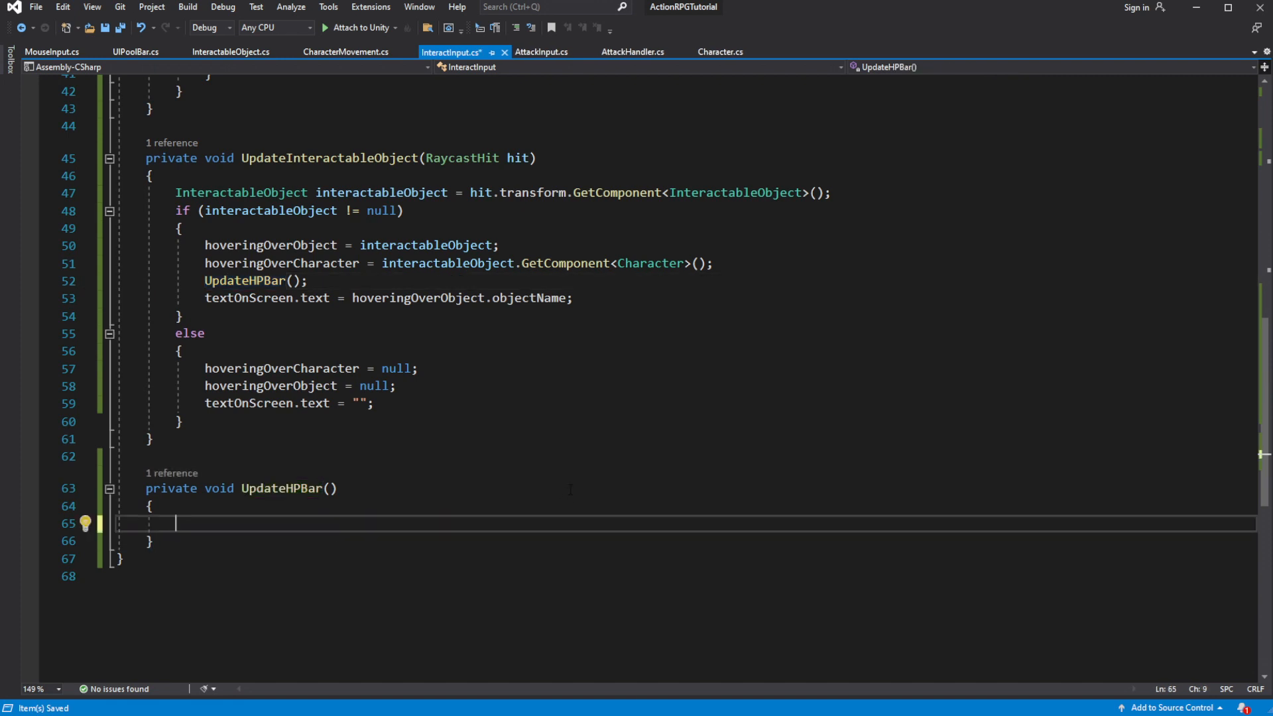
type("if(")
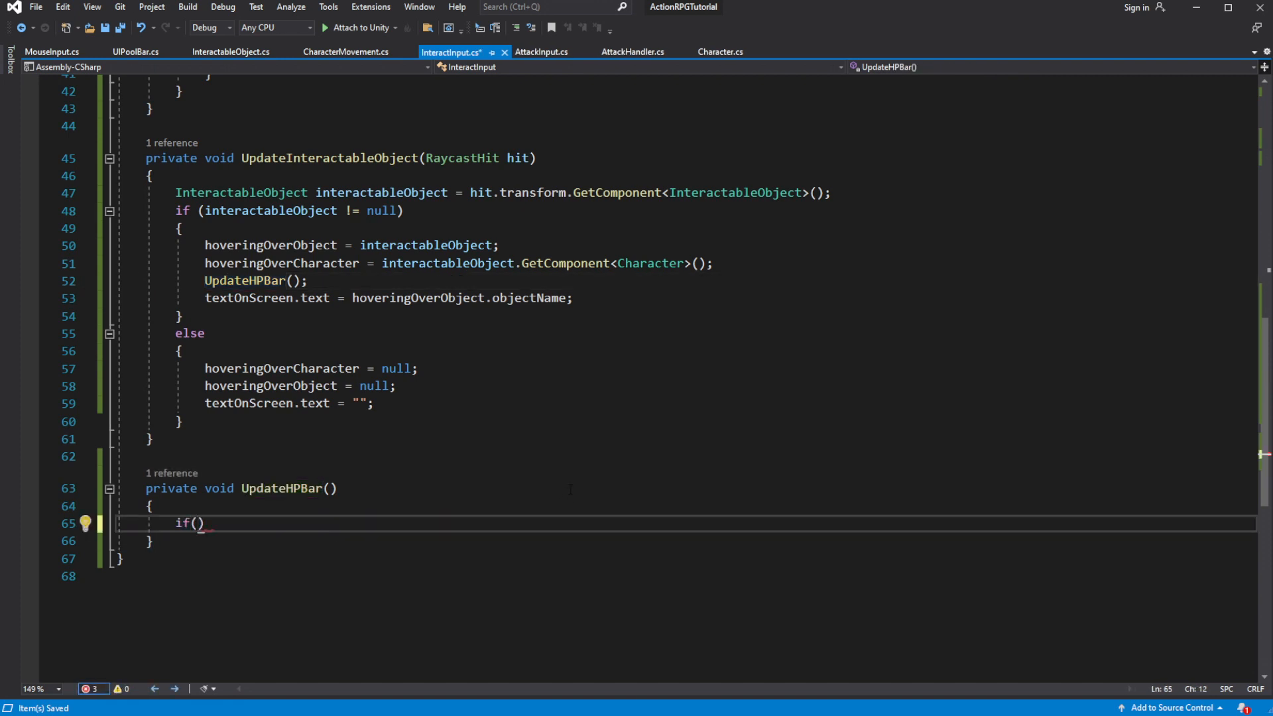
type("hoveringOverCharacter")
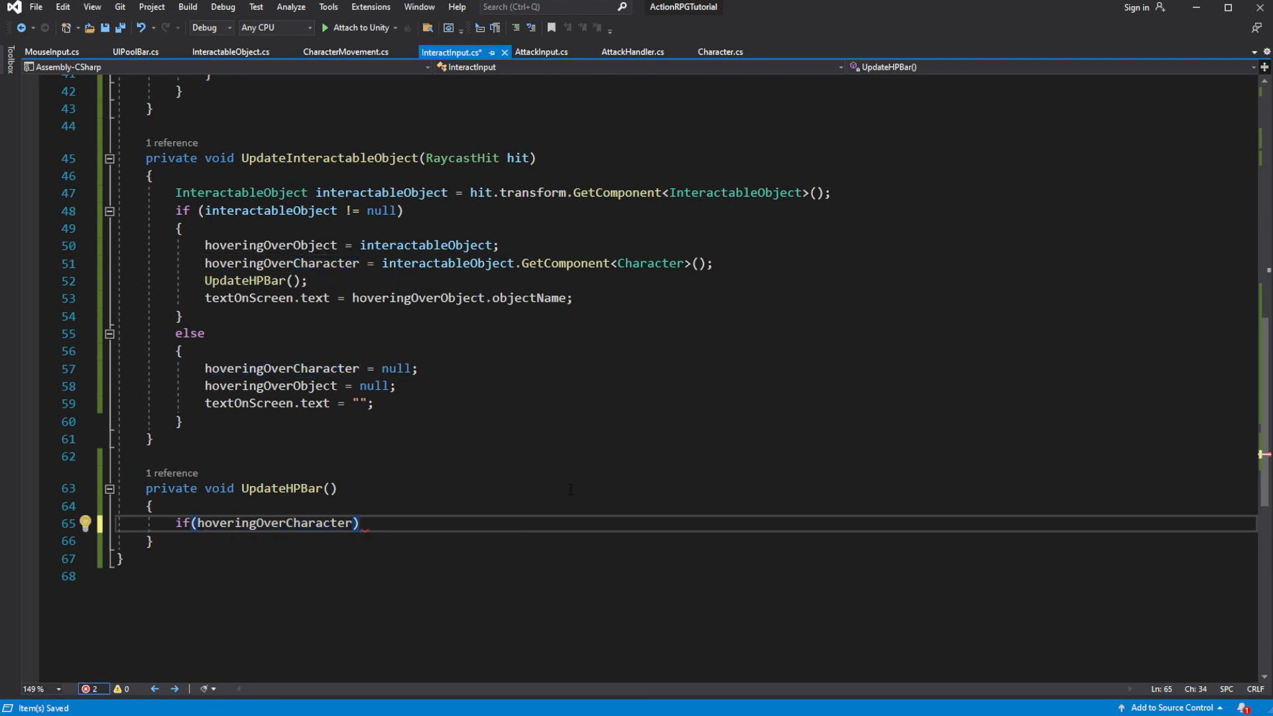
type("!= null")
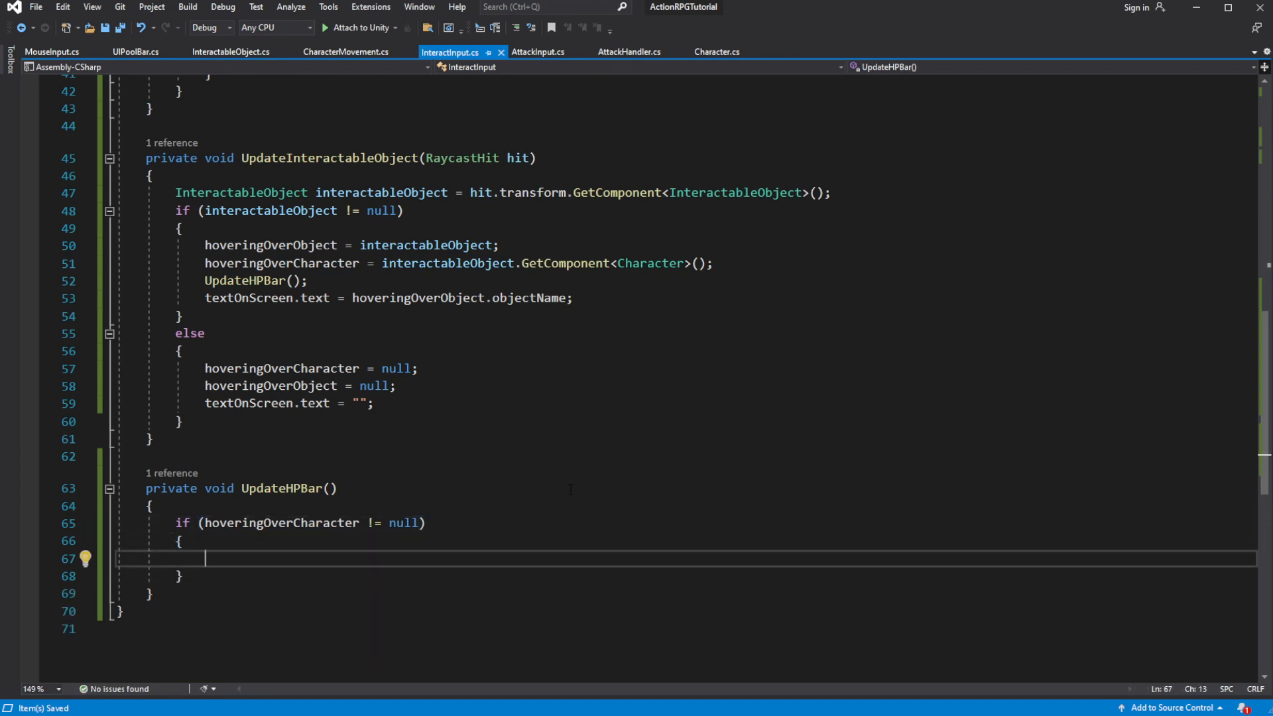
scroll("up", 3)
type("[")
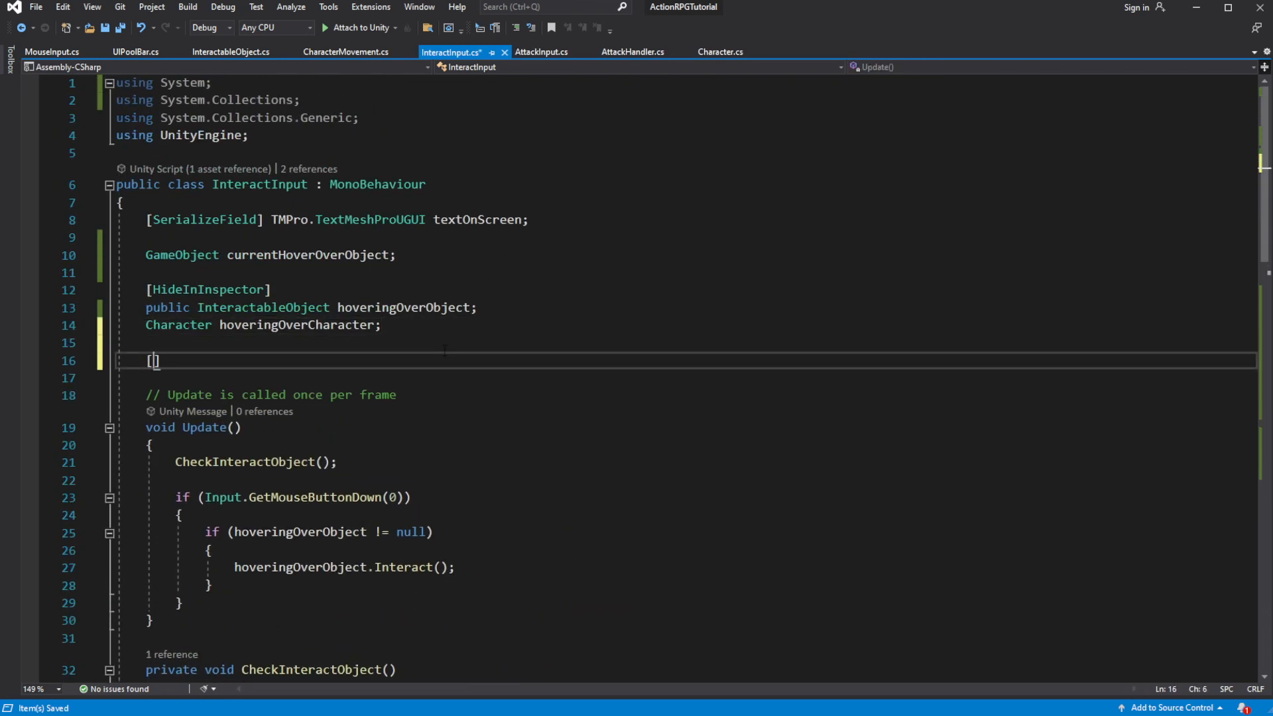
- Add [SerializeField] UIPoolBar hpBar; to the top of InteractInput
type("SerializeField")
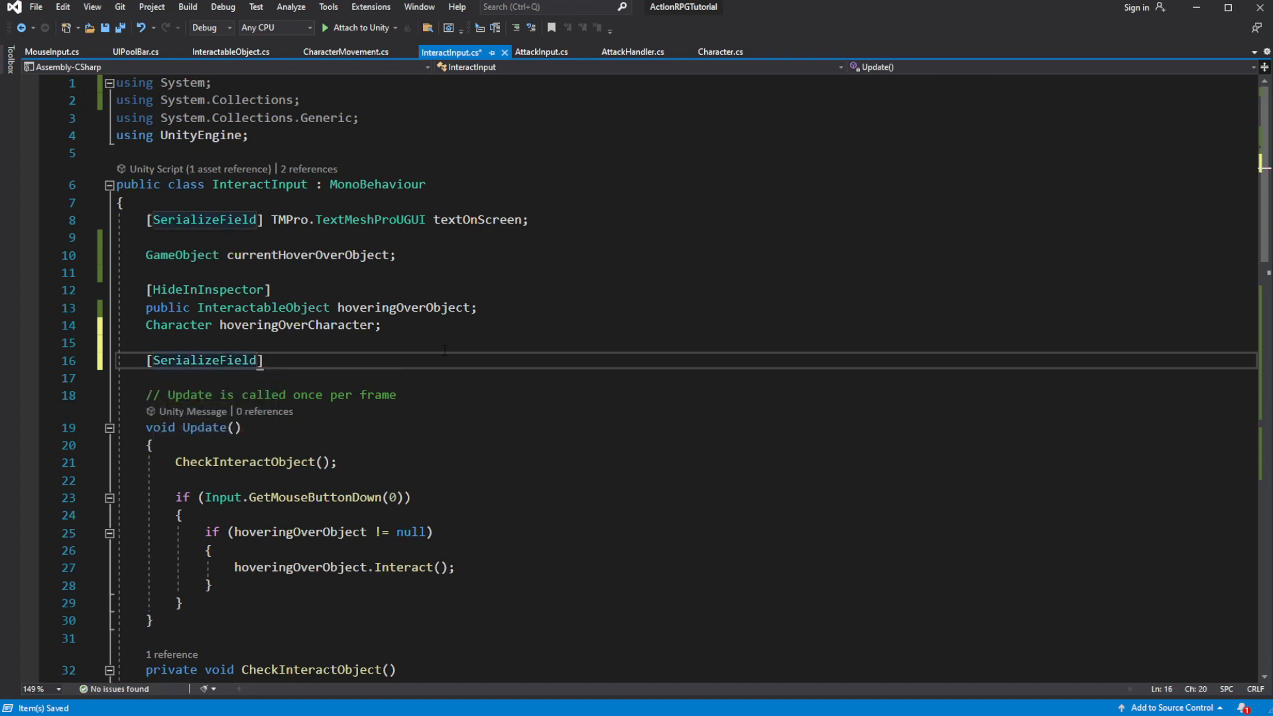
type("UI")
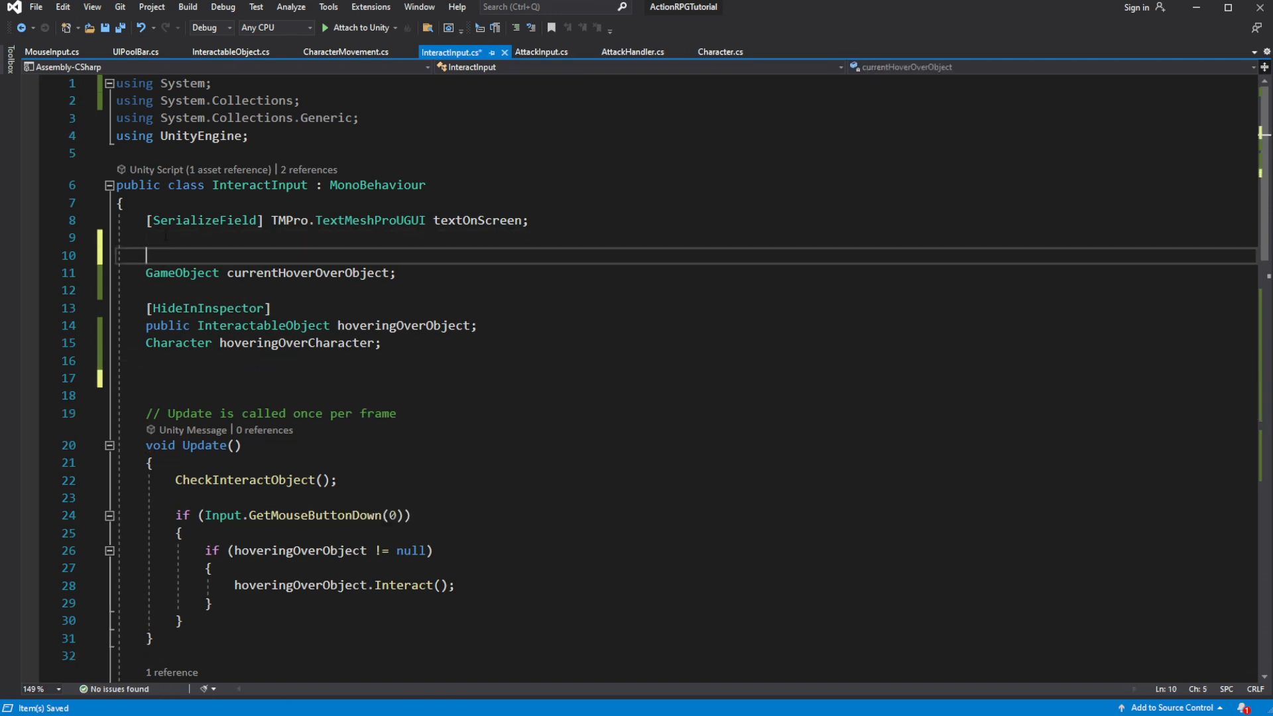
type("[SerializeField] UIPoolBar hpBar;")
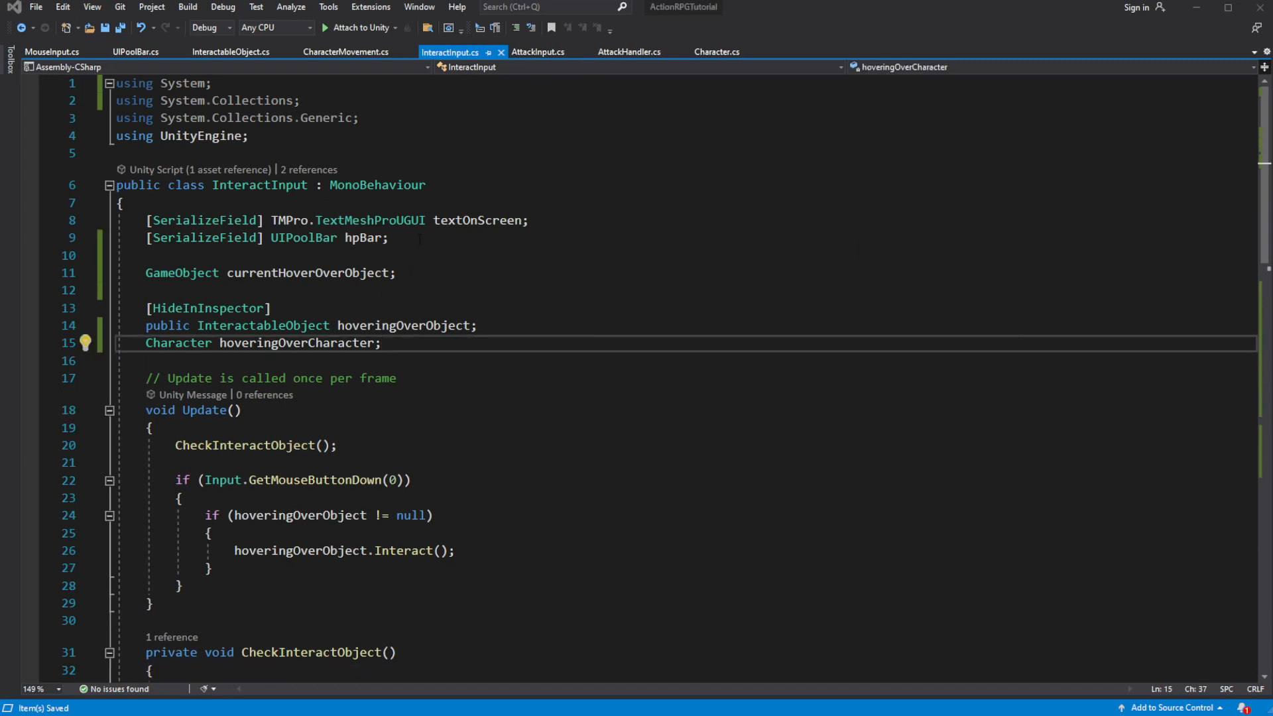
scroll("down", 3)
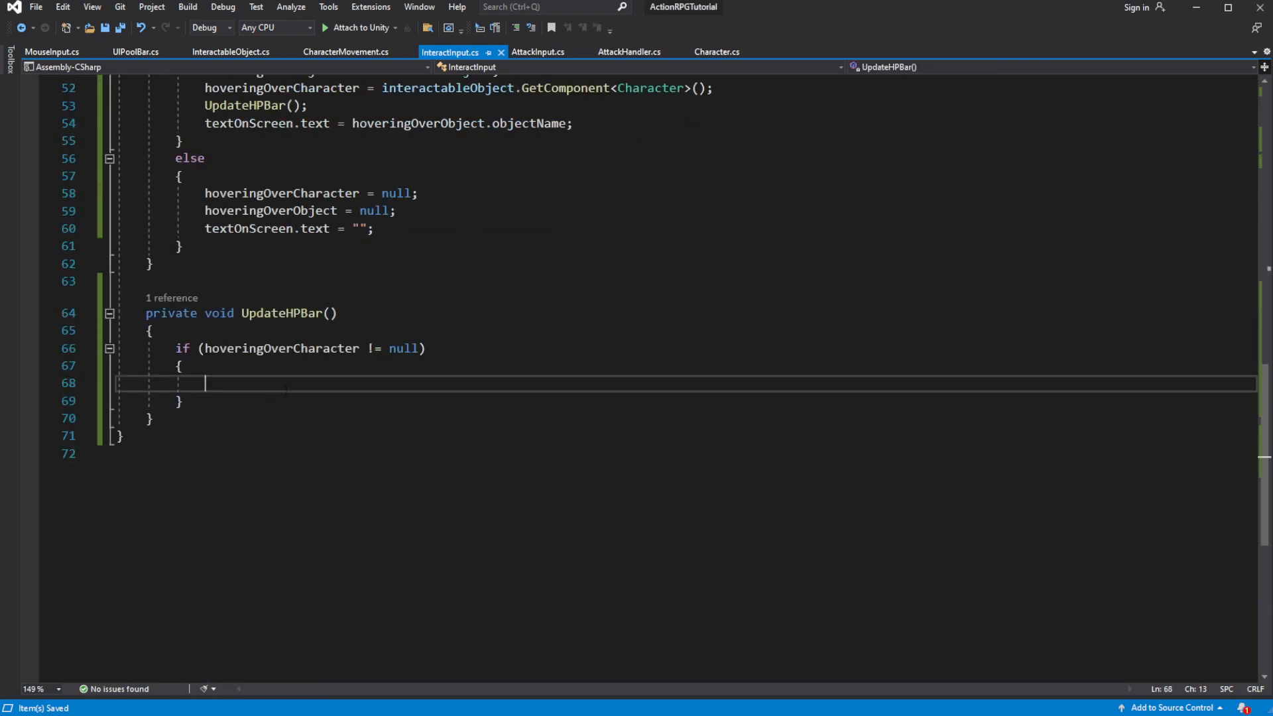
- Start typing hpBar.Show(hoveringOverCharacter. and open Character.cs to find its life pool
type("hpBar")
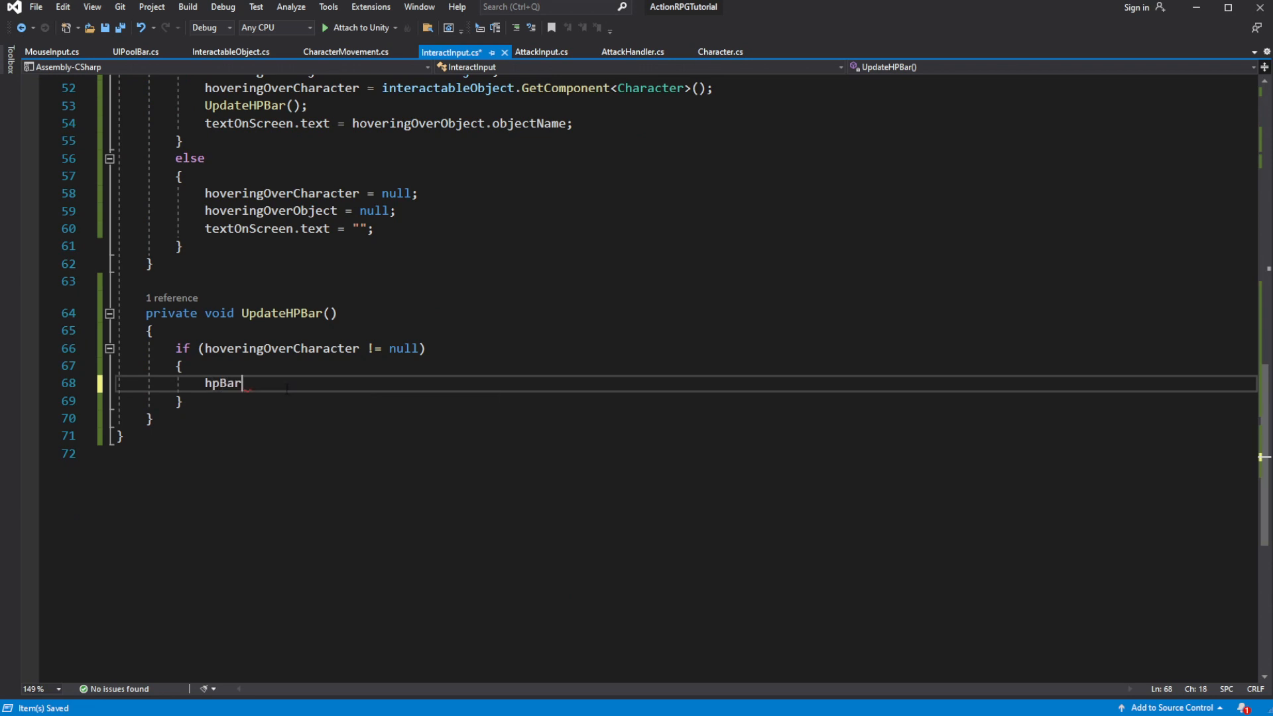
type(".")
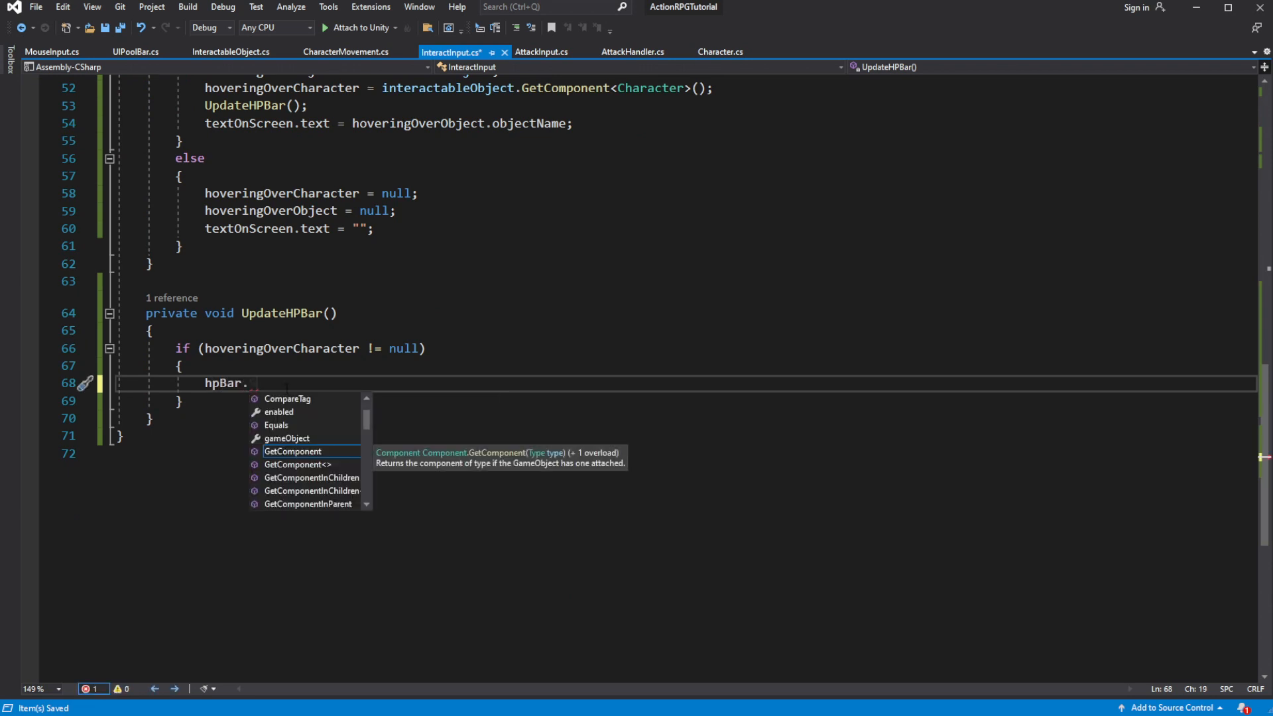
type("Show(")
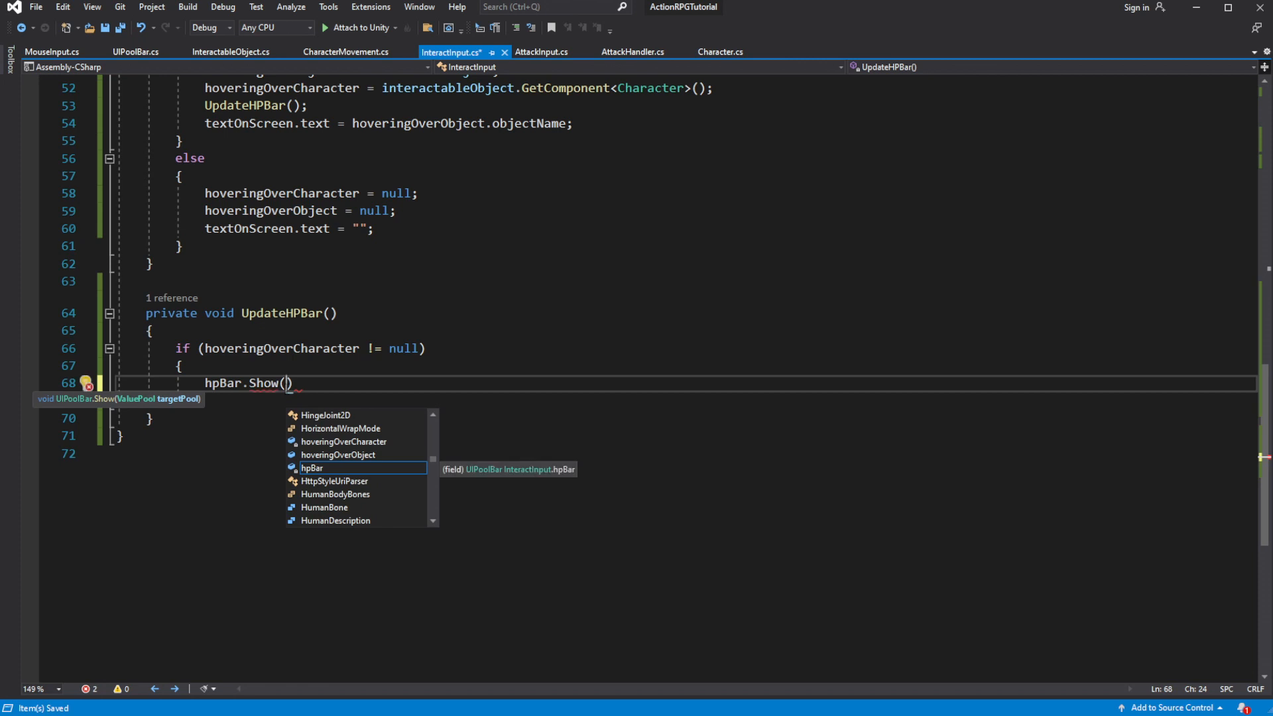
type("character")
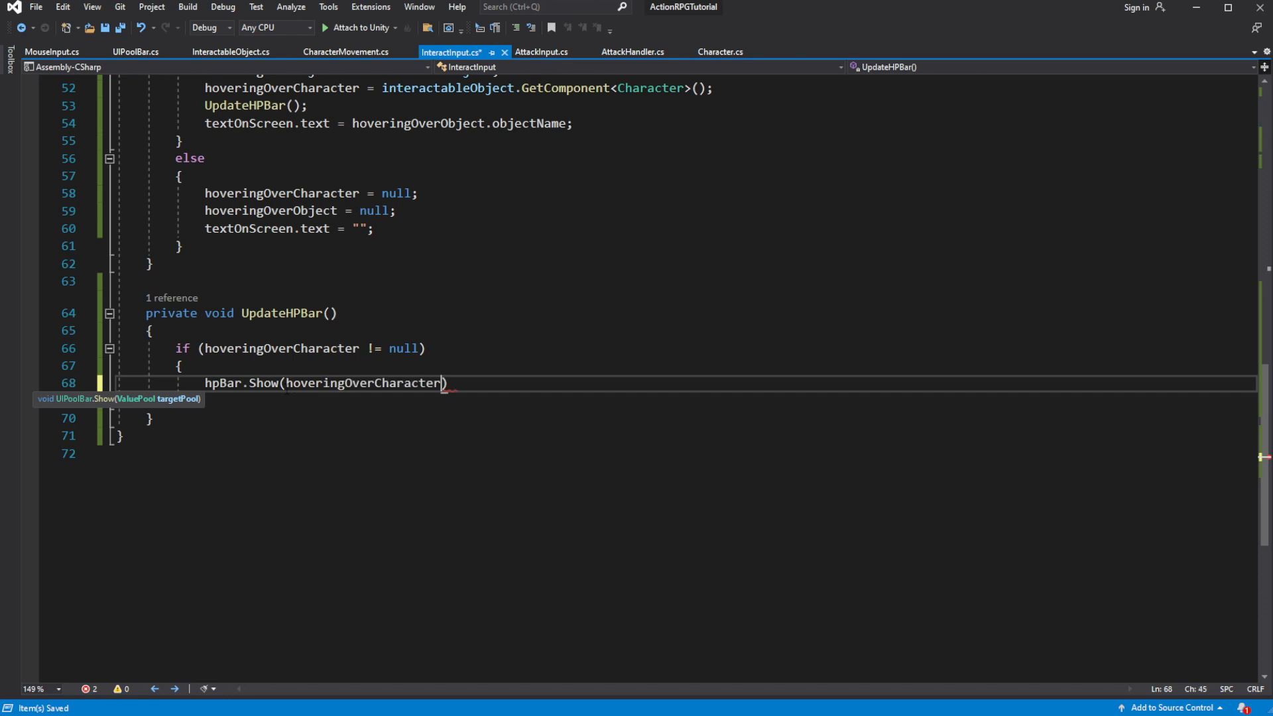
type(".hp")
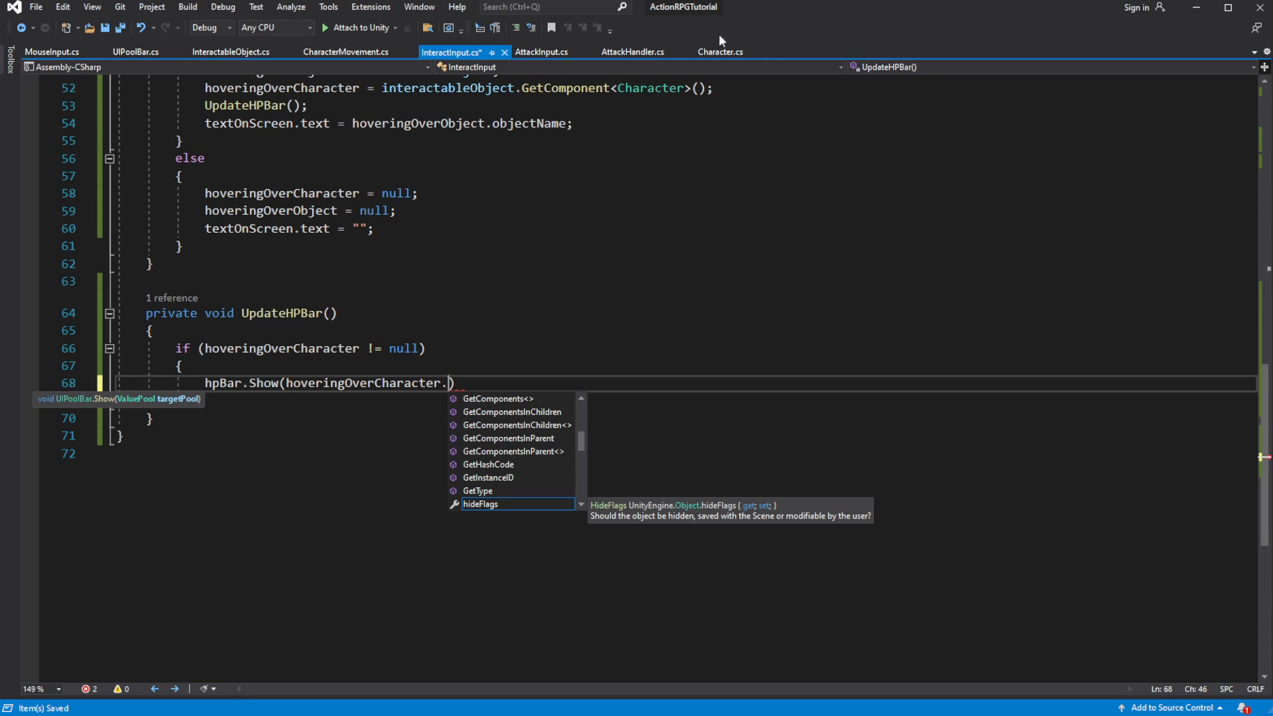
left_click(719, 52)
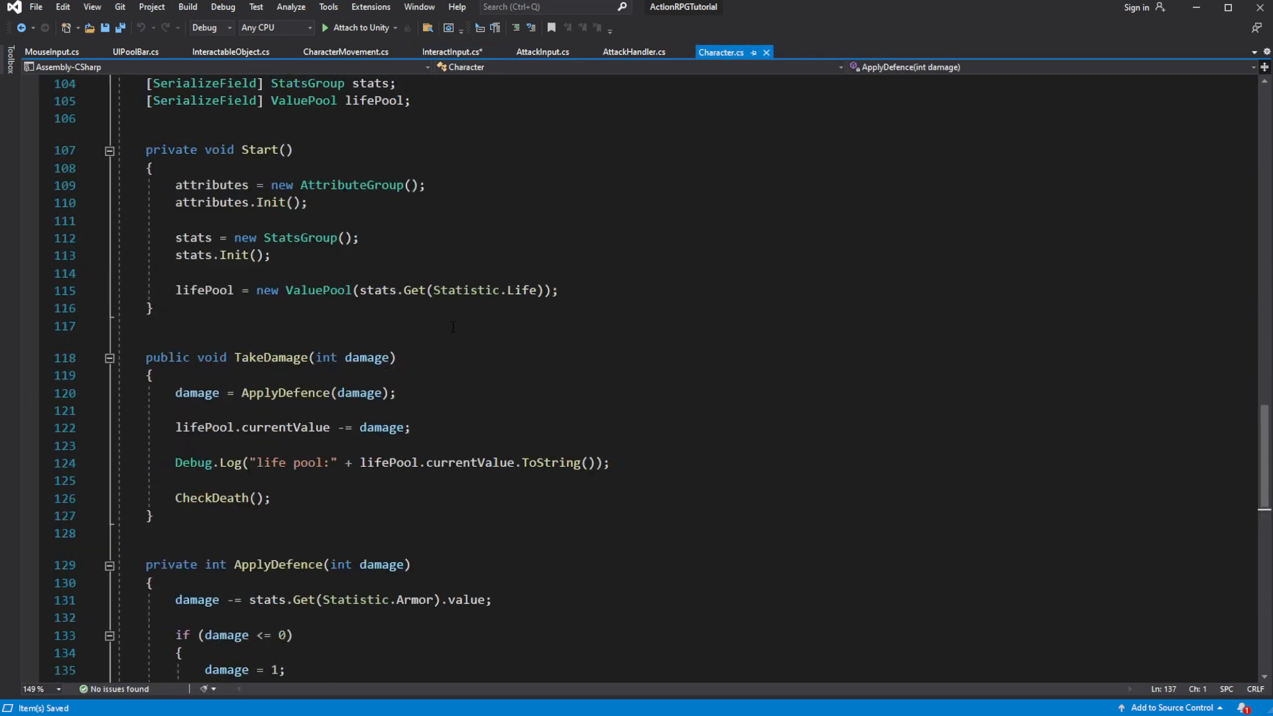
- Change lifePool's [SerializeField] to public in Character.cs, then return to InteractInput
scroll("up", 3)
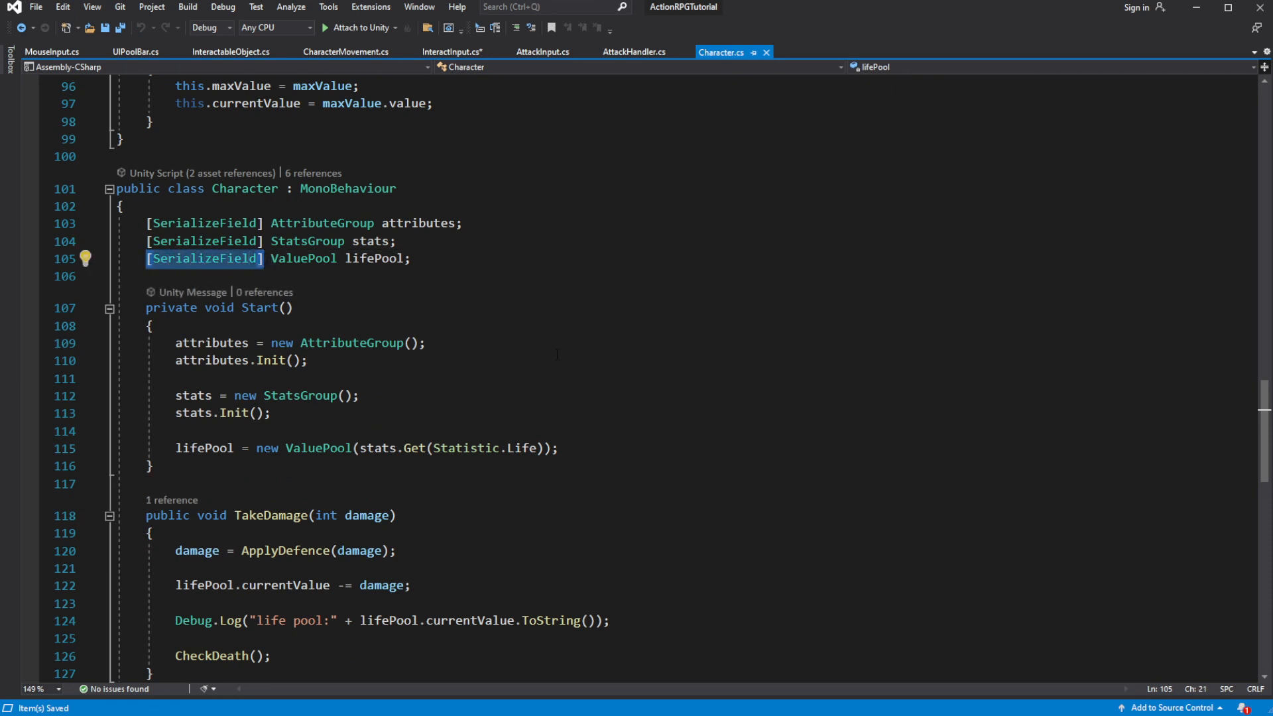
type("public")
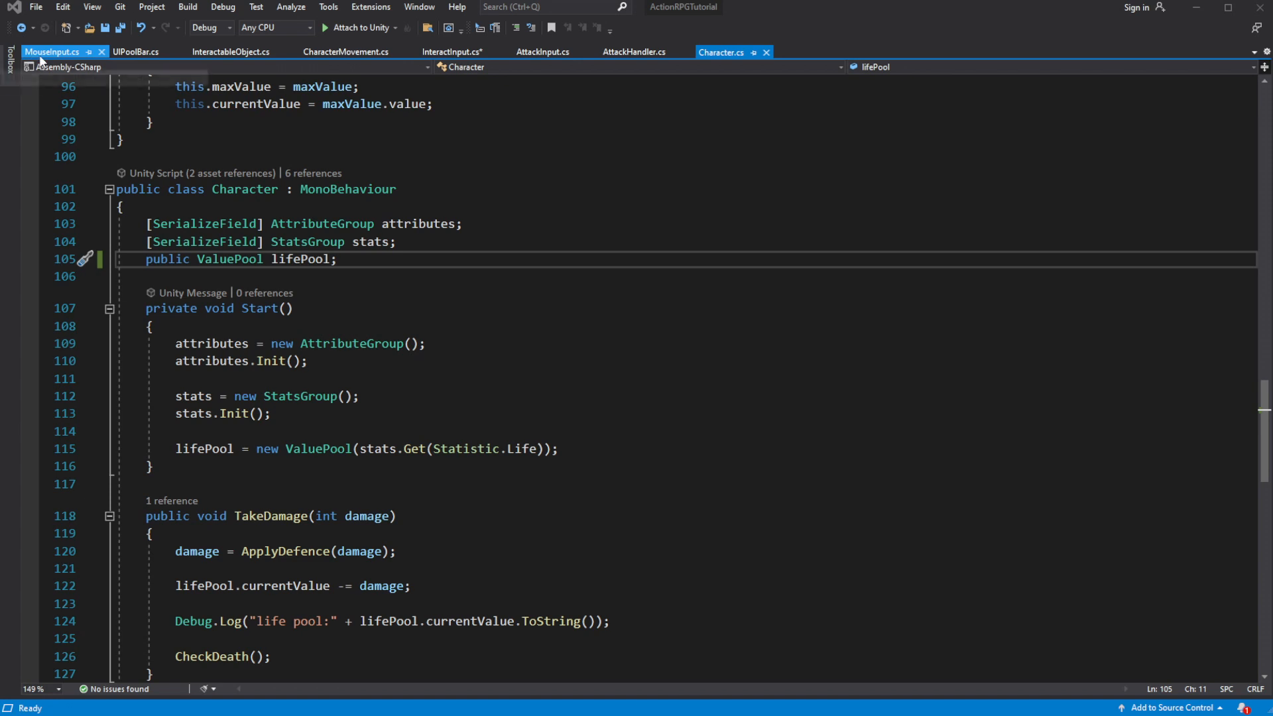
left_click(452, 51)
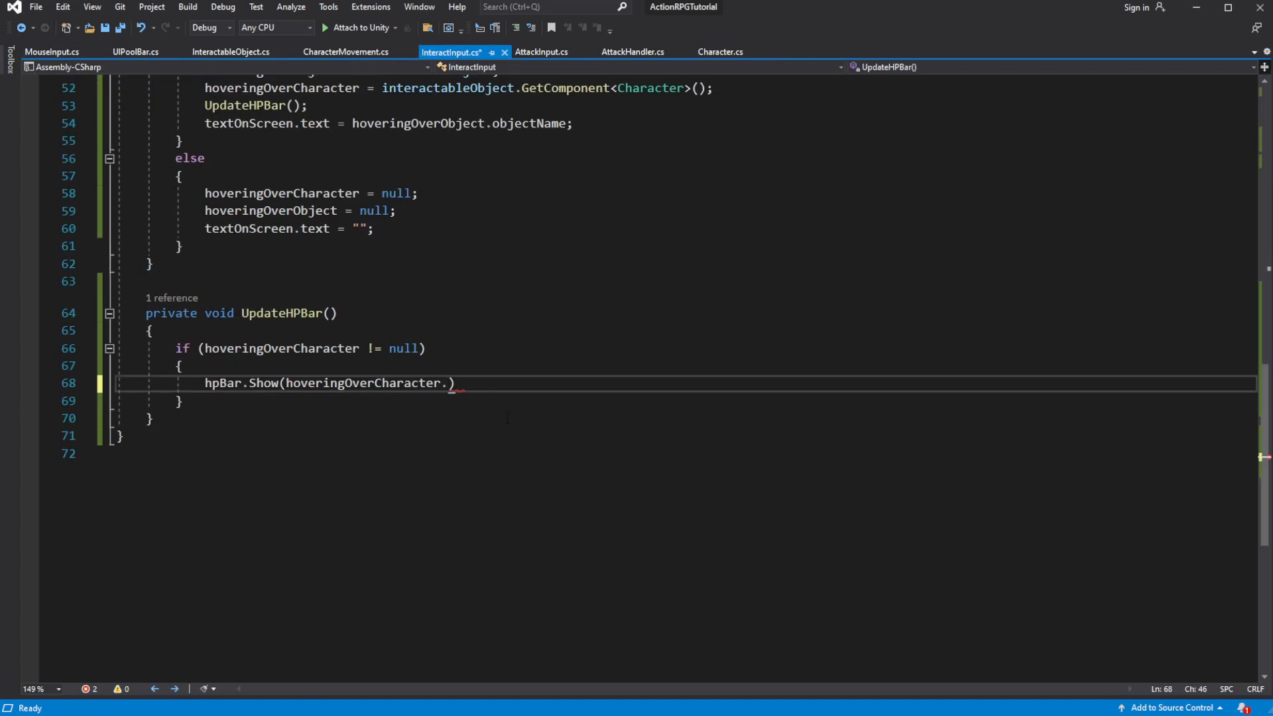
- Finish hpBar.Show(hoveringOverCharacter.lifePool), add else hpBar.Clear(), and call UpdateHPBar() when hovering clears
type("lifePool")
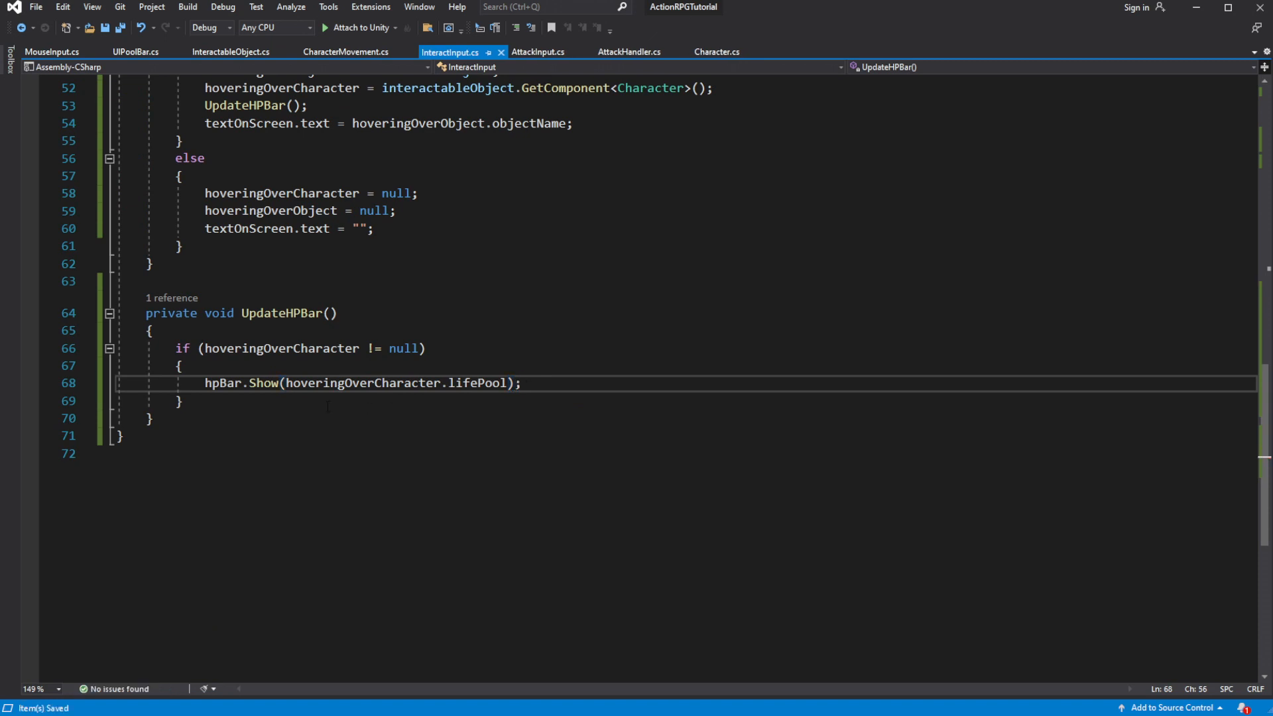
type("else {")
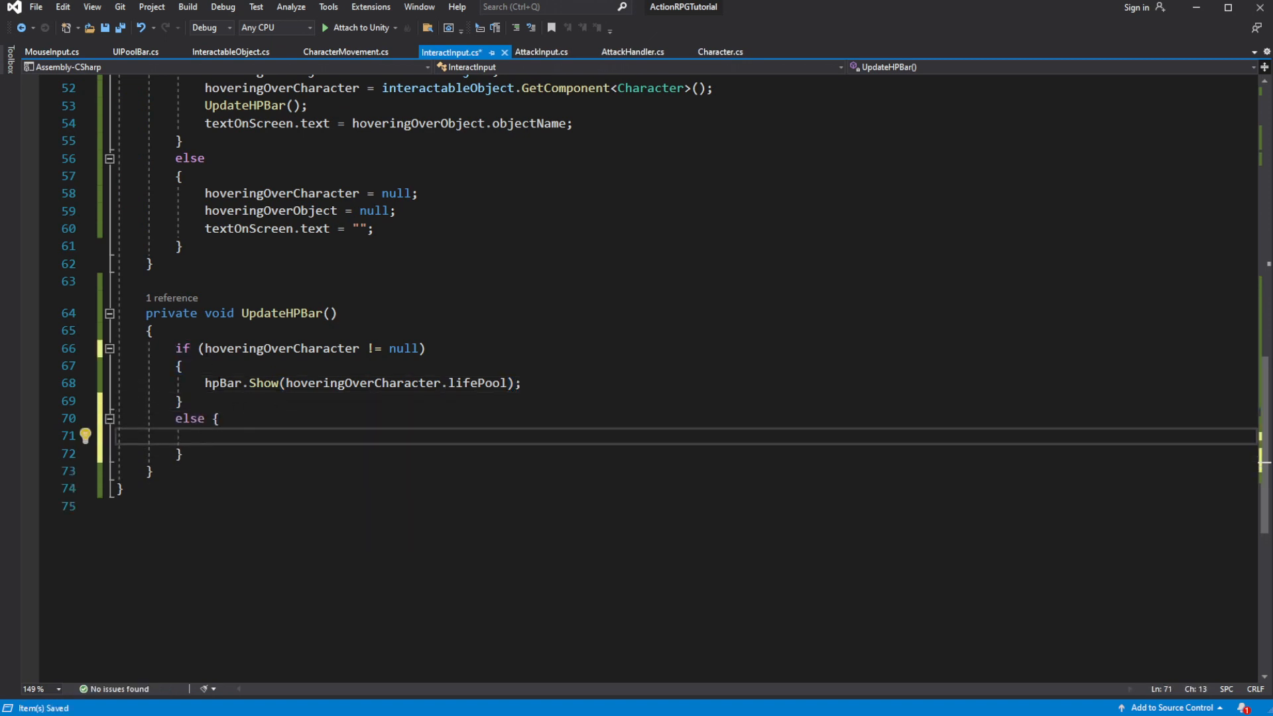
type("hpBar.Clear();")
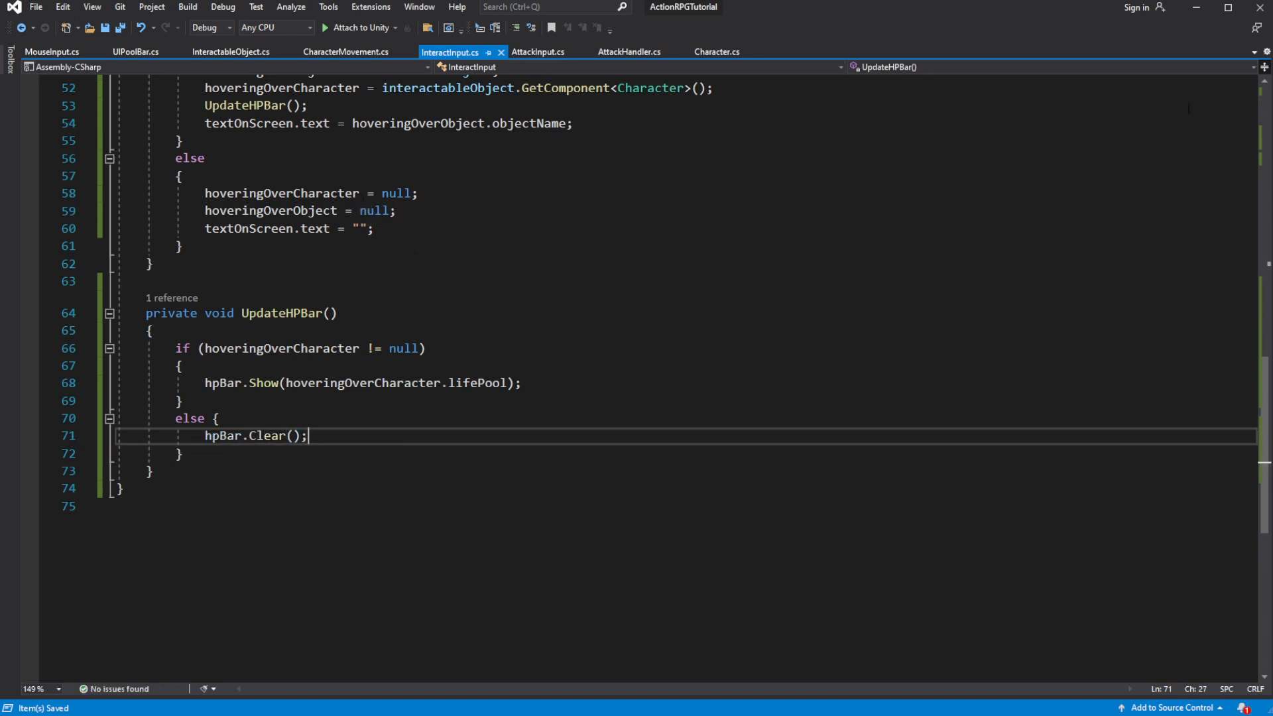
scroll("up", 3)
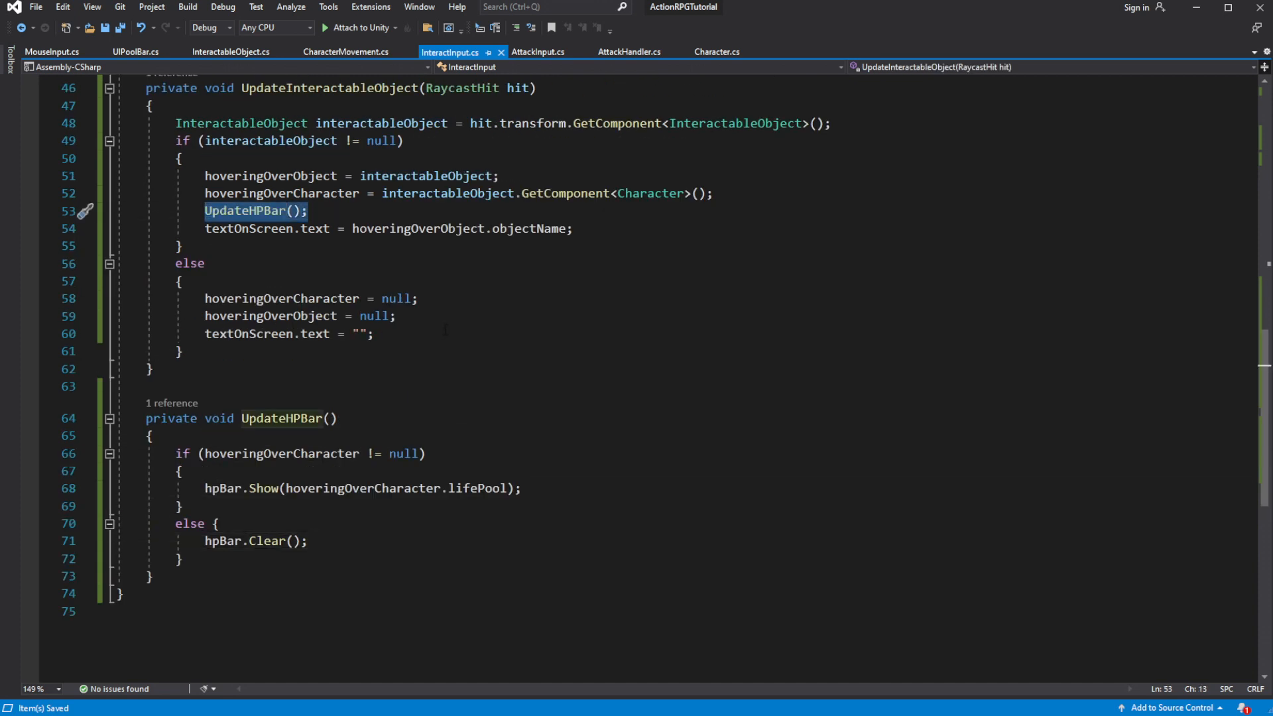
type("UpdateHPBar();")
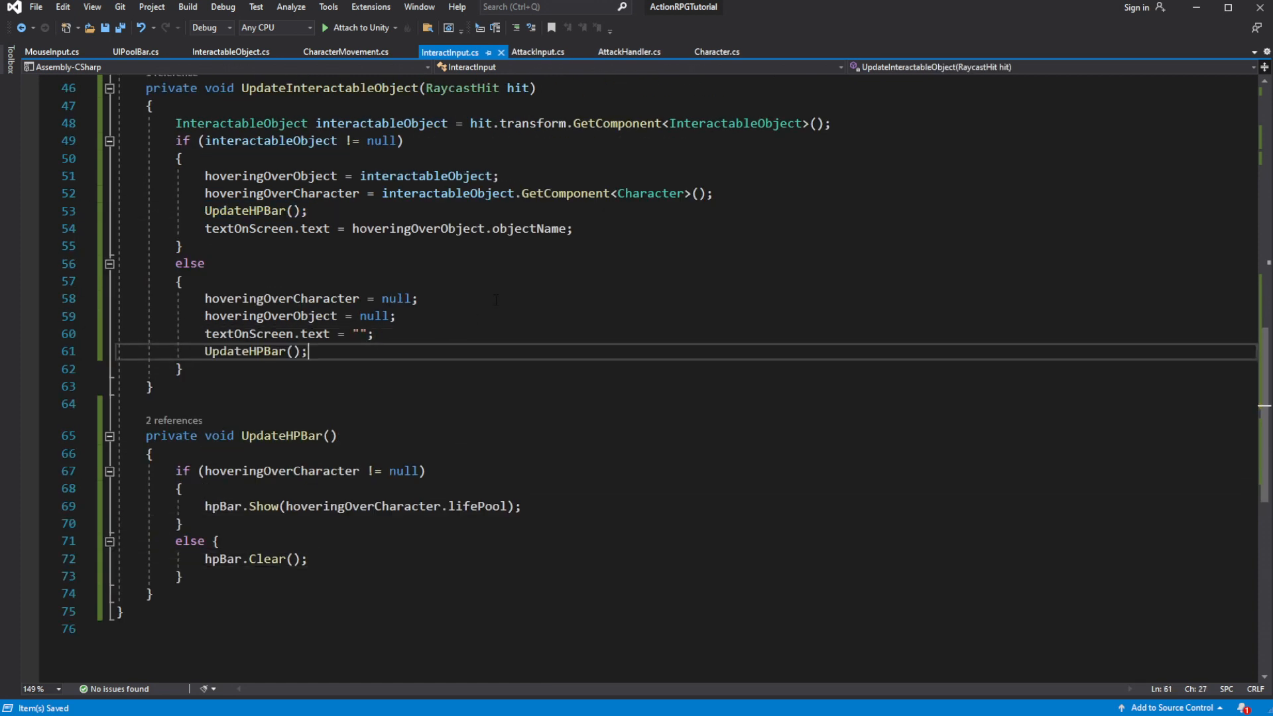
scroll("up", 3)
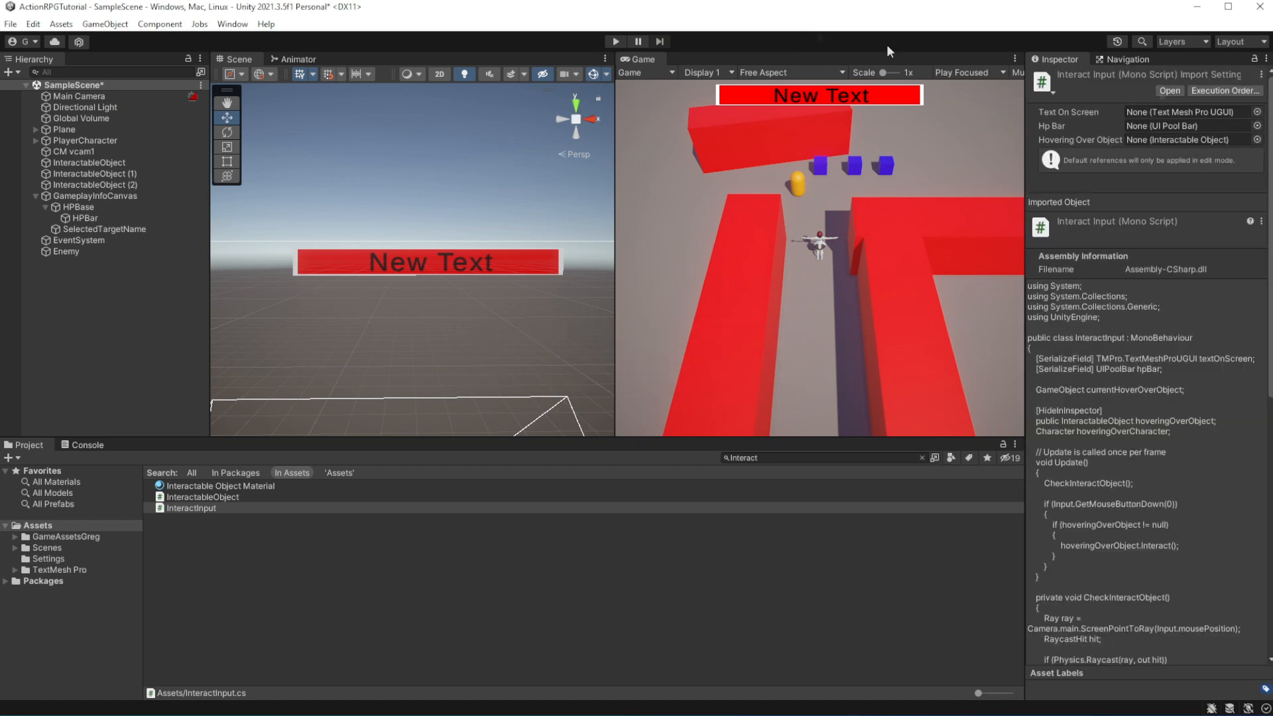
- Verify PlayerCharacter's Interact Input Hp Bar field points to HPBase, then glance at the Console log
left_click(922, 457)
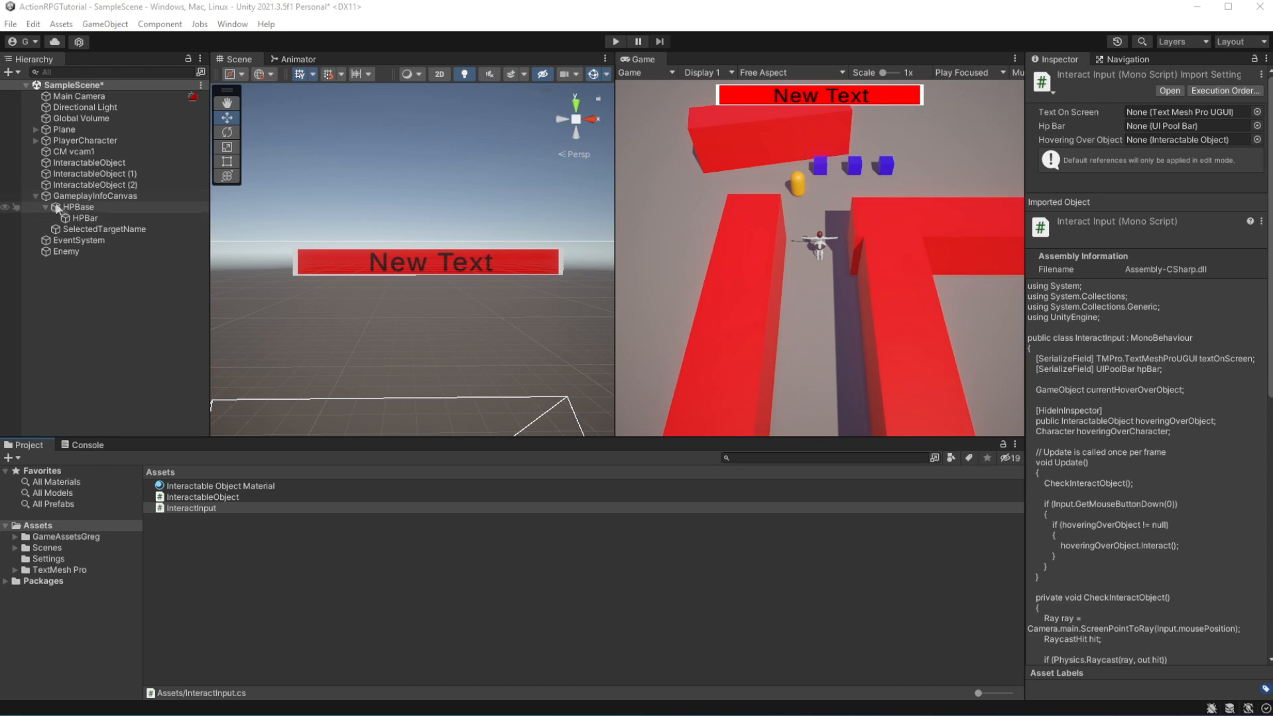
left_click(95, 195)
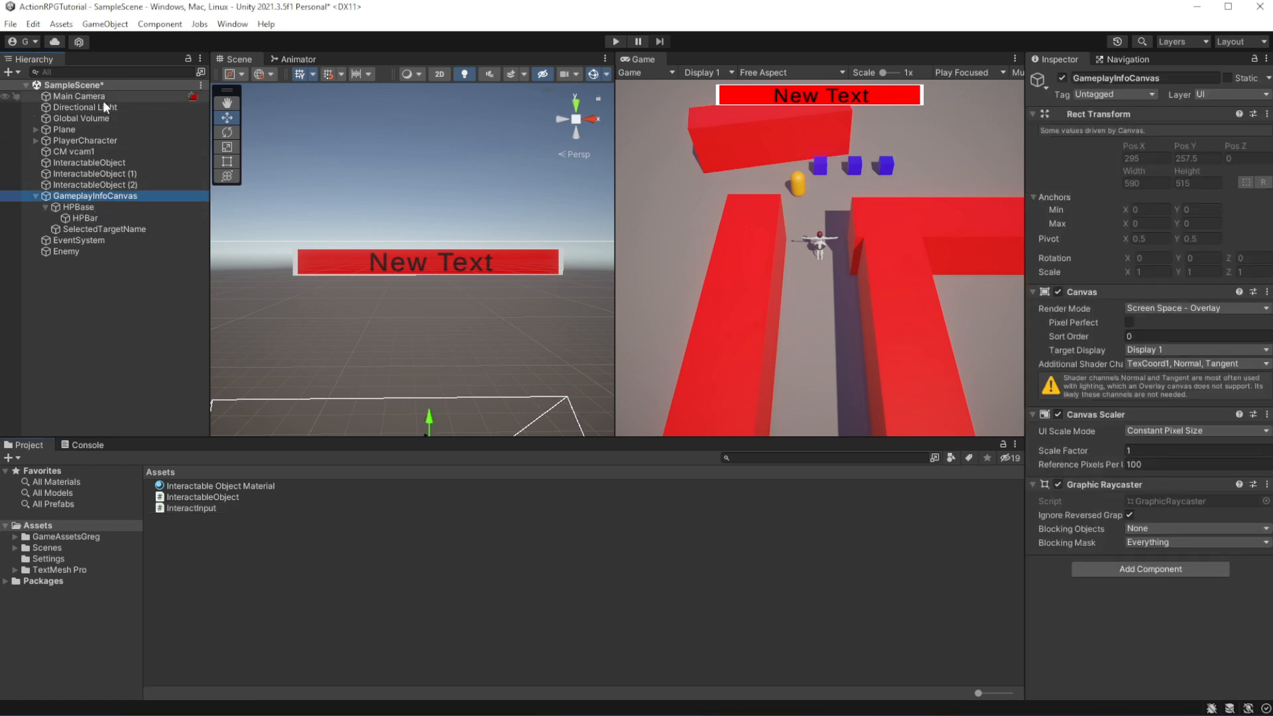
left_click(79, 96)
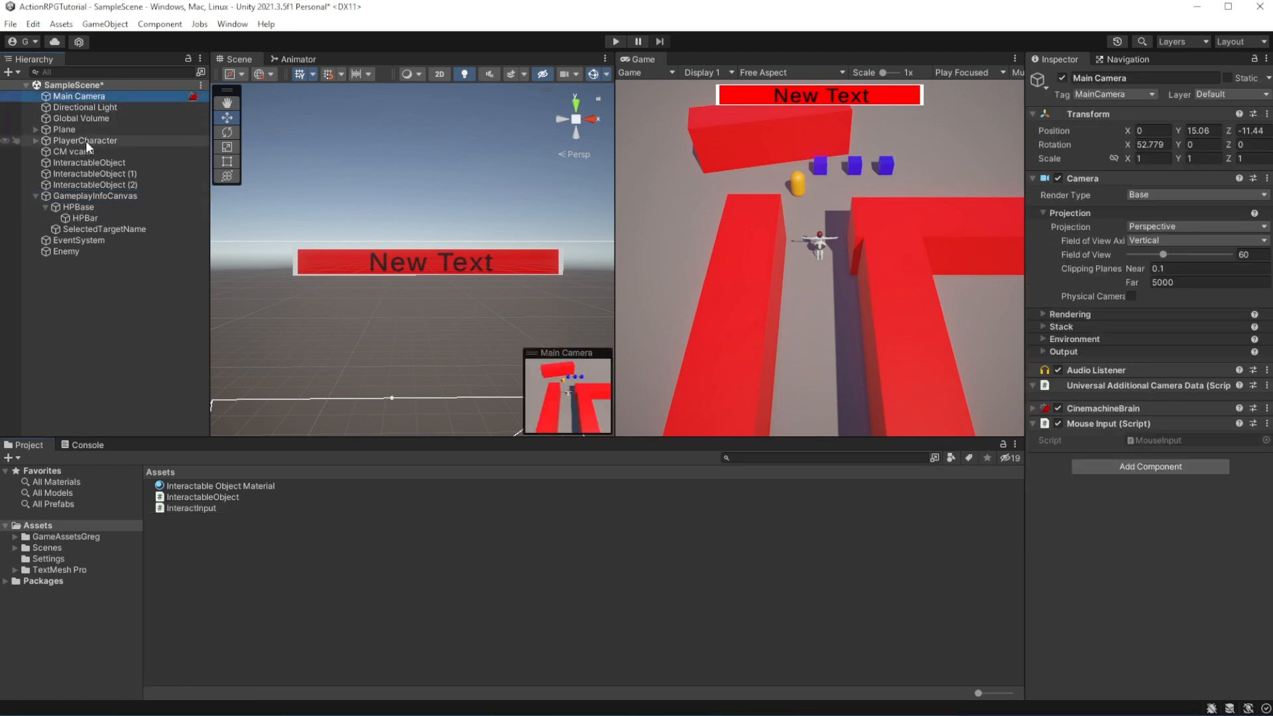
left_click(84, 140)
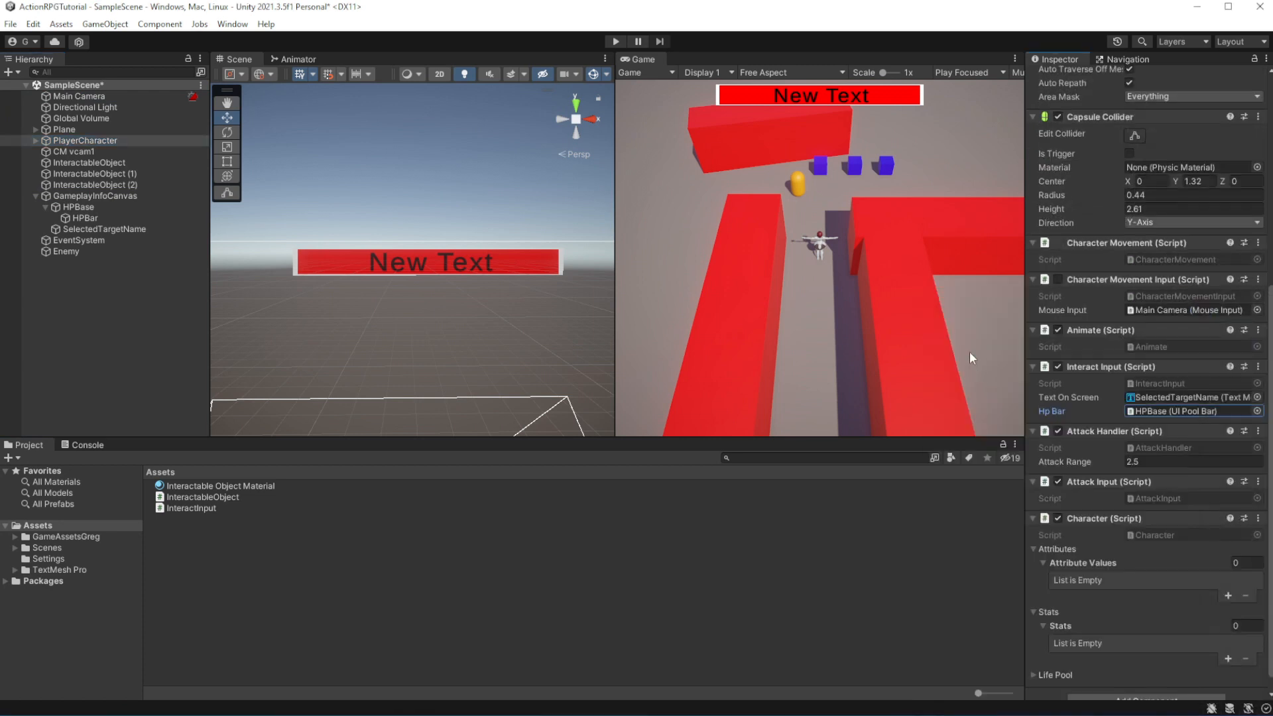
scroll("down", 3)
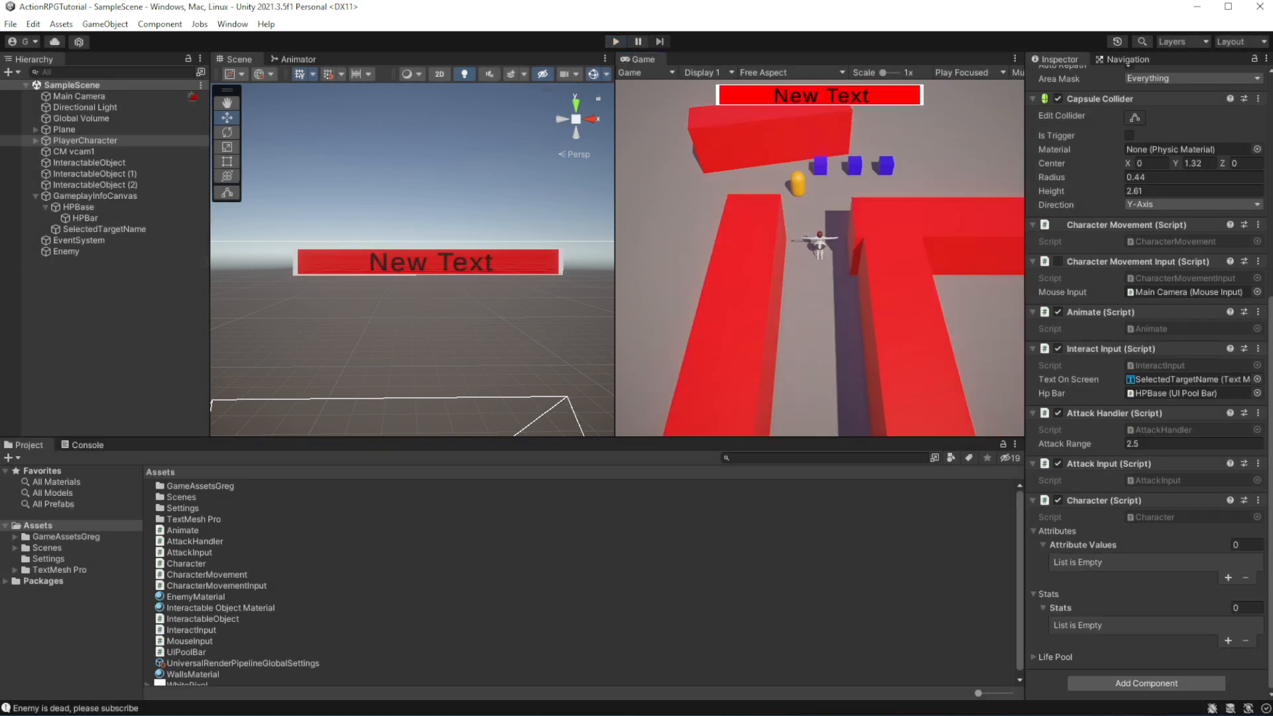
left_click(86, 444)
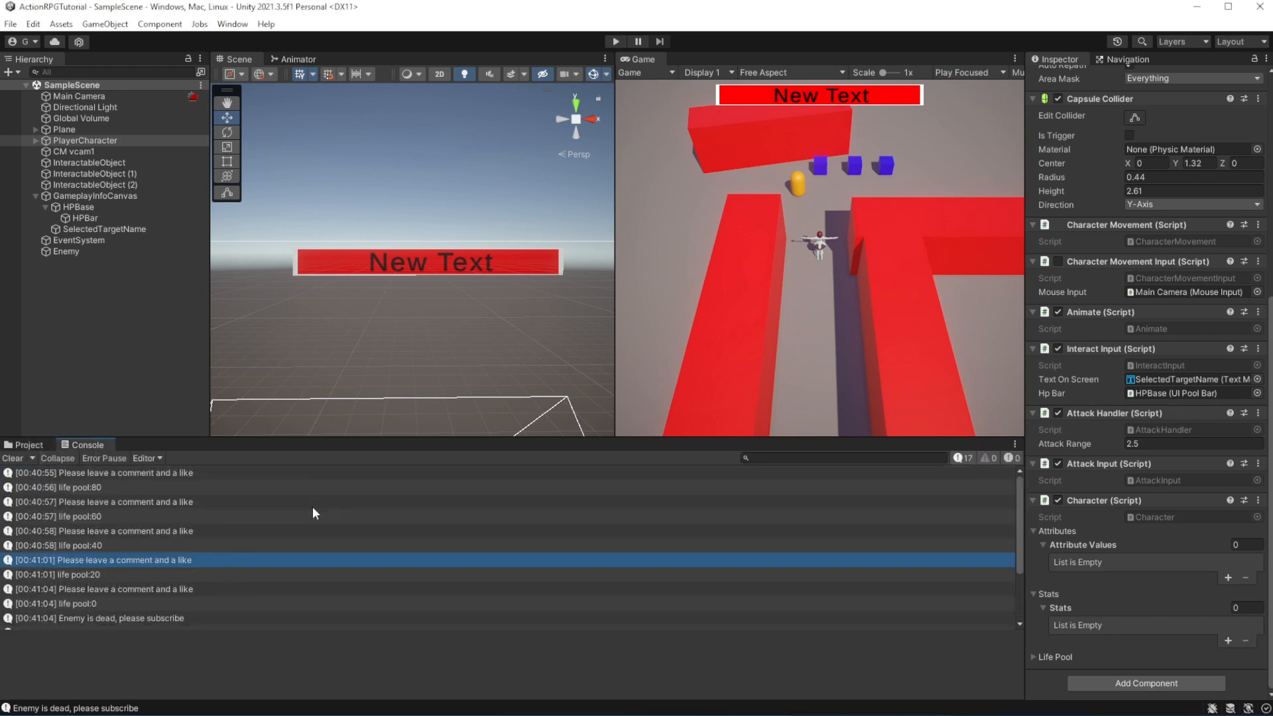
left_click(28, 444)
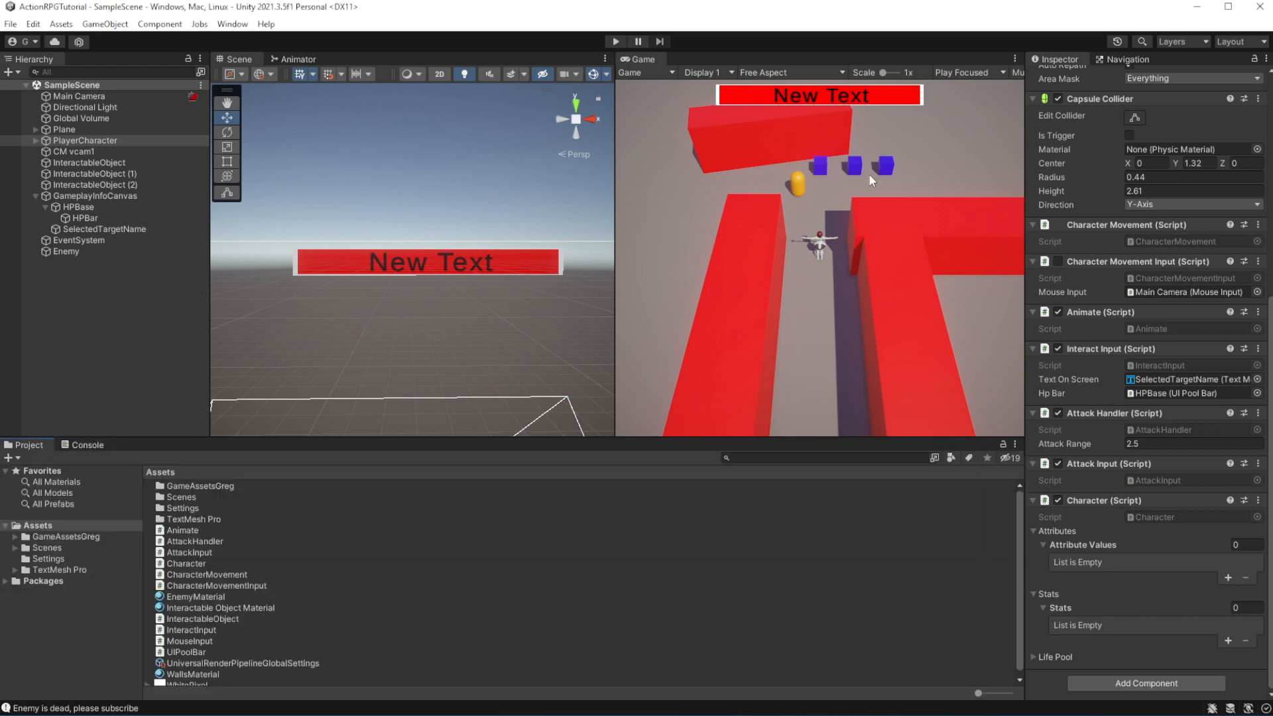
mouse_move(689, 34)
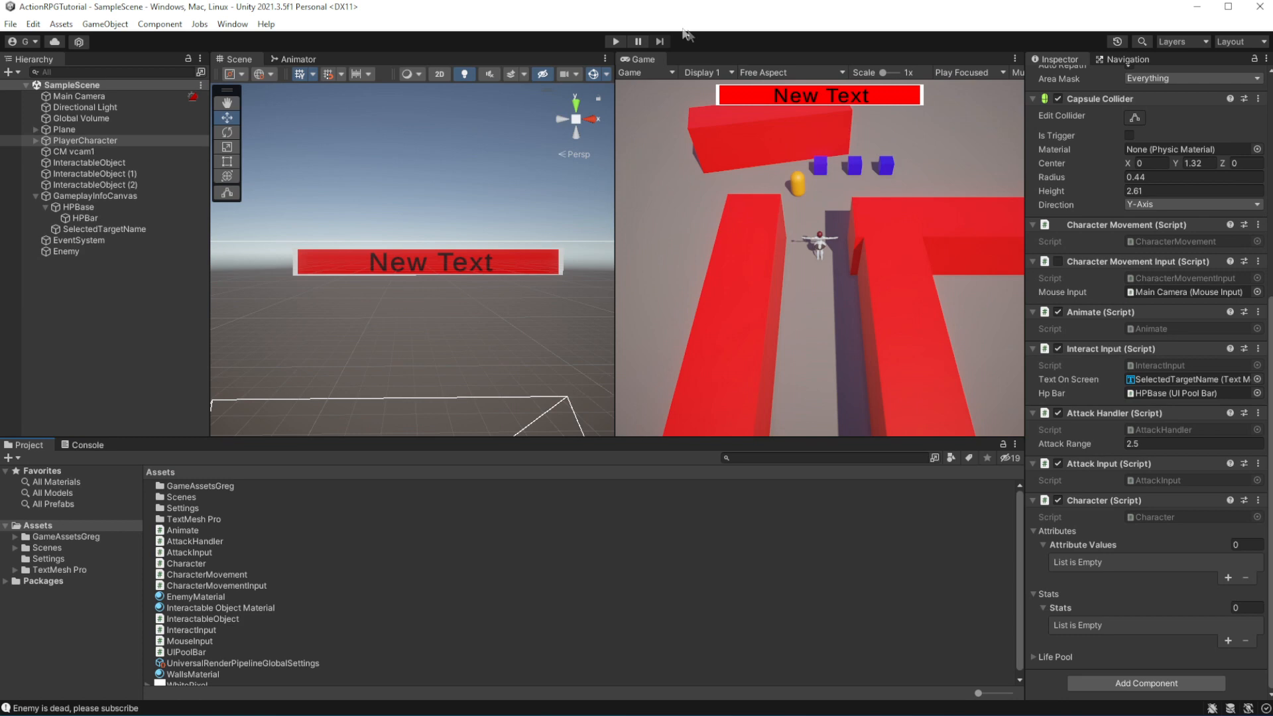
mouse_move(470, 189)
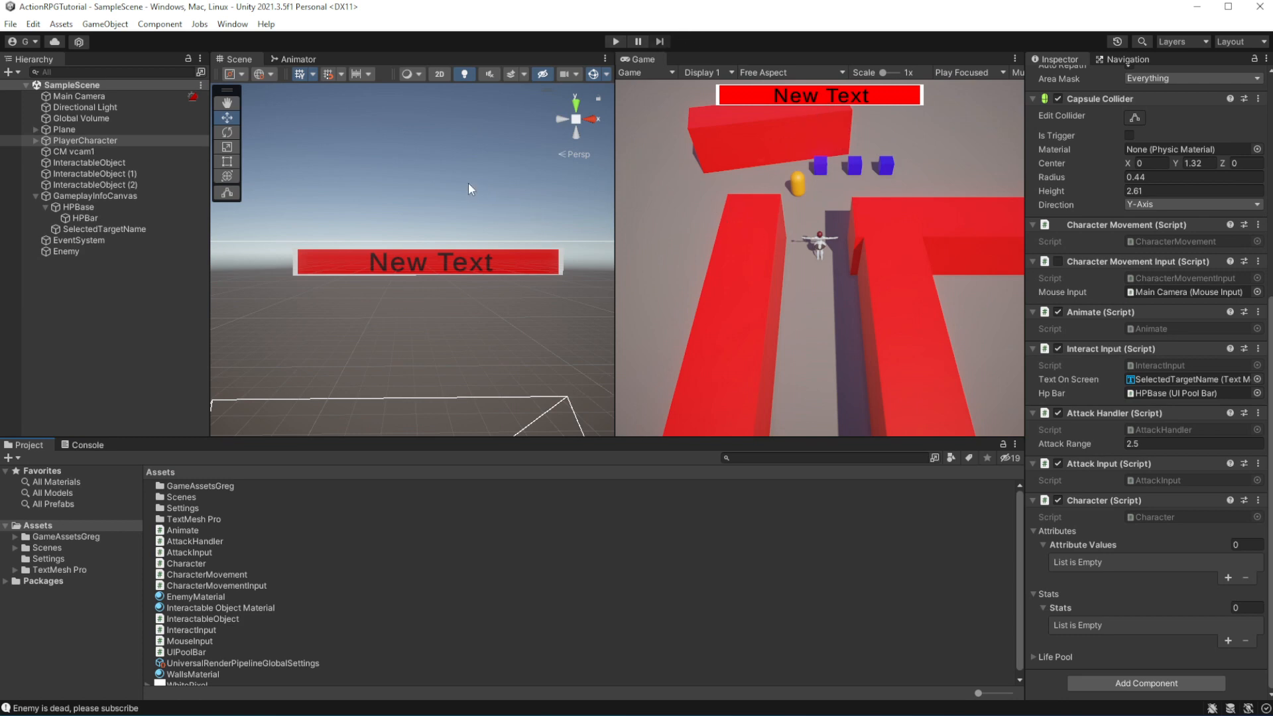
mouse_move(471, 188)
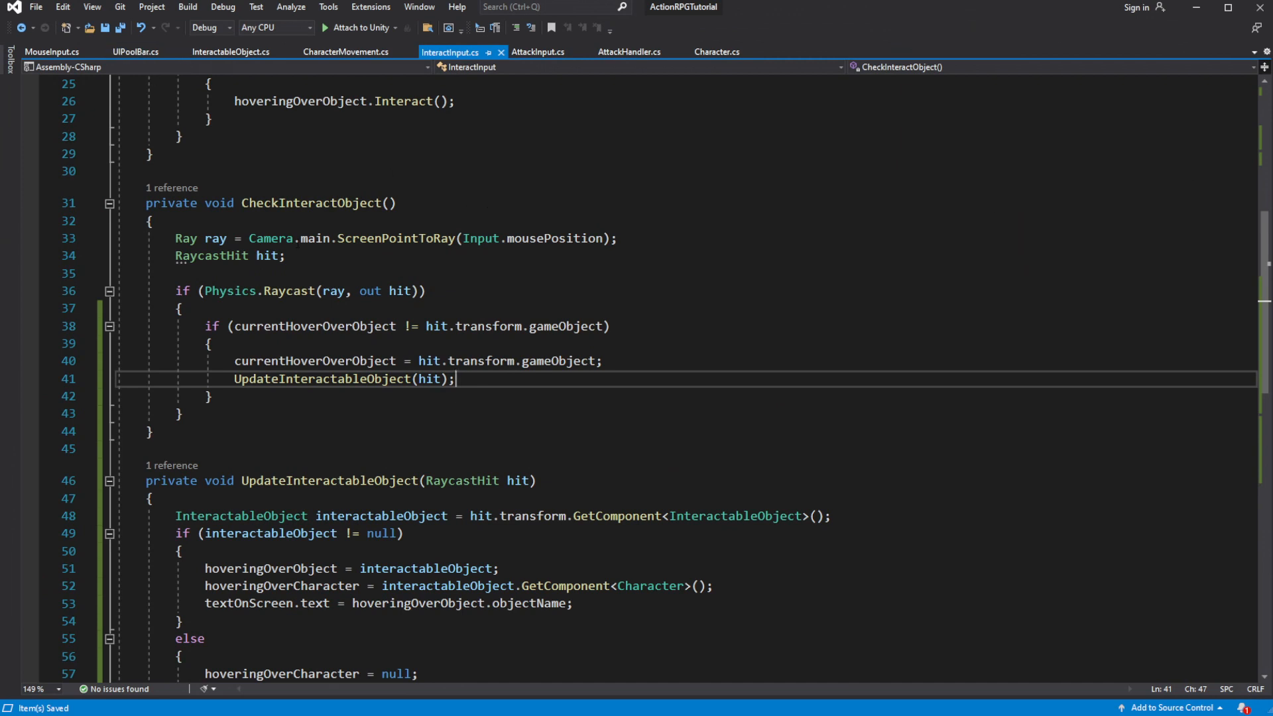
- In UIPoolBar.cs, add gameObject.SetActive(false) to Clear() and gameObject.SetActive(true) to Show()
left_click(135, 51)
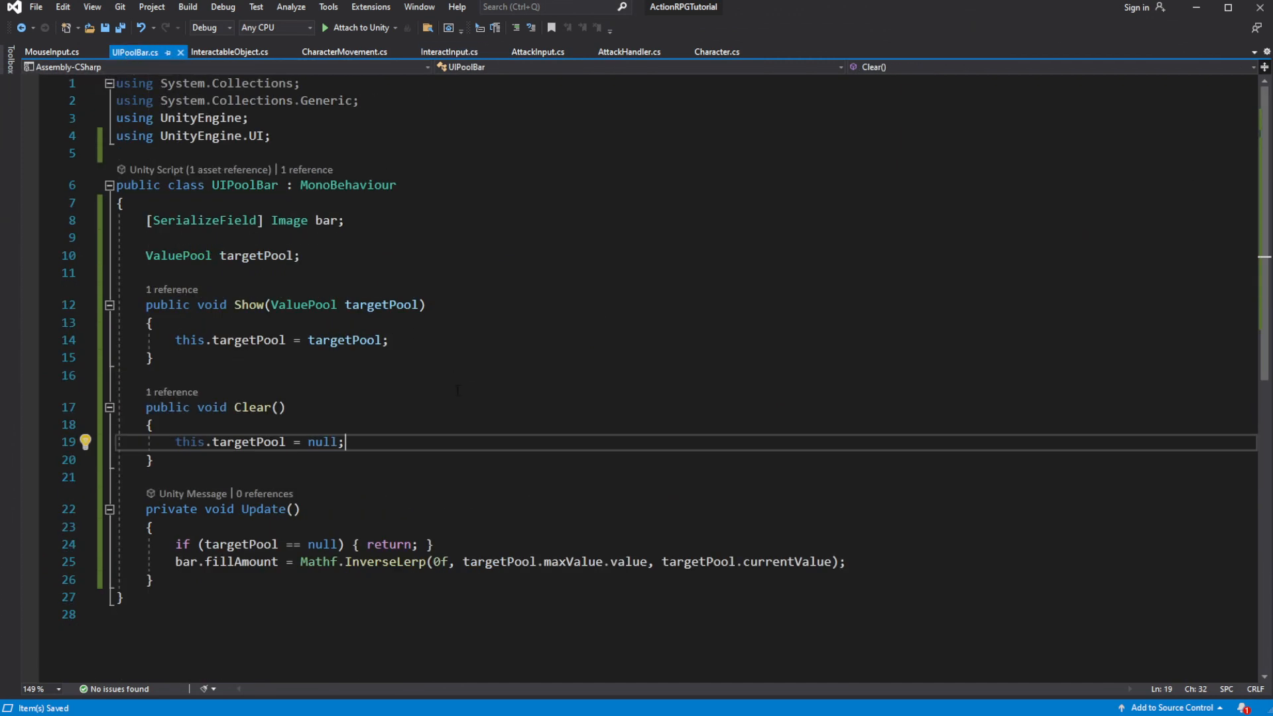
key("Enter")
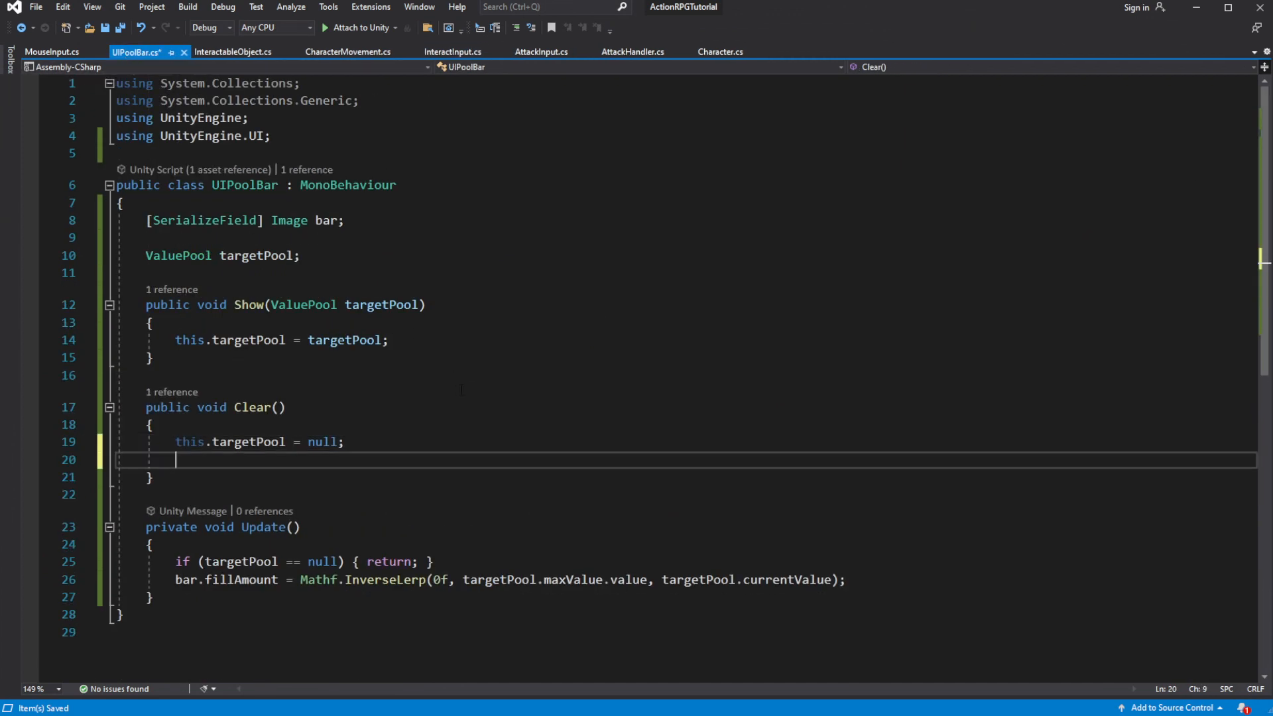
type("gameObject.Seta")
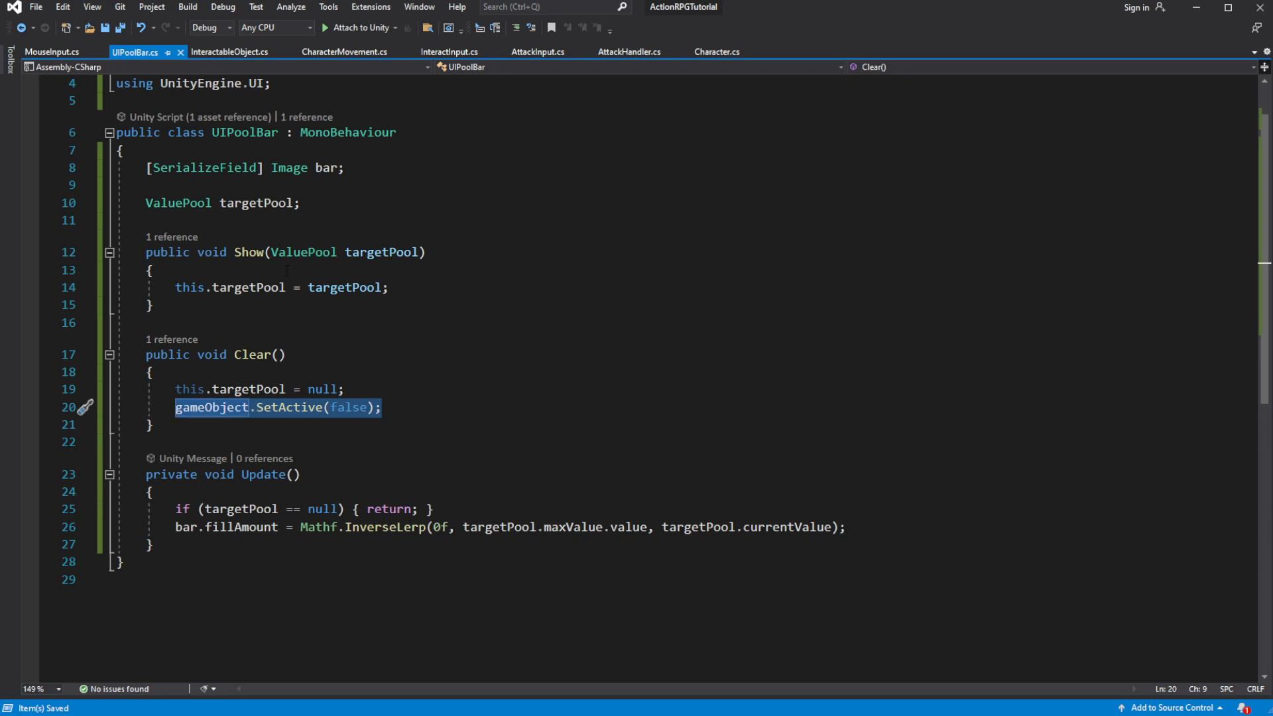
type("gameObject.")
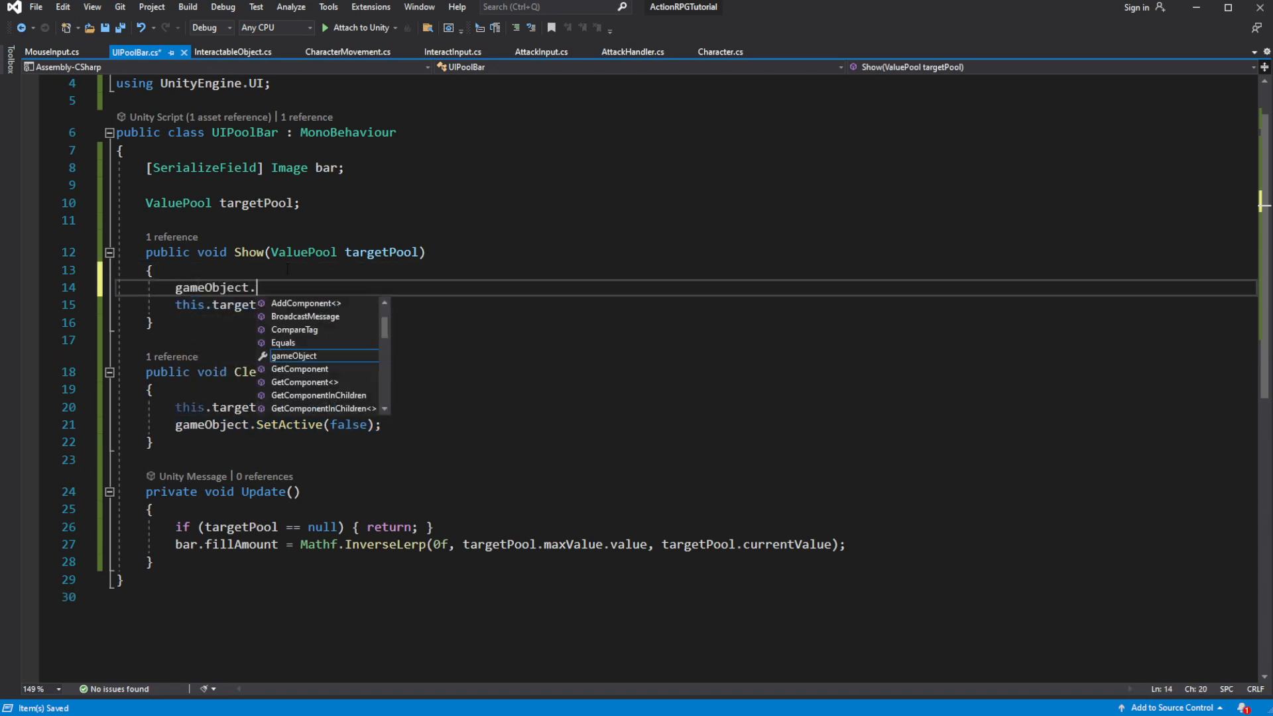
type("SetActive(true)")
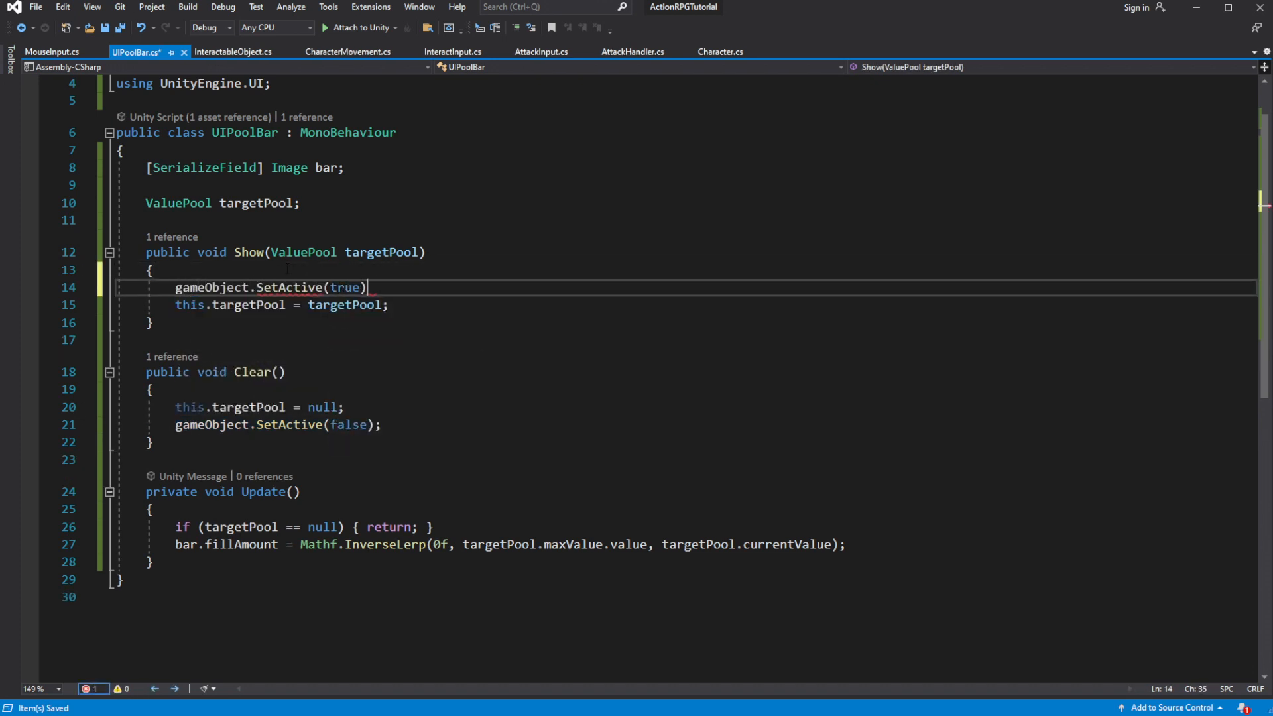
type(";")
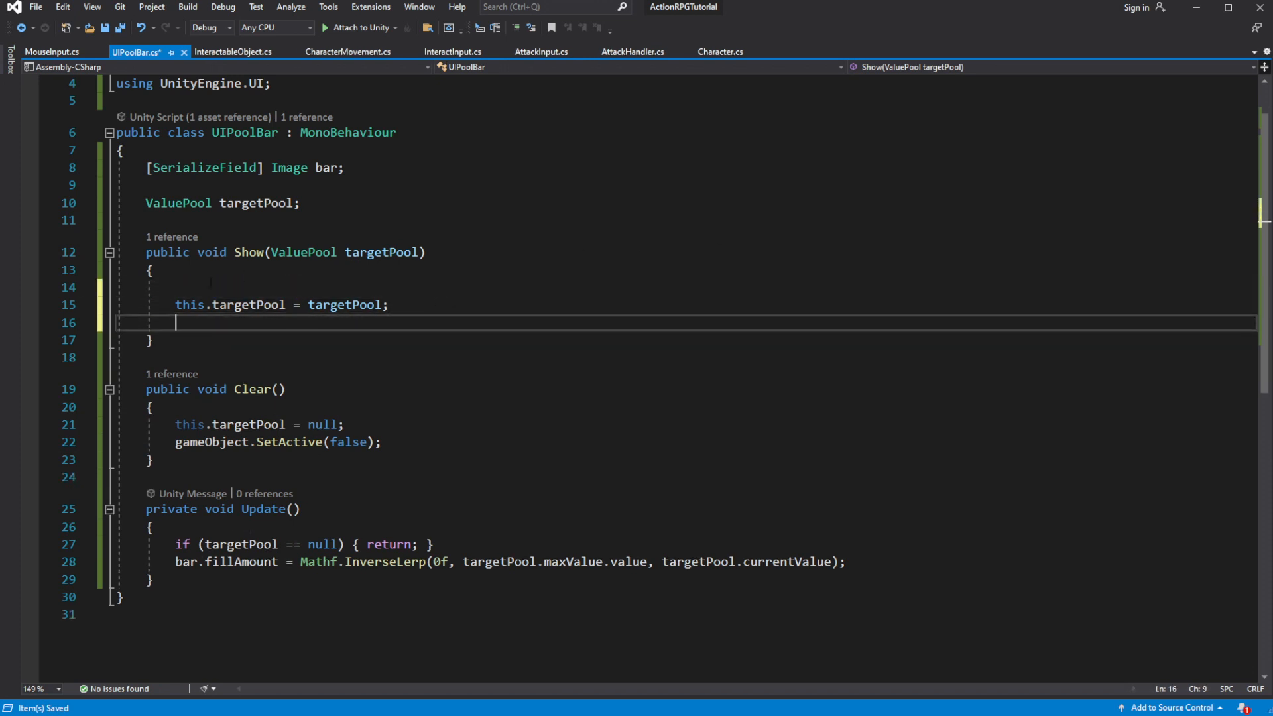
type("gameObject.SetActive(true);")
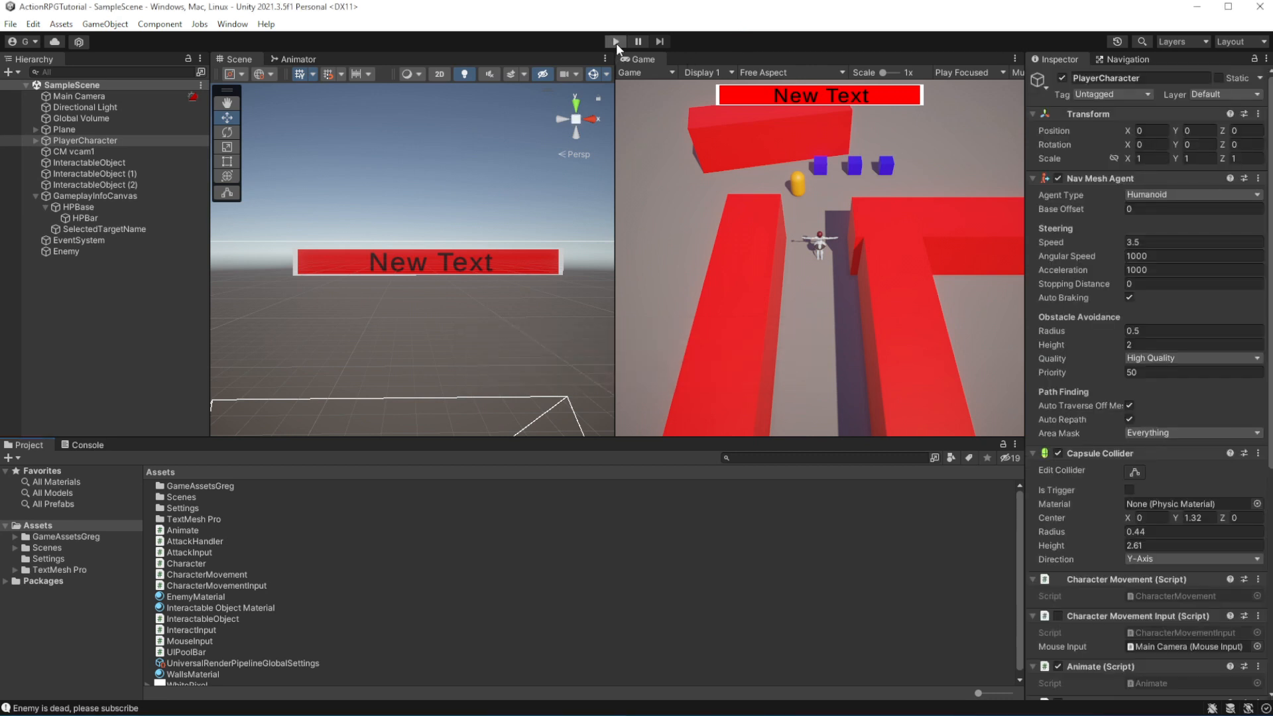
- Play-test attacking the Enemy until its HP bar drains and hides, then check the Console
left_click(615, 41)
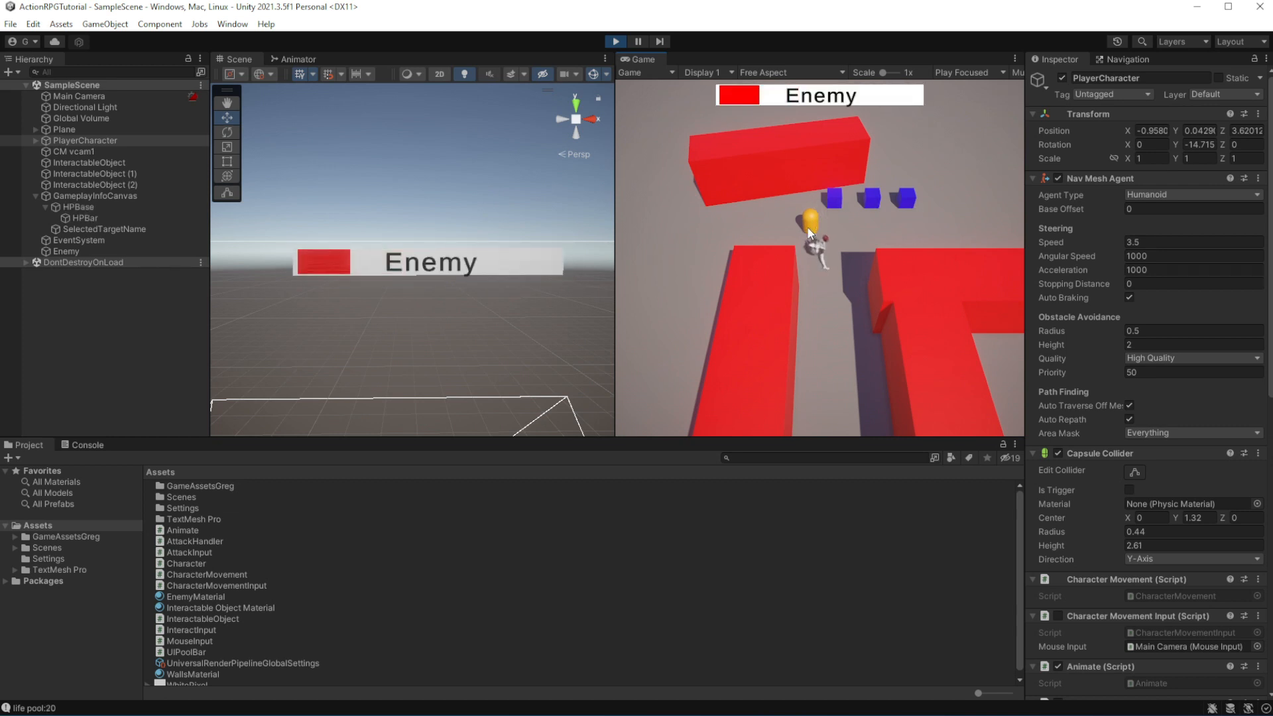
left_click(88, 445)
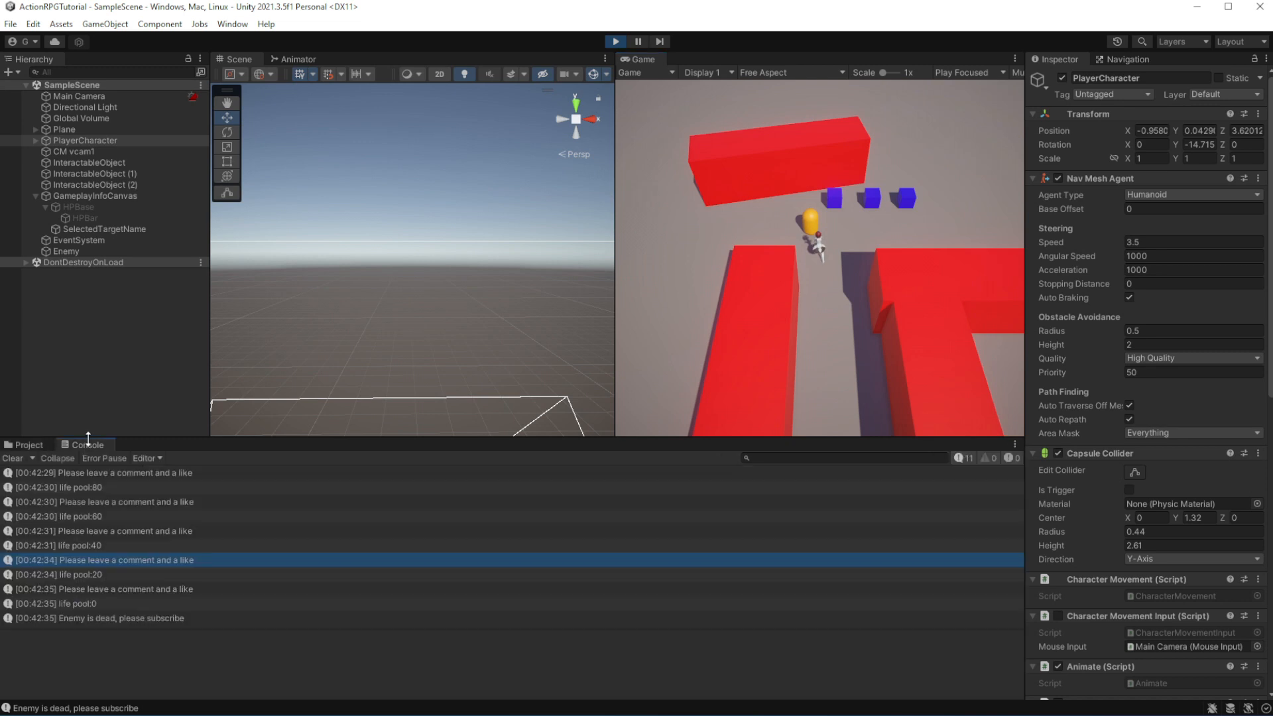
mouse_move(568, 506)
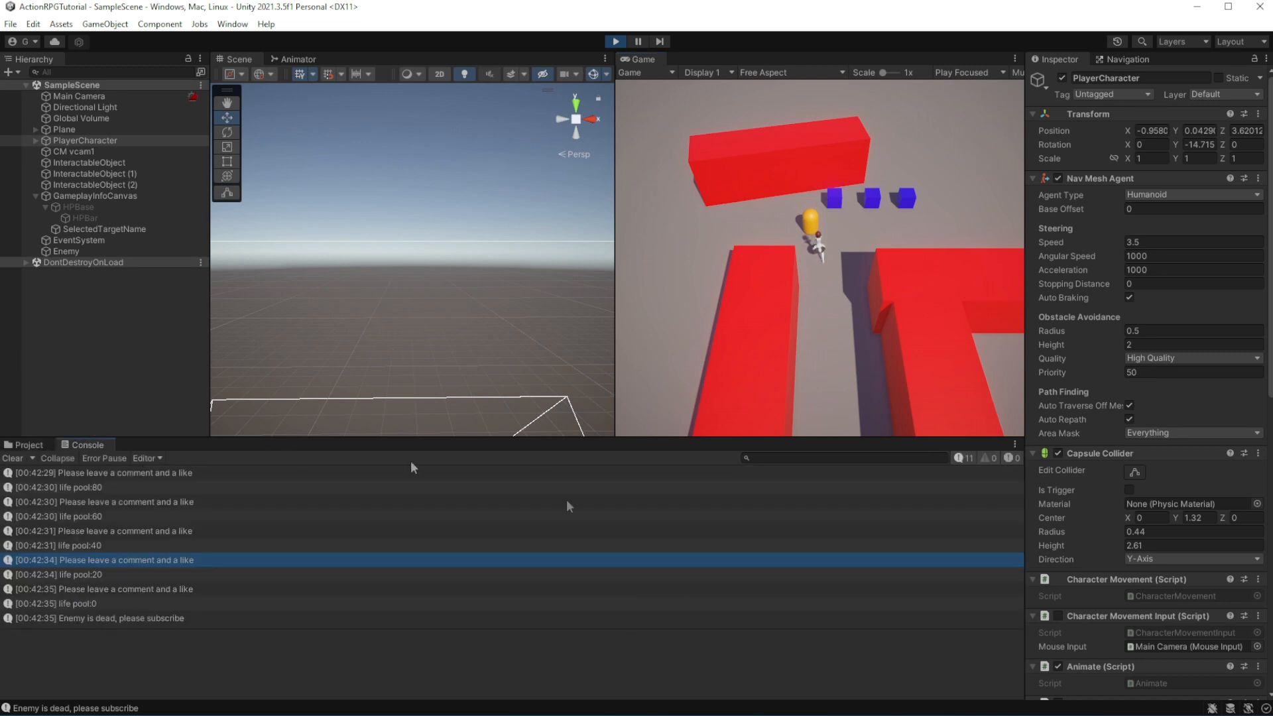